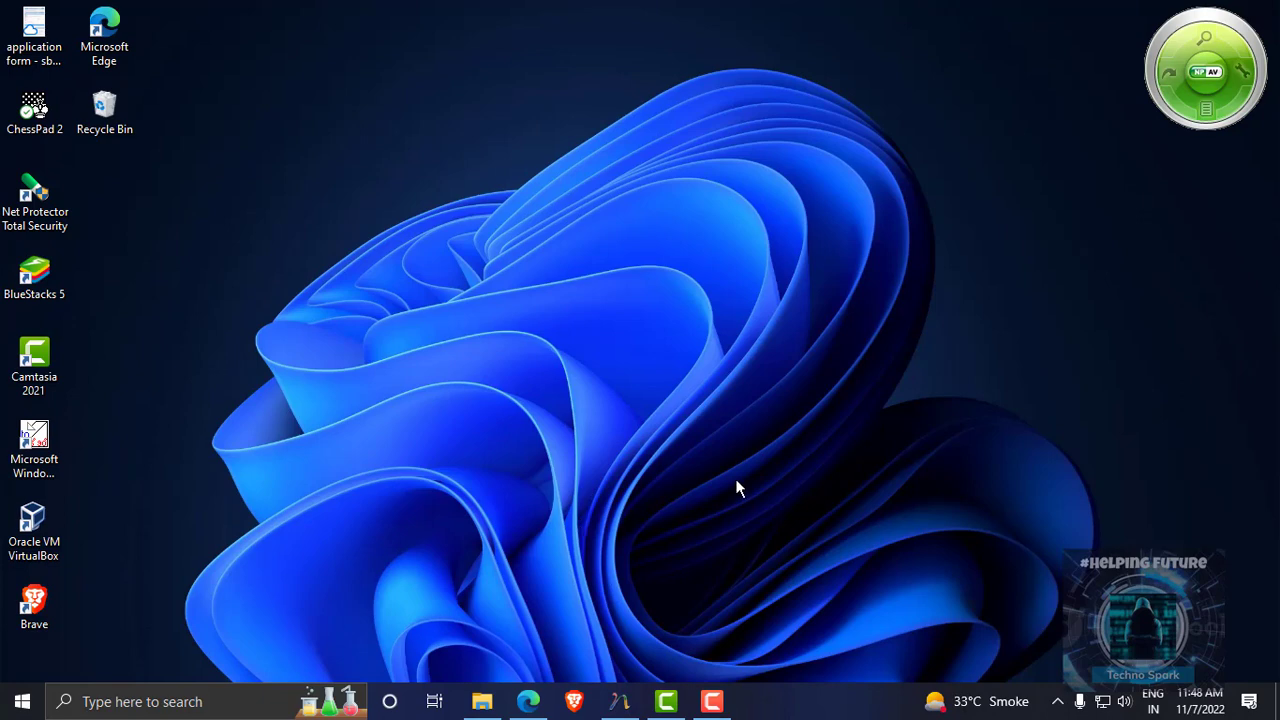
pyautogui.moveTo(780, 628)
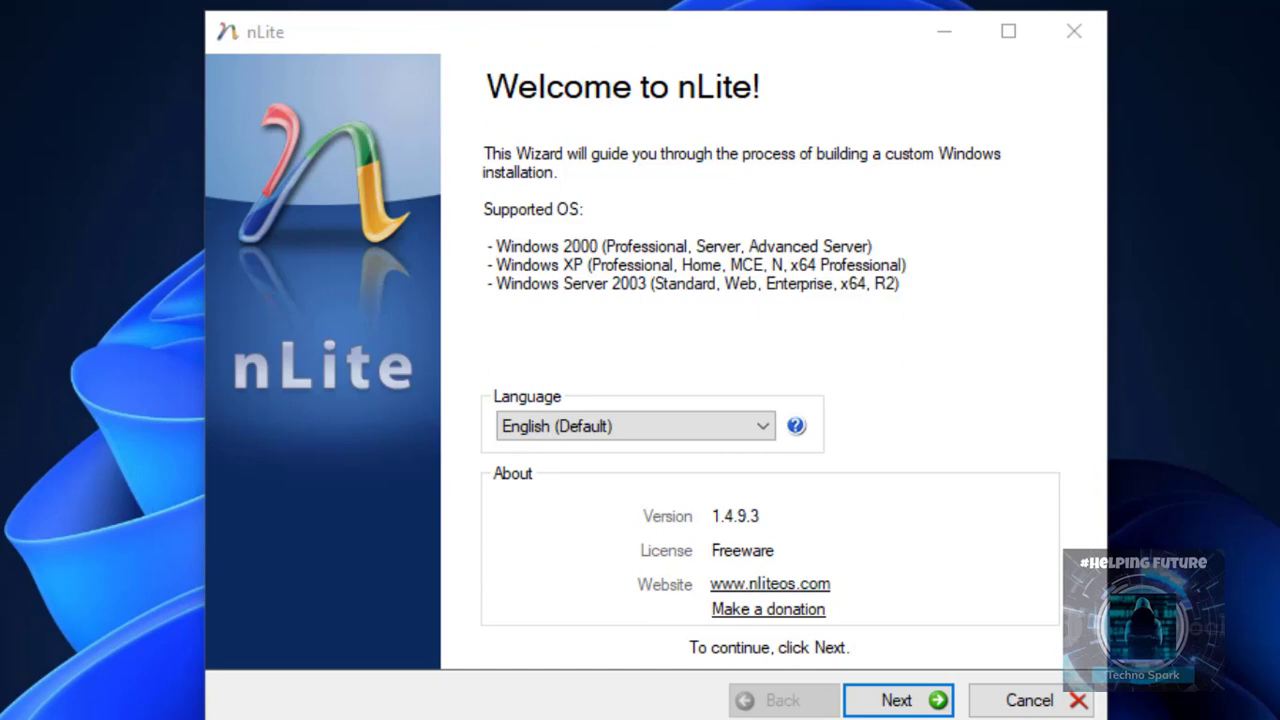
pyautogui.moveTo(295, 35)
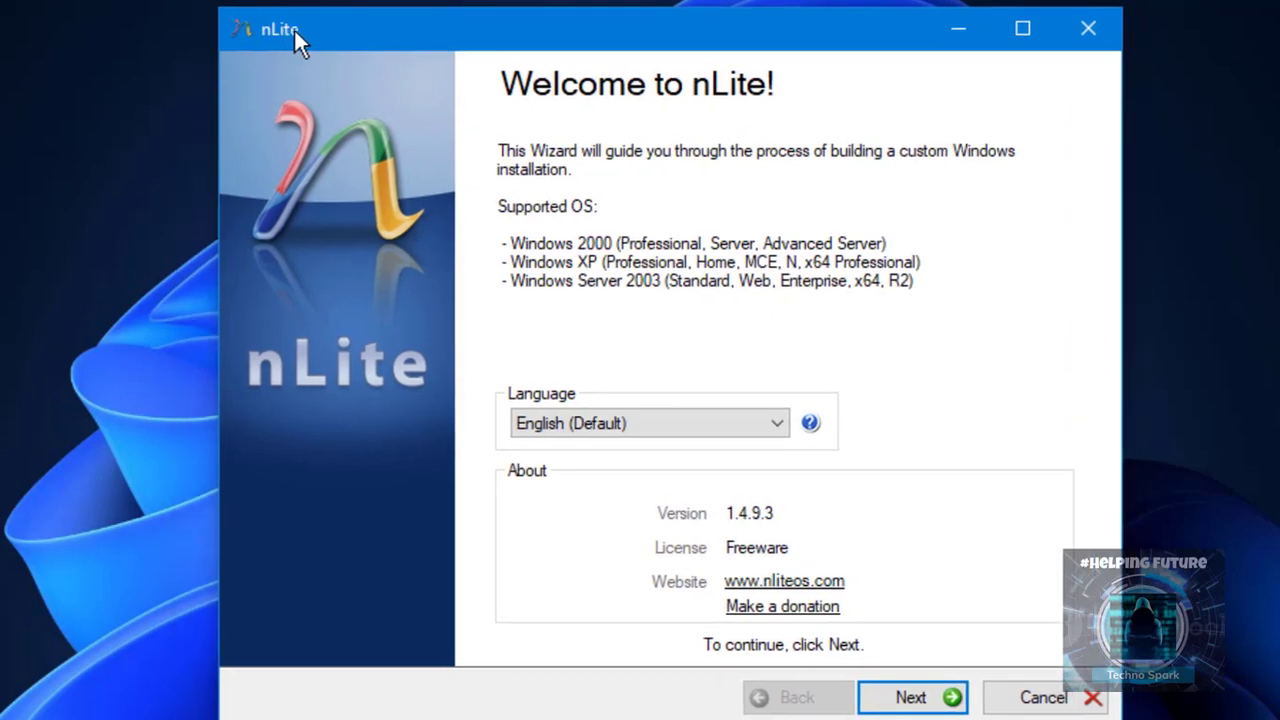
pyautogui.moveTo(303, 48)
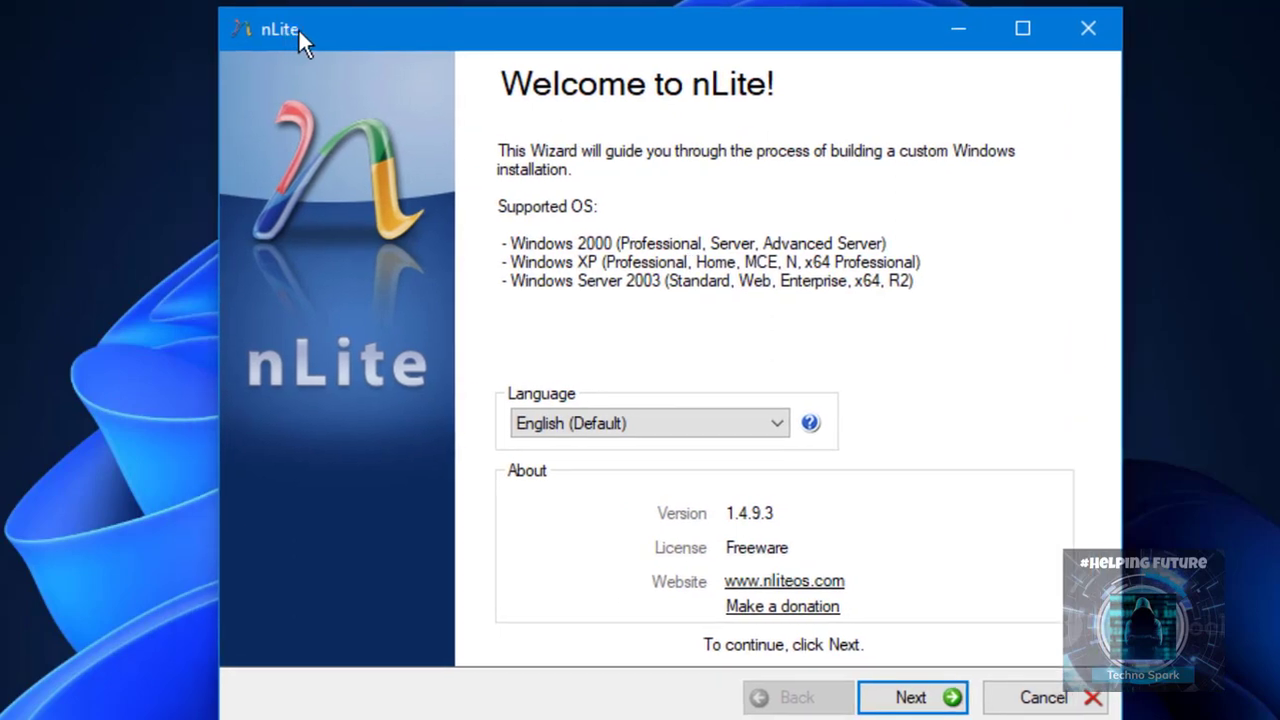
pyautogui.moveTo(365, 343)
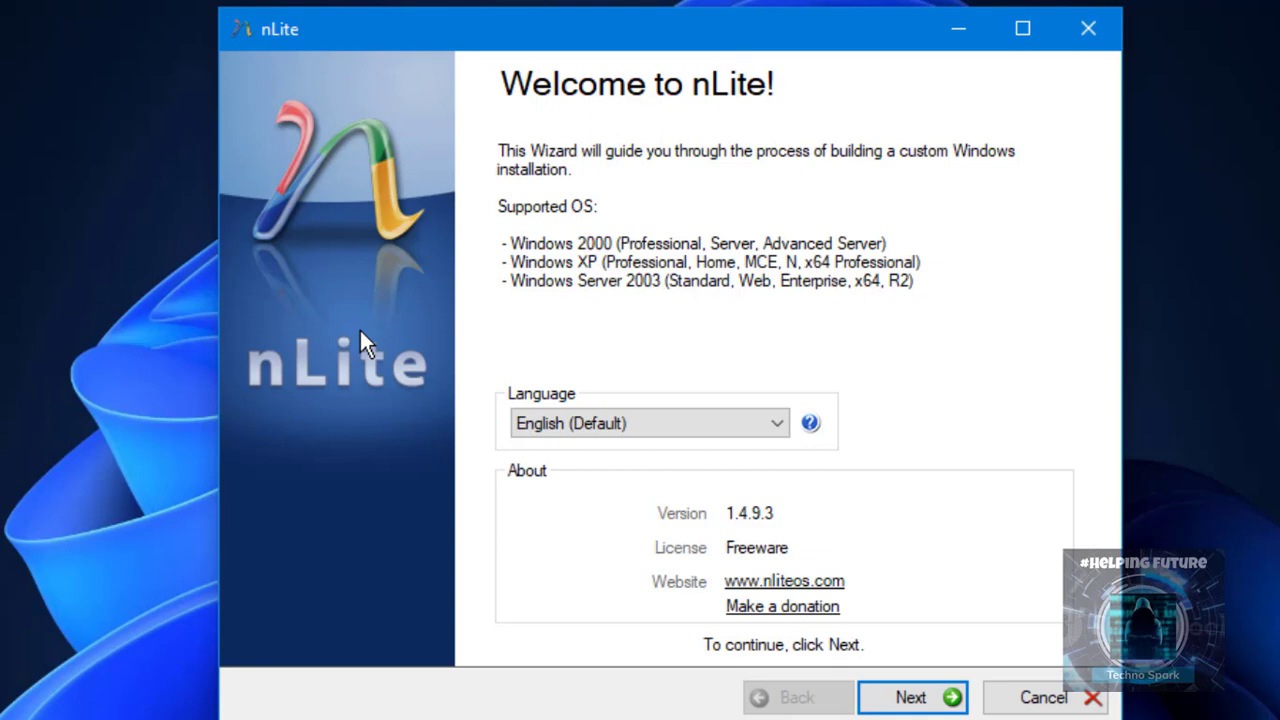
pyautogui.moveTo(697, 215)
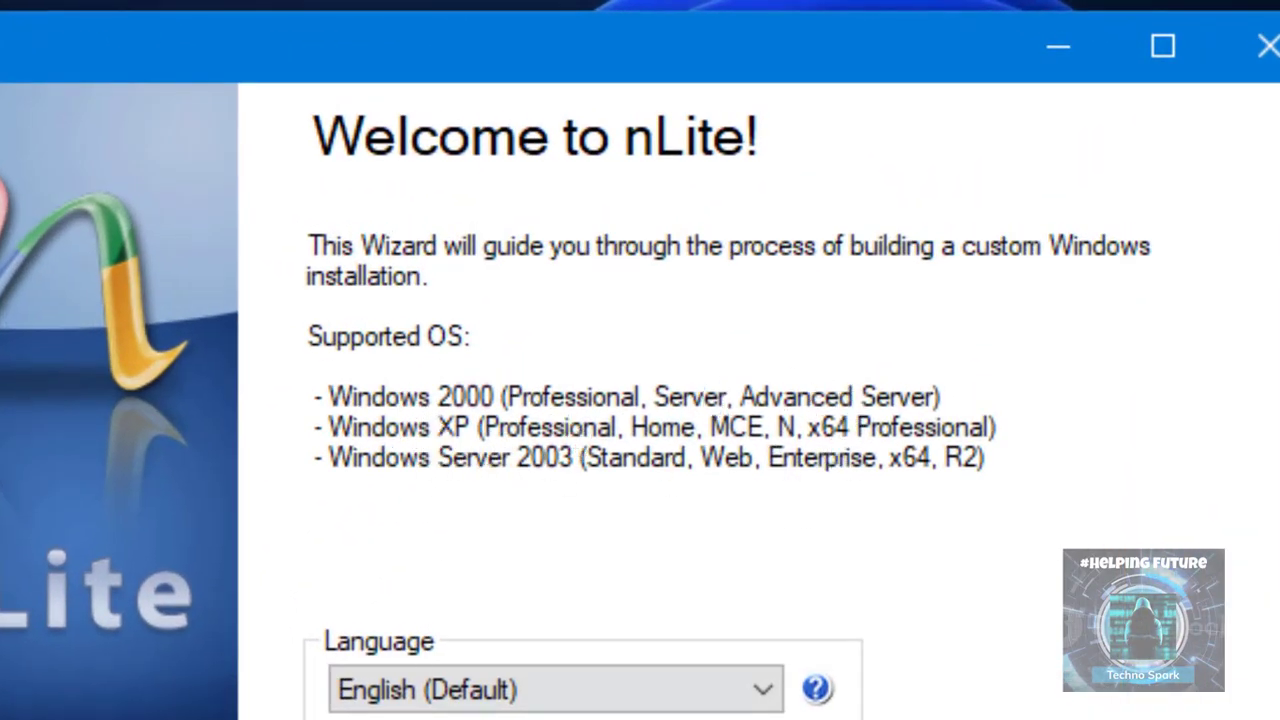
pyautogui.moveTo(350, 100)
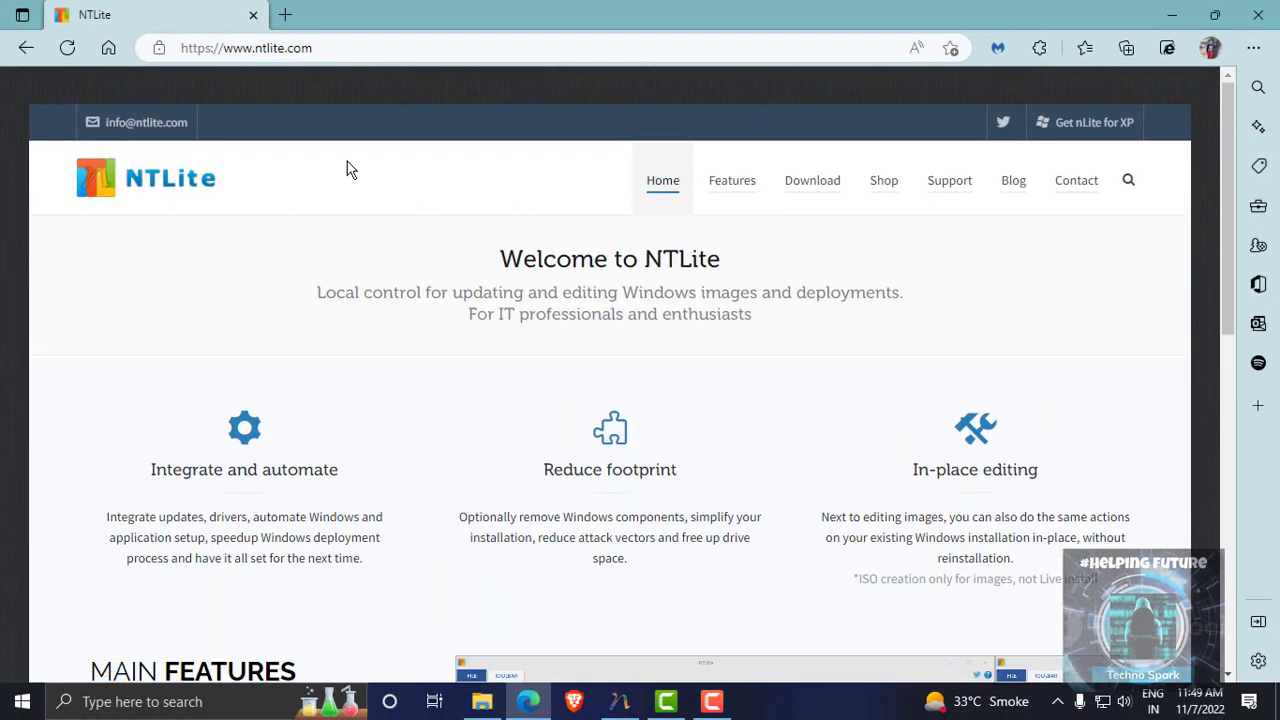
pyautogui.moveTo(1015, 370)
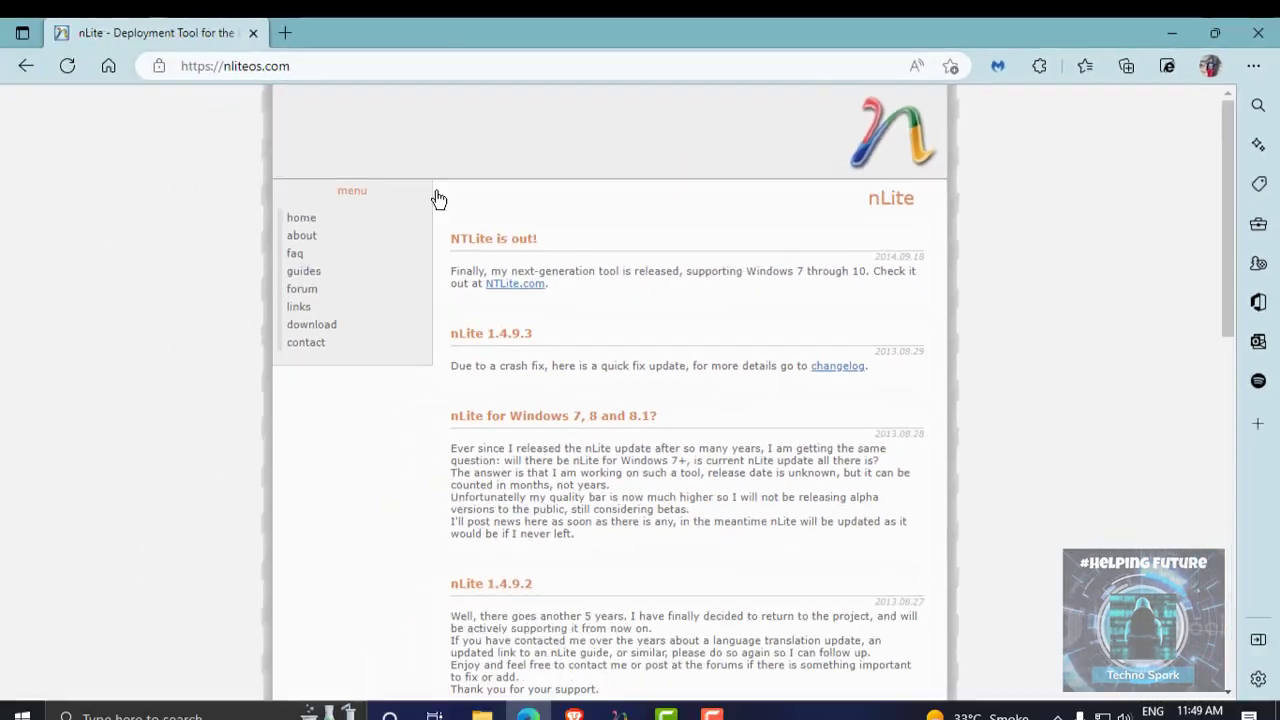
# Return to ntlite.com, switch to the nliteos.com site and scroll its news and version history.
pyautogui.click(514, 283)
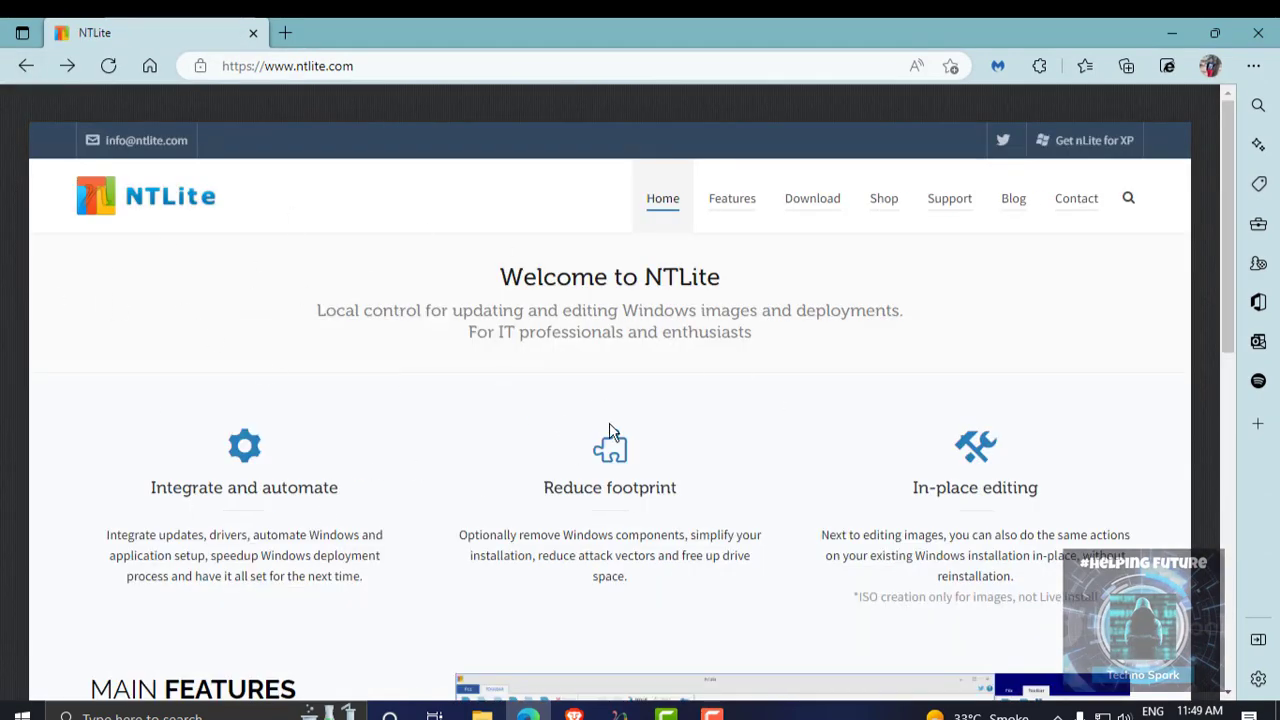
pyautogui.scroll(-3)
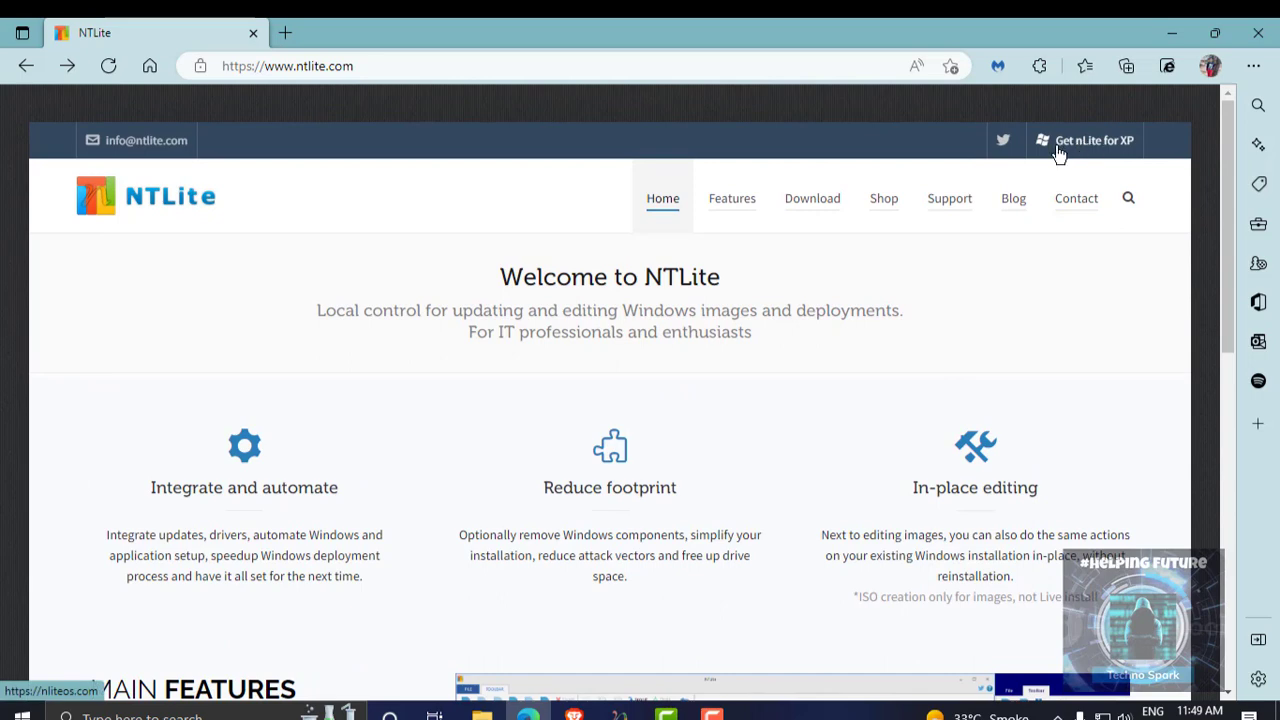
pyautogui.moveTo(1065, 156)
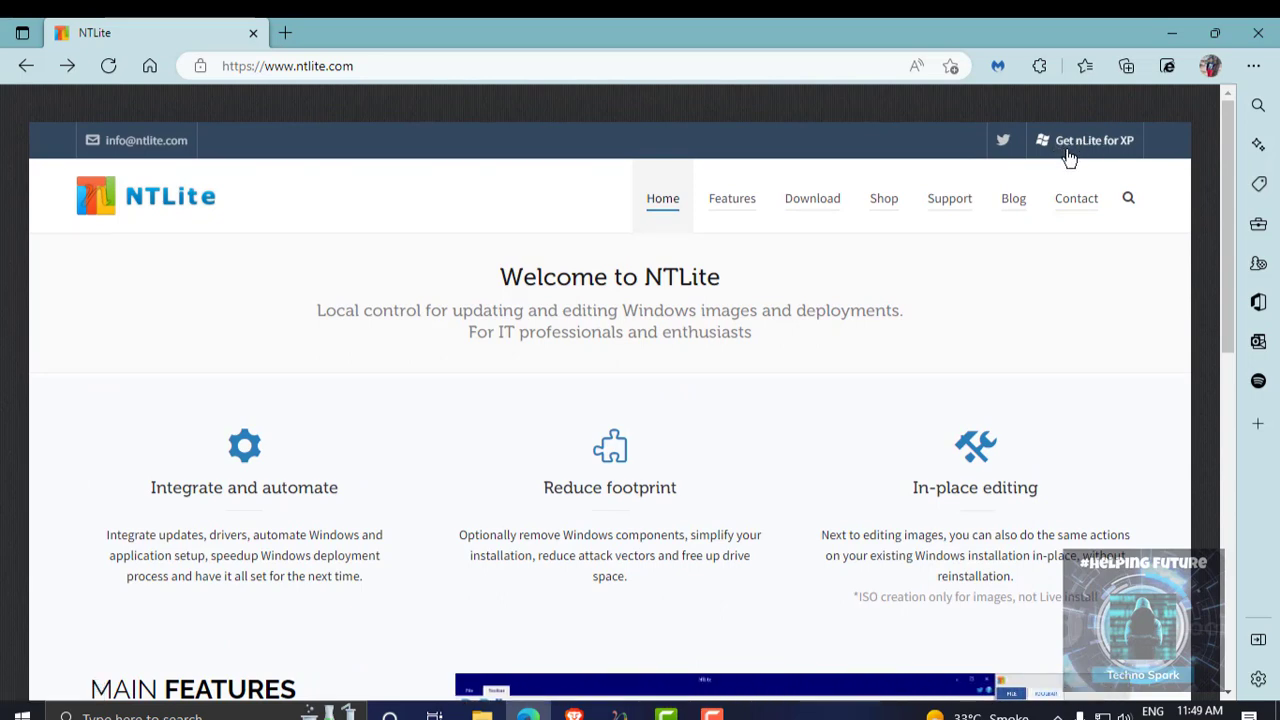
pyautogui.click(1085, 140)
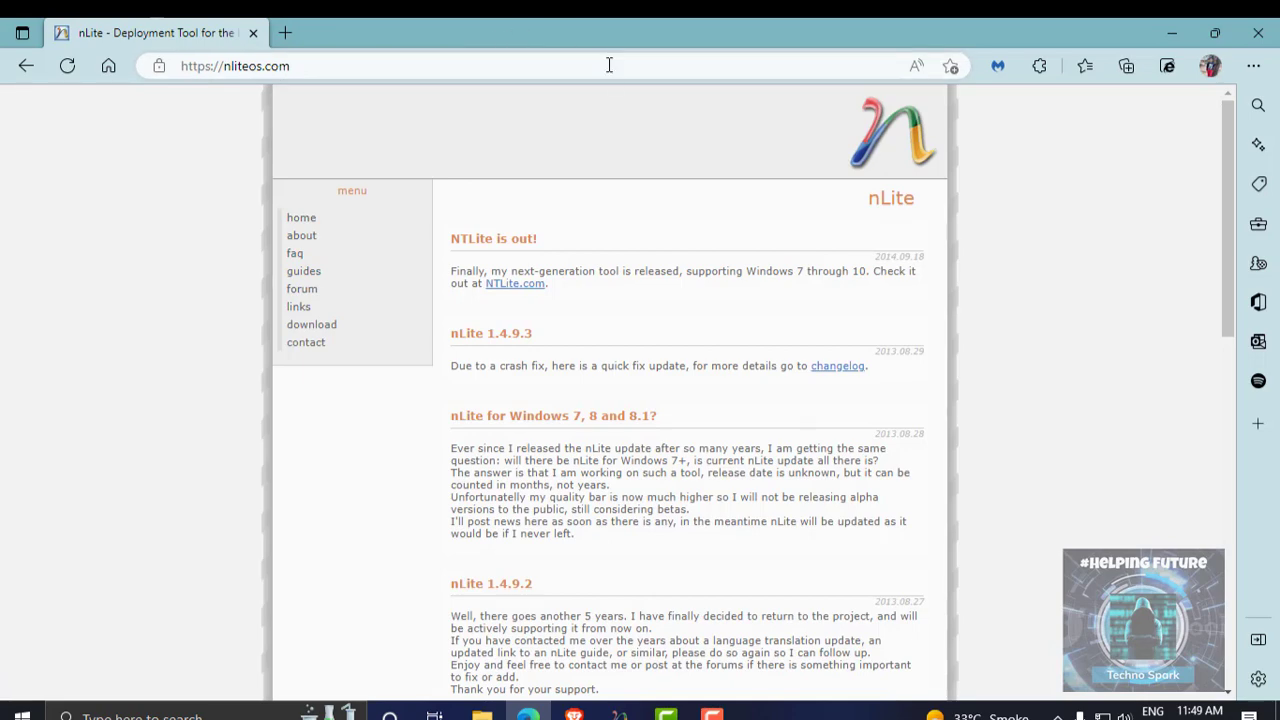
pyautogui.scroll(-3)
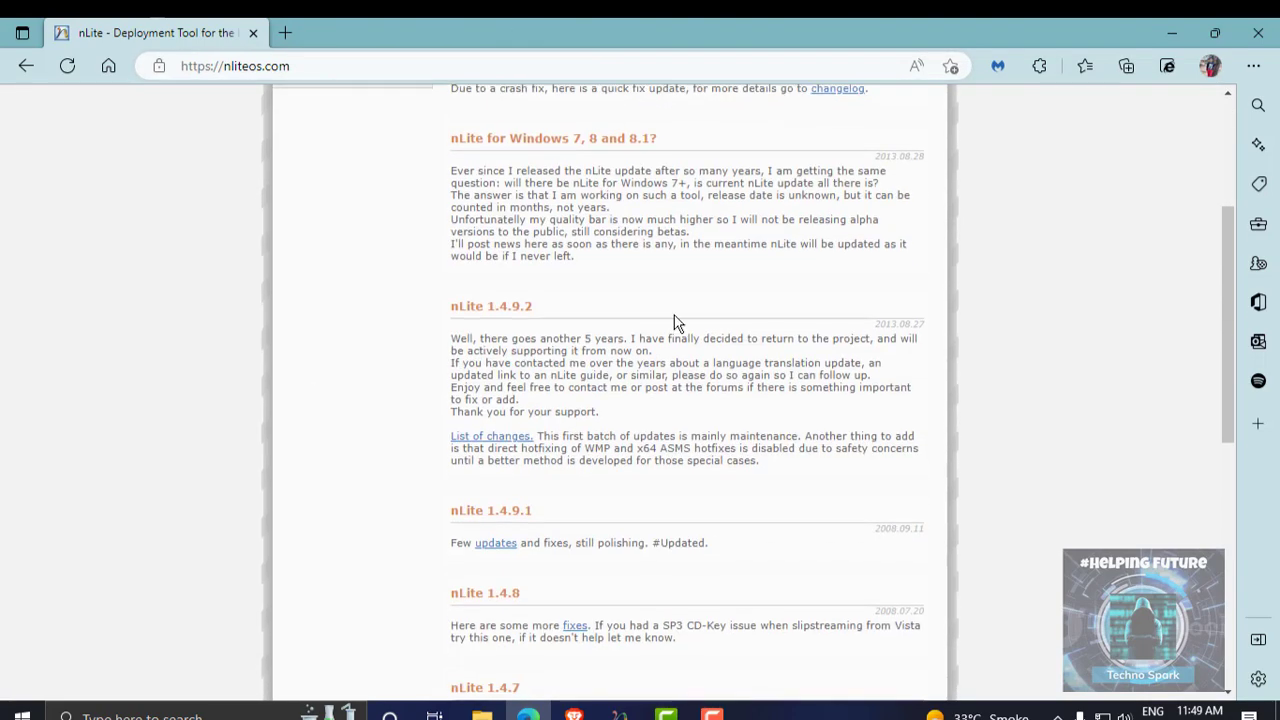
pyautogui.scroll(-3)
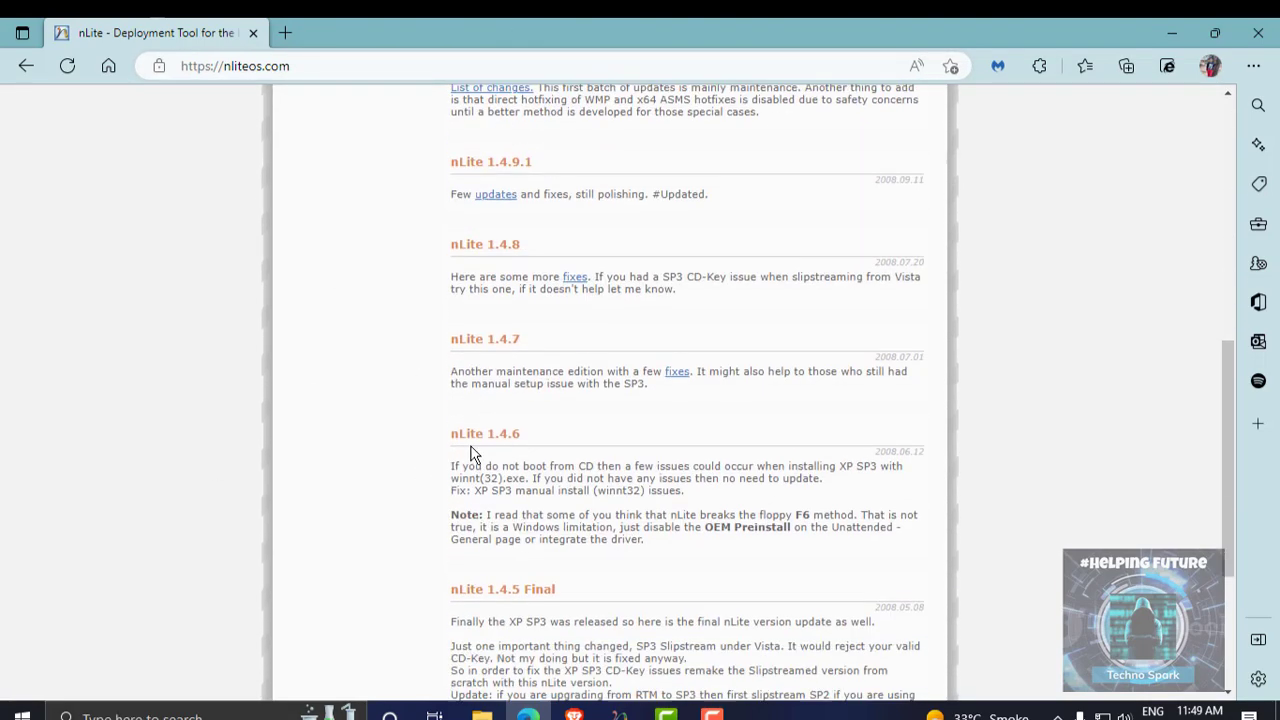
pyautogui.scroll(-3)
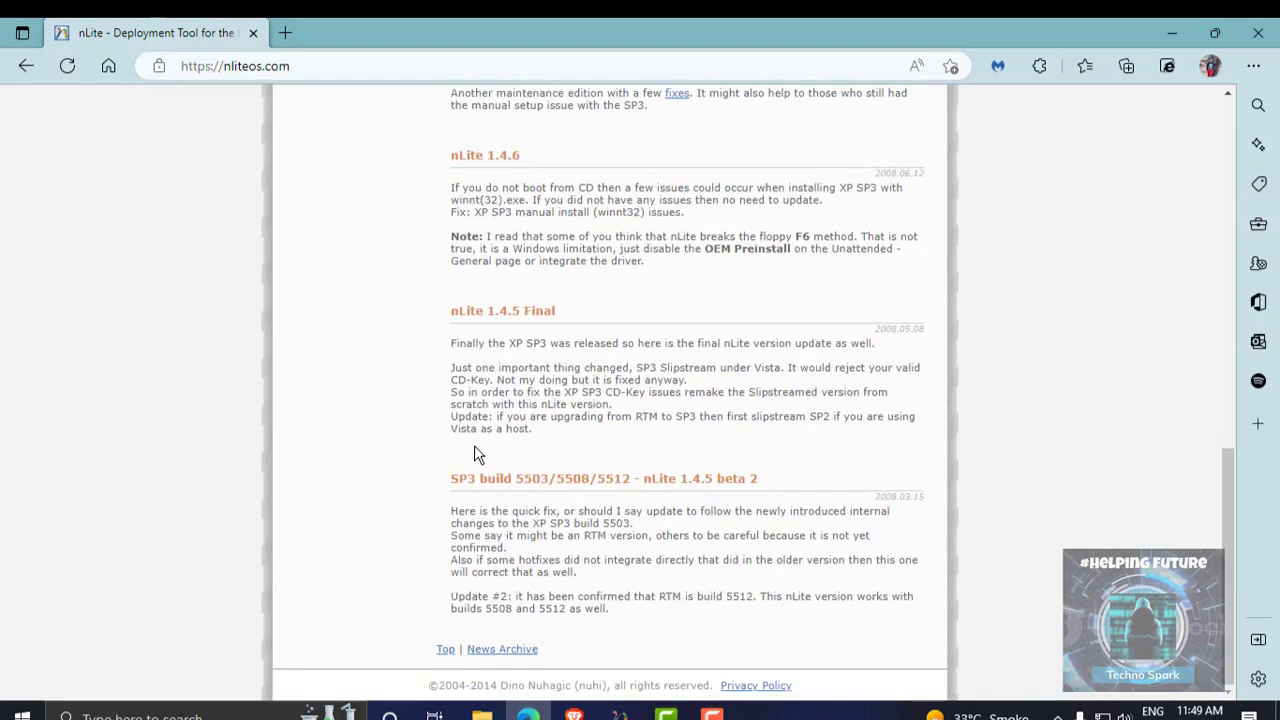
pyautogui.moveTo(583, 455)
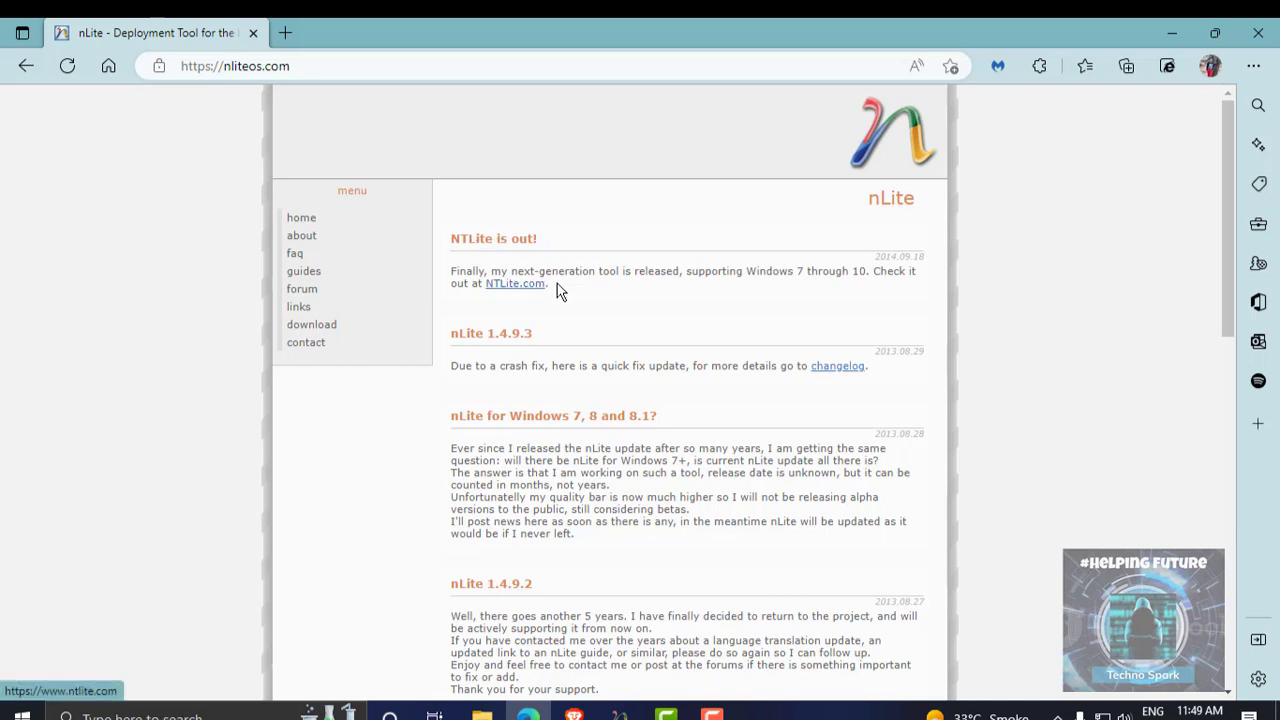
pyautogui.moveTo(515, 283)
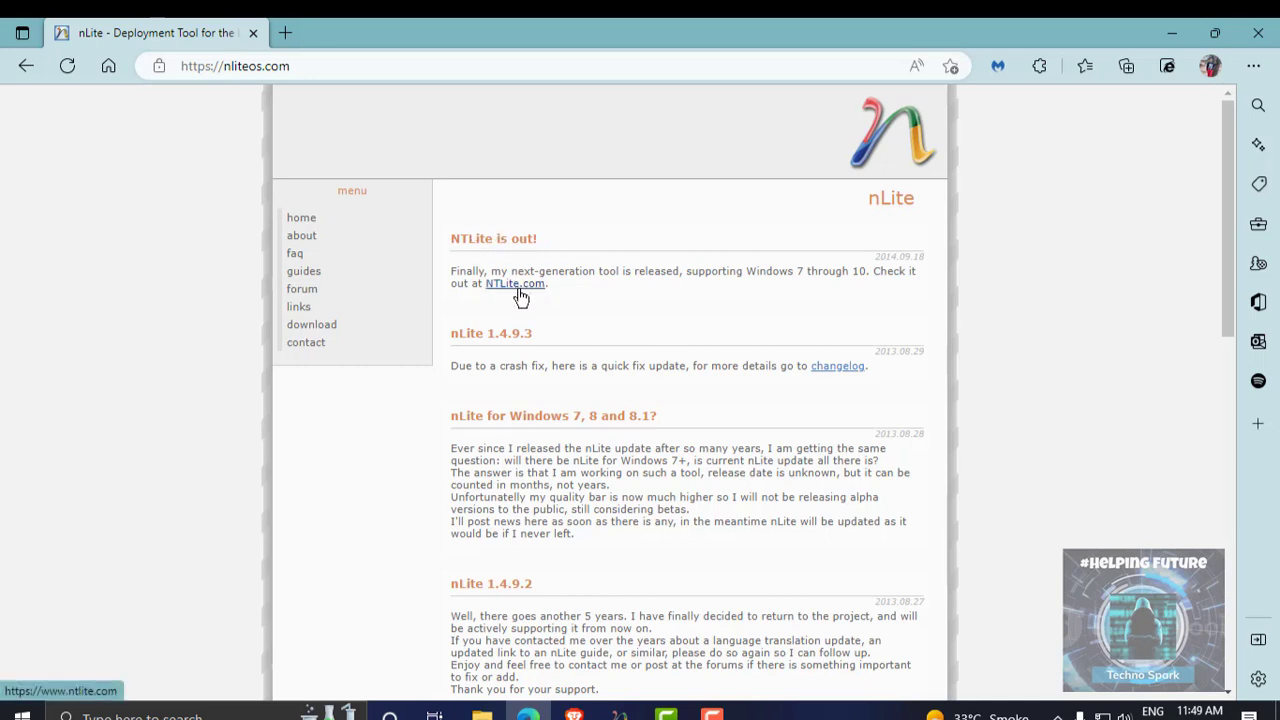
pyautogui.scroll(-3)
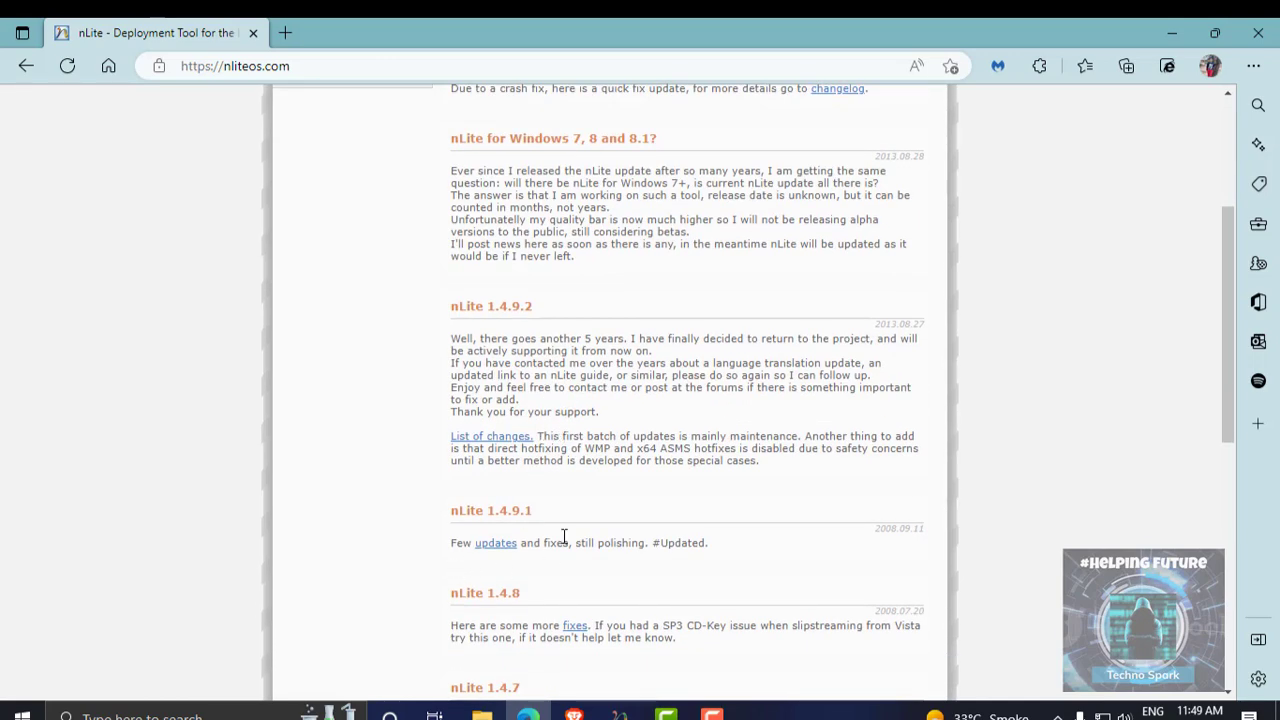
# Open nliteos.com's download page showing nLite v1.4.9.3 for XP (2.94 MB).
pyautogui.click(319, 324)
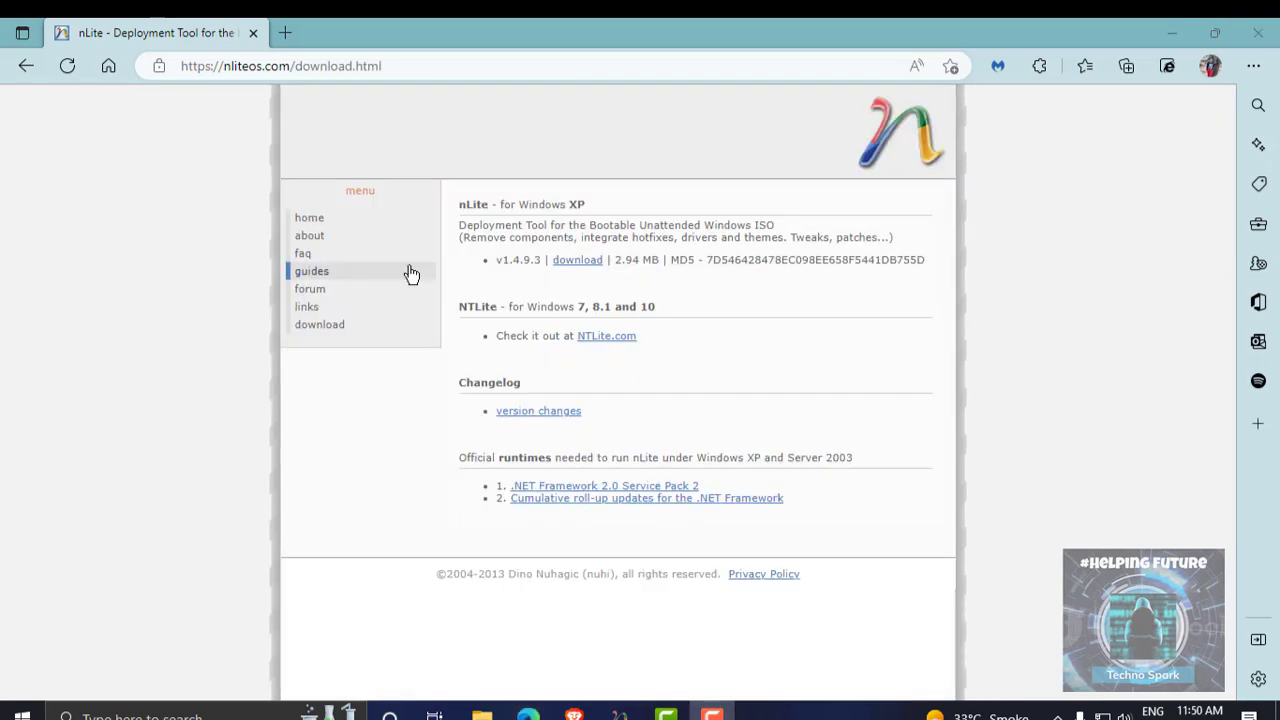
pyautogui.moveTo(620, 307)
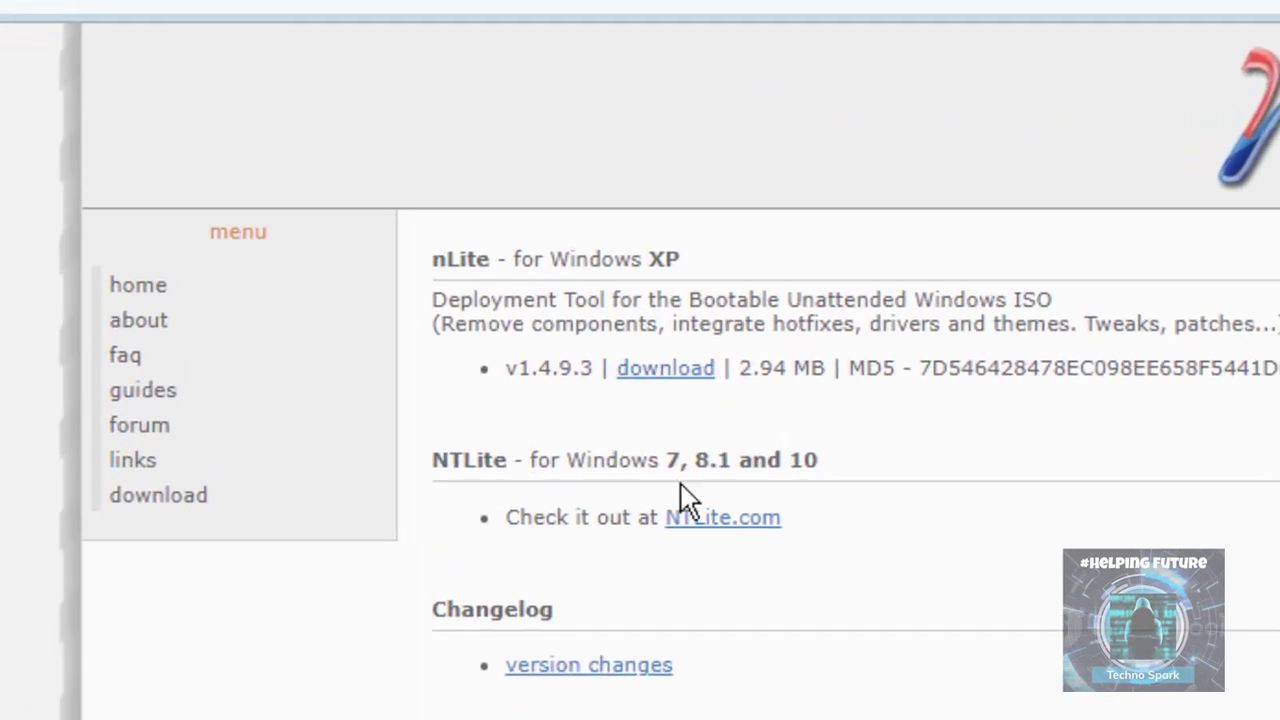
pyautogui.moveTo(670, 475)
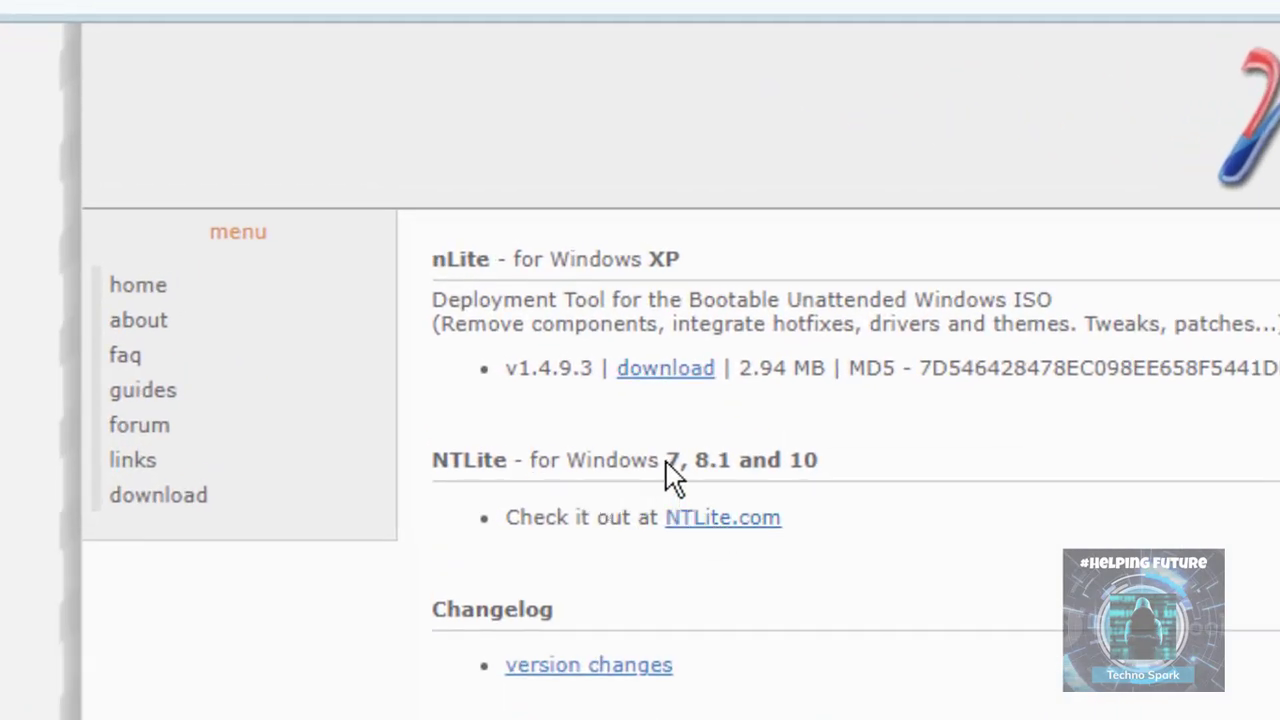
pyautogui.moveTo(668, 460); pyautogui.dragTo(775, 460)
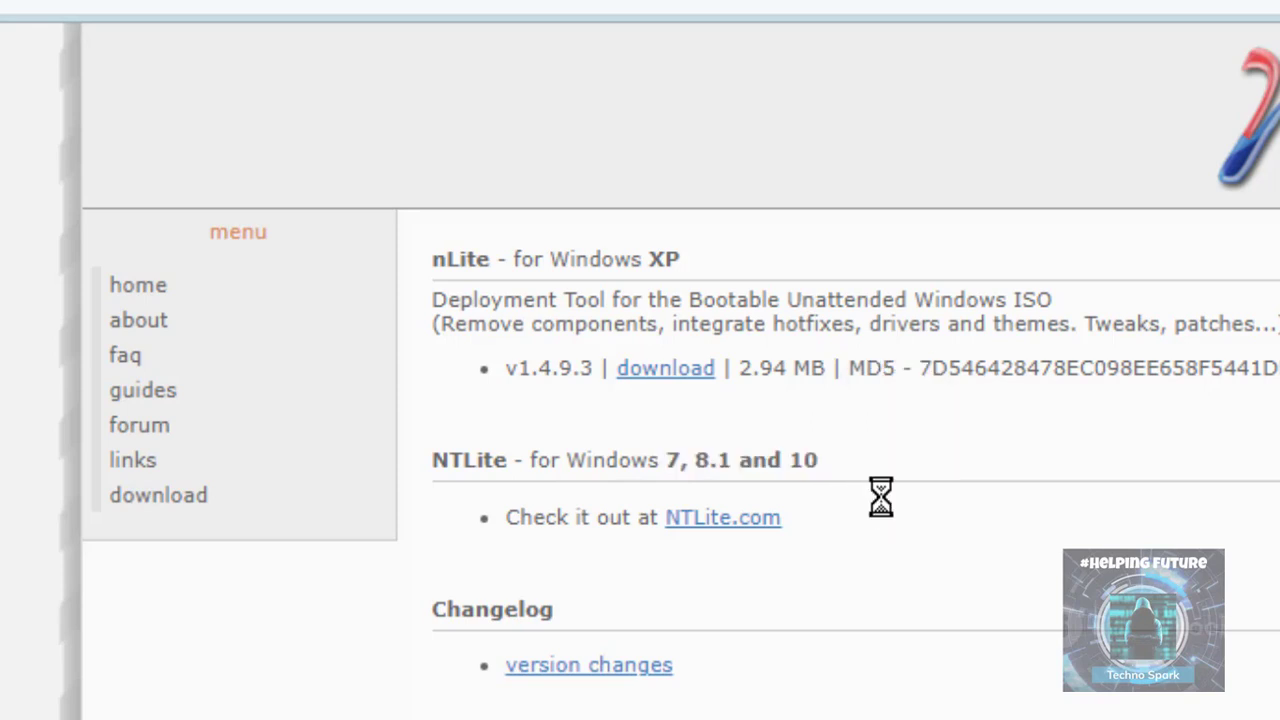
pyautogui.moveTo(850, 485)
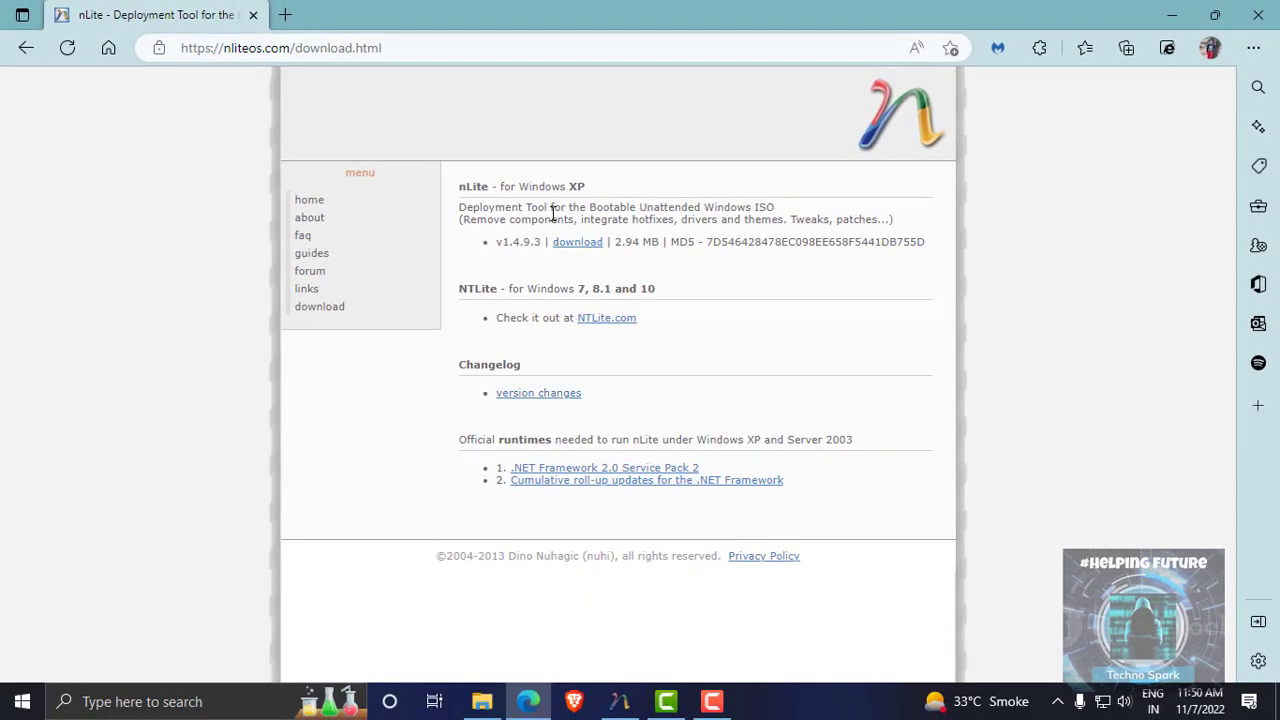
pyautogui.moveTo(853, 9)
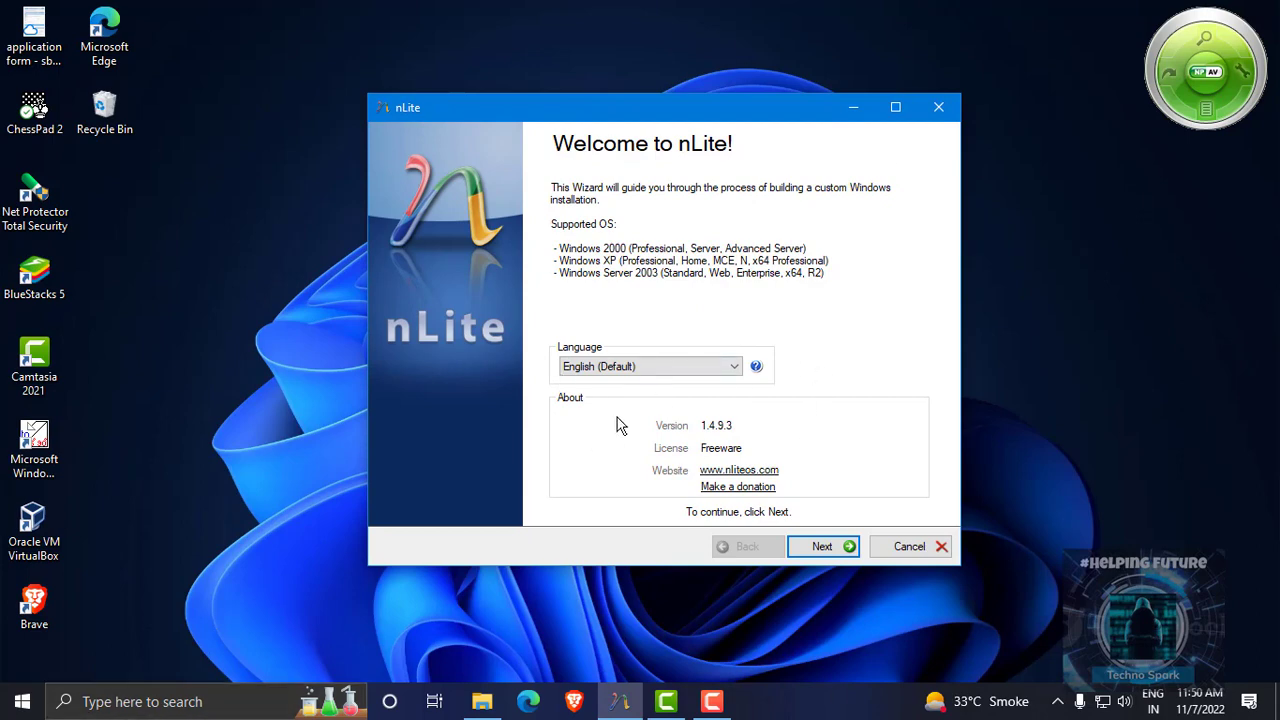
pyautogui.moveTo(835, 160)
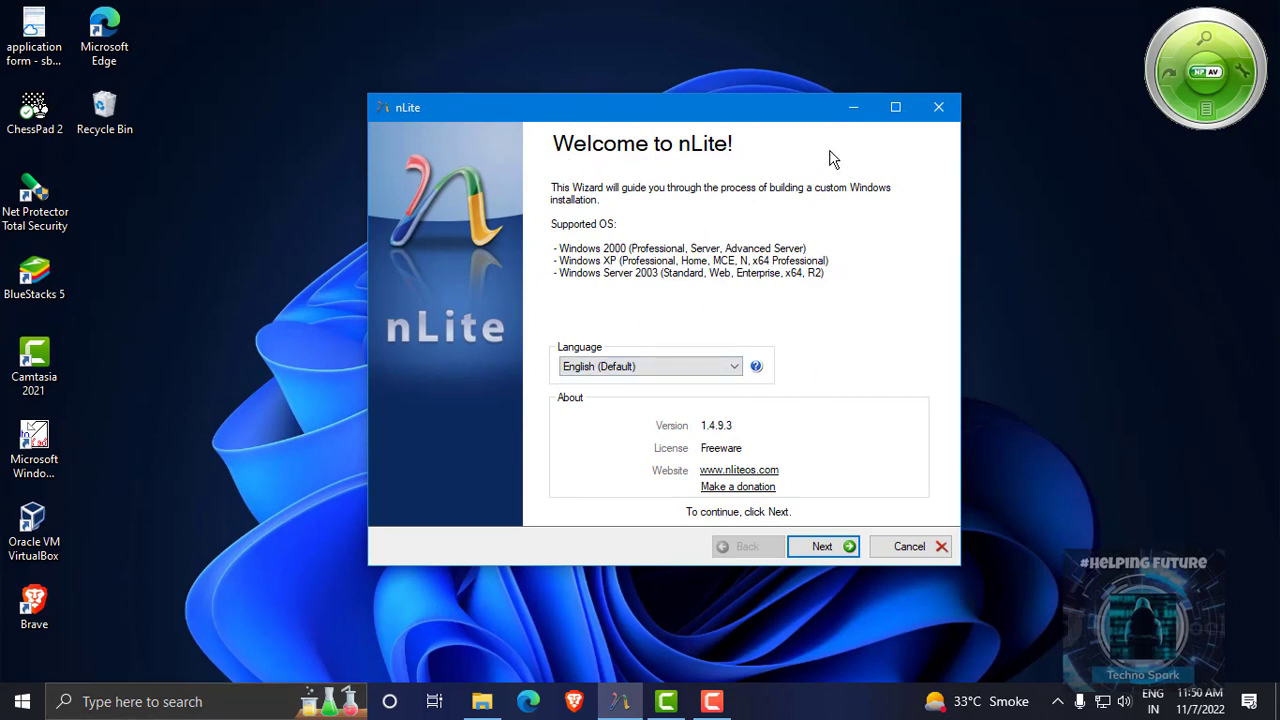
pyautogui.moveTo(583, 378)
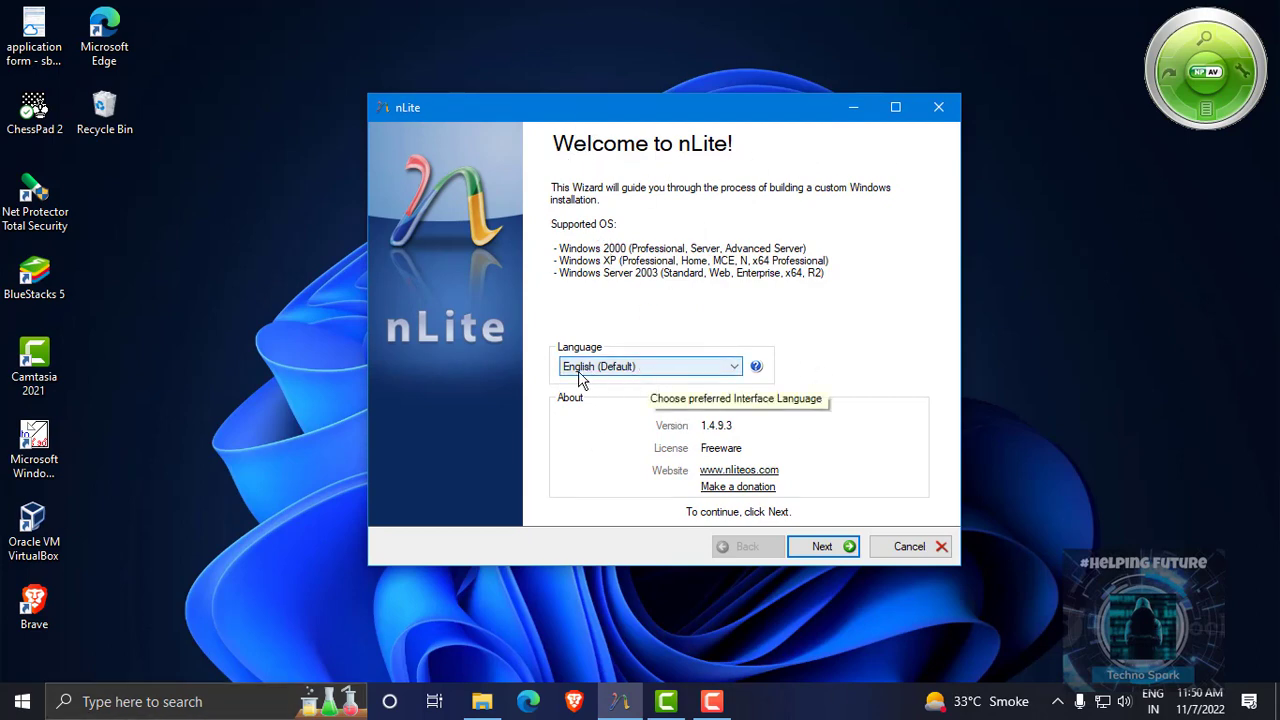
pyautogui.moveTo(710, 445)
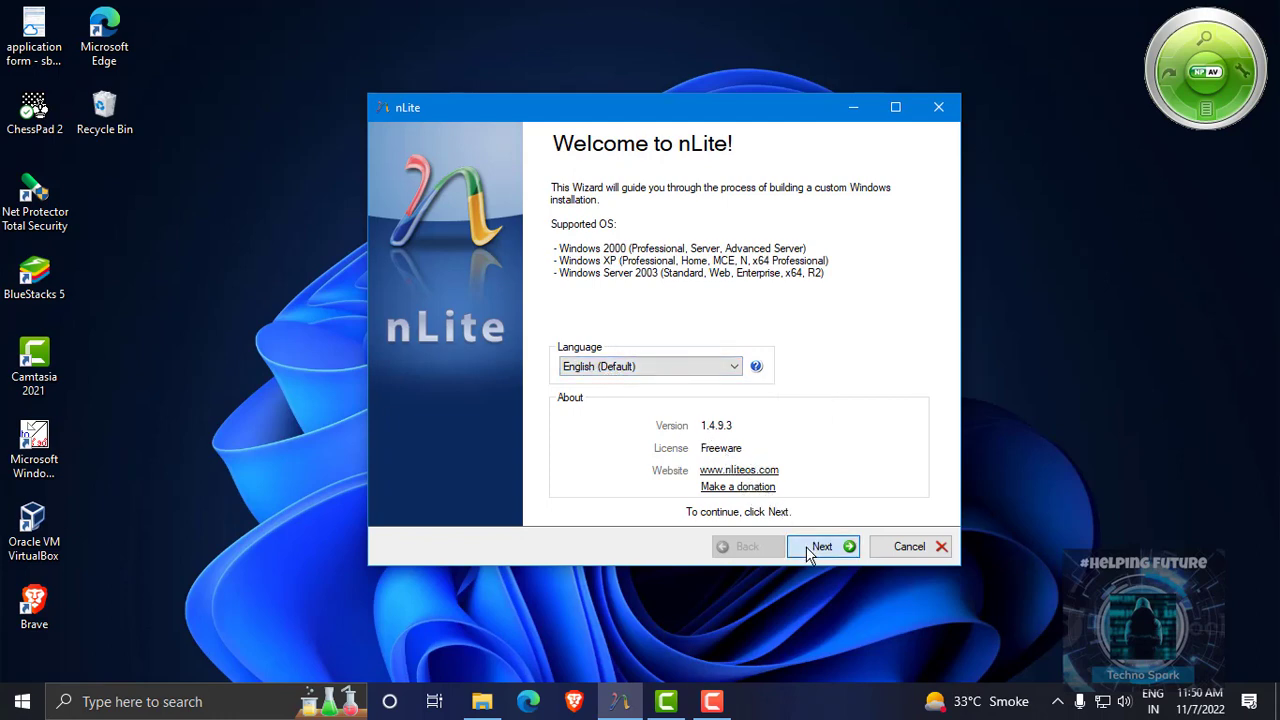
# Continue past the nLite welcome page with English (Default) as language.
pyautogui.click(822, 546)
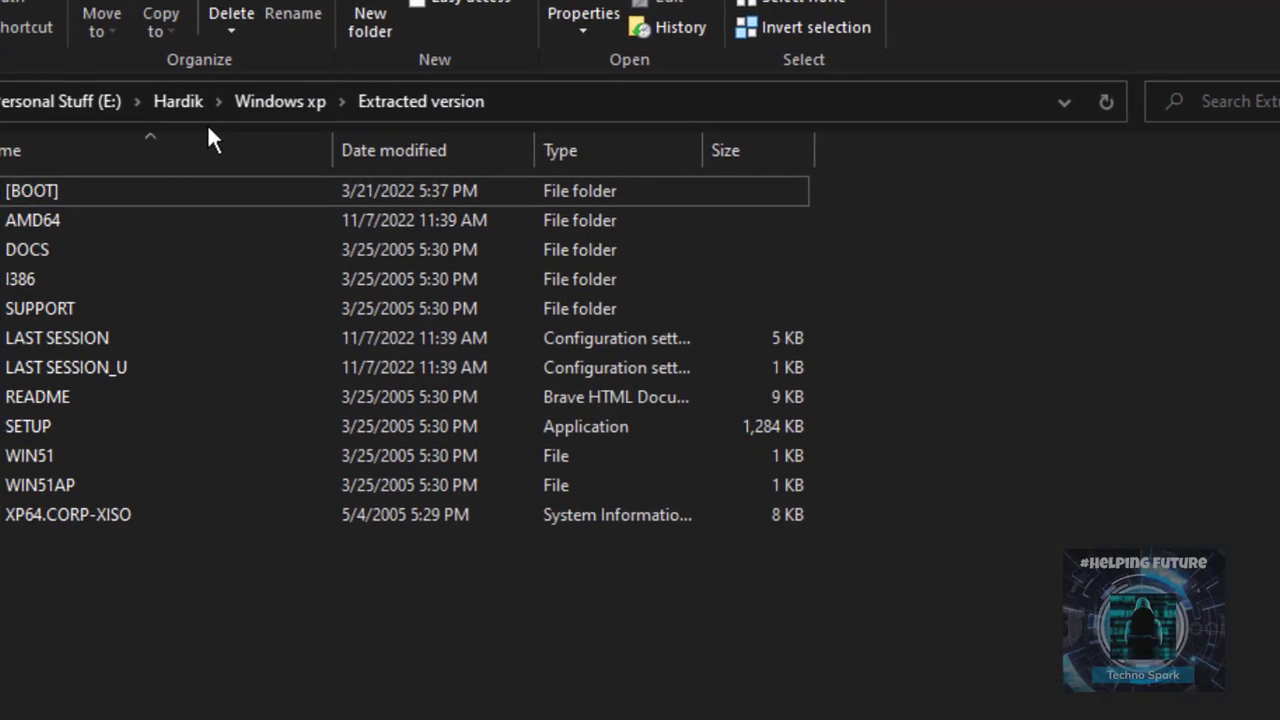
# Open the Windows XP x64 ISO in the Windows xp folder, then enter Extracted version.
pyautogui.click(280, 101)
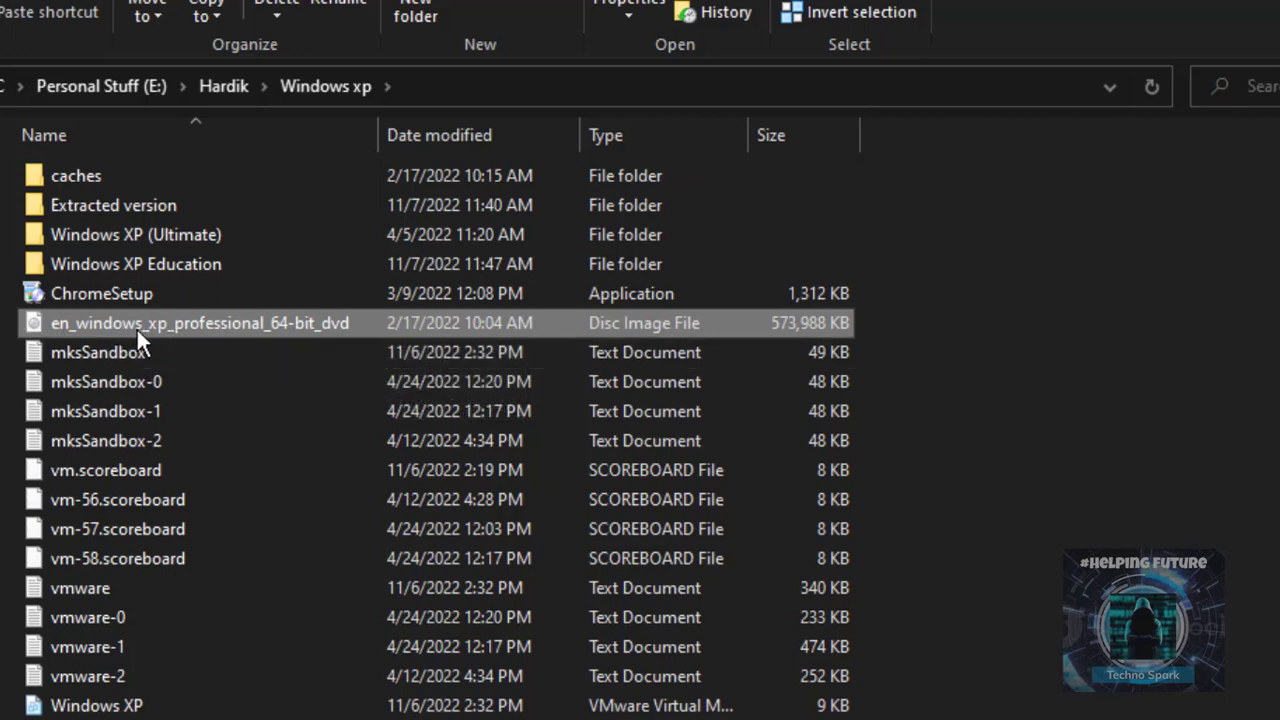
pyautogui.rightClick(198, 322)
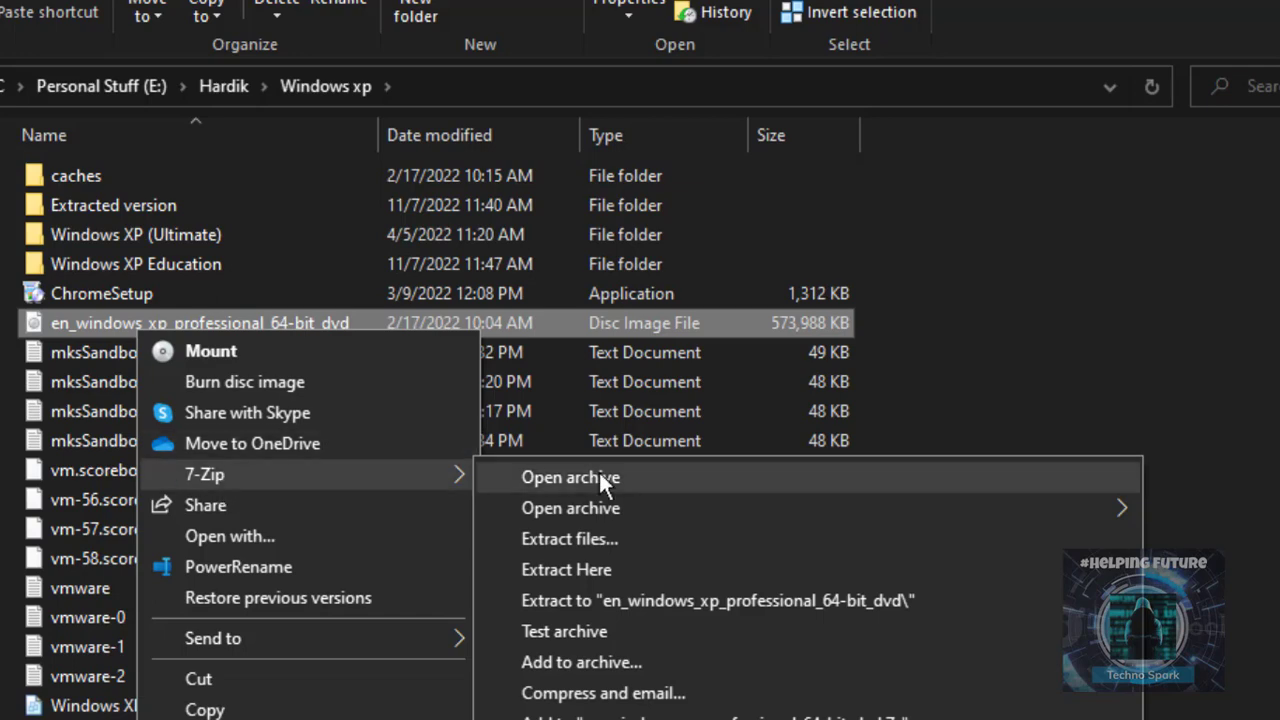
pyautogui.moveTo(277, 214)
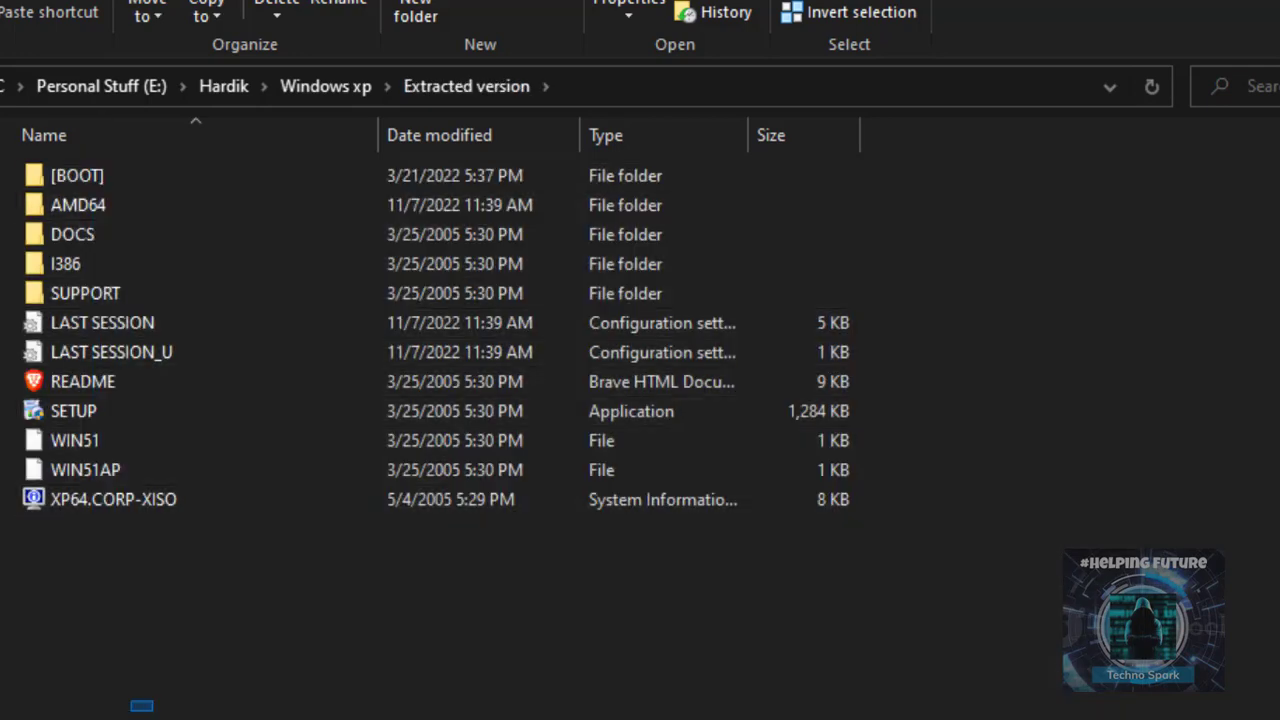
pyautogui.click(325, 86)
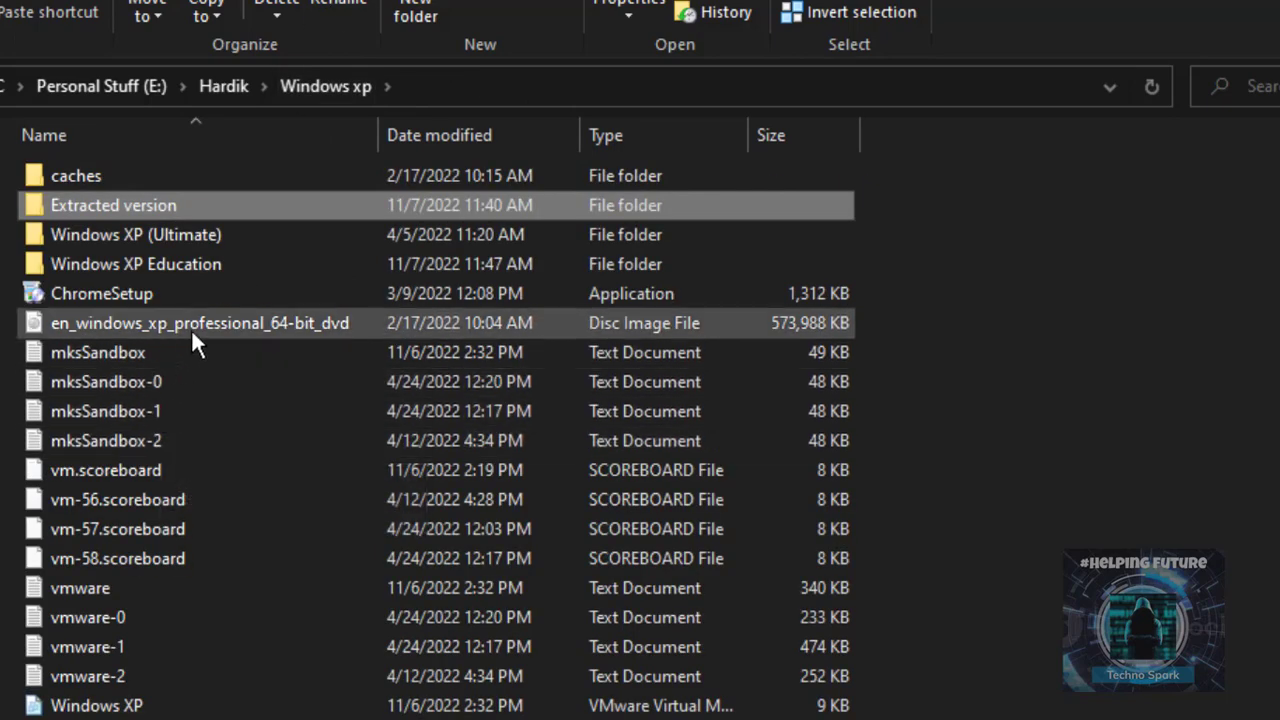
pyautogui.doubleClick(199, 322)
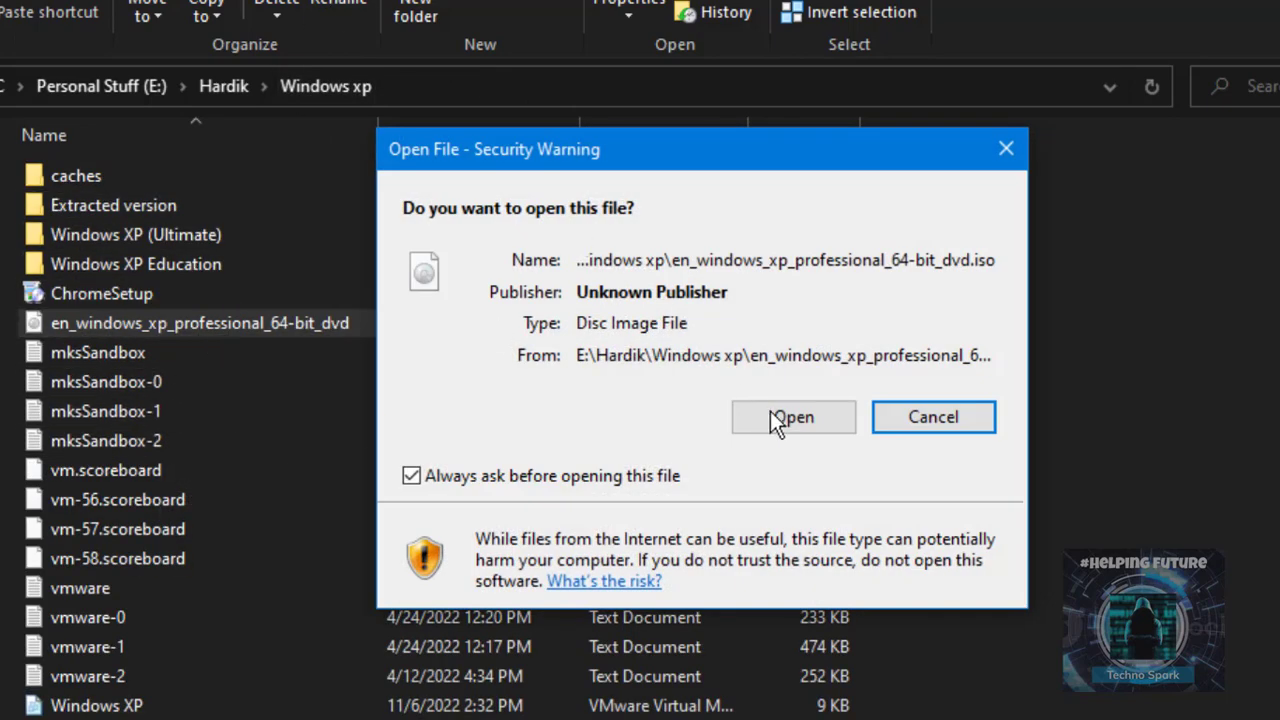
pyautogui.click(932, 417)
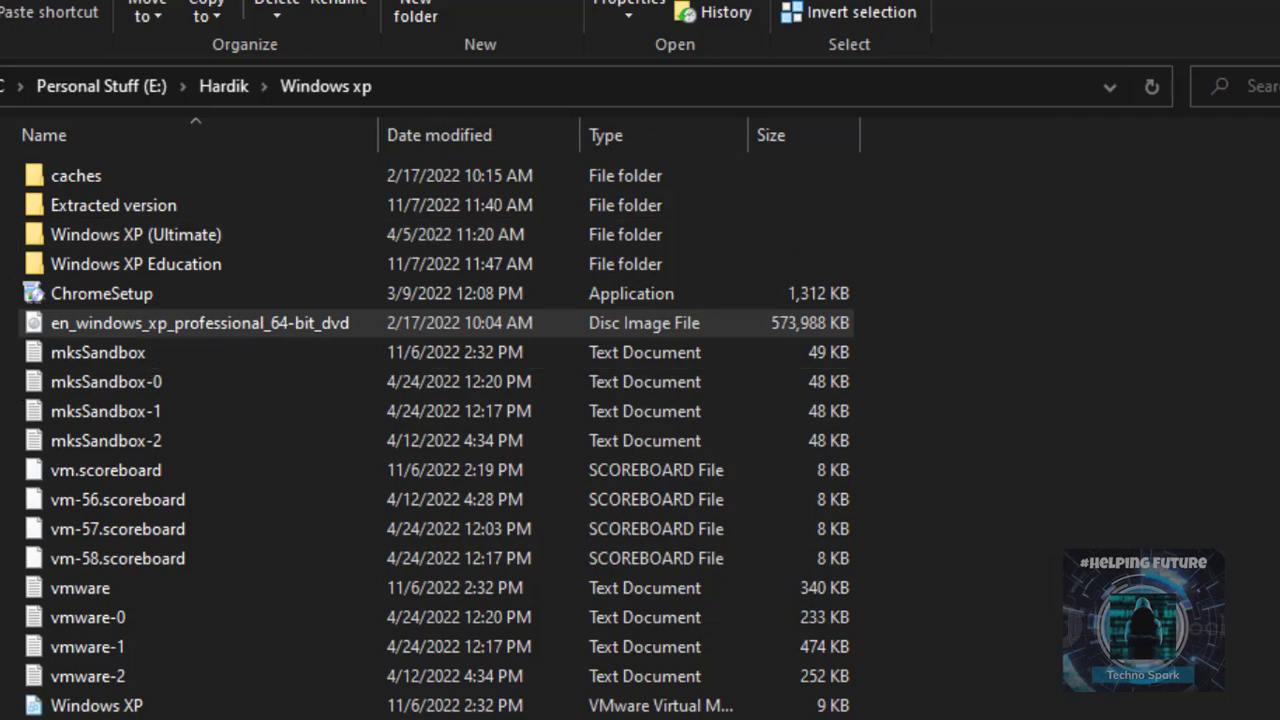
pyautogui.doubleClick(113, 205)
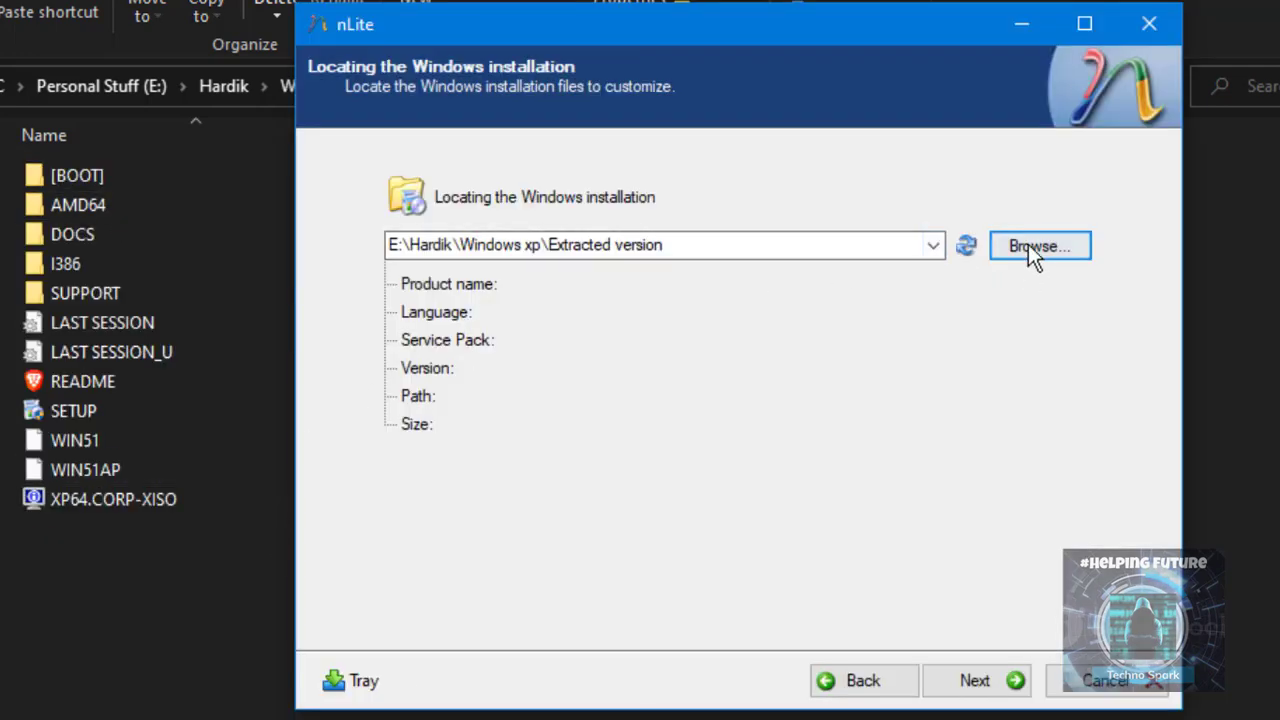
# Use Extracted version as the source, confirming Windows XP Professional x64 SP1, 552.14MB.
pyautogui.click(1039, 245)
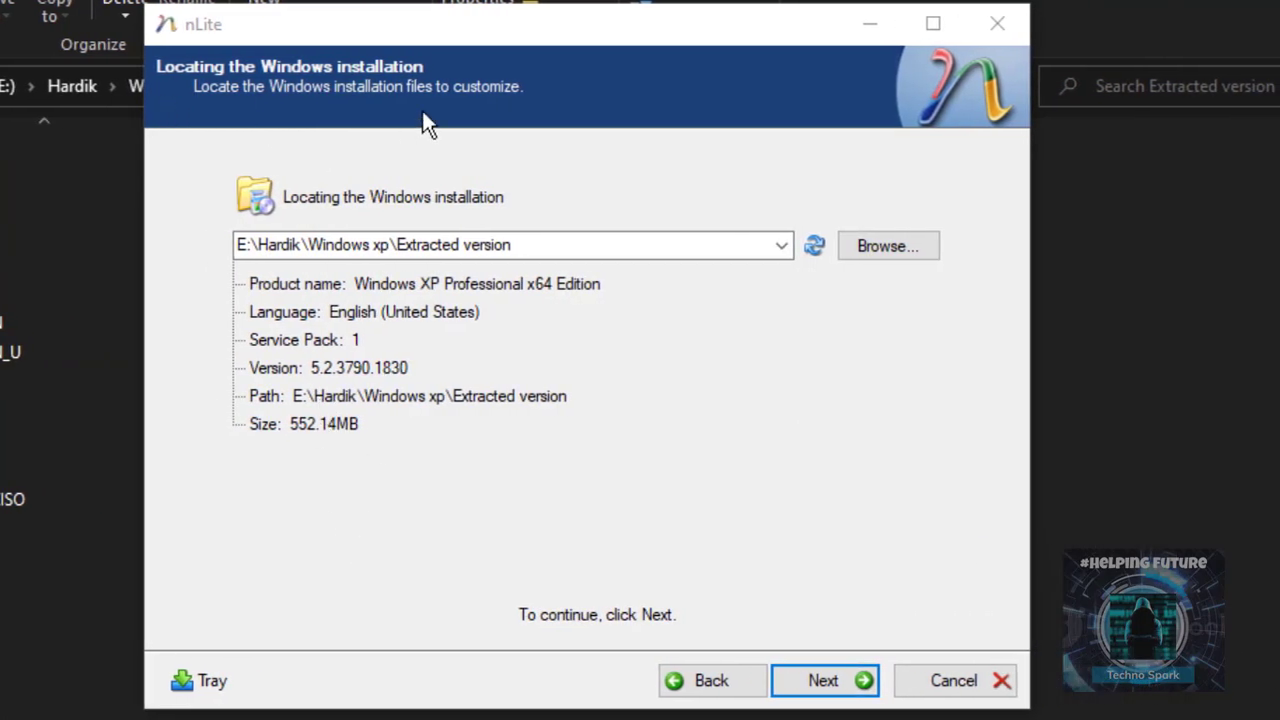
pyautogui.moveTo(358, 285)
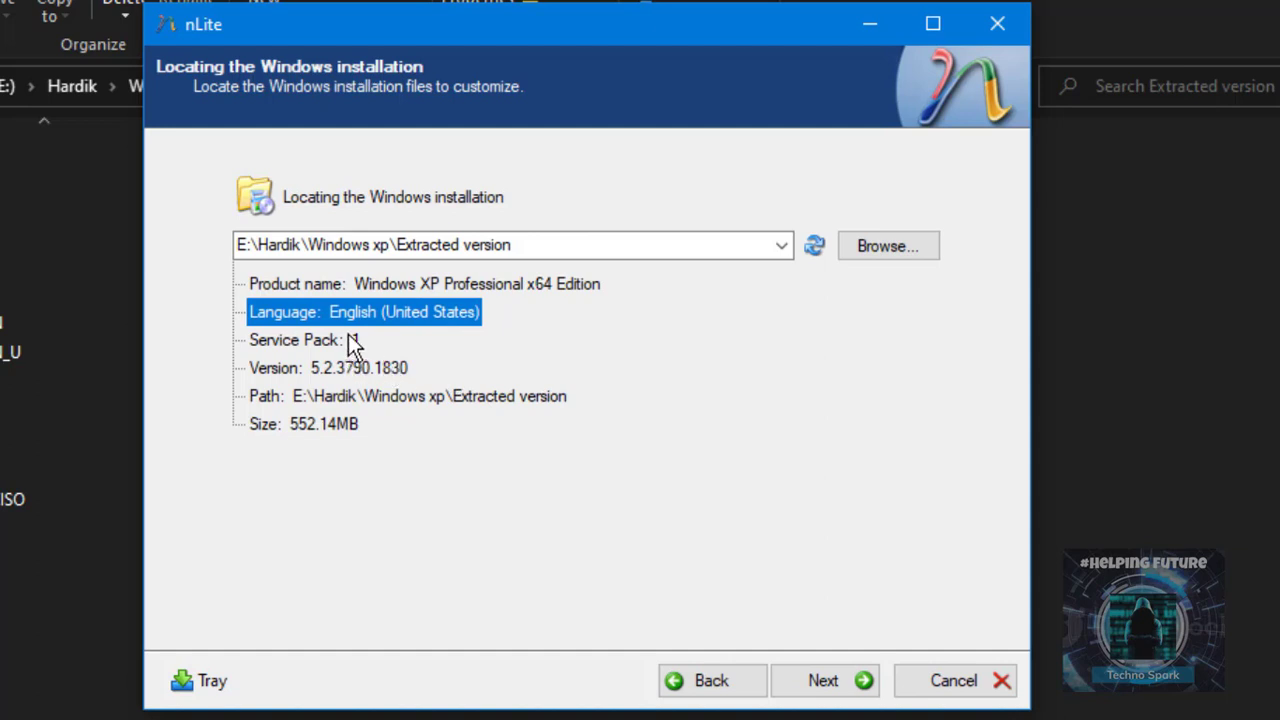
pyautogui.click(305, 339)
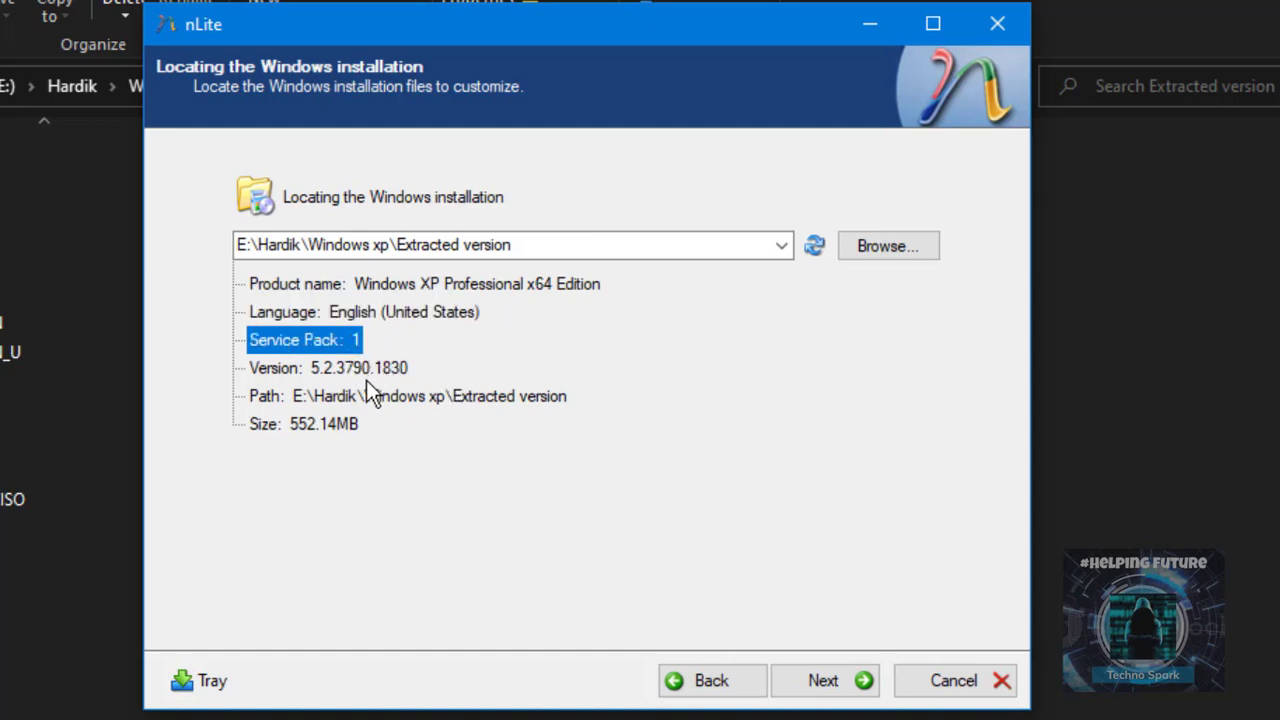
pyautogui.moveTo(418, 393)
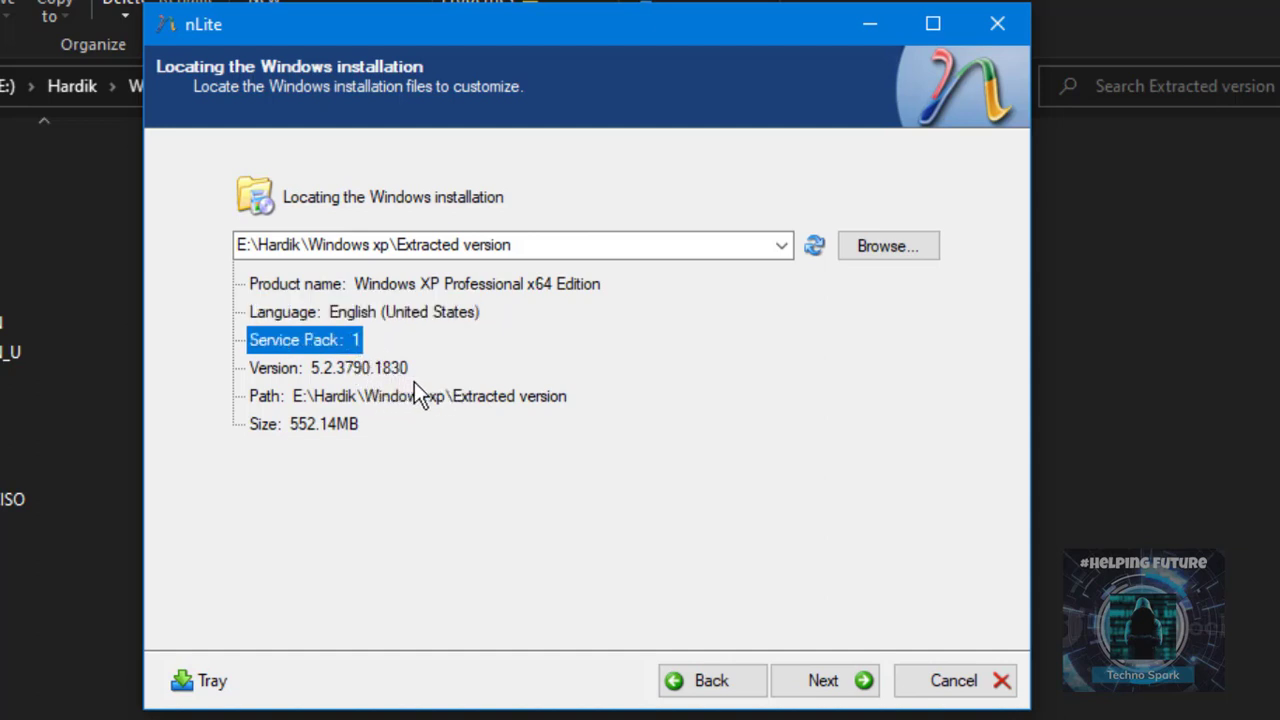
pyautogui.click(408, 396)
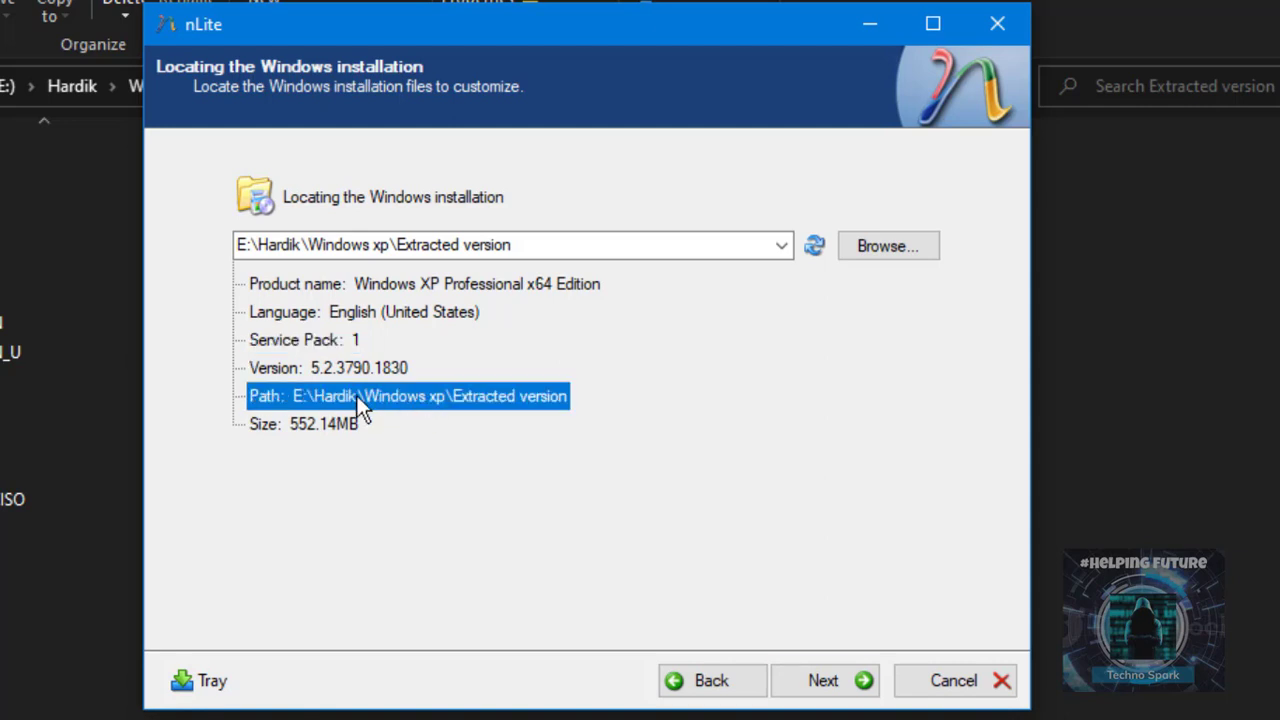
pyautogui.click(323, 423)
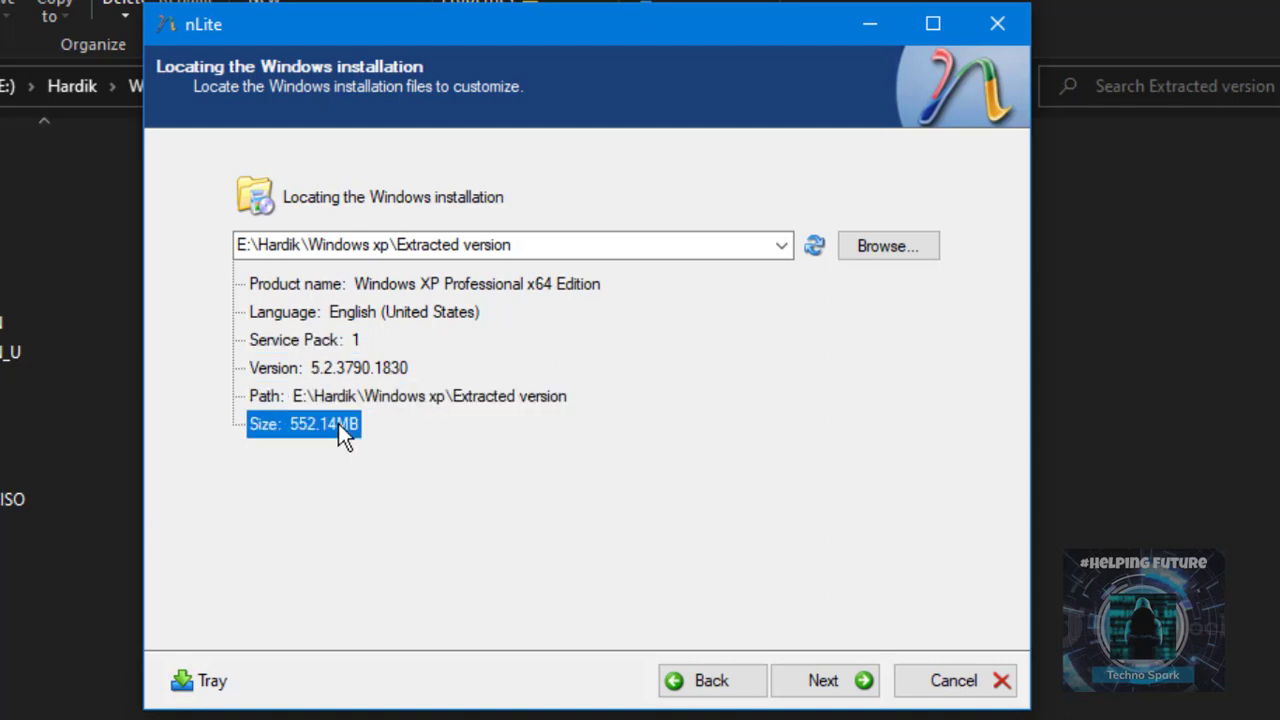
pyautogui.moveTo(488, 363)
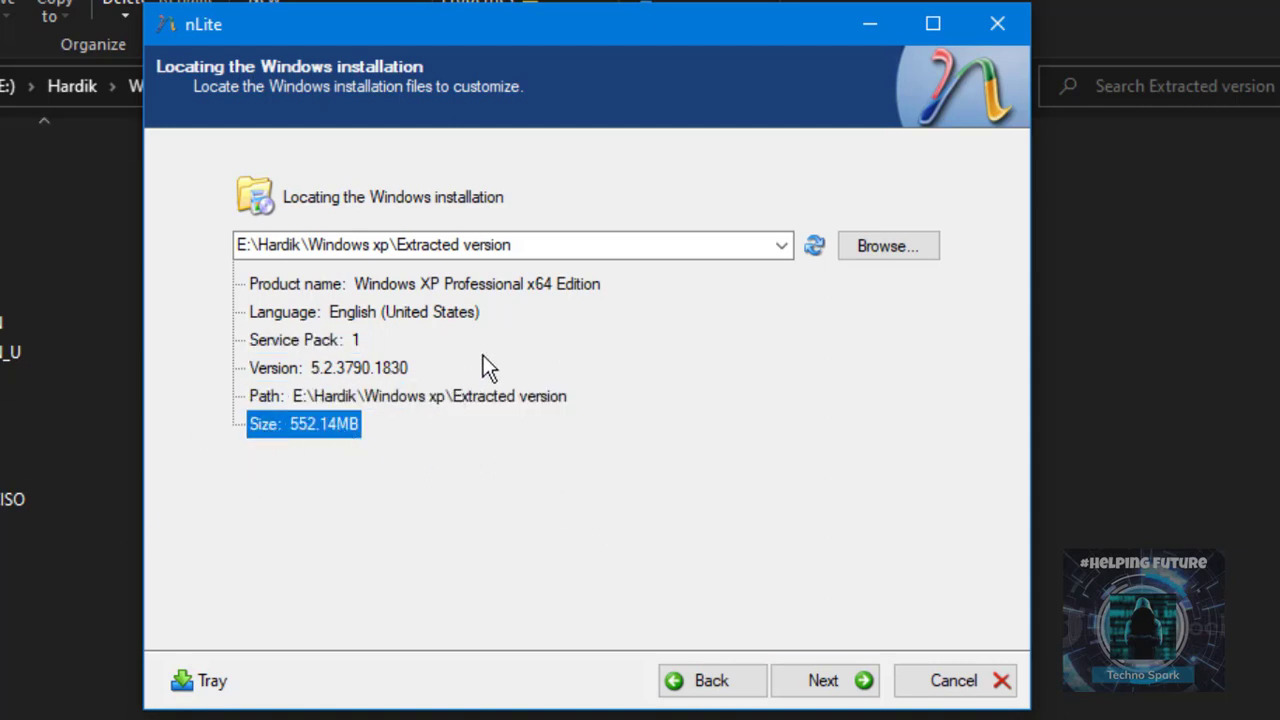
pyautogui.moveTo(540, 360)
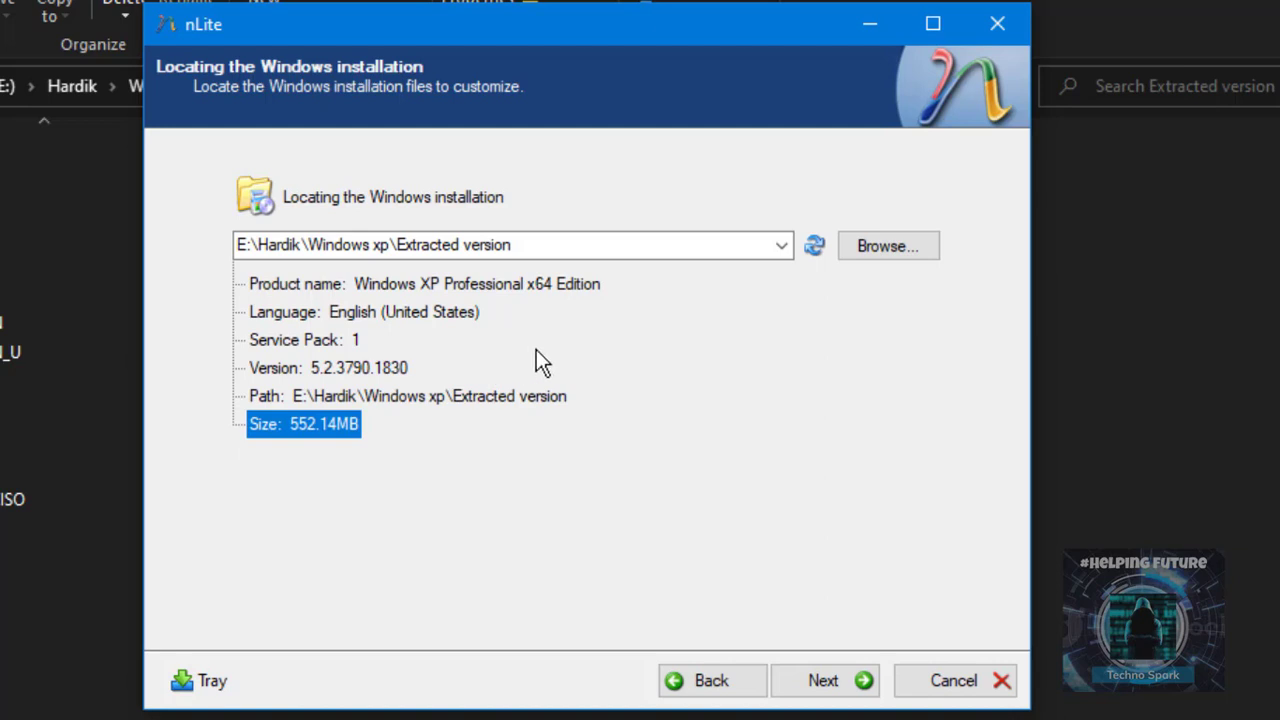
pyautogui.moveTo(310, 200)
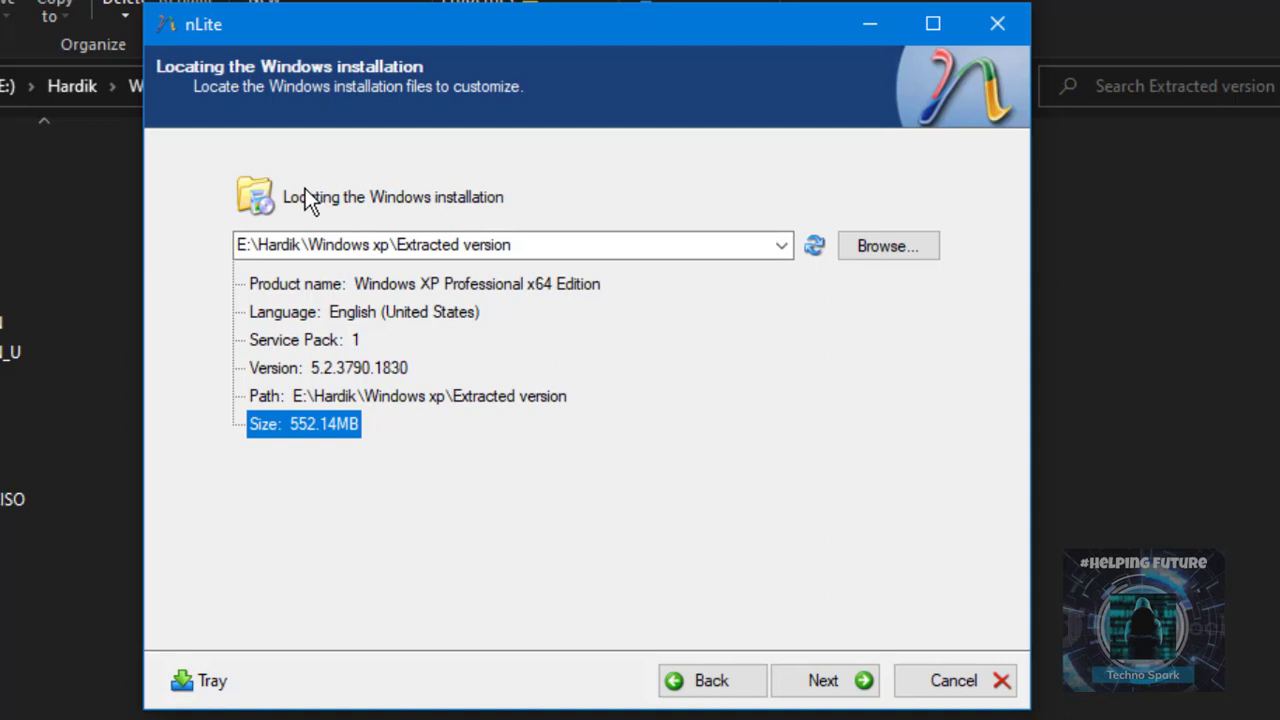
pyautogui.moveTo(785, 692)
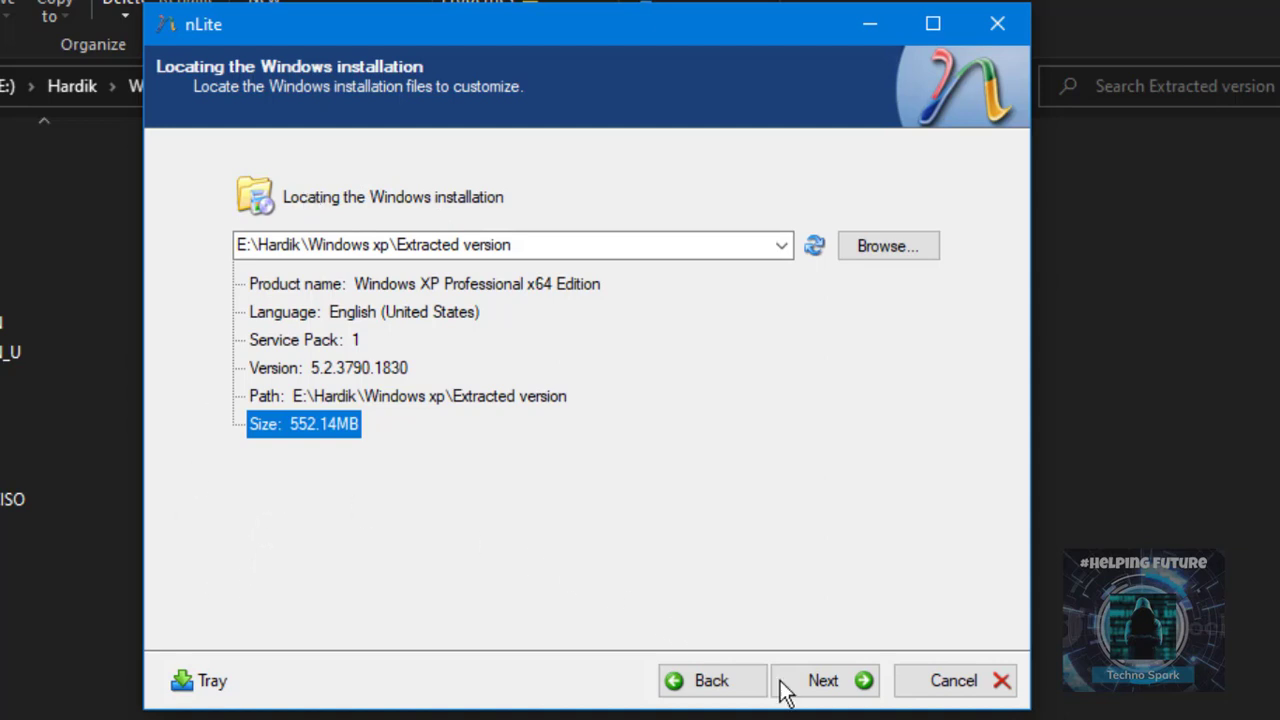
pyautogui.click(822, 680)
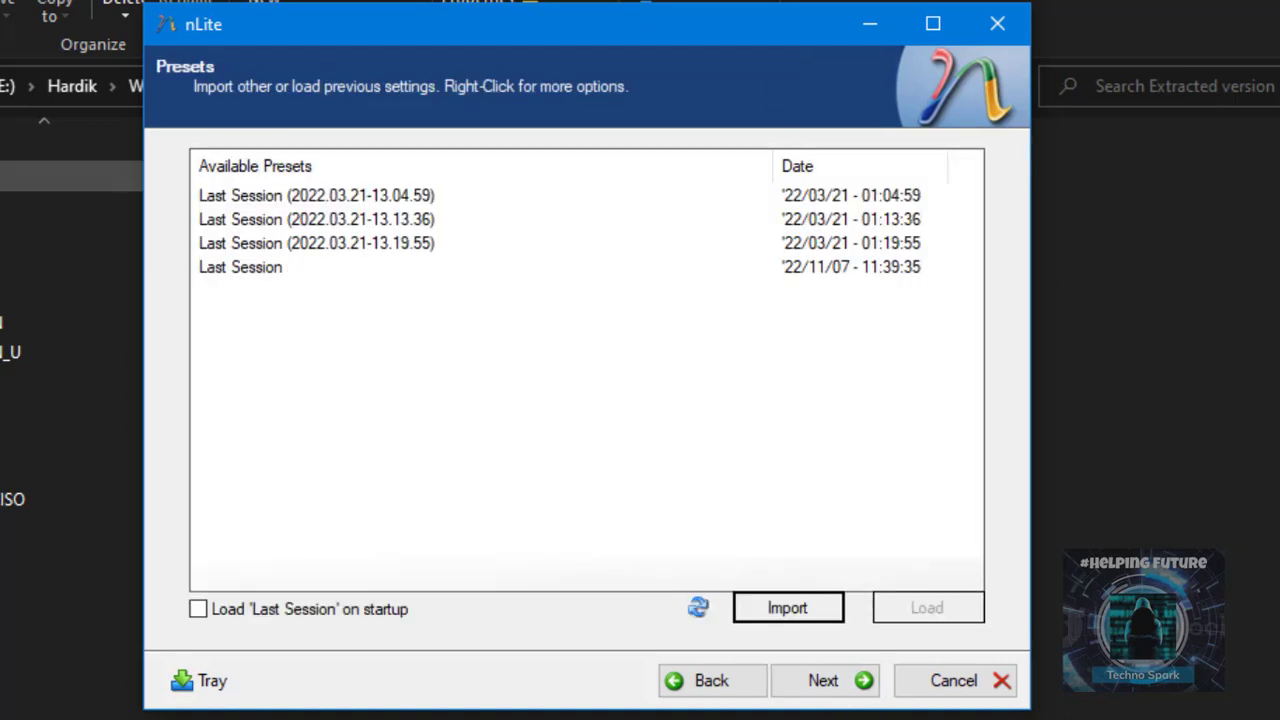
pyautogui.moveTo(305, 215)
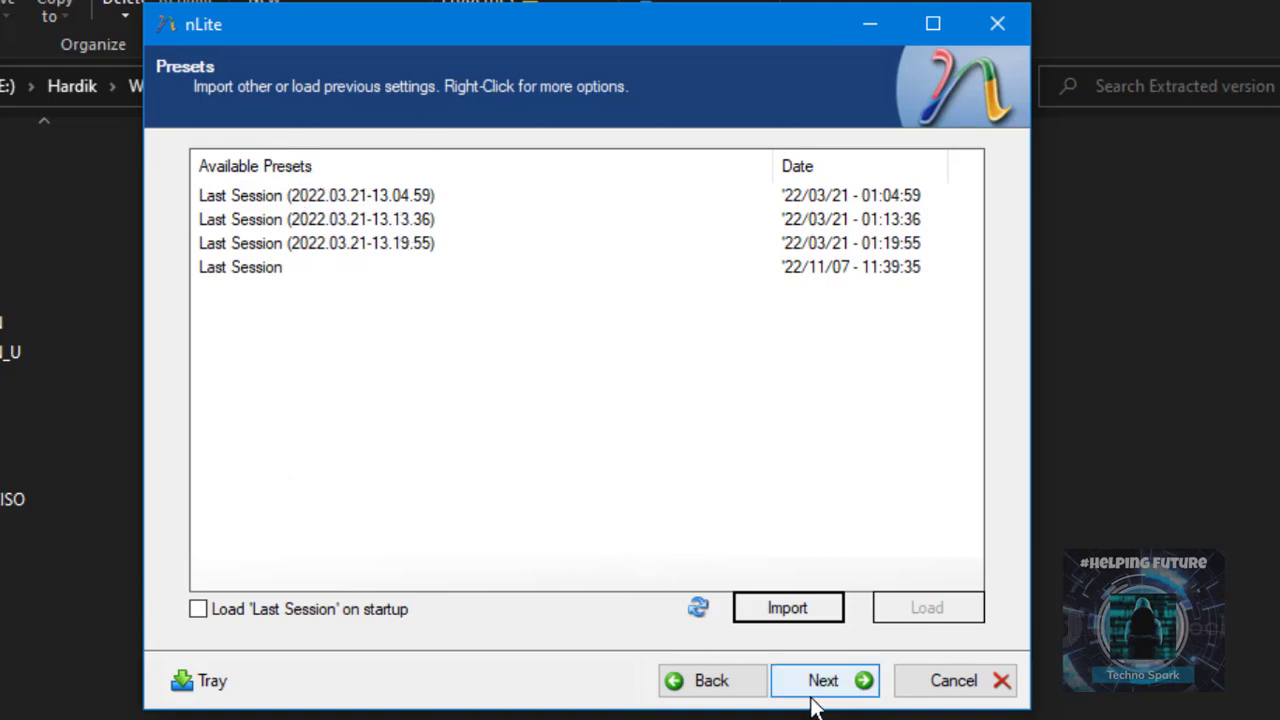
# Pass the Presets page and leave Hotfixes and all other tasks unselected.
pyautogui.click(823, 680)
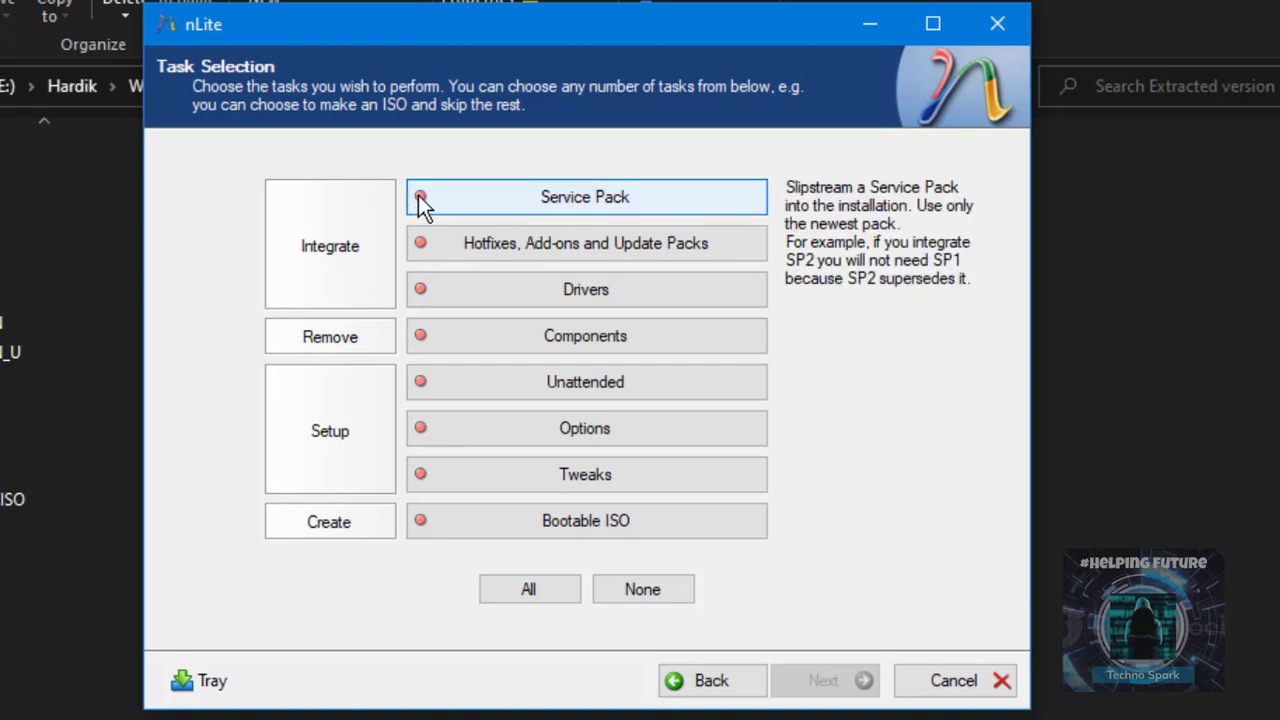
pyautogui.click(420, 197)
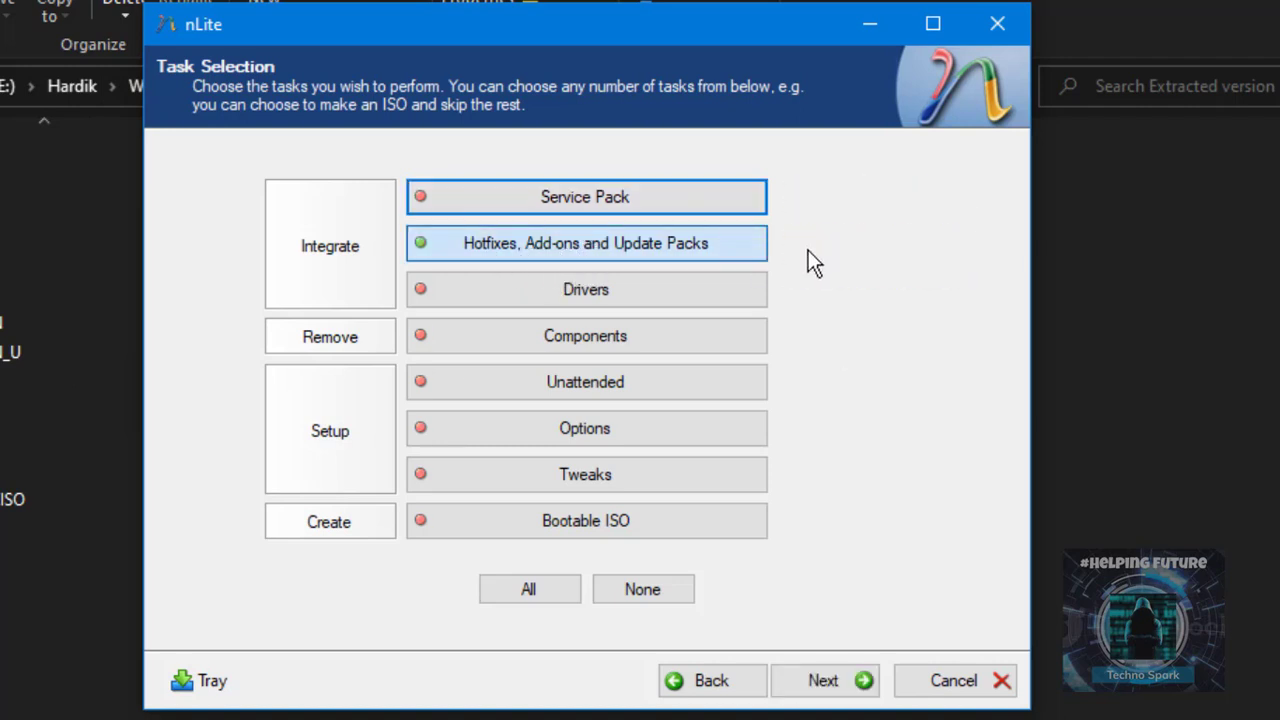
pyautogui.moveTo(585, 289)
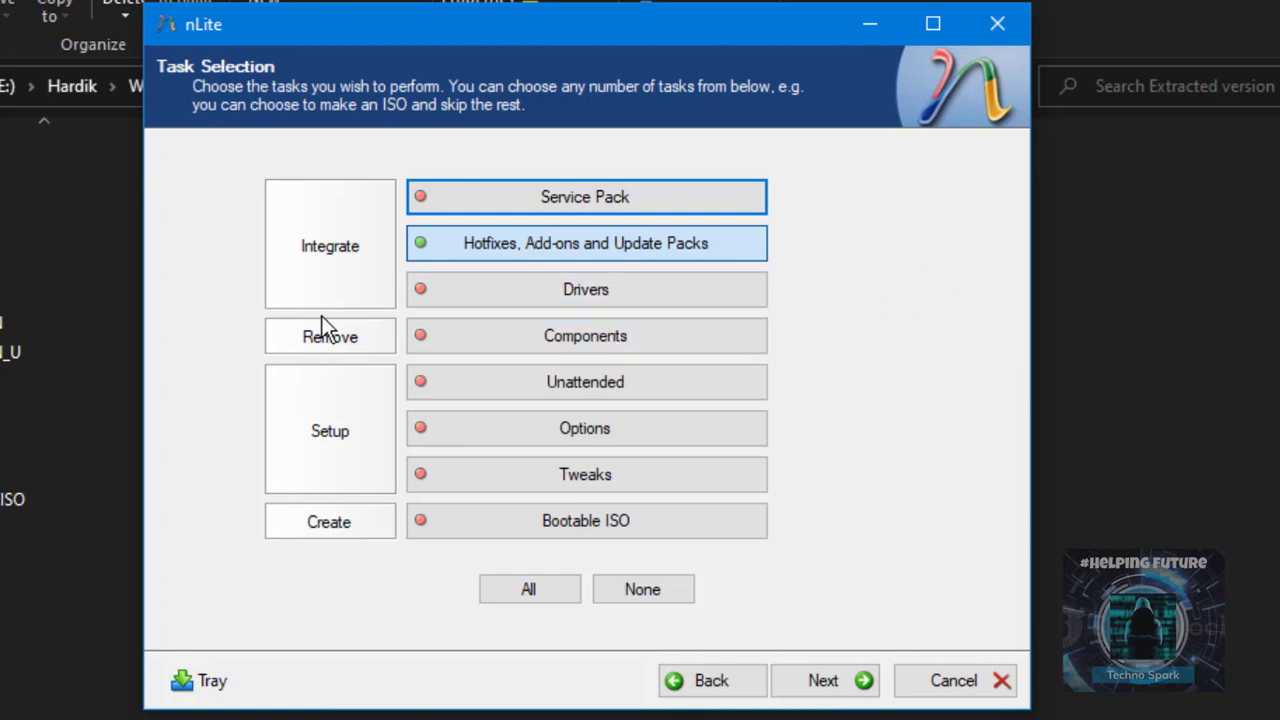
pyautogui.click(585, 335)
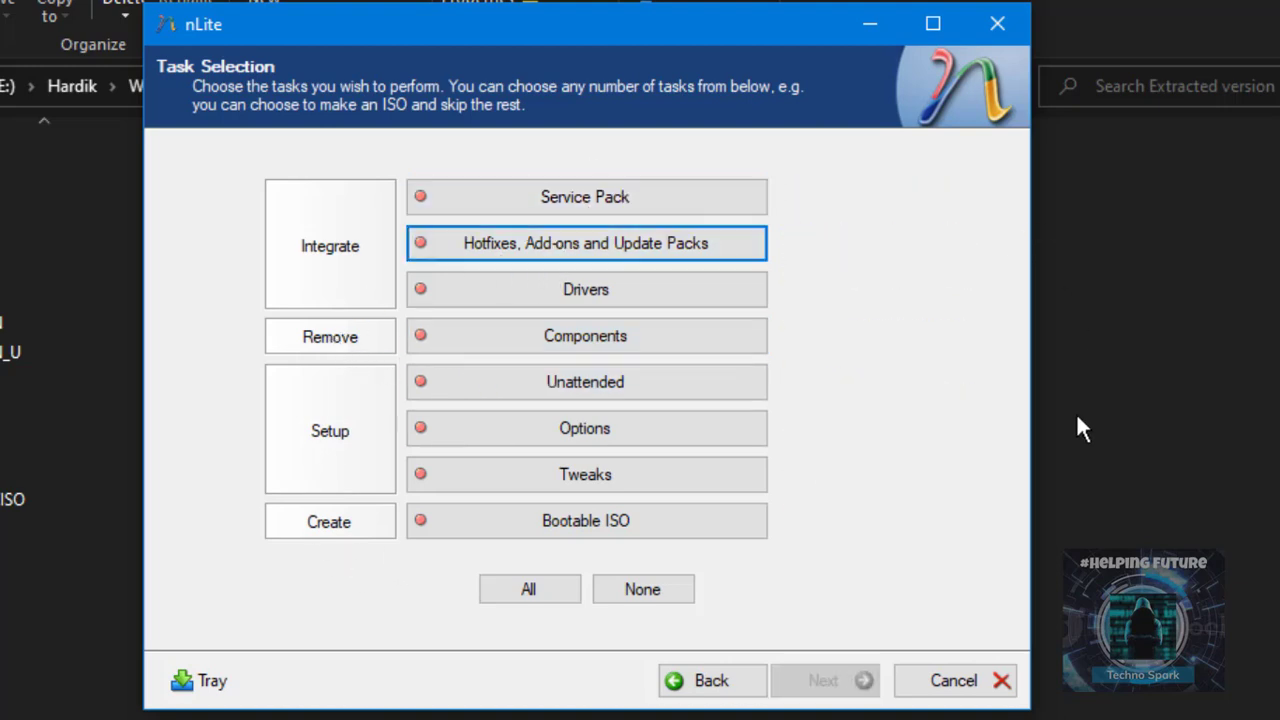
# Go to the Components page, dismiss the compatibility prompt and expand Applications.
pyautogui.click(585, 335)
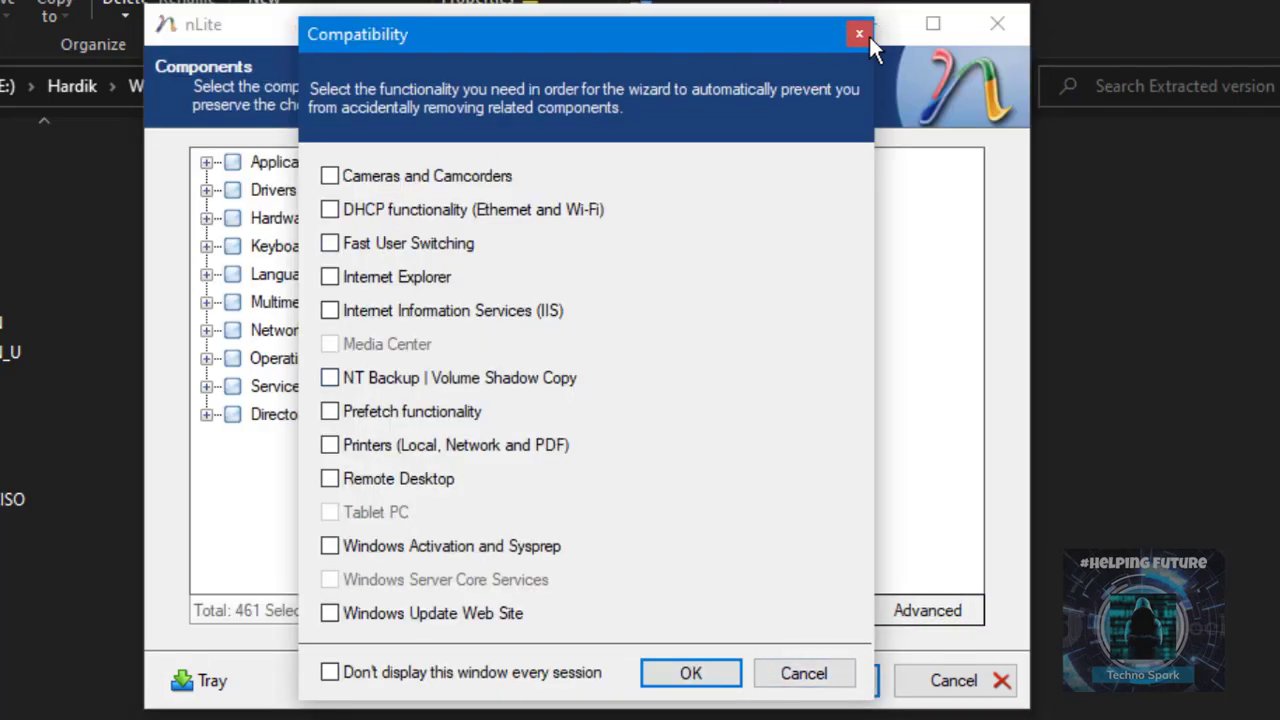
pyautogui.click(858, 33)
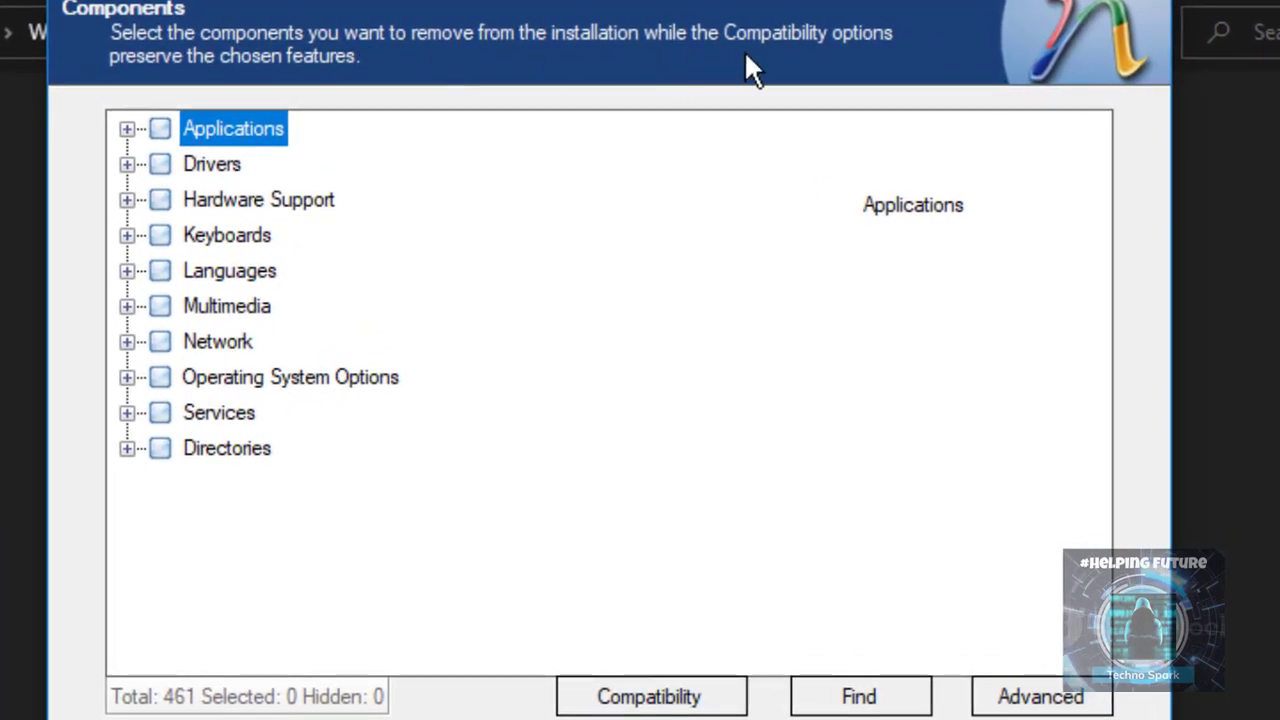
pyautogui.moveTo(815, 70)
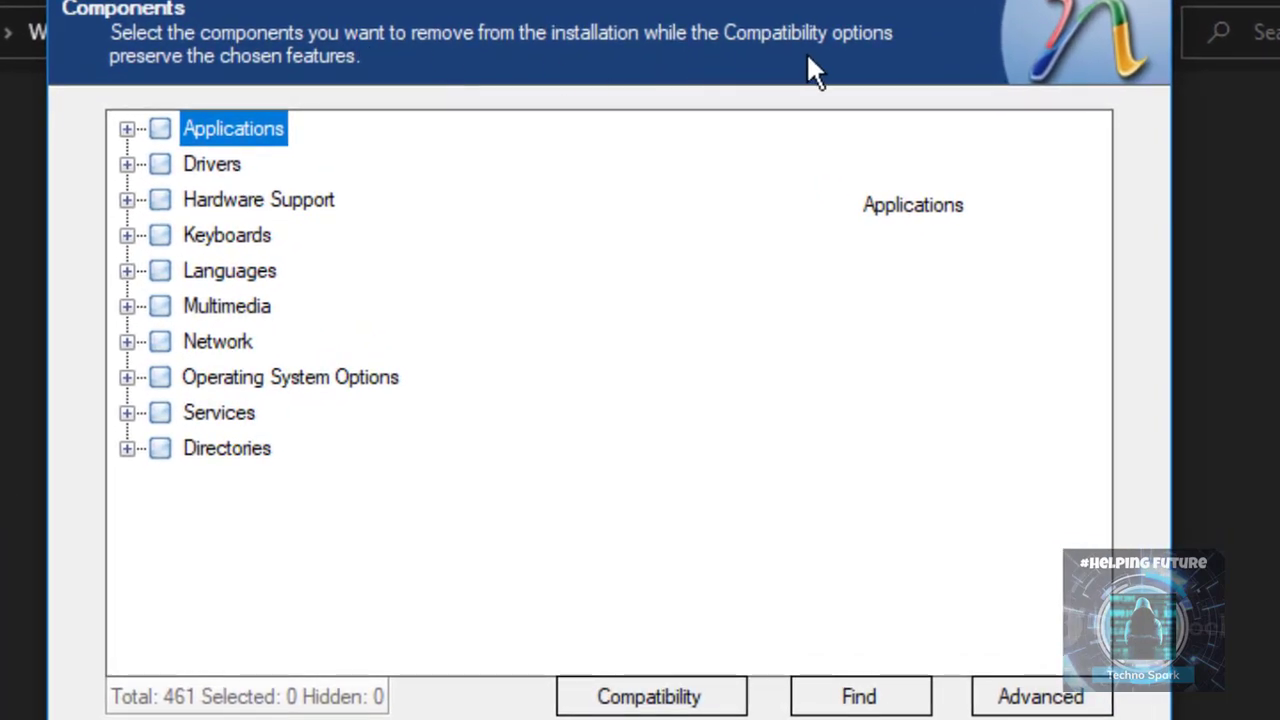
pyautogui.moveTo(160, 130)
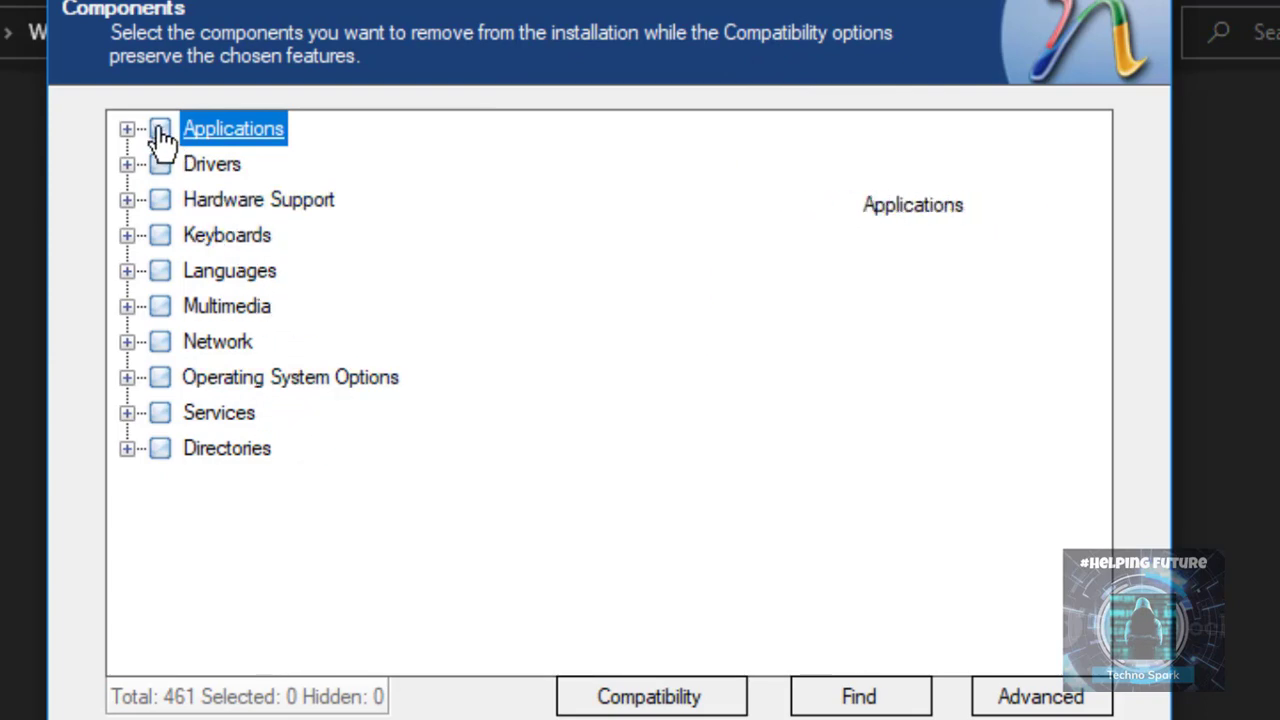
pyautogui.click(127, 128)
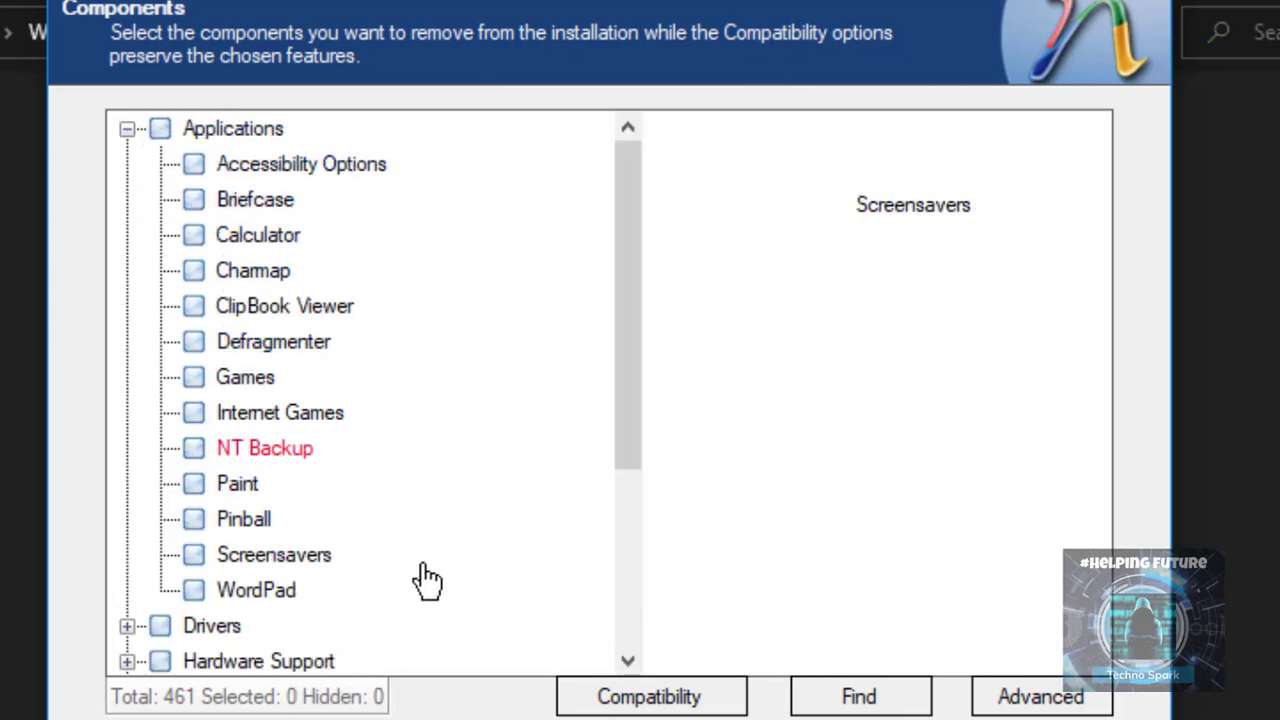
pyautogui.moveTo(285, 305)
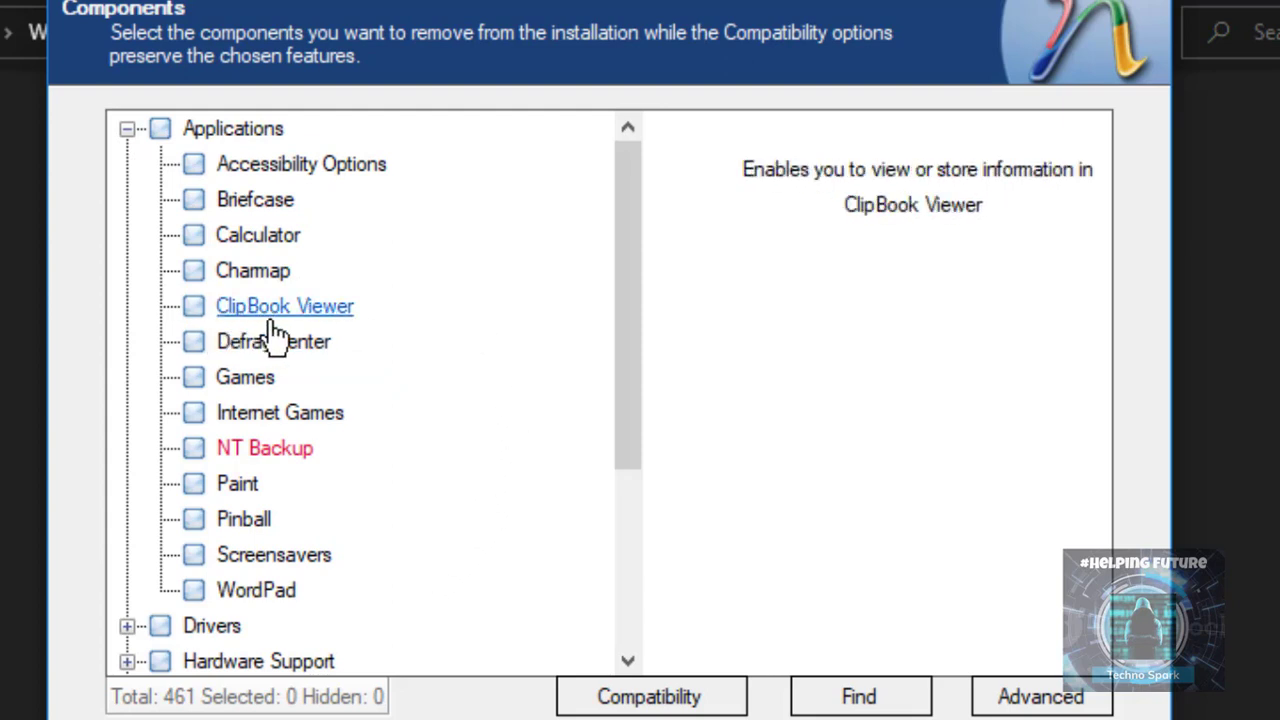
pyautogui.moveTo(253, 270)
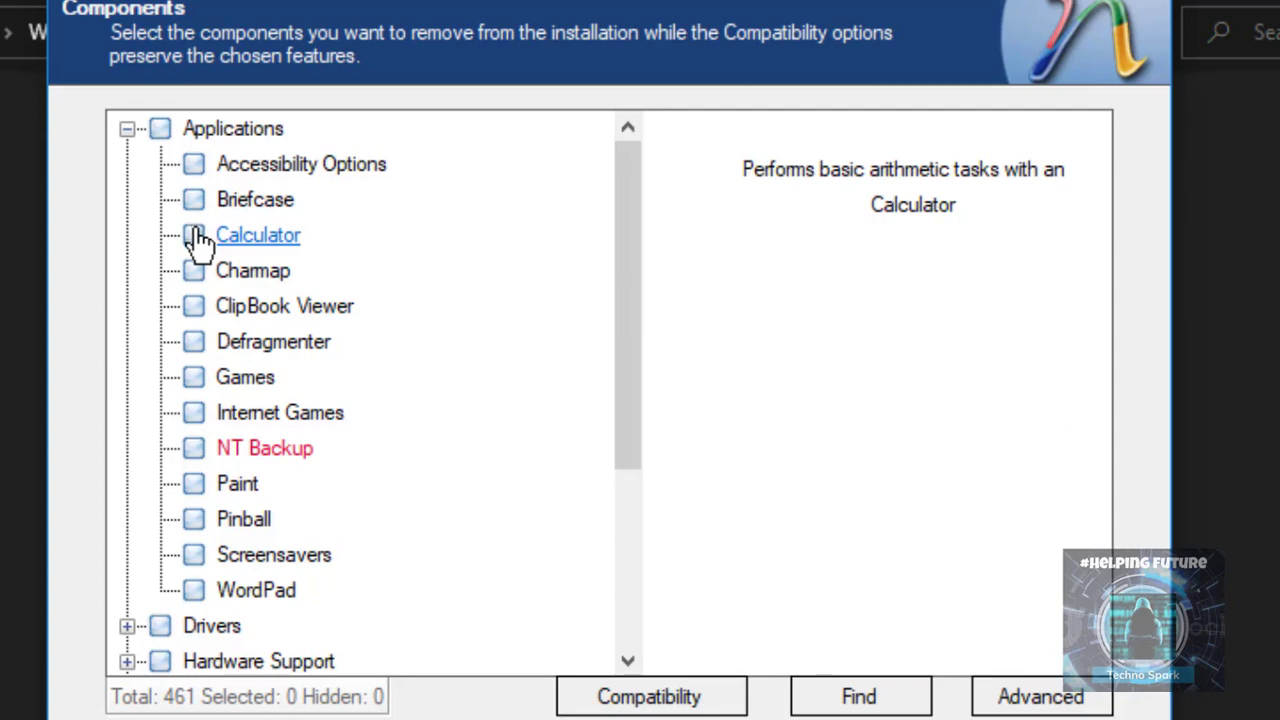
# Mark Internet Games, Paint and other applications for removal, keeping Calculator and Accessibility Options.
pyautogui.click(193, 234)
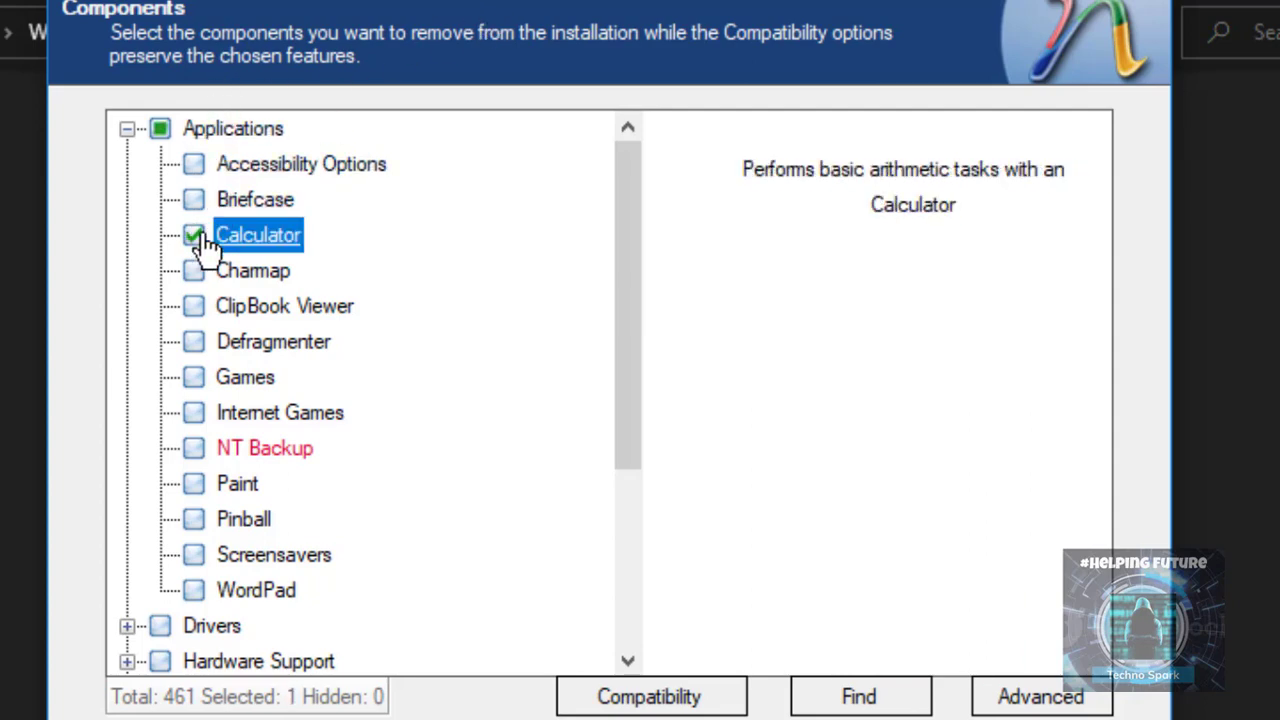
pyautogui.click(193, 234)
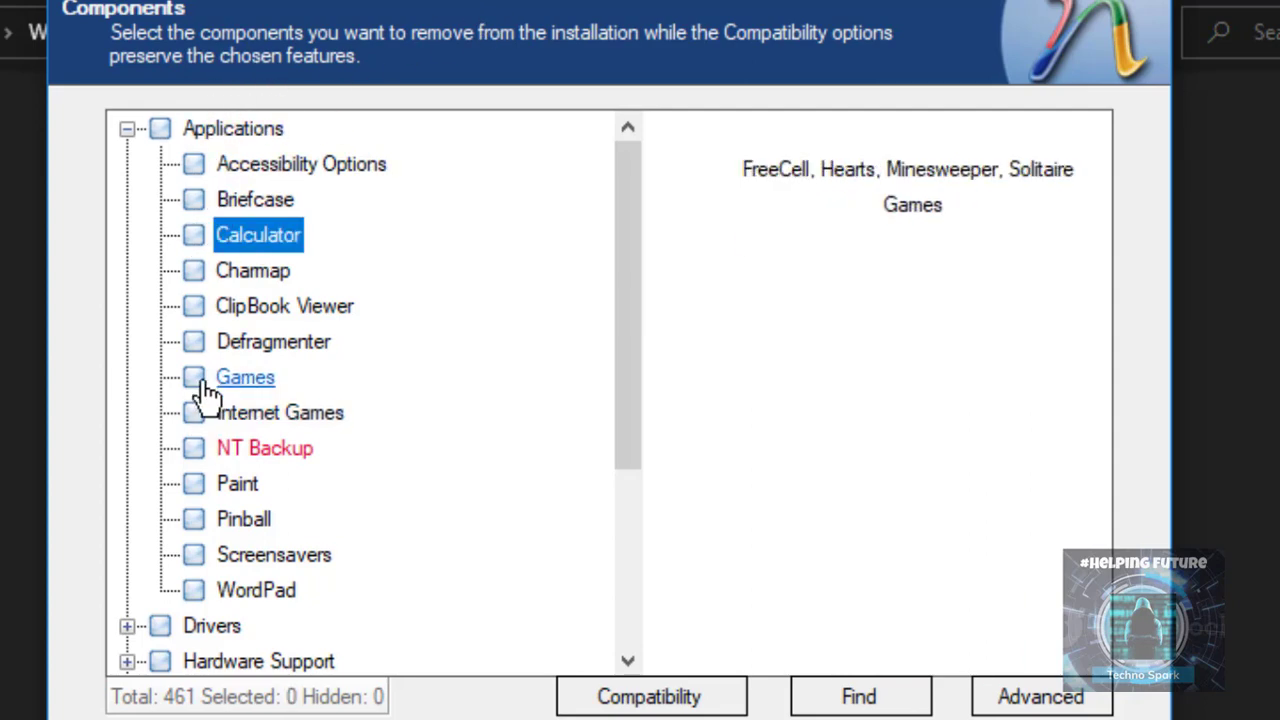
pyautogui.click(193, 377)
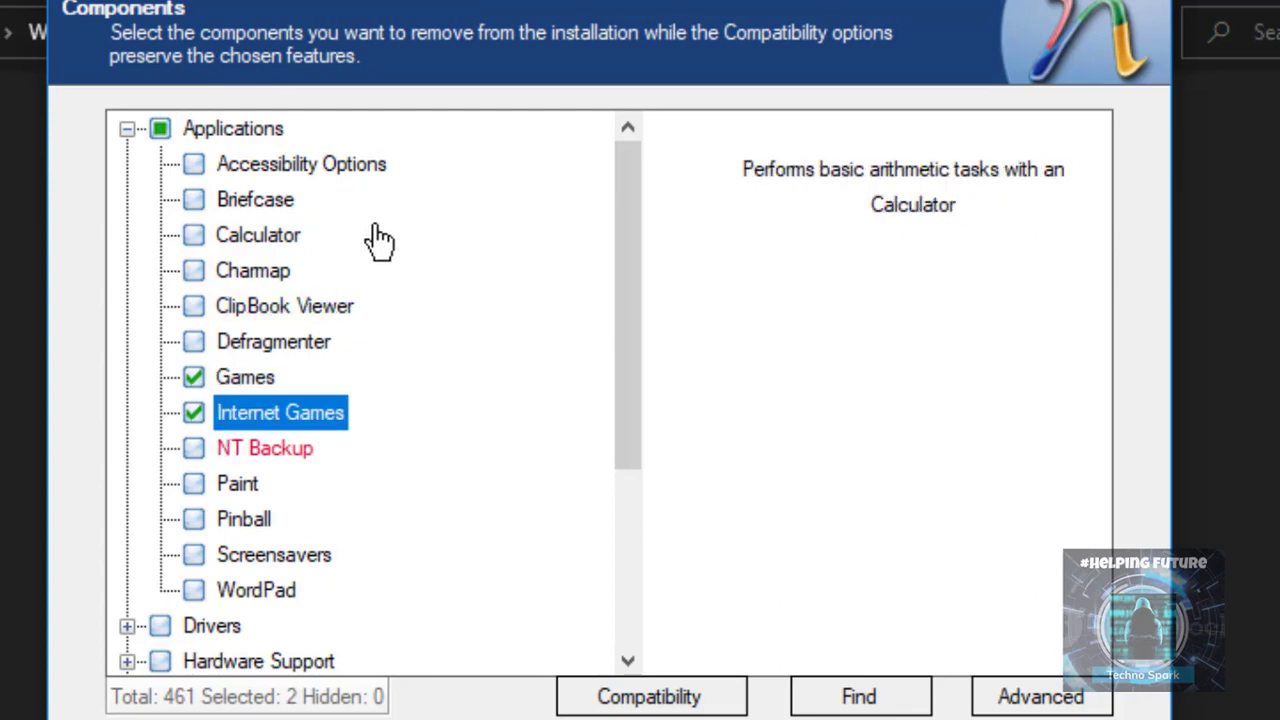
pyautogui.moveTo(274, 555)
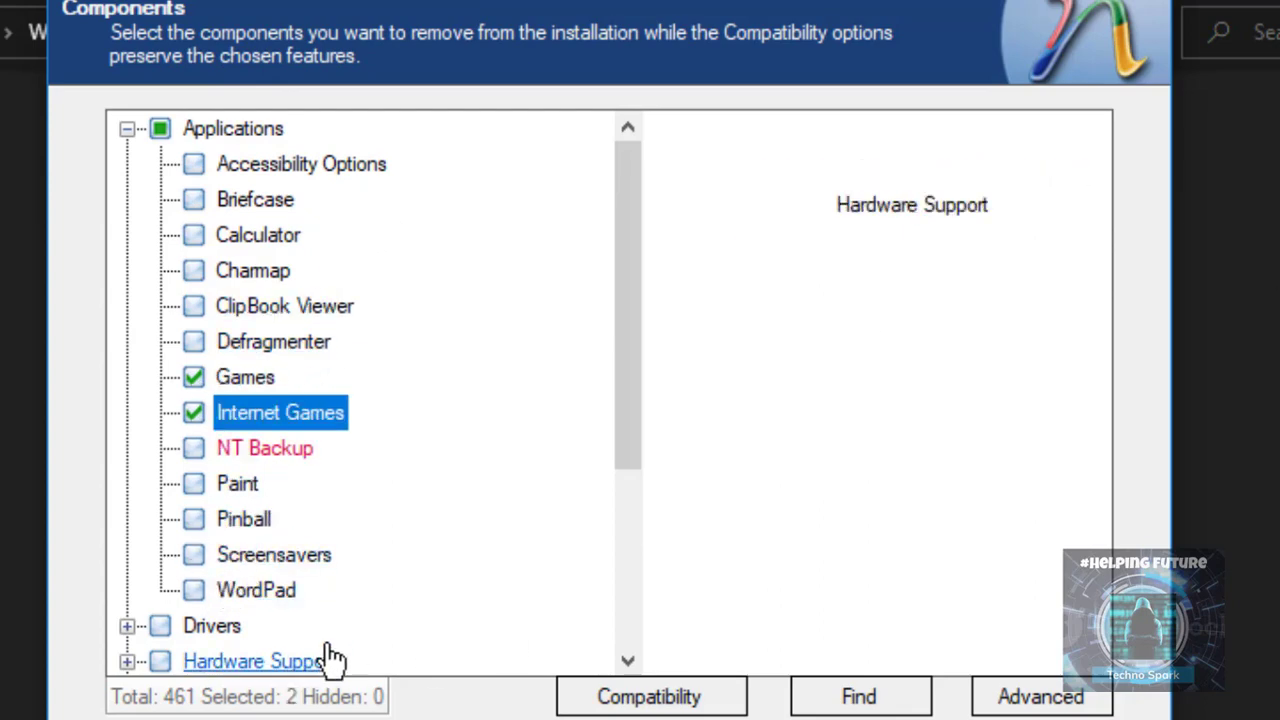
pyautogui.click(193, 554)
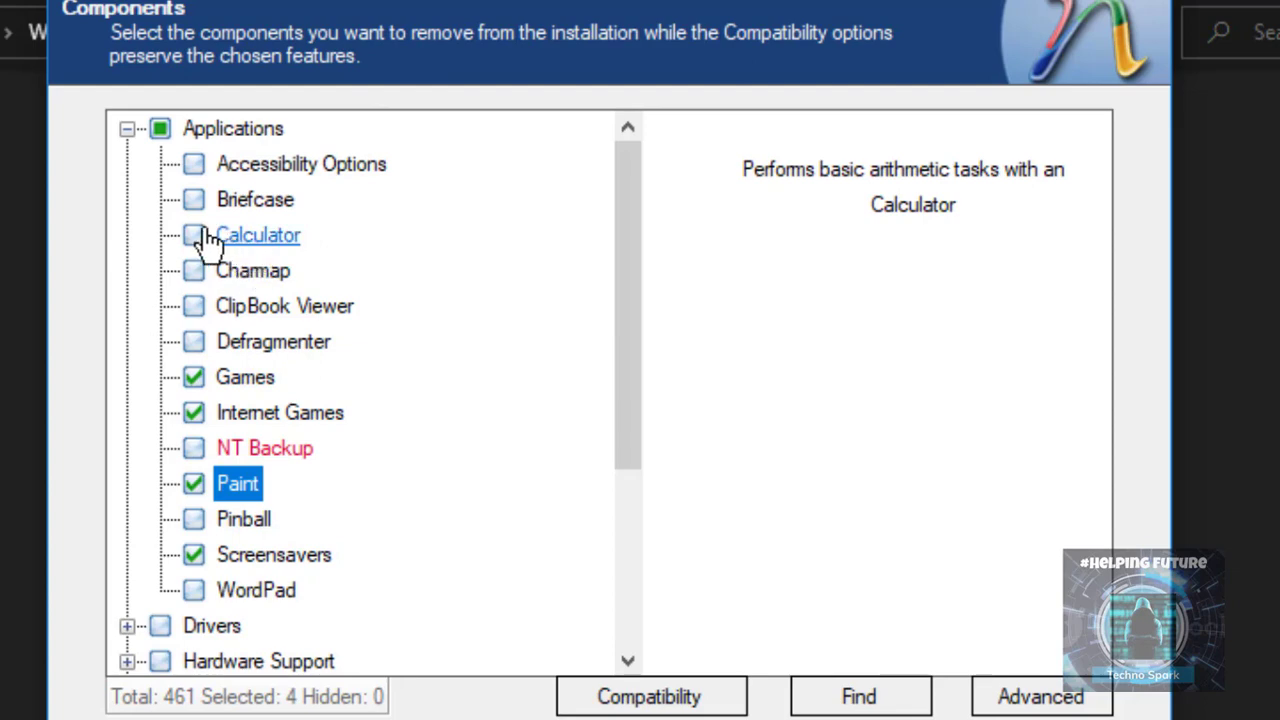
pyautogui.click(193, 164)
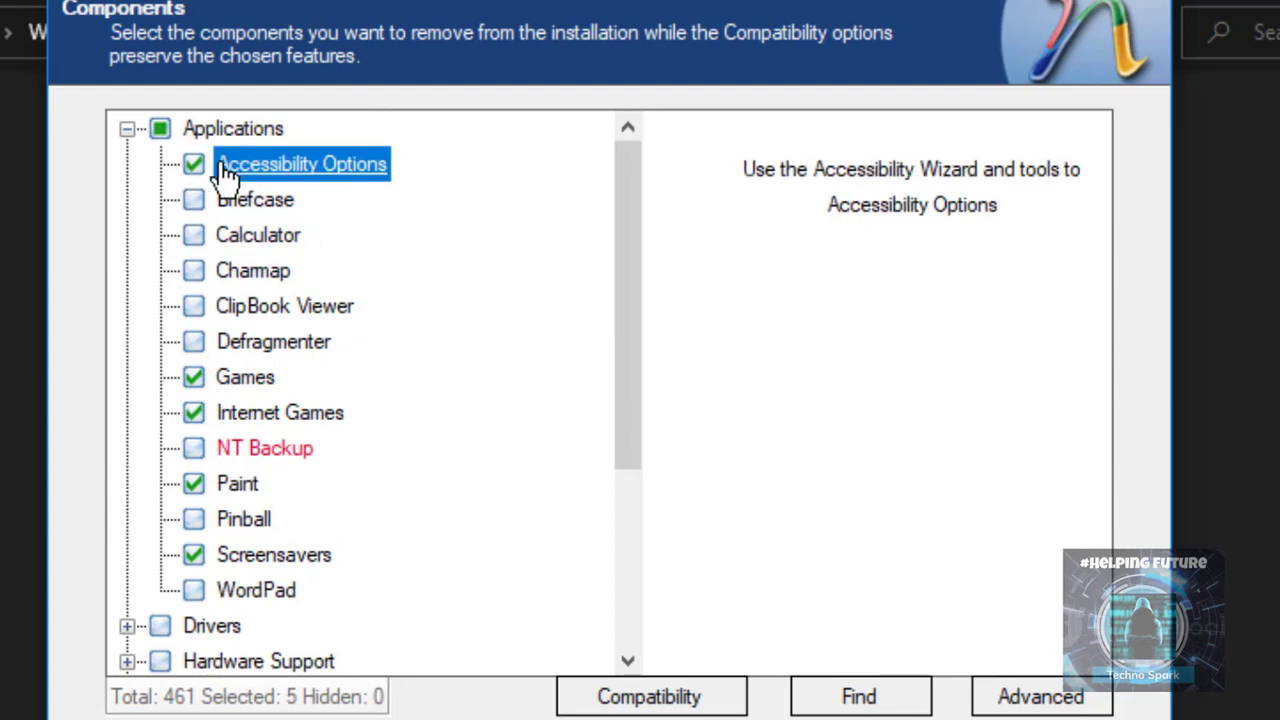
pyautogui.click(193, 305)
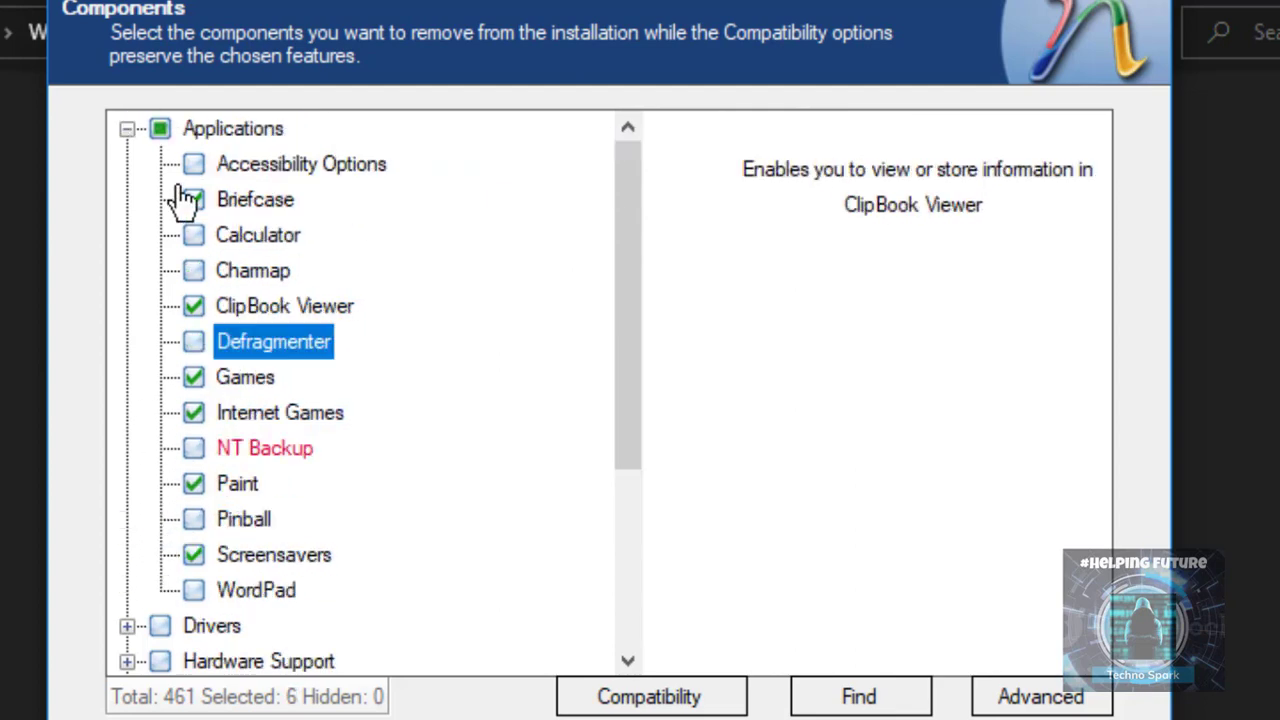
pyautogui.click(127, 128)
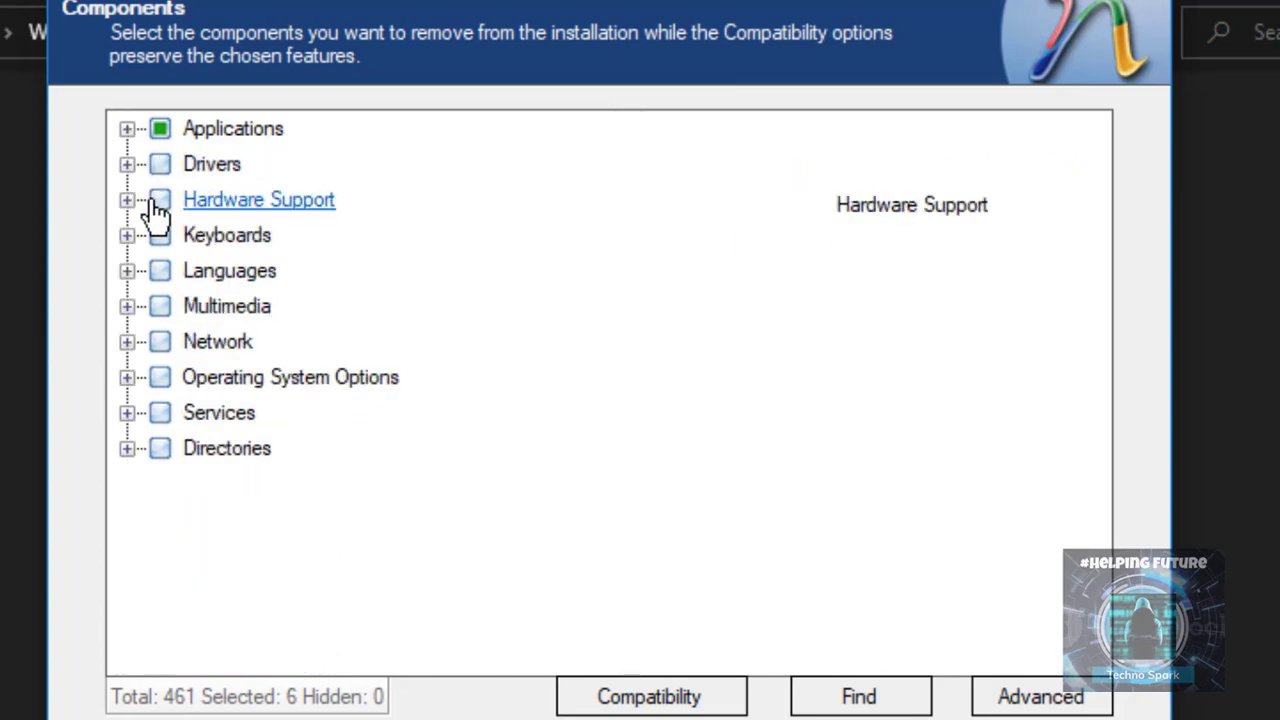
pyautogui.moveTo(135, 170)
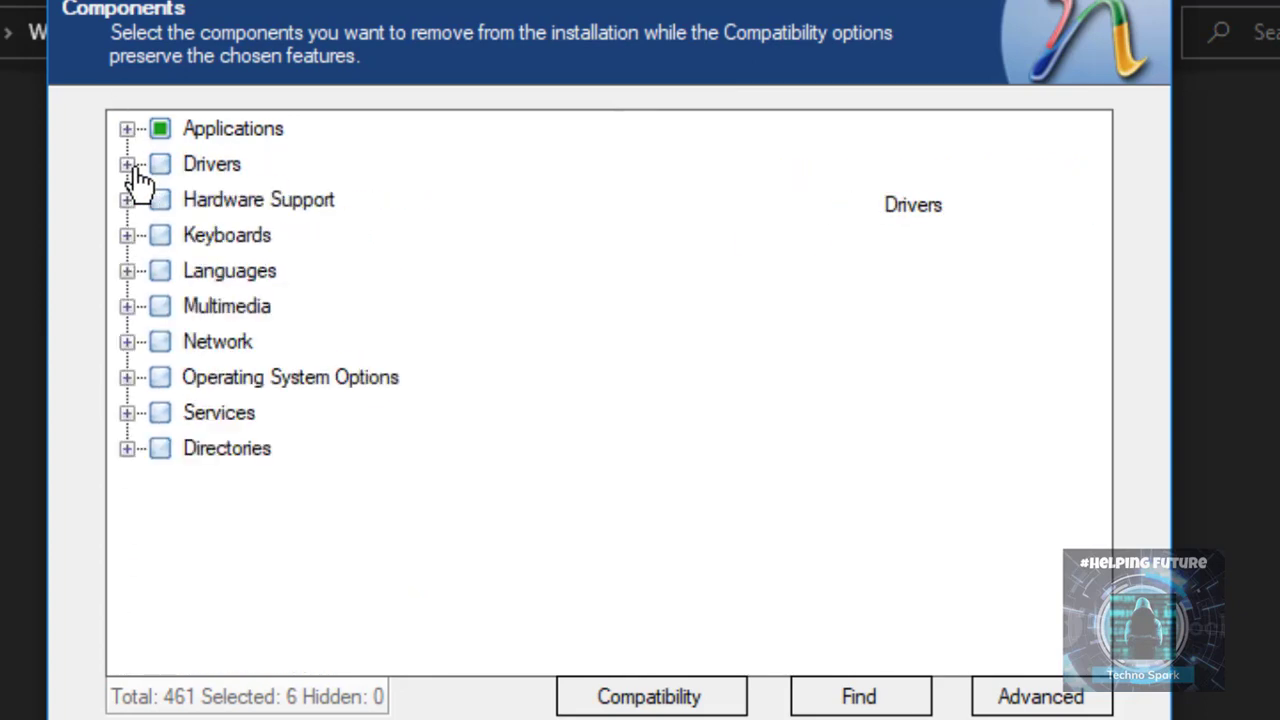
pyautogui.moveTo(127, 240)
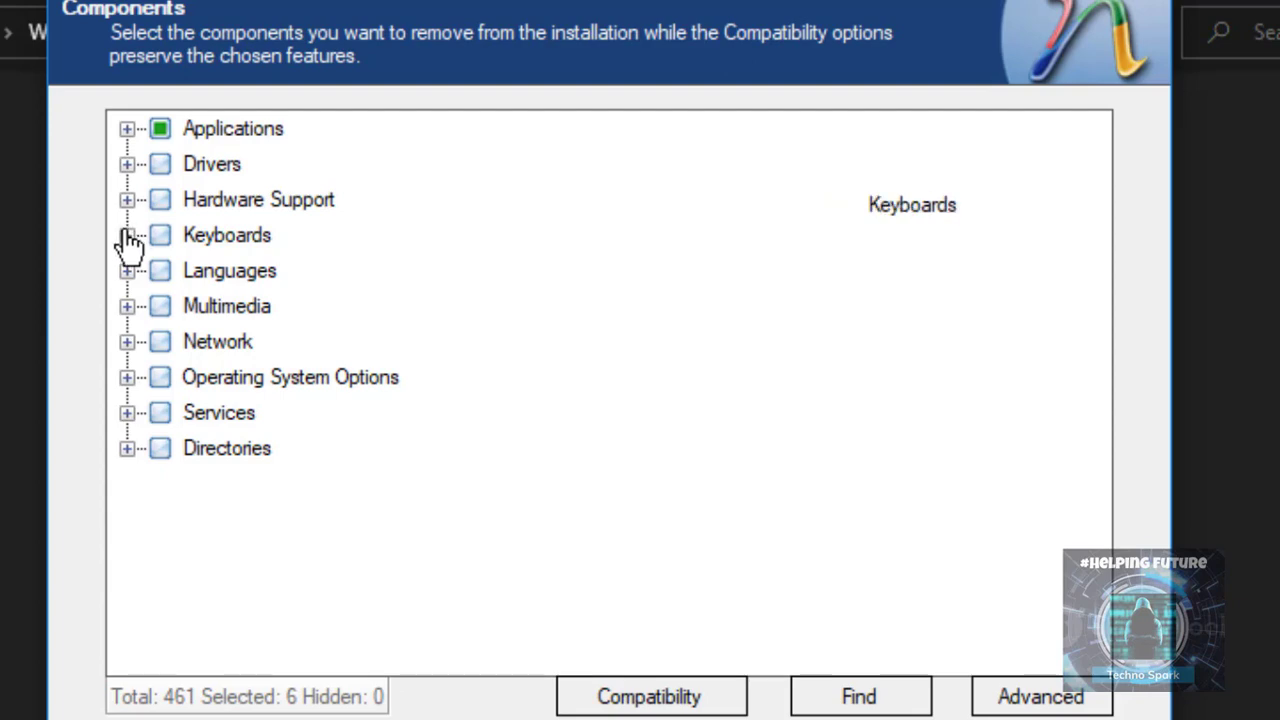
# Expand the Keyboards group and browse its layouts without marking any.
pyautogui.click(127, 235)
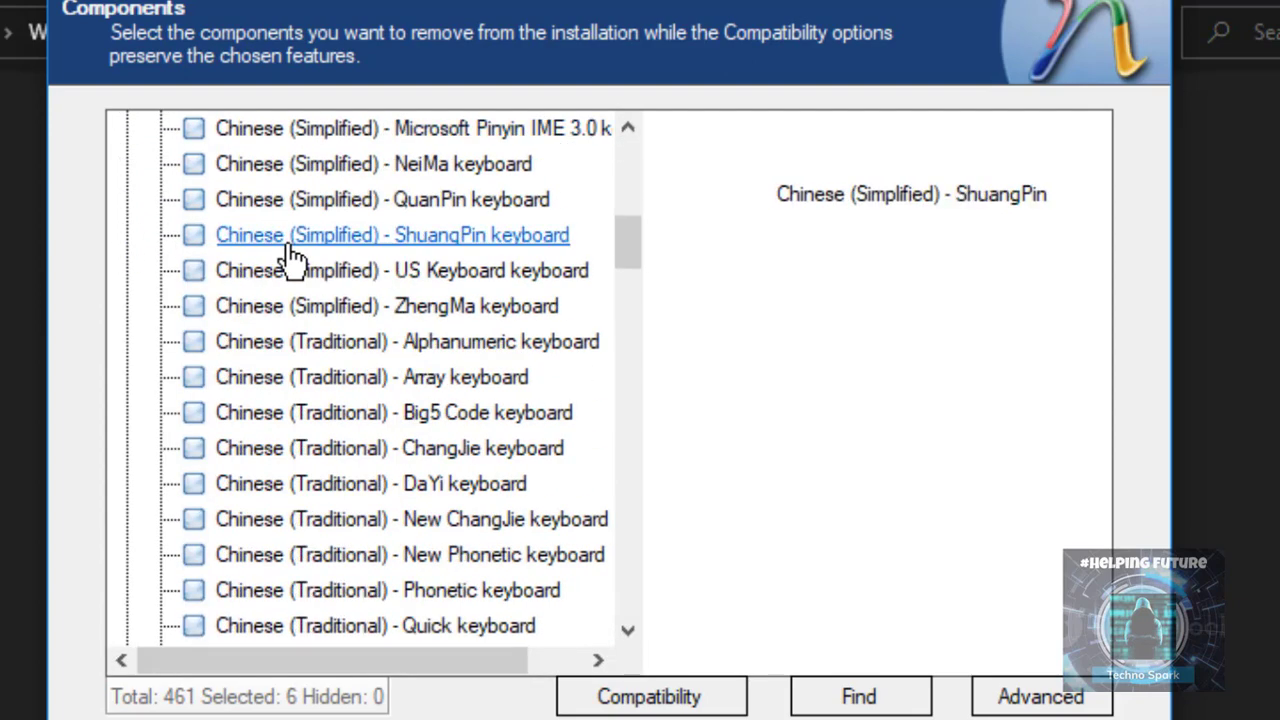
pyautogui.scroll(-3)
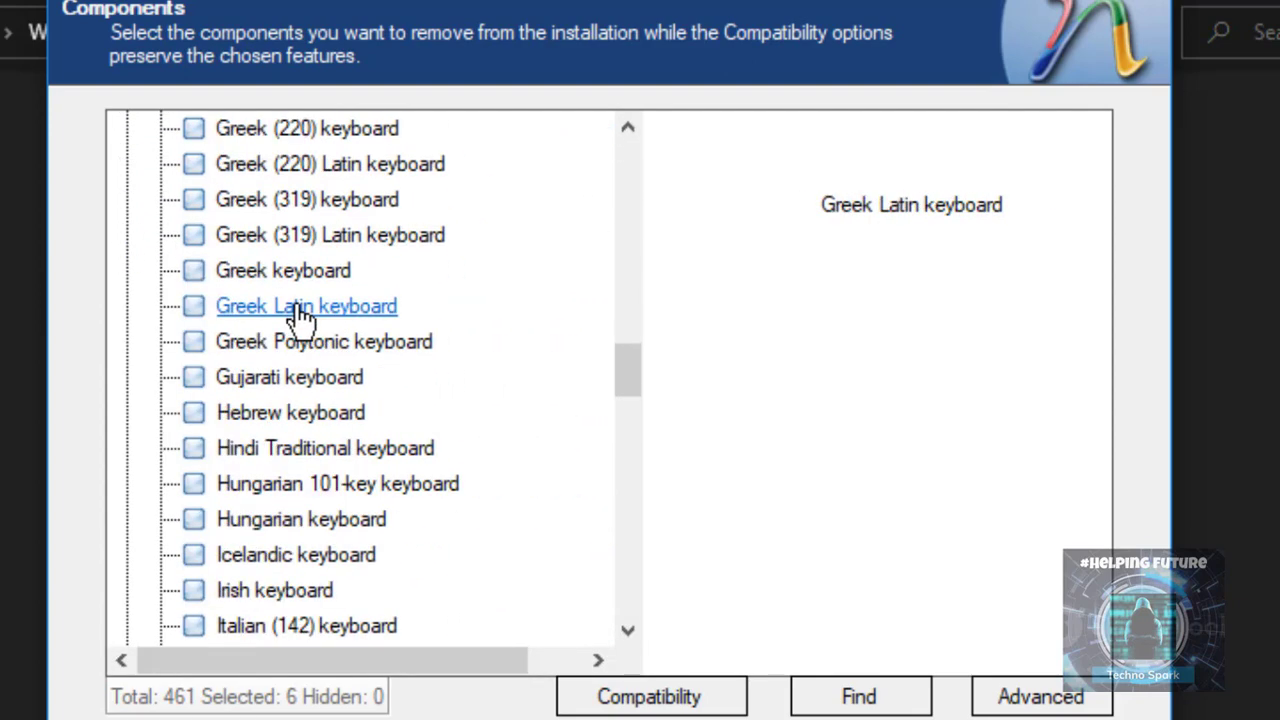
pyautogui.scroll(-3)
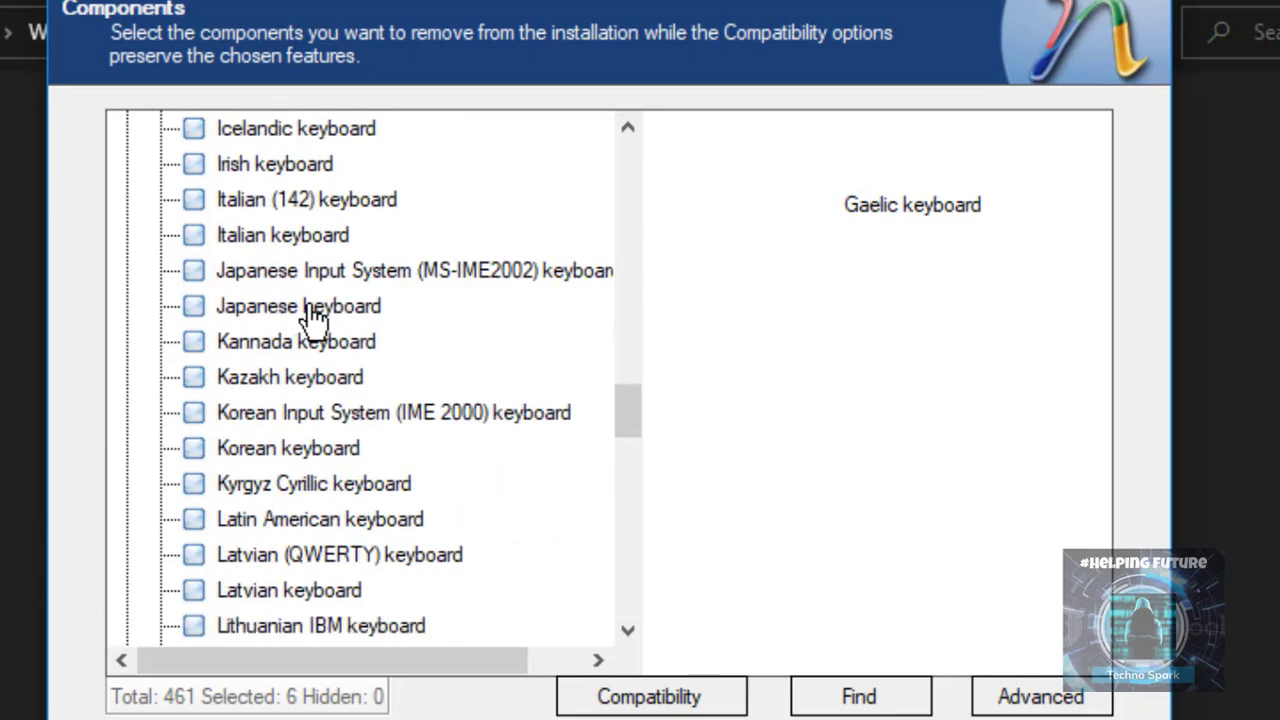
pyautogui.scroll(-3)
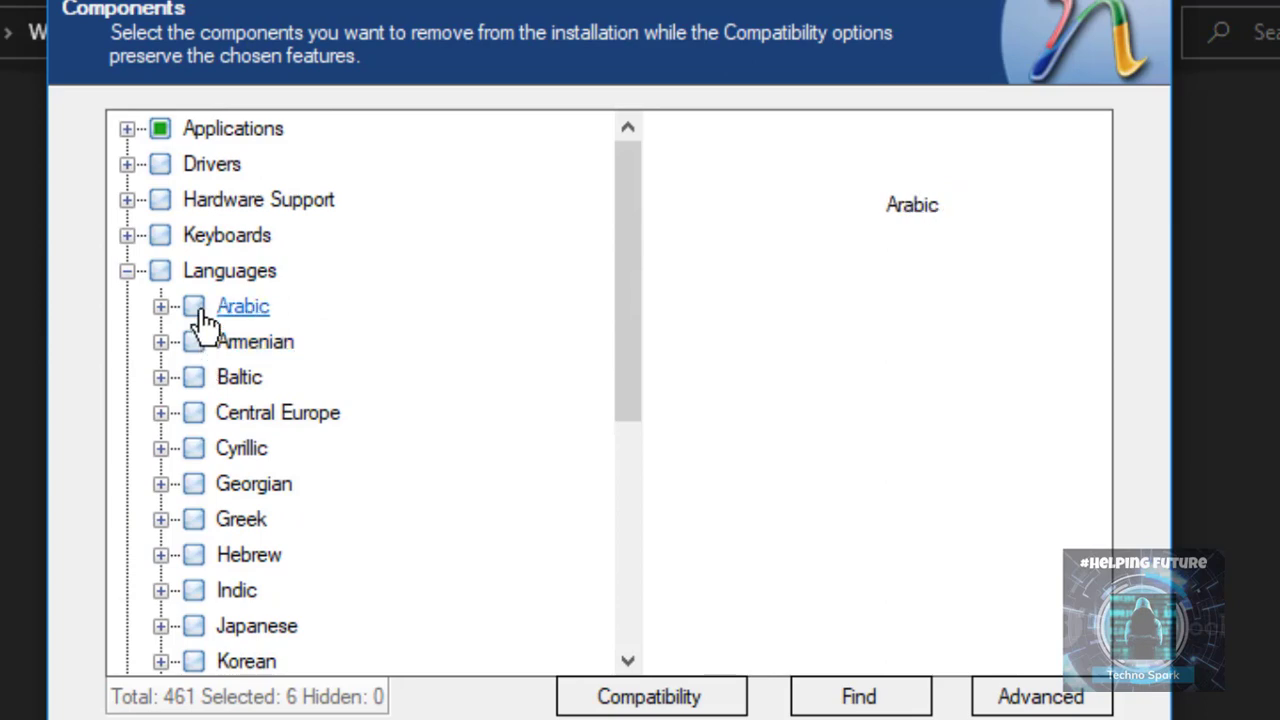
# Mark Arabic, Armenian and all other languages except Japanese and Simplified Chinese for removal.
pyautogui.click(193, 341)
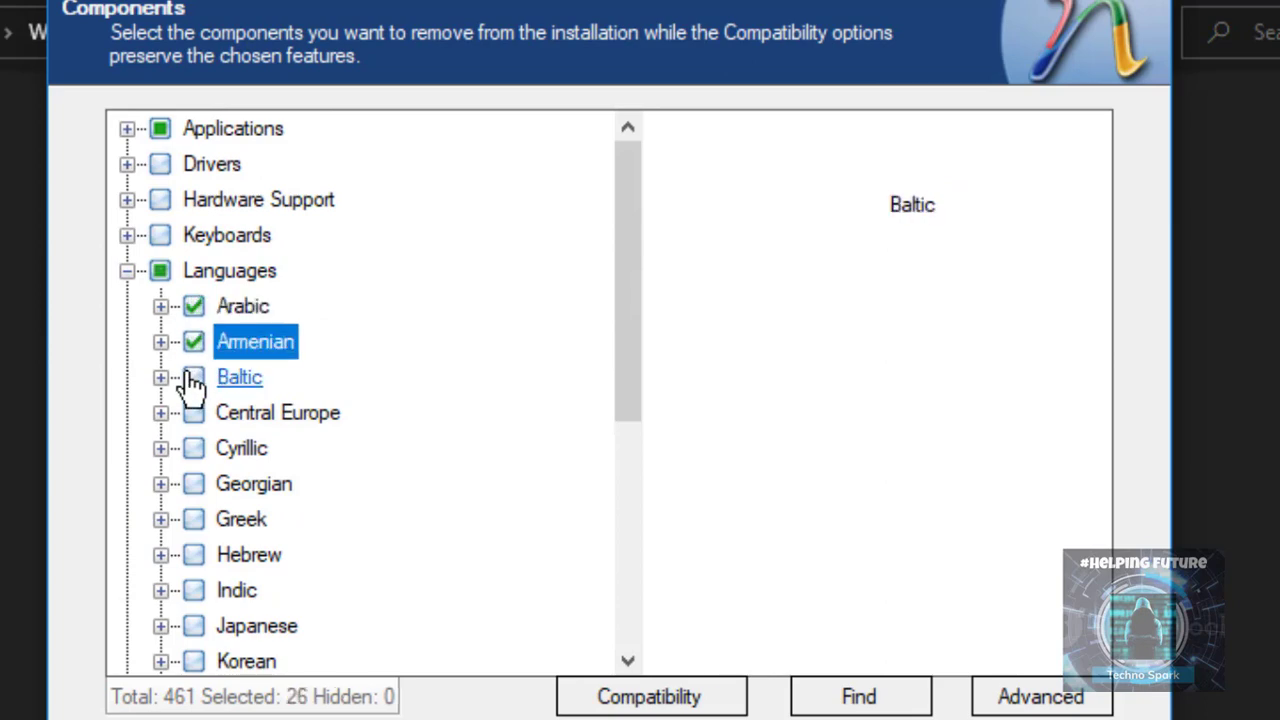
pyautogui.click(193, 483)
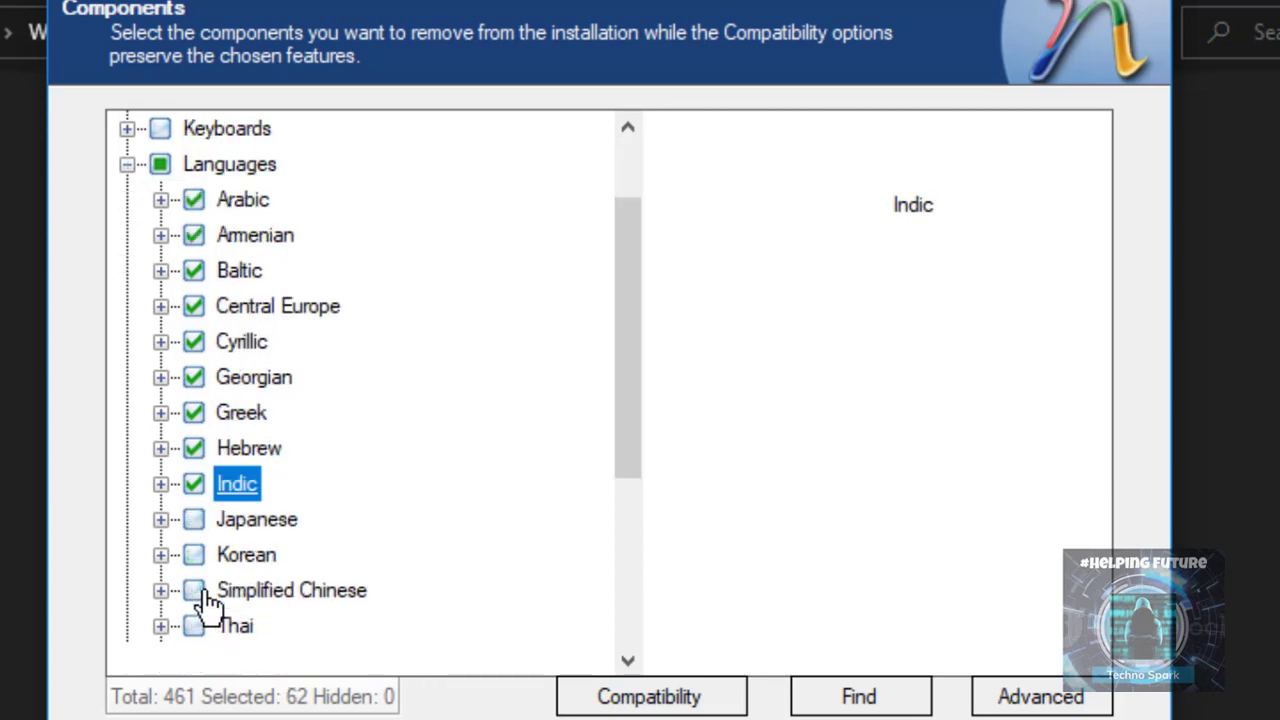
pyautogui.scroll(-3)
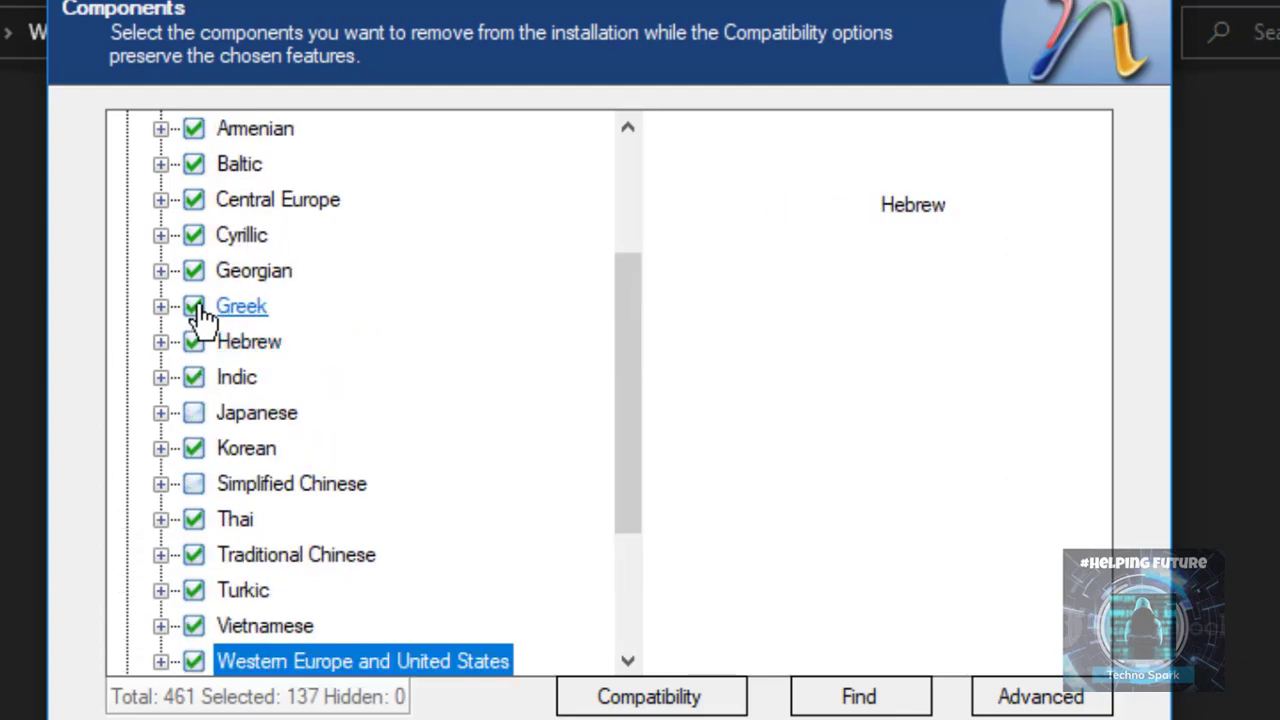
pyautogui.scroll(-3)
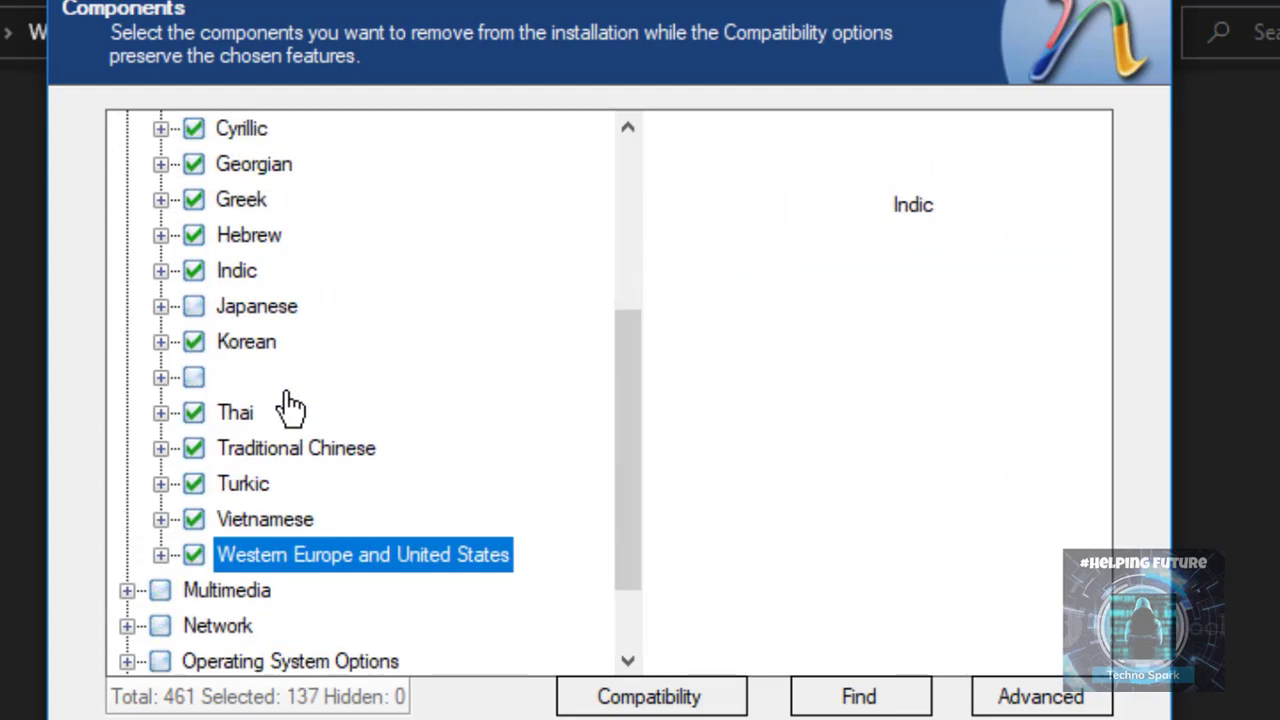
pyautogui.scroll(3)
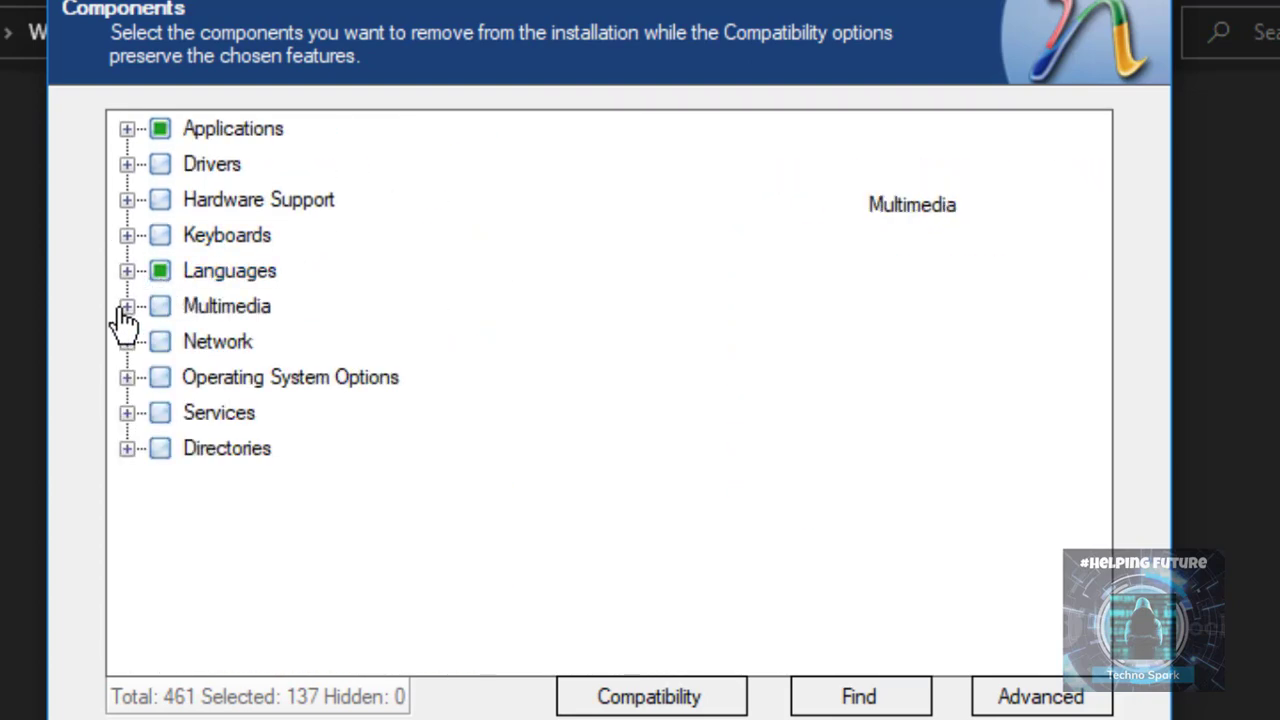
# Mark Windows Messenger and NWLink IPX/SPX/NetBIOS Protocol for removal under Network.
pyautogui.click(127, 341)
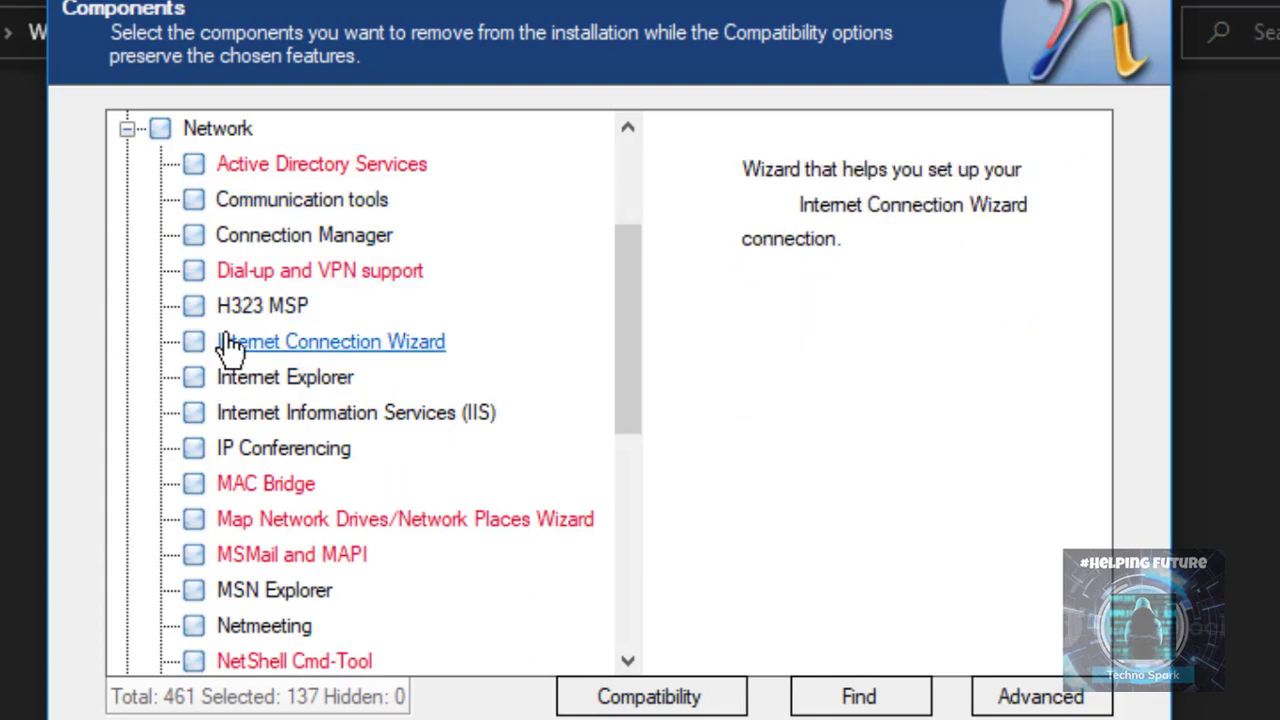
pyautogui.scroll(-3)
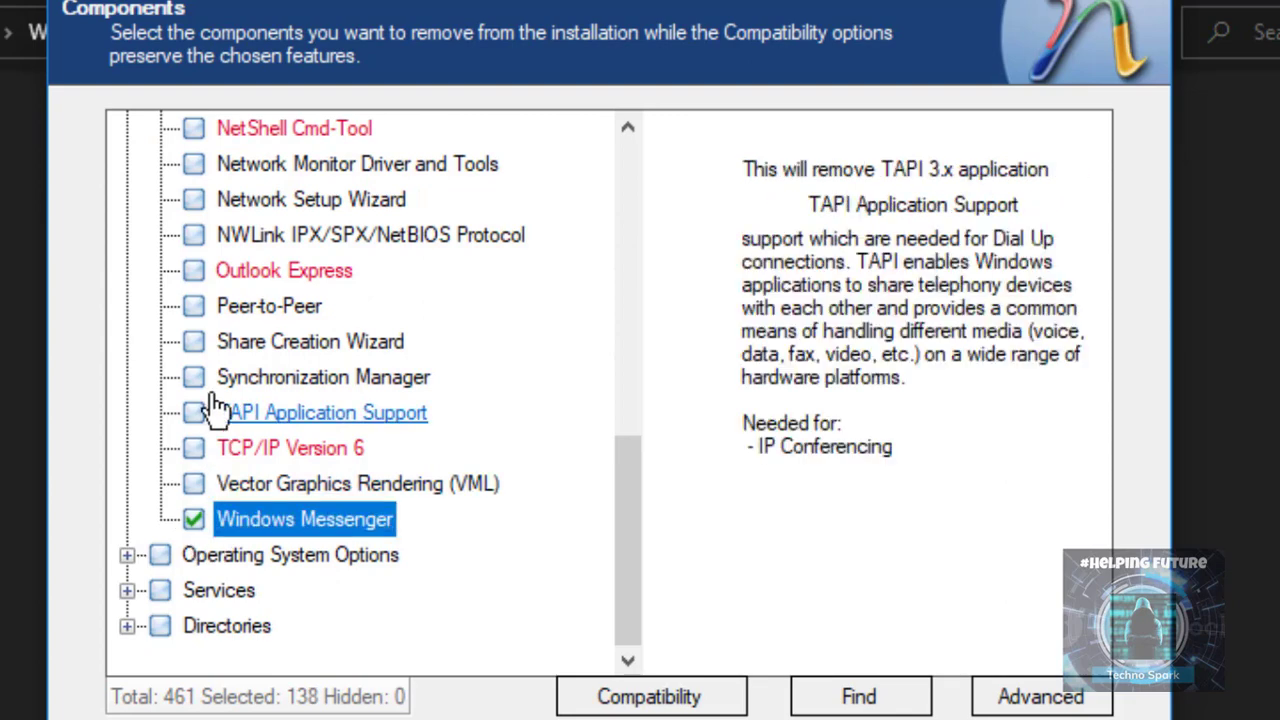
pyautogui.click(193, 305)
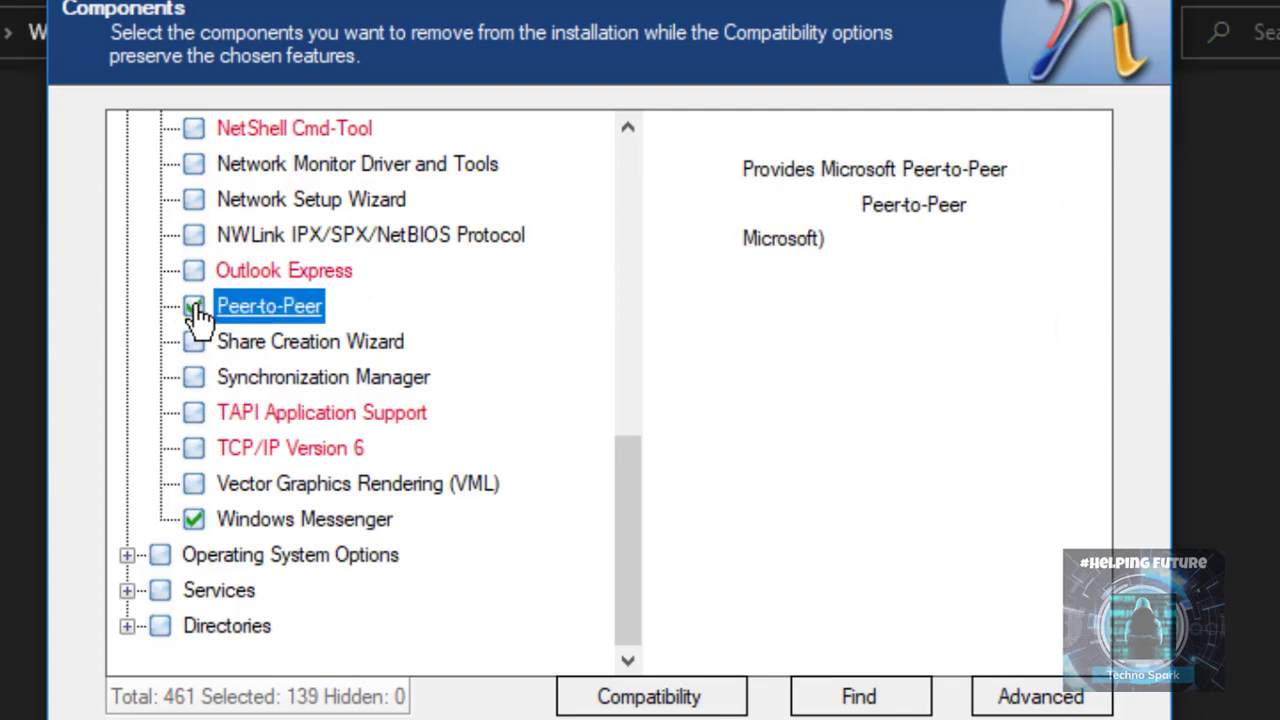
pyautogui.click(193, 270)
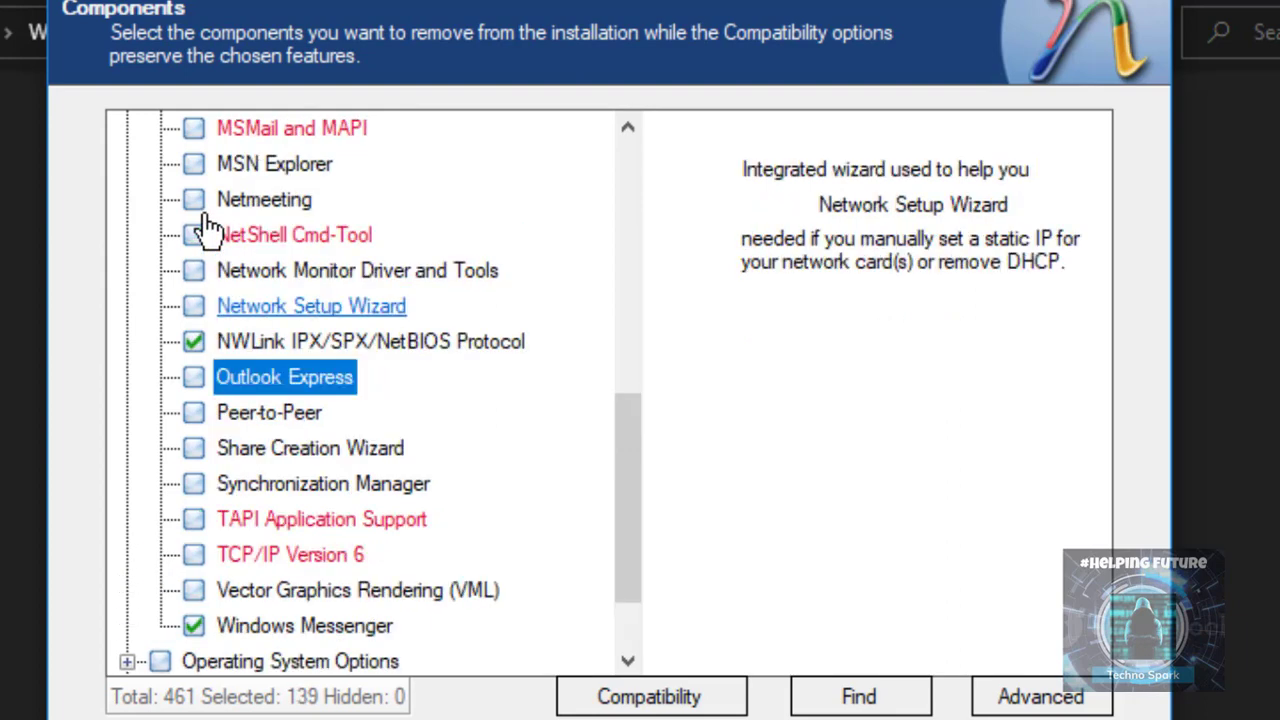
pyautogui.click(193, 306)
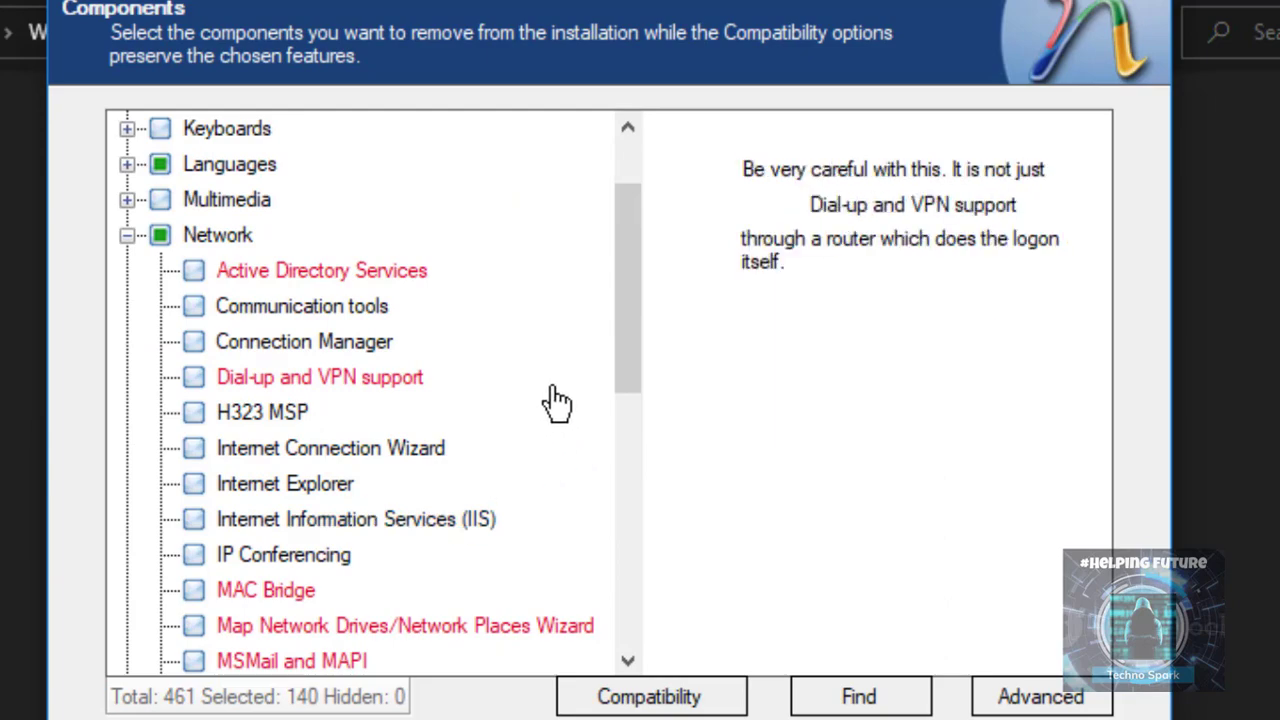
pyautogui.scroll(-3)
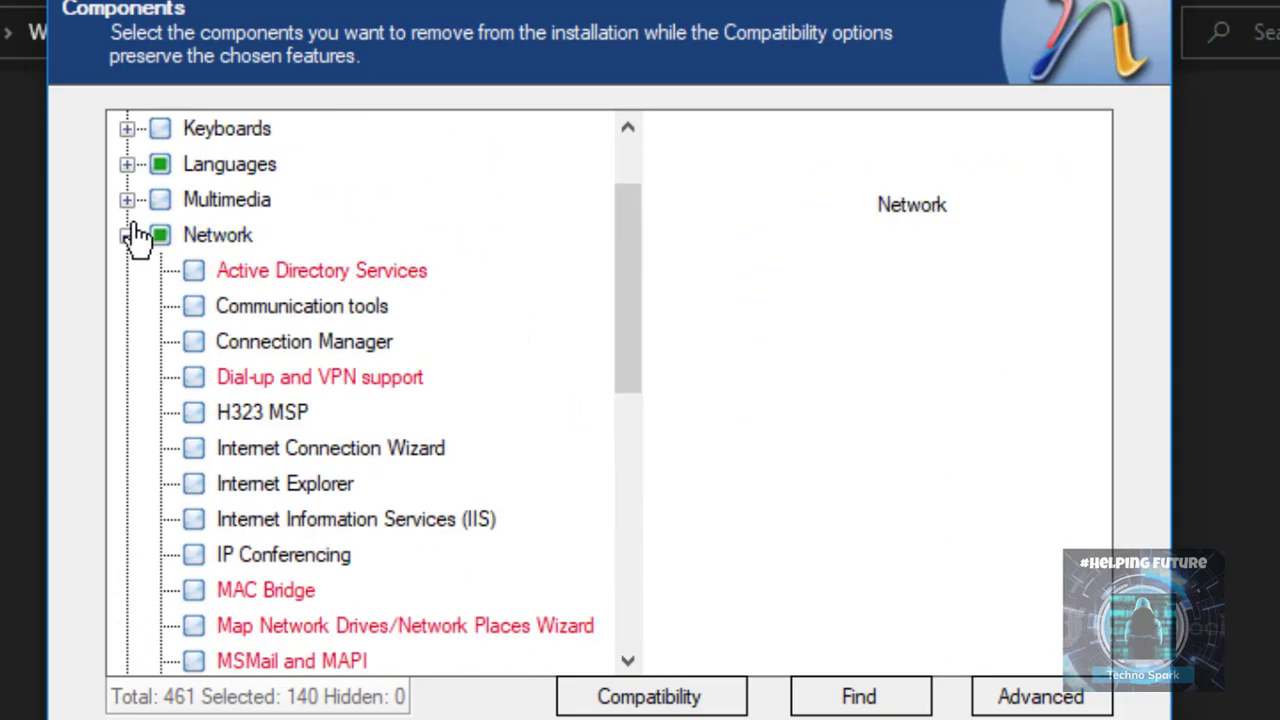
pyautogui.click(126, 235)
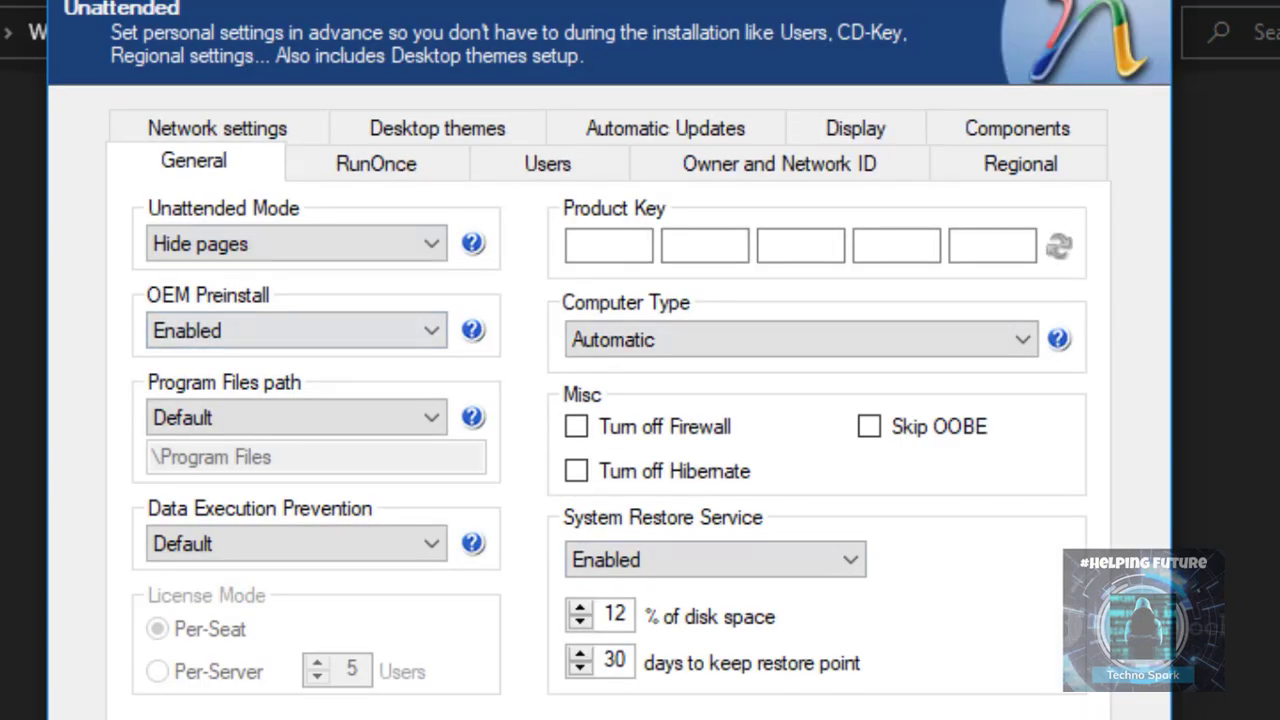
pyautogui.moveTo(748, 205)
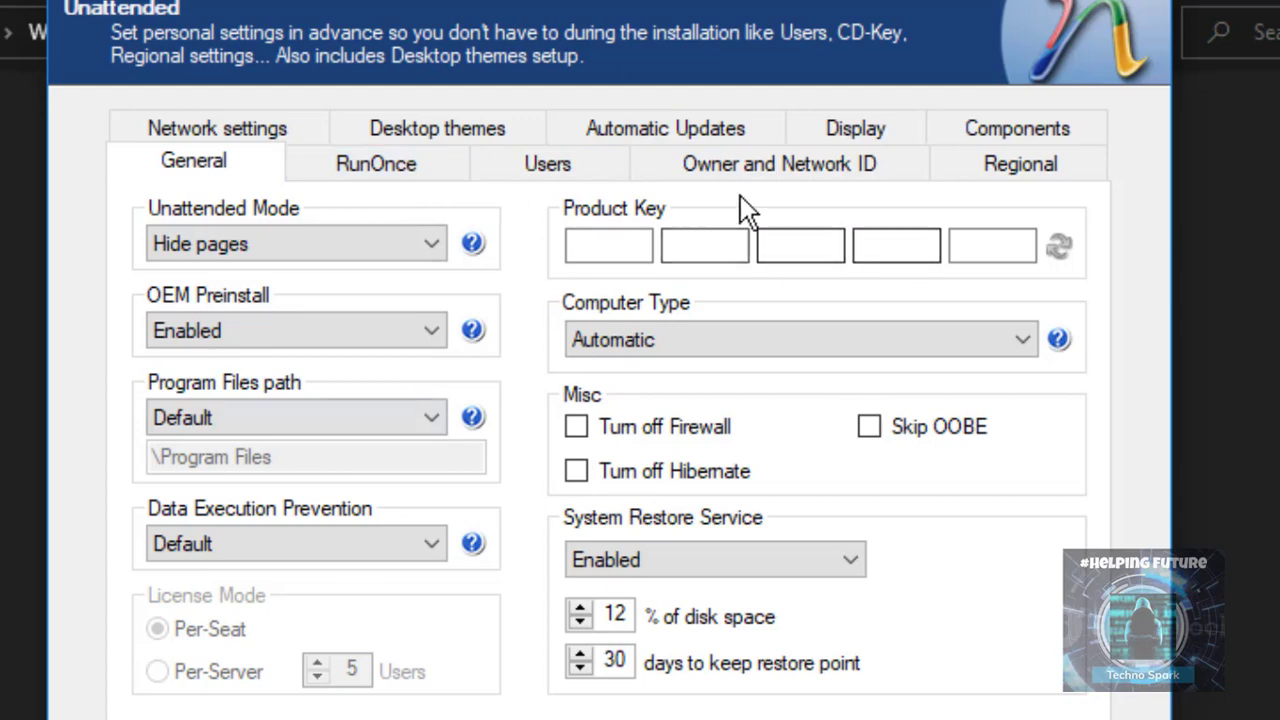
# Browse the Unattended General and RunOnce tabs, select the Guest user, then enable Options.
pyautogui.click(704, 245)
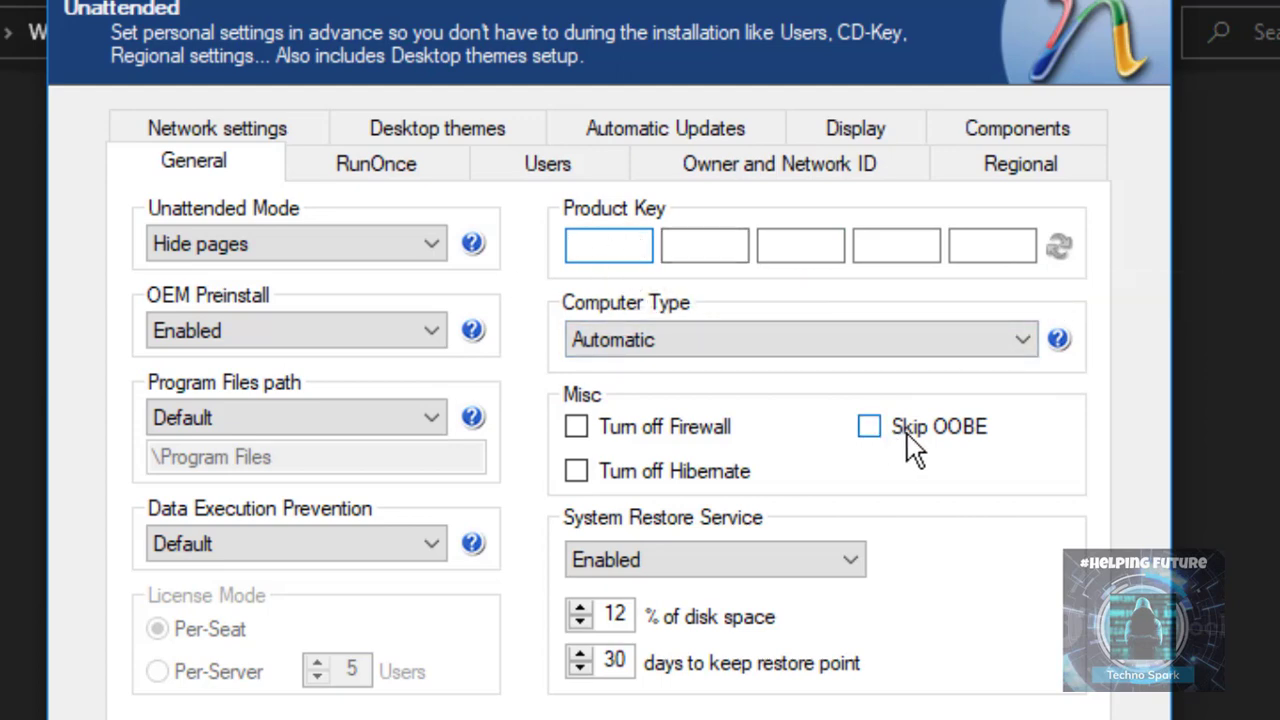
pyautogui.click(608, 245)
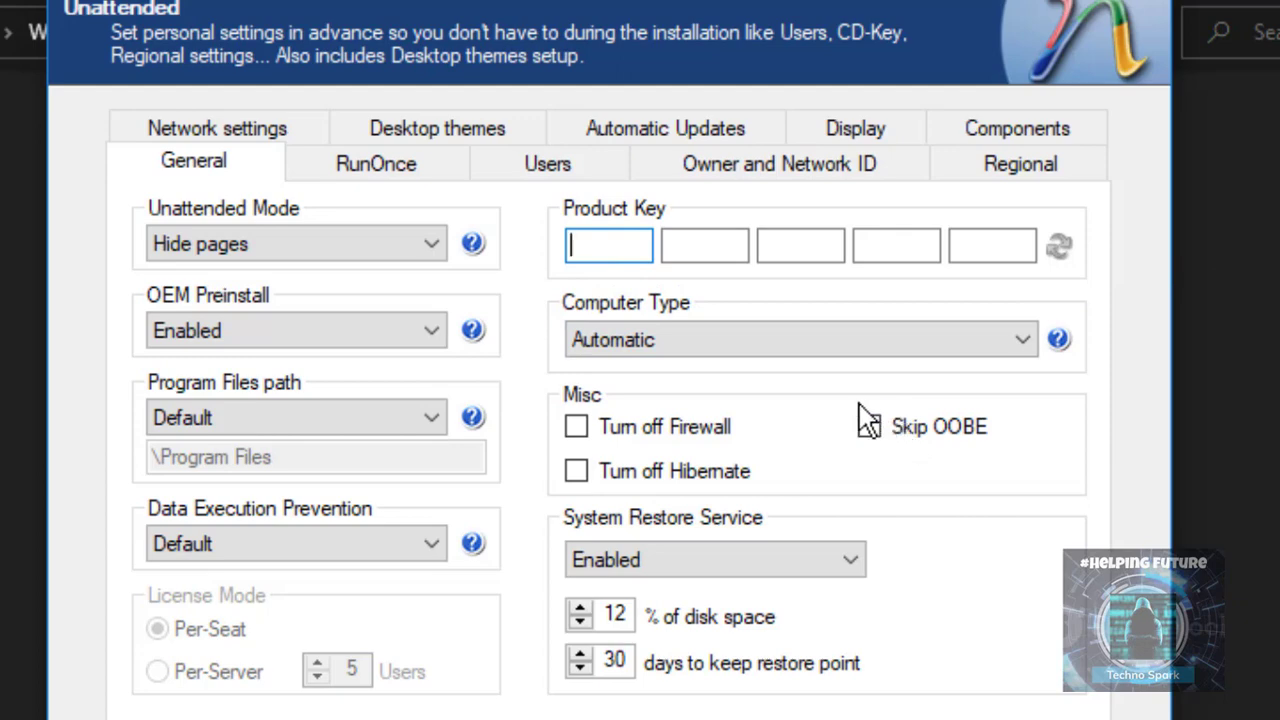
pyautogui.moveTo(845, 640)
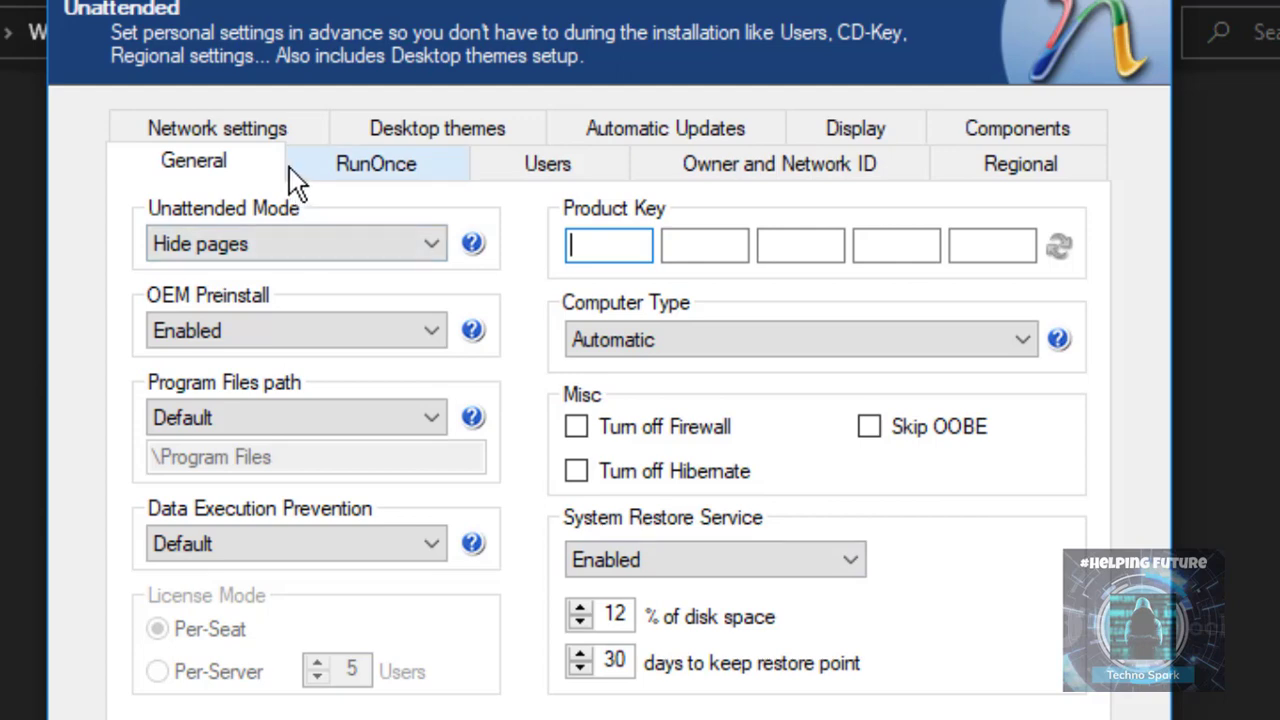
pyautogui.click(376, 163)
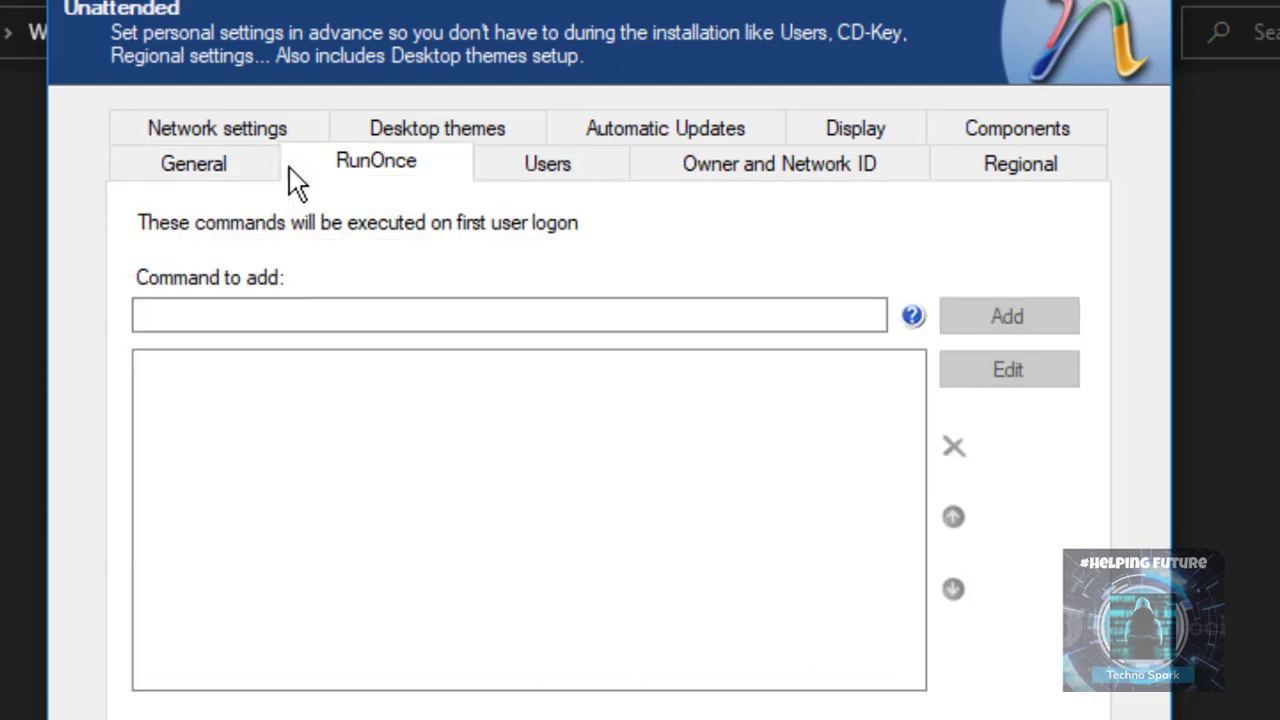
pyautogui.click(547, 163)
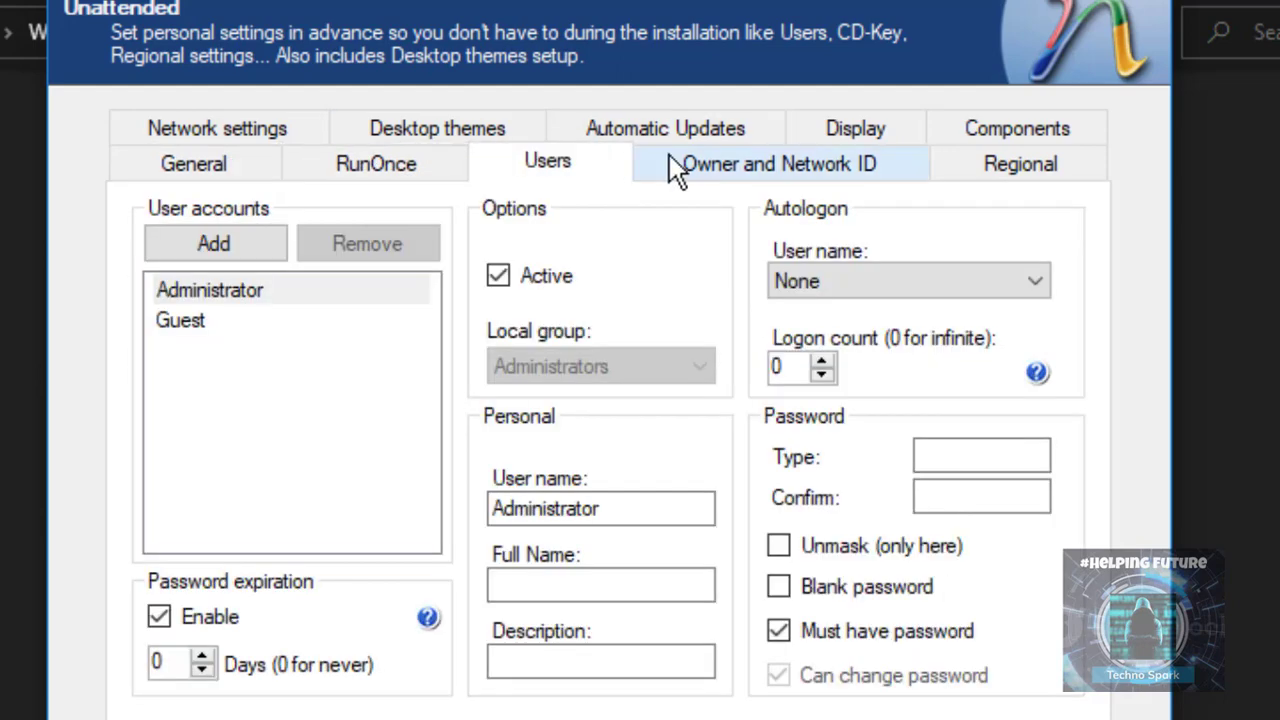
pyautogui.click(181, 320)
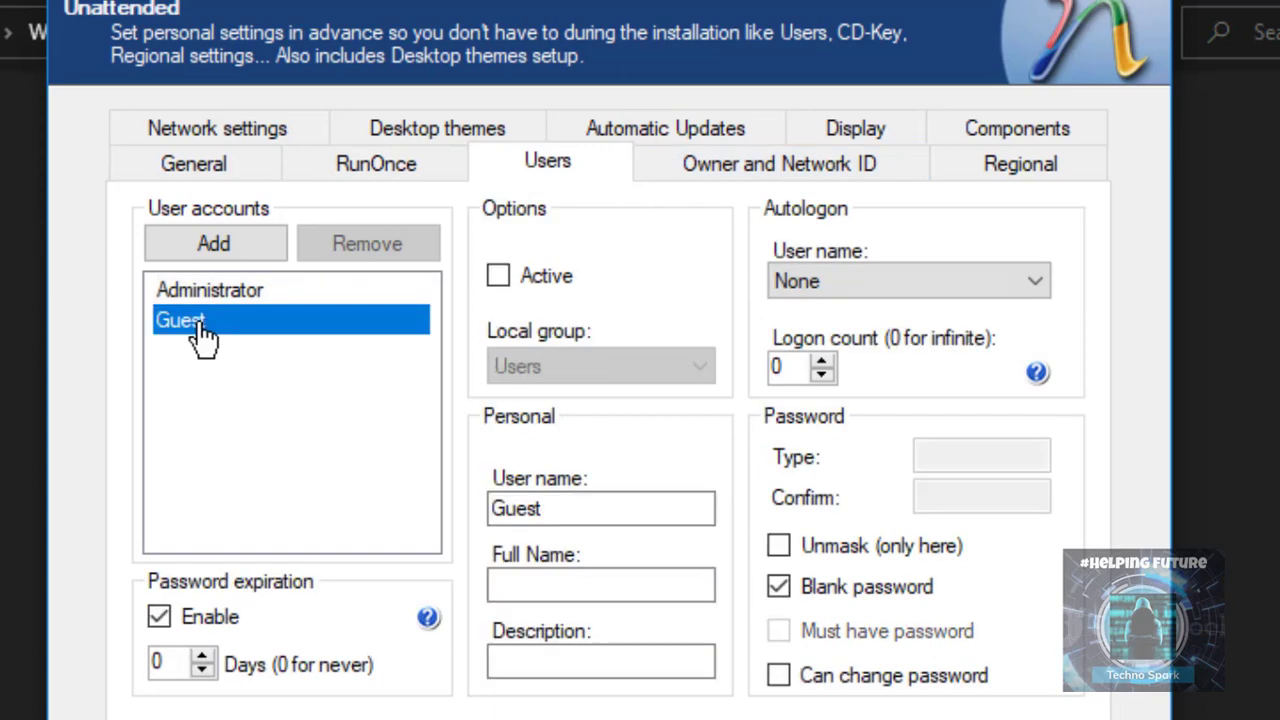
pyautogui.click(210, 289)
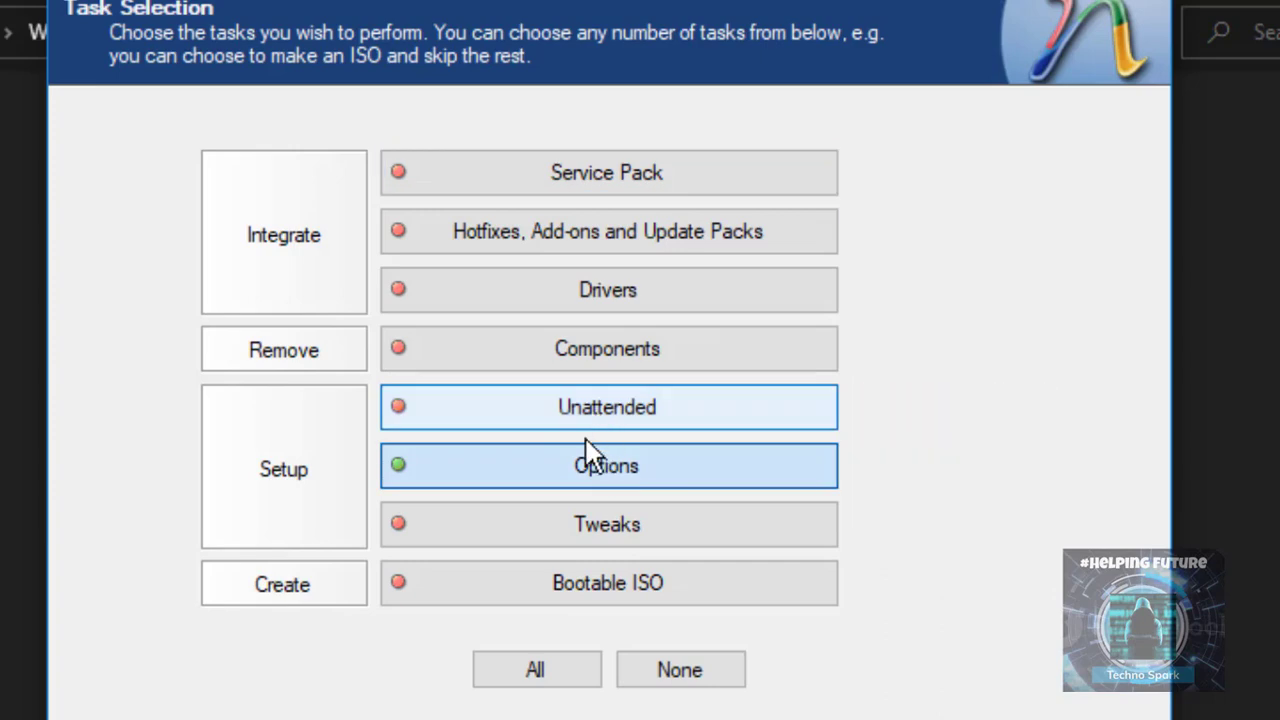
# Review the Options General setup look entries, leaving Classic setup look at No.
pyautogui.click(607, 465)
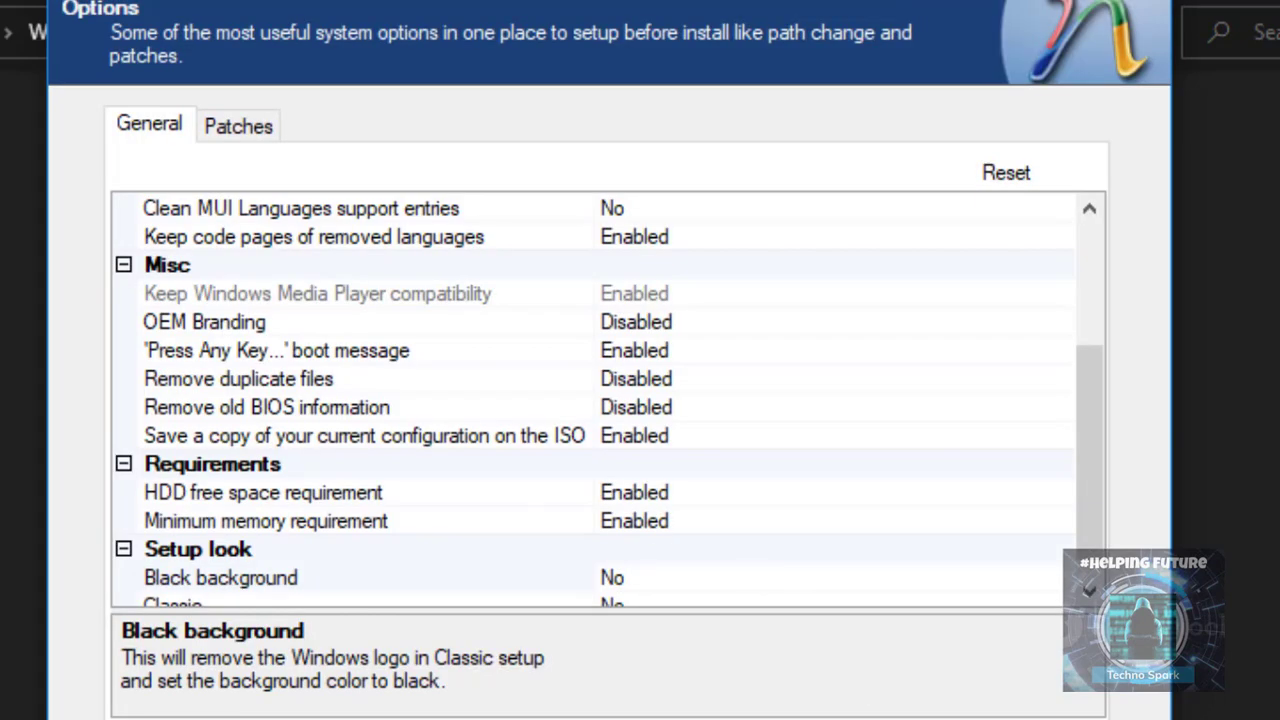
pyautogui.moveTo(445, 530)
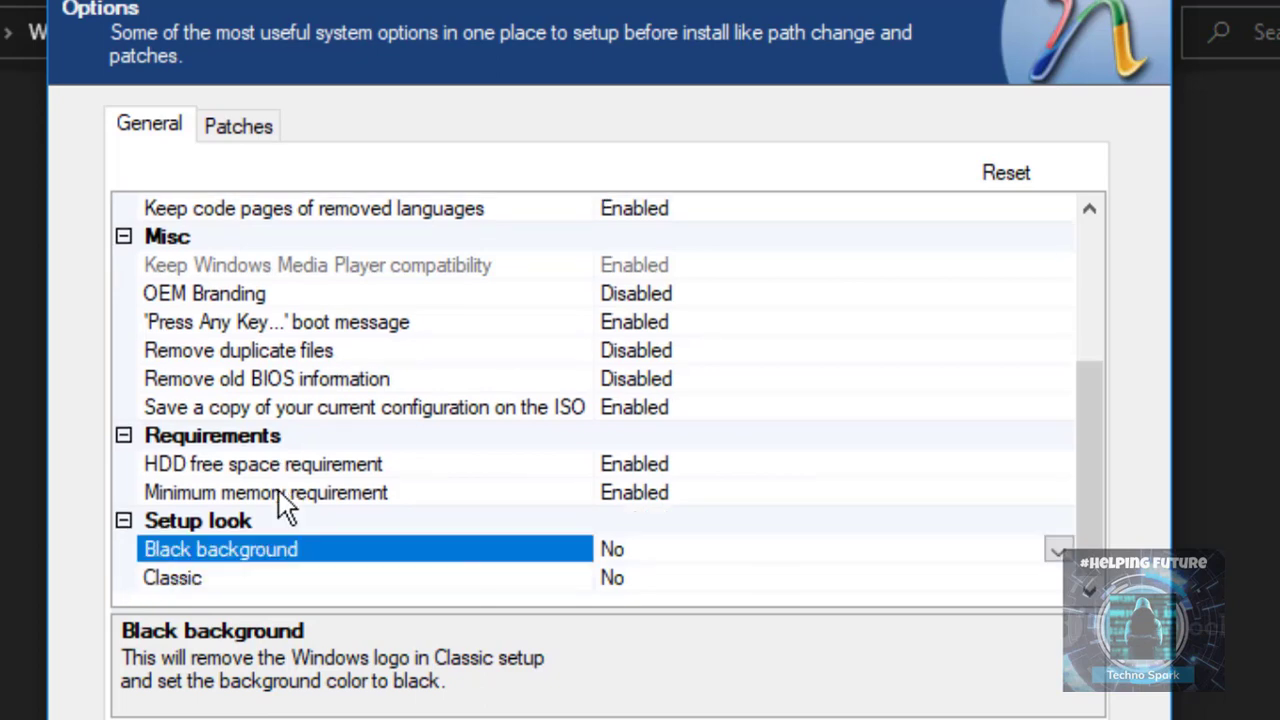
pyautogui.moveTo(428, 582)
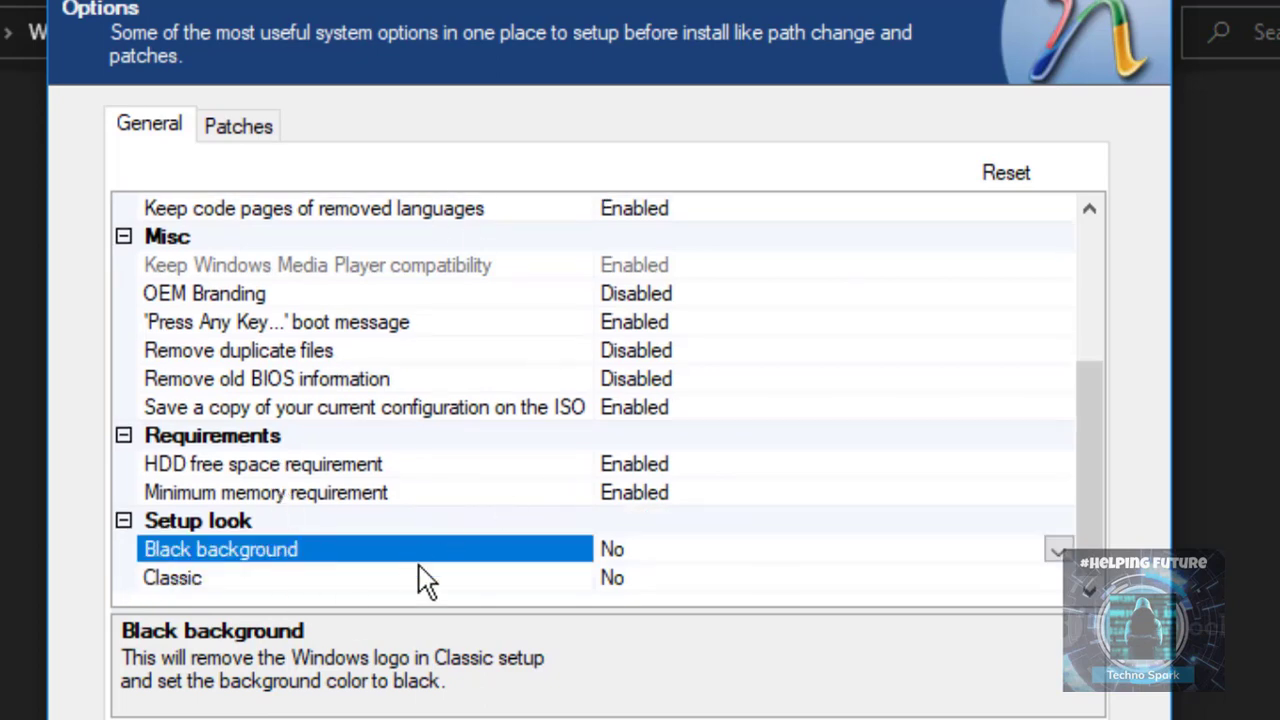
pyautogui.click(172, 577)
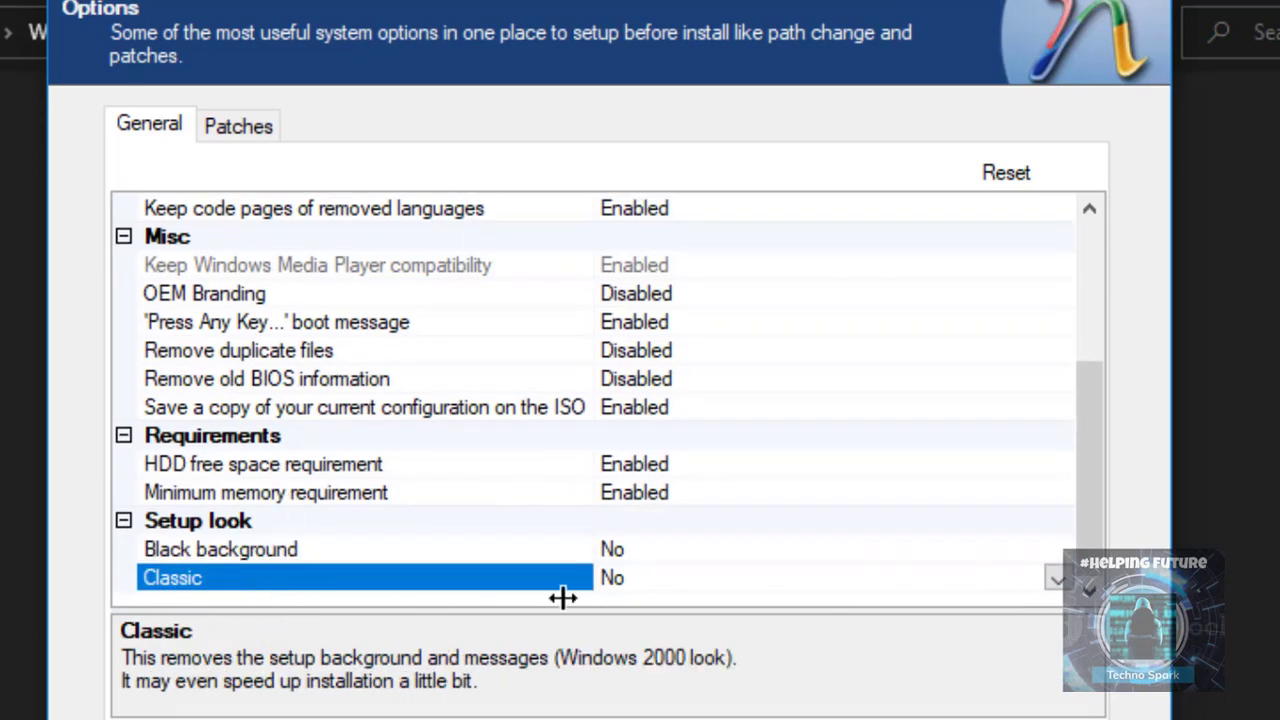
pyautogui.moveTo(888, 660)
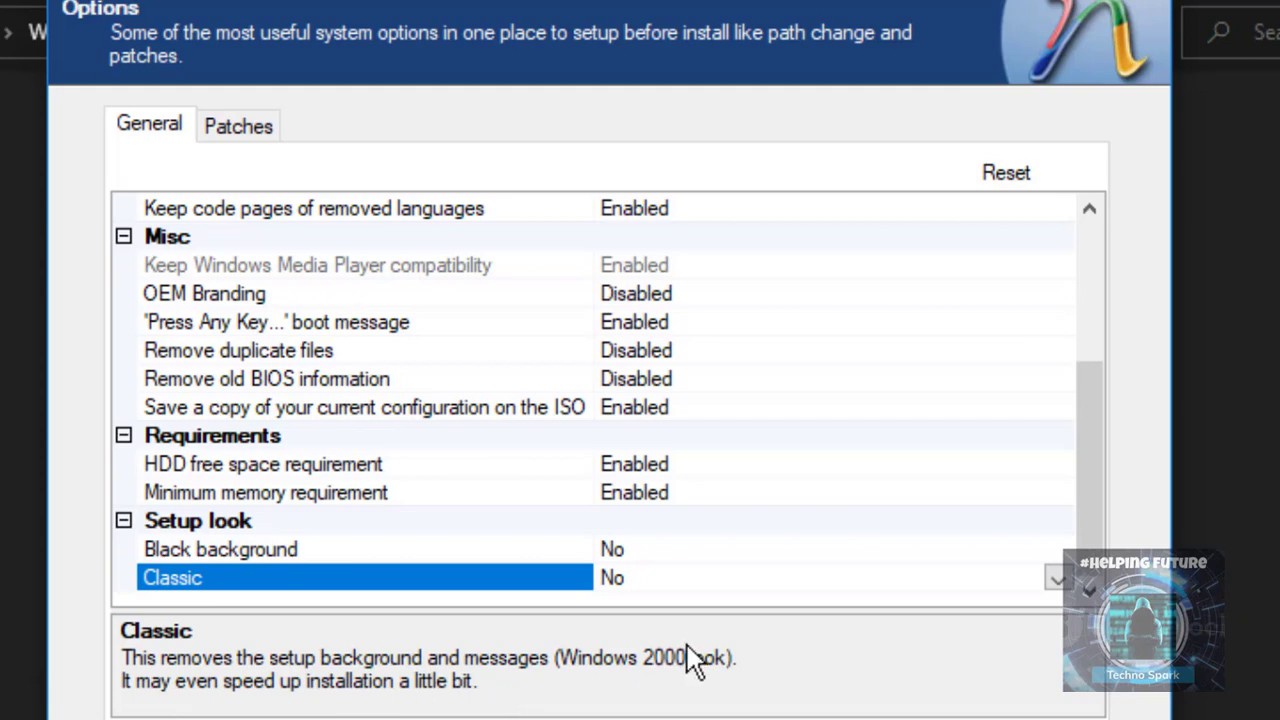
pyautogui.moveTo(350, 705)
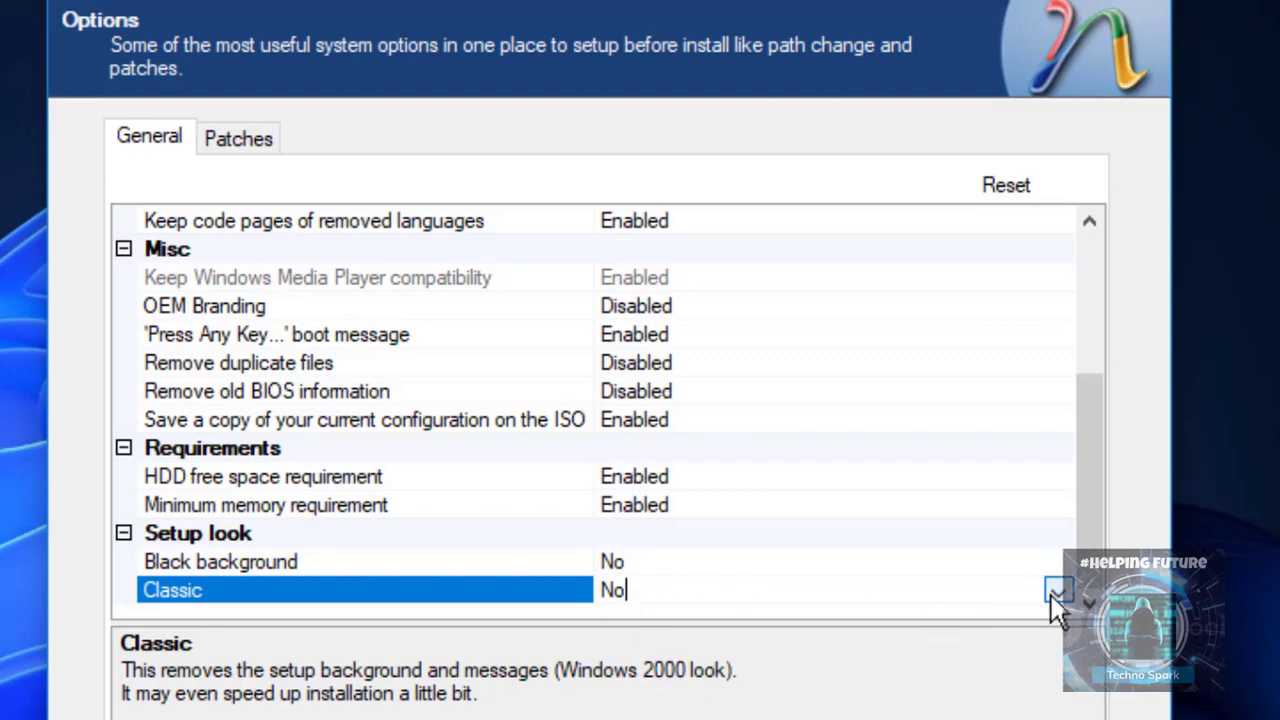
pyautogui.click(1058, 590)
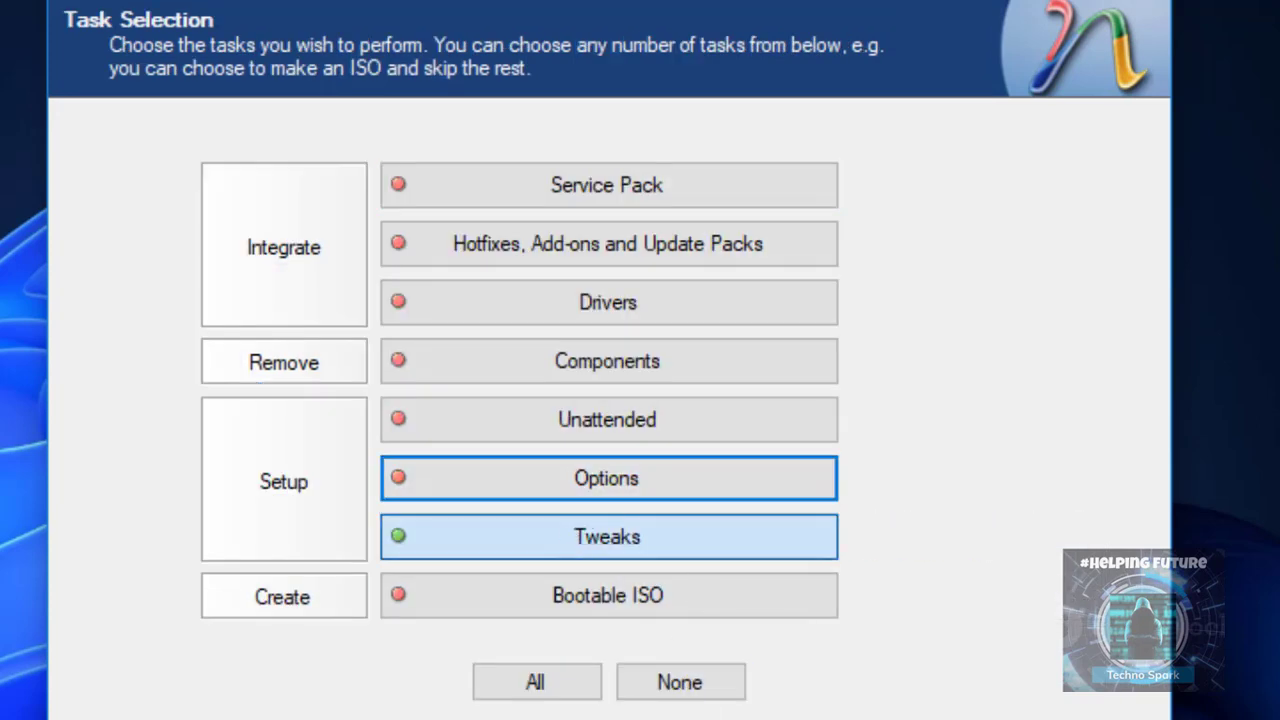
# Expand Boot and Shutdown, try Ctrl-Alt-Del and Welcome logon options, then tick the whole group.
pyautogui.click(607, 536)
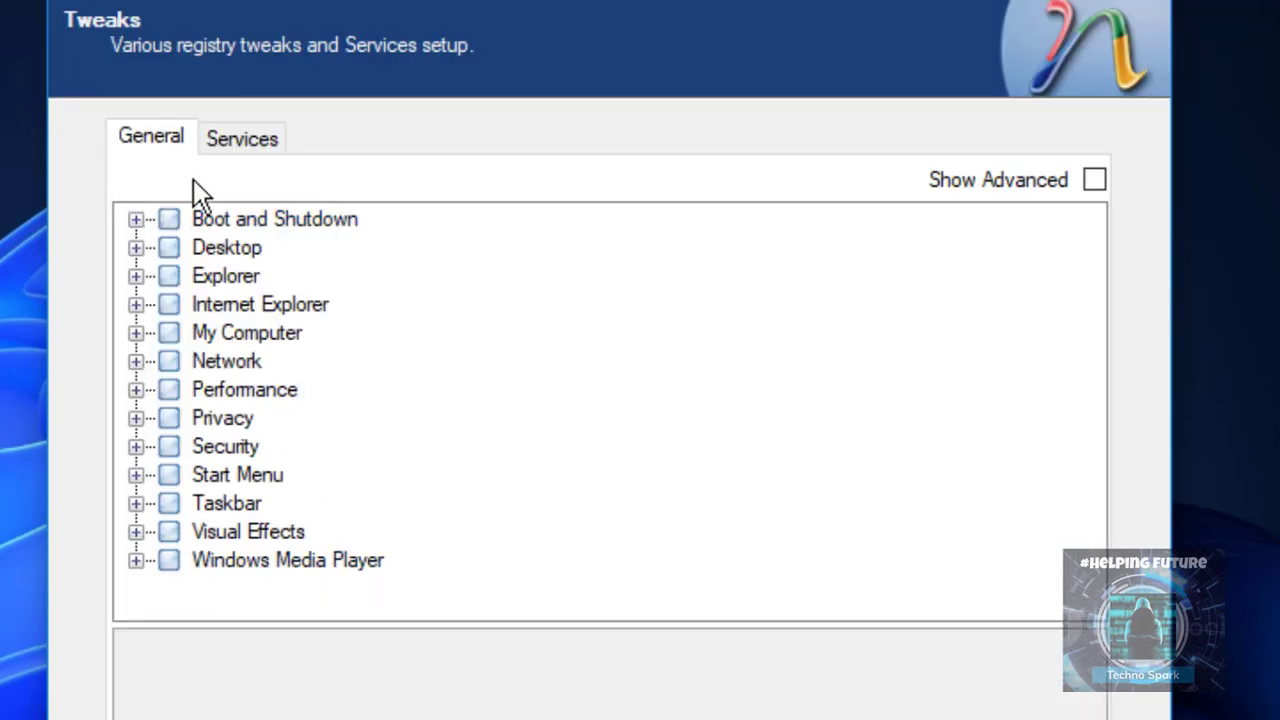
pyautogui.click(135, 219)
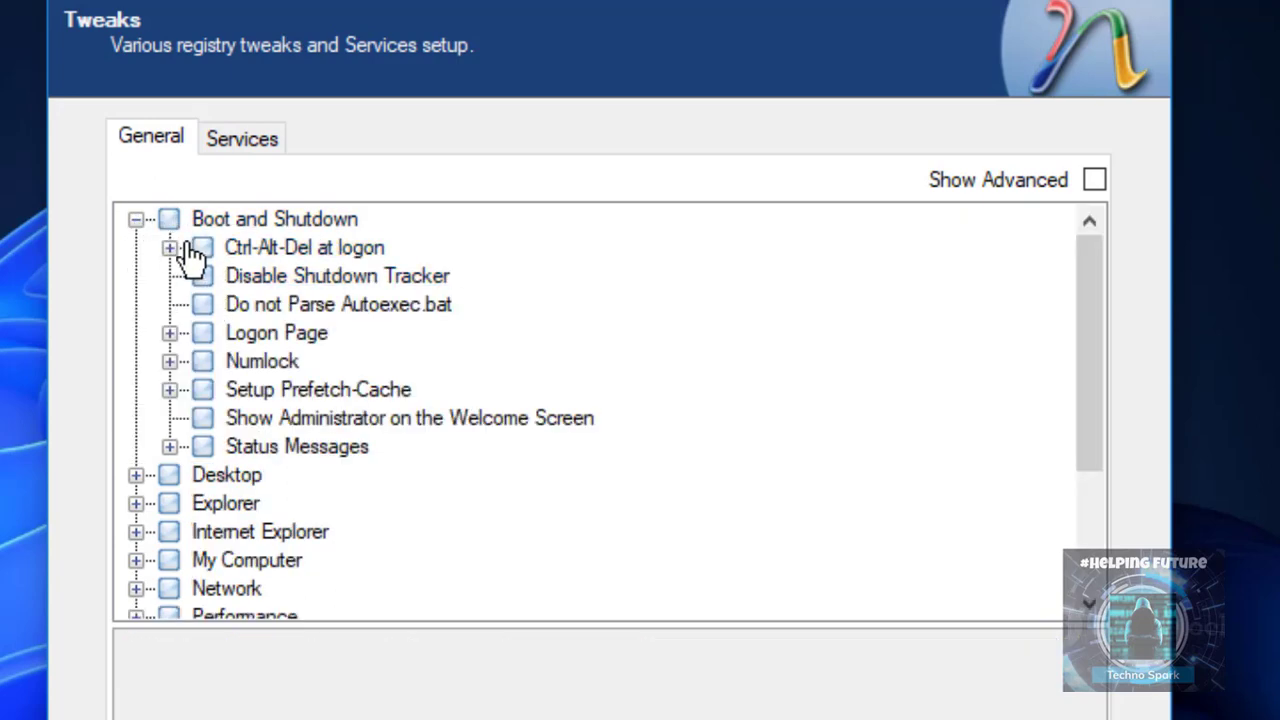
pyautogui.click(170, 247)
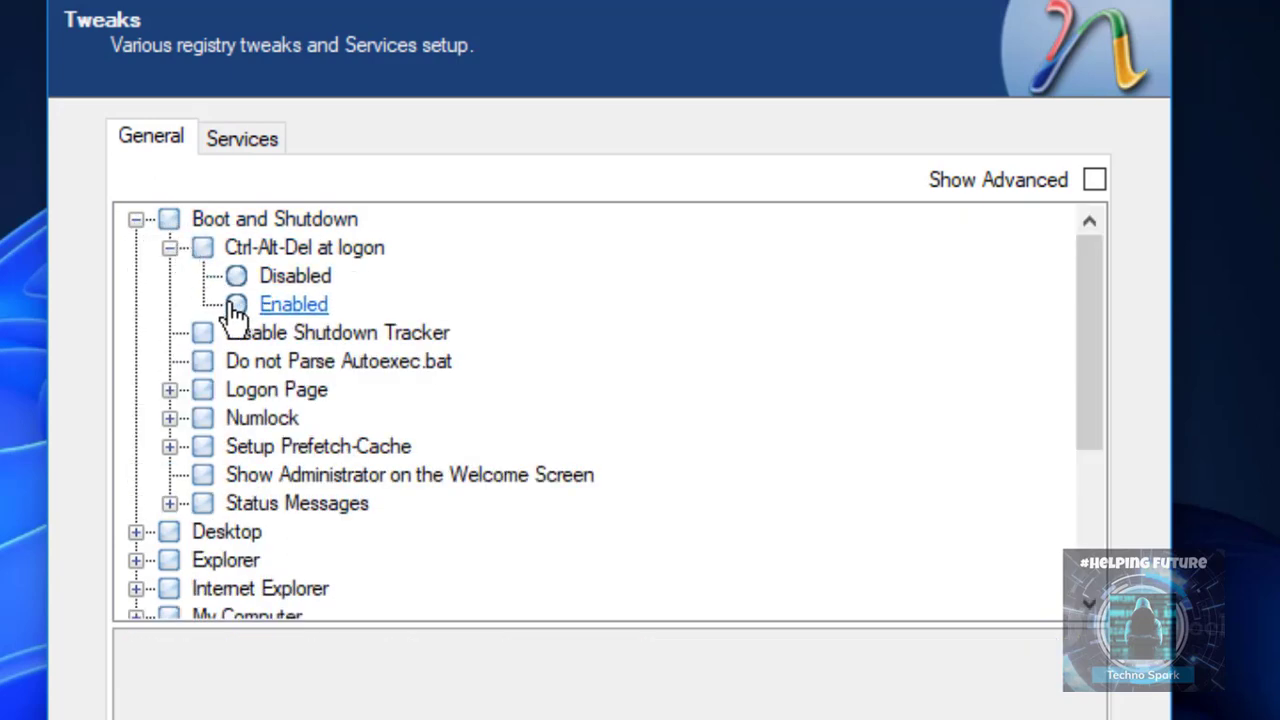
pyautogui.click(293, 304)
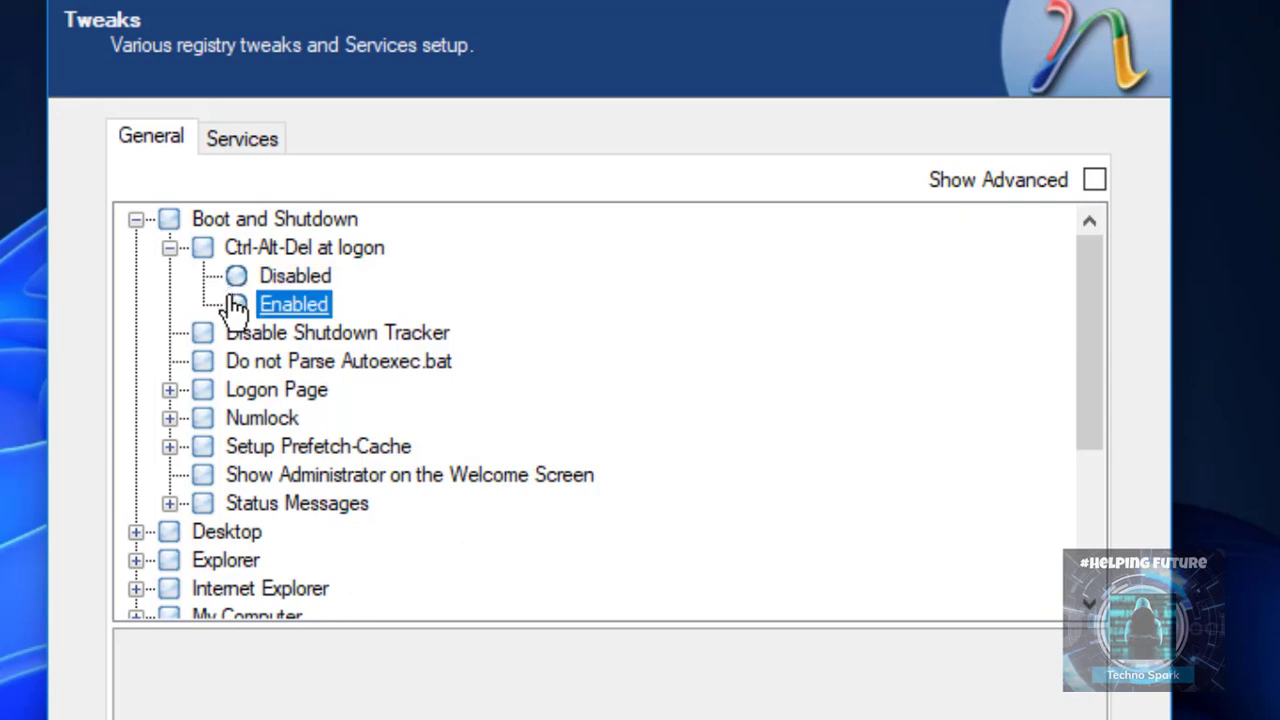
pyautogui.click(236, 304)
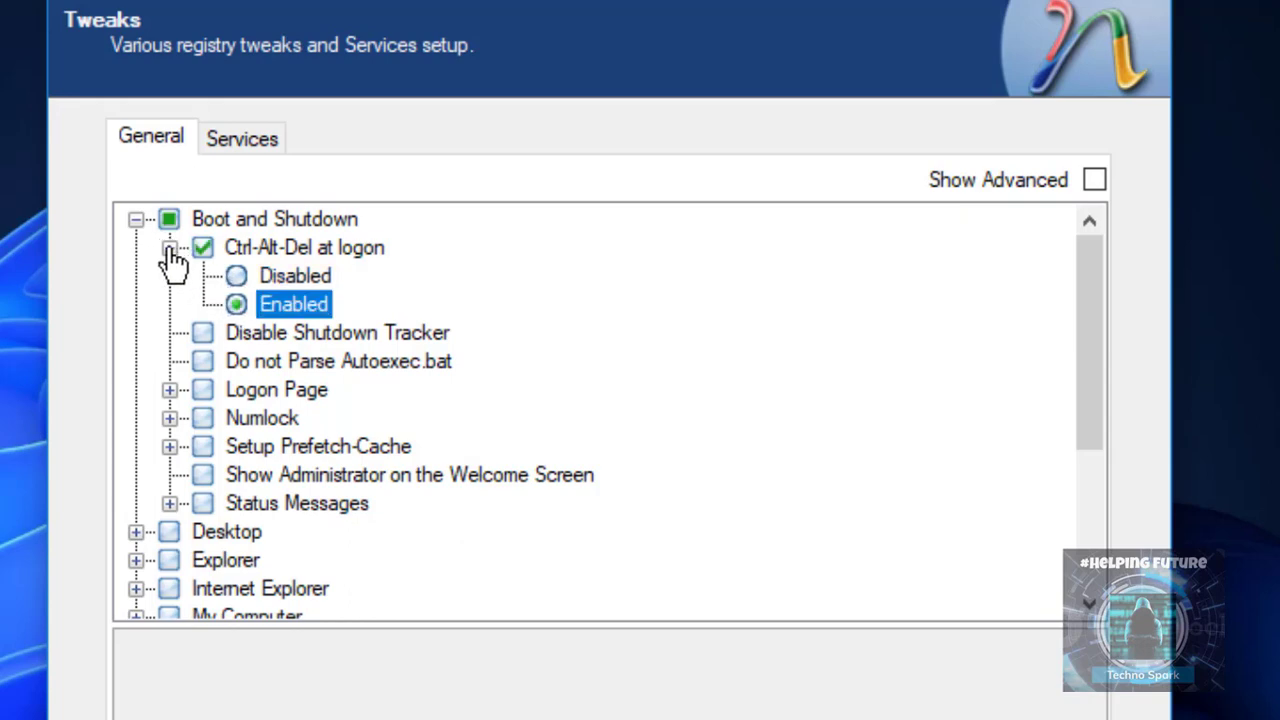
pyautogui.click(170, 247)
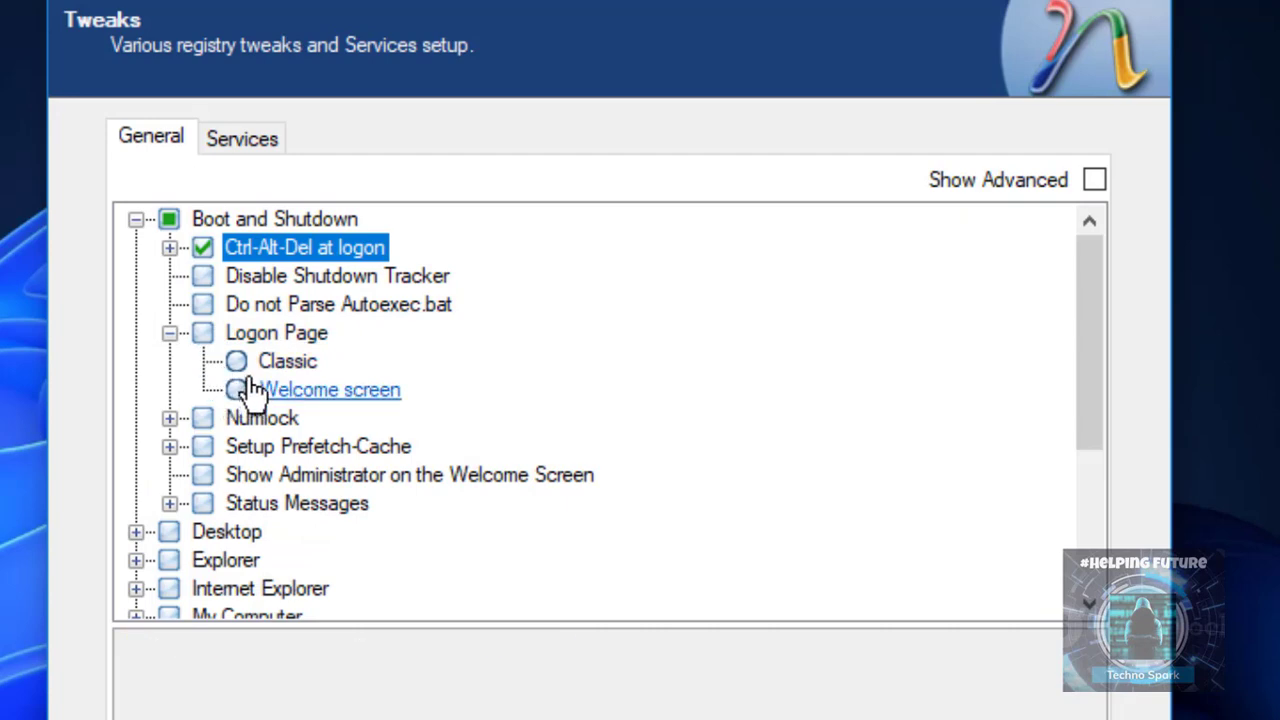
pyautogui.click(332, 389)
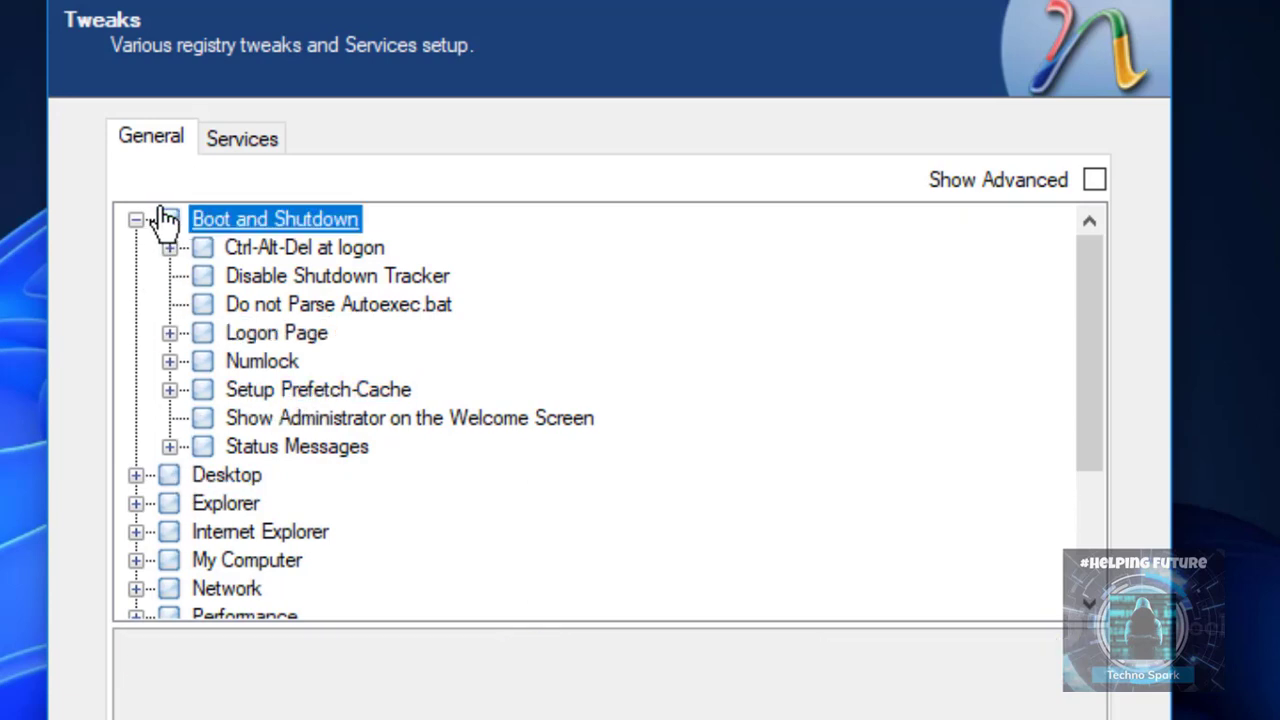
pyautogui.click(169, 218)
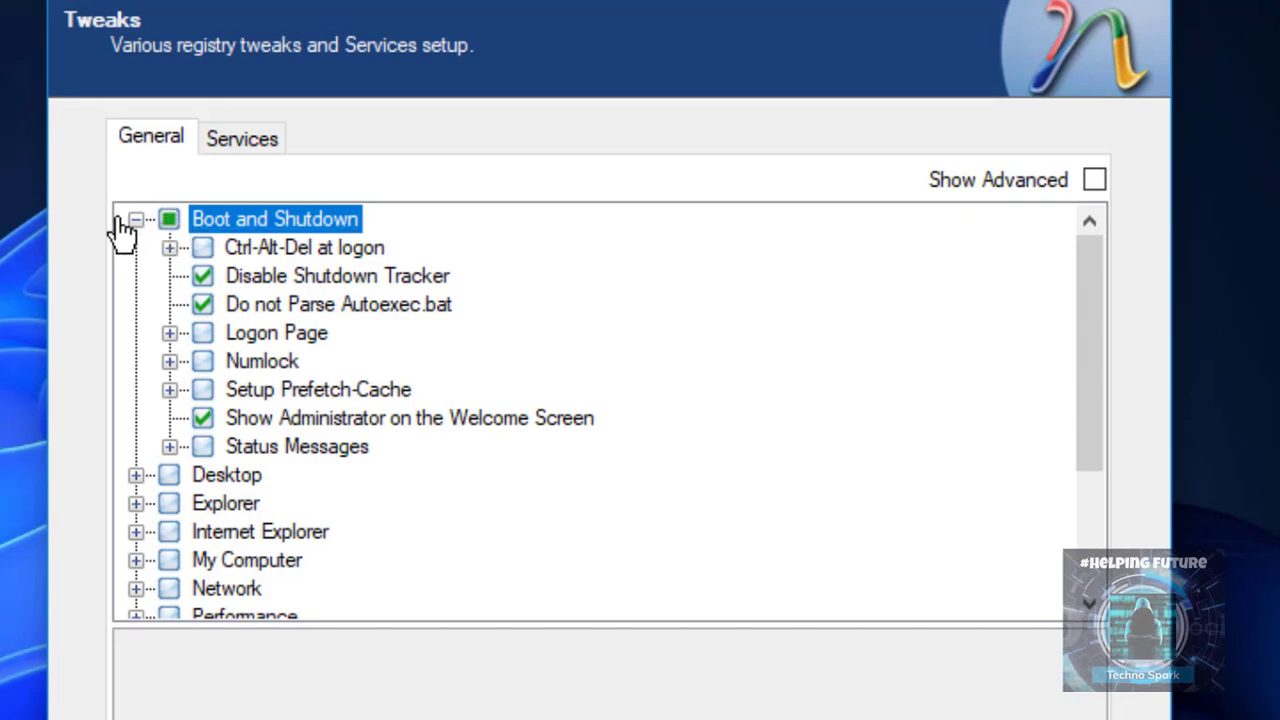
# Tick Desktop icons size, My Computer and Recycle Bin icons, and Show Windows version on Desktop.
pyautogui.click(135, 218)
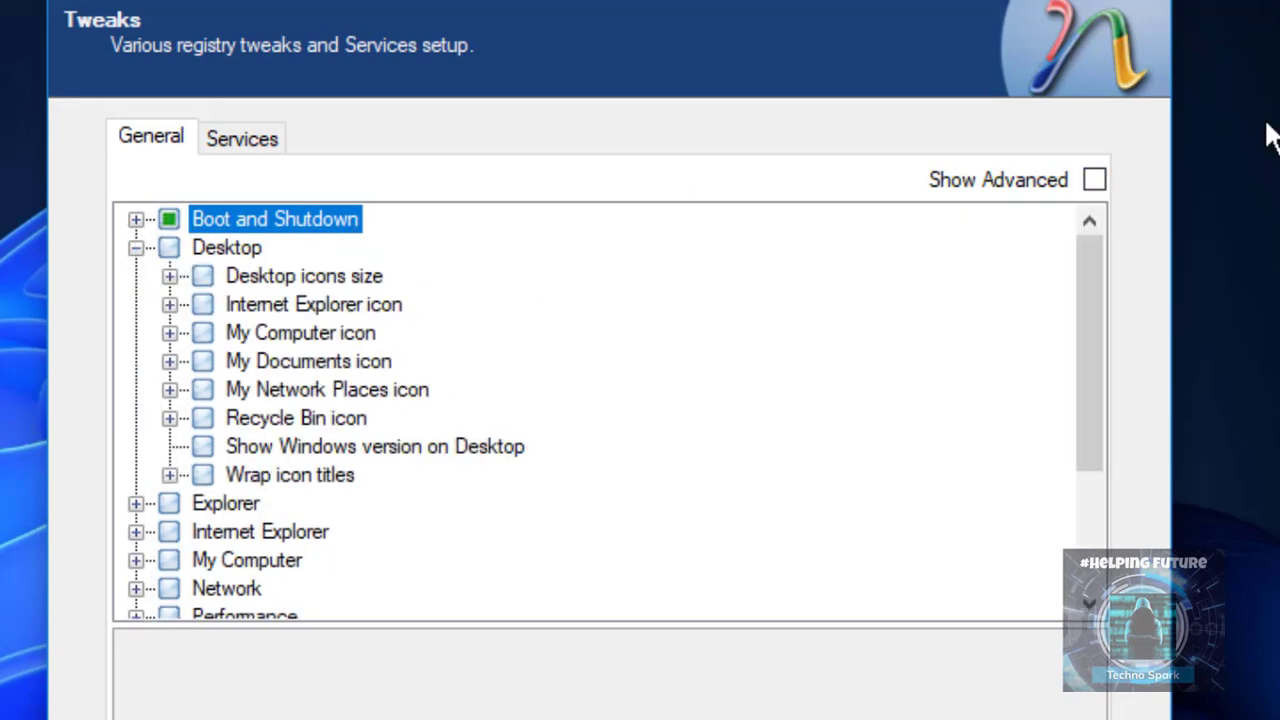
pyautogui.moveTo(178, 458)
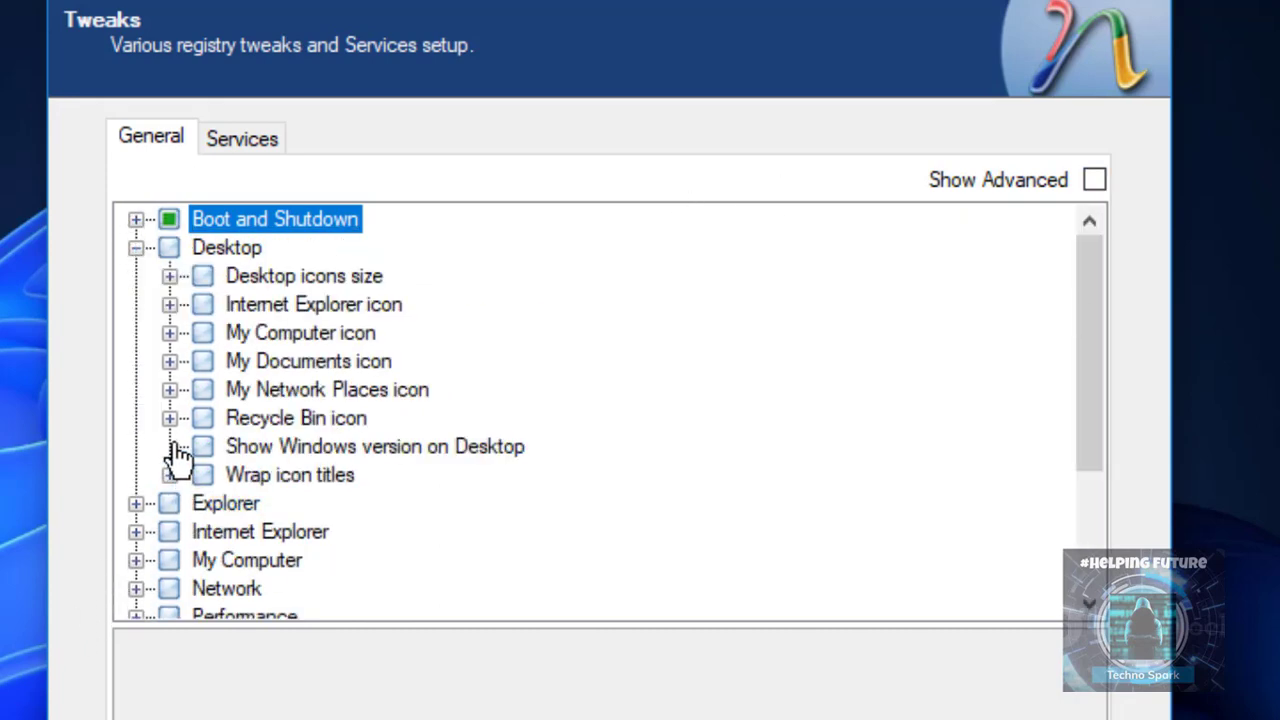
pyautogui.click(170, 276)
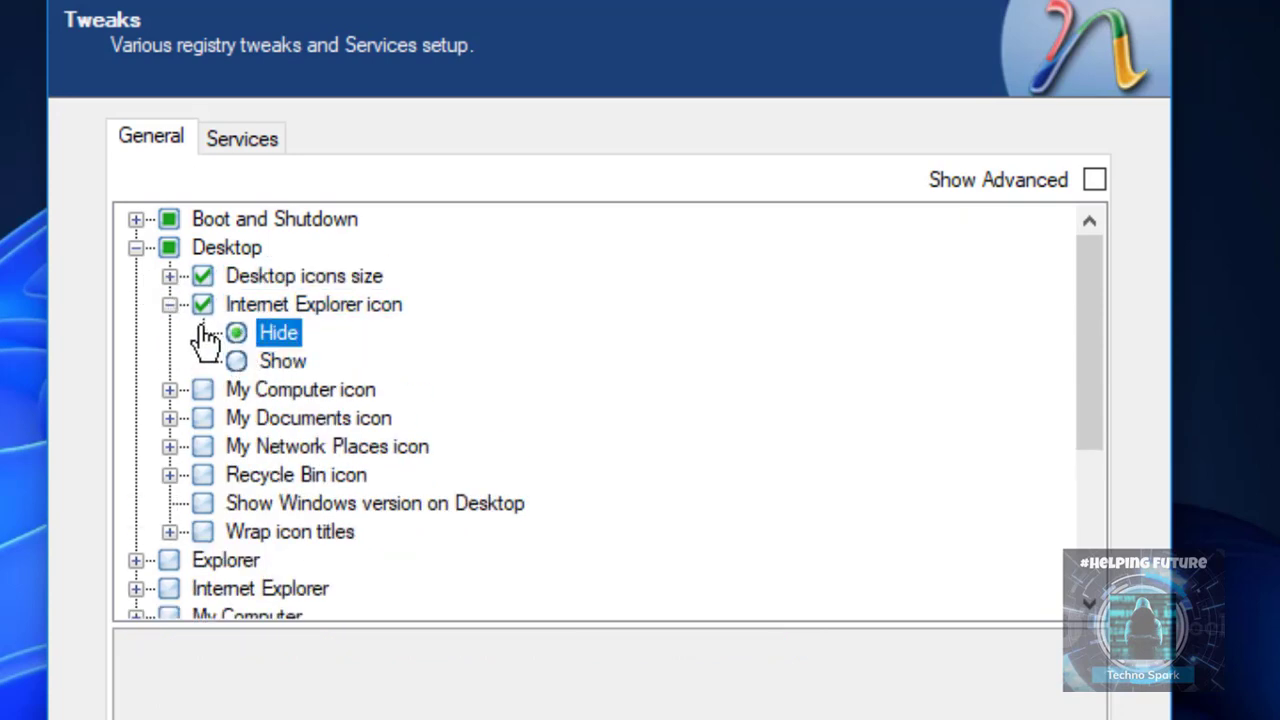
pyautogui.click(236, 361)
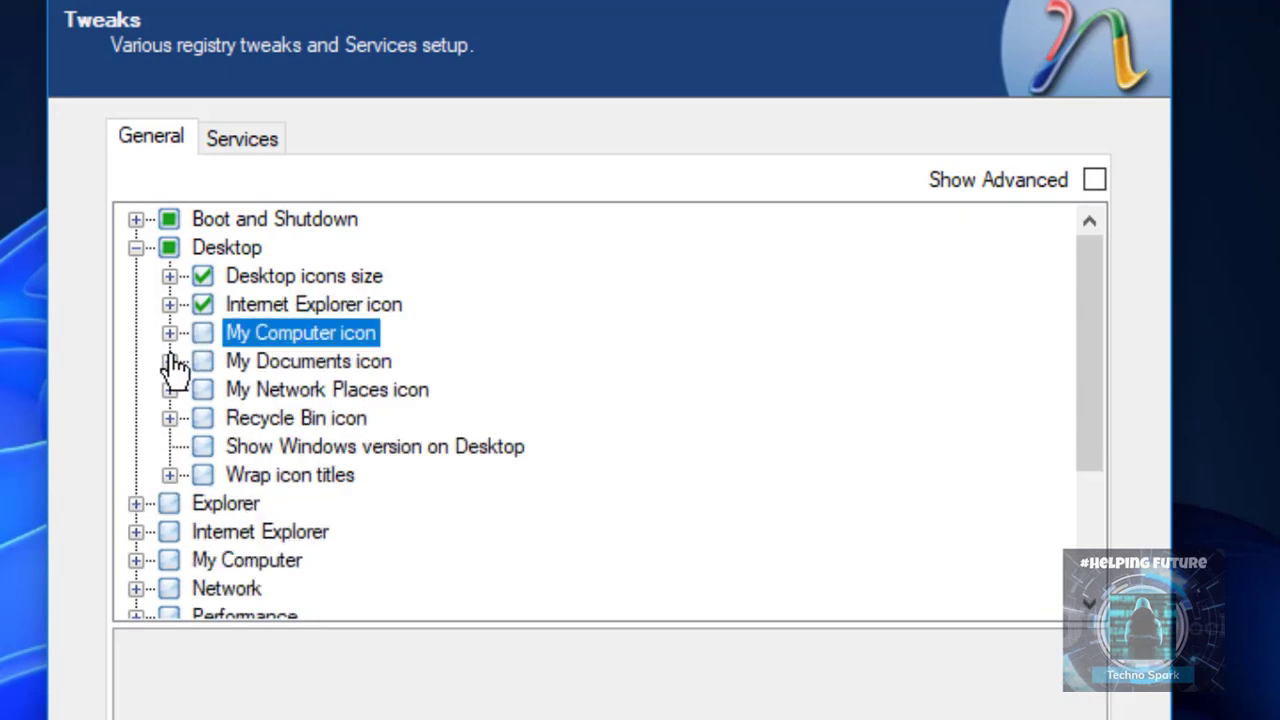
pyautogui.click(169, 333)
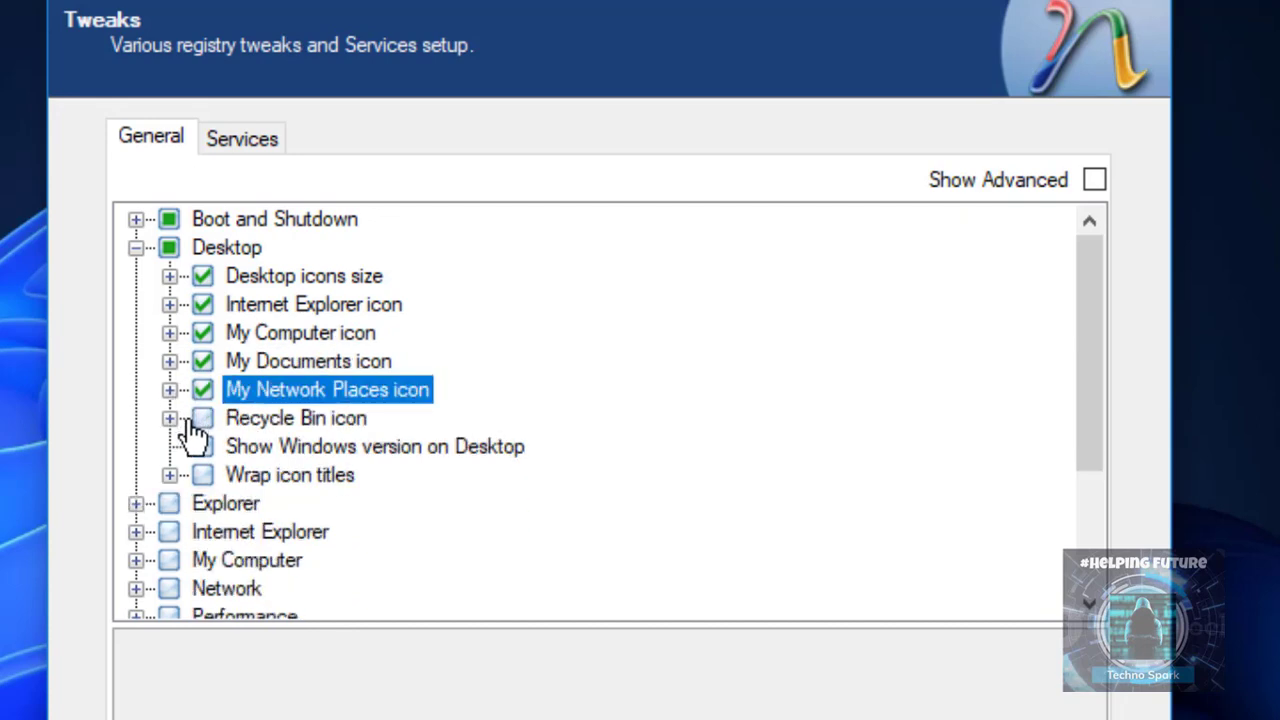
pyautogui.click(170, 418)
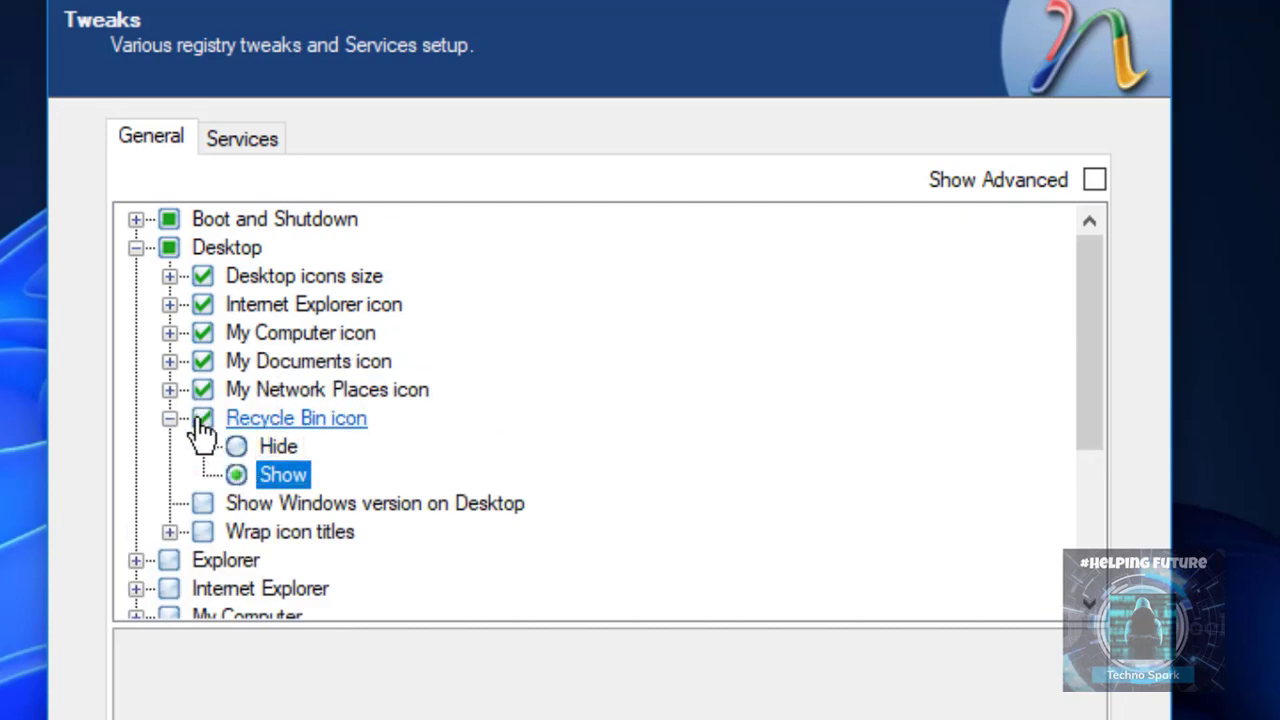
pyautogui.click(170, 418)
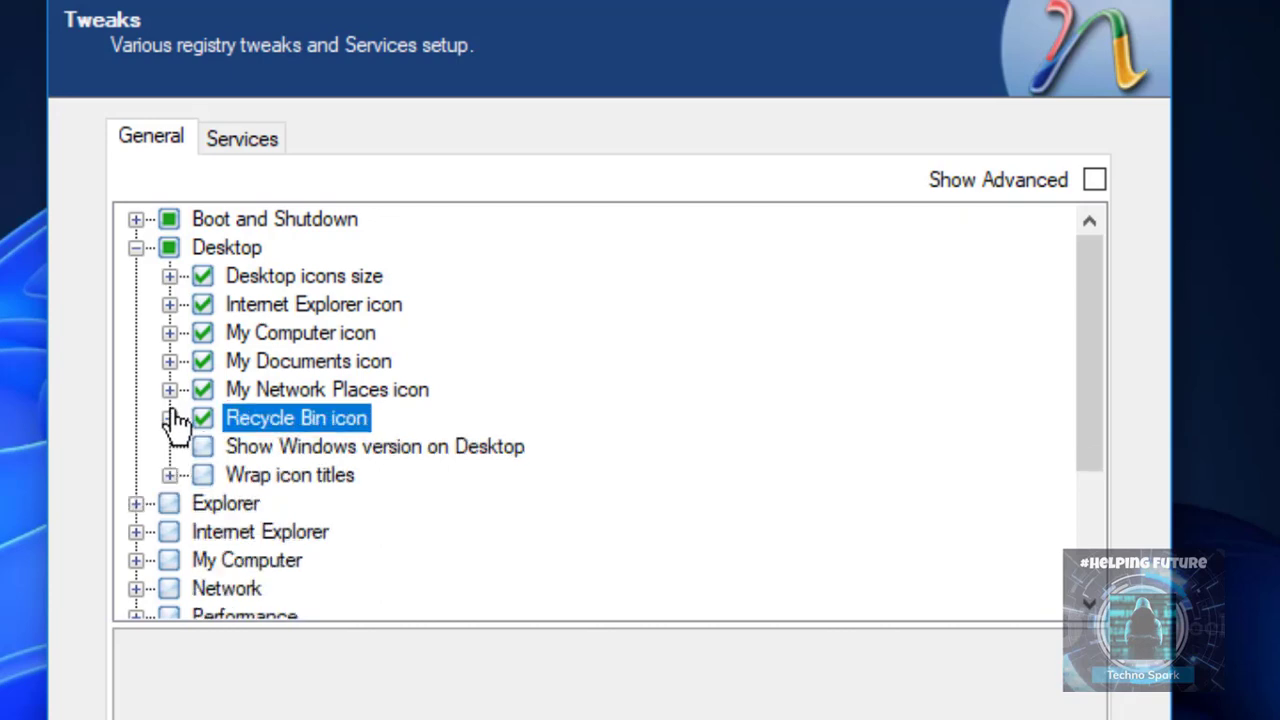
pyautogui.moveTo(190, 450)
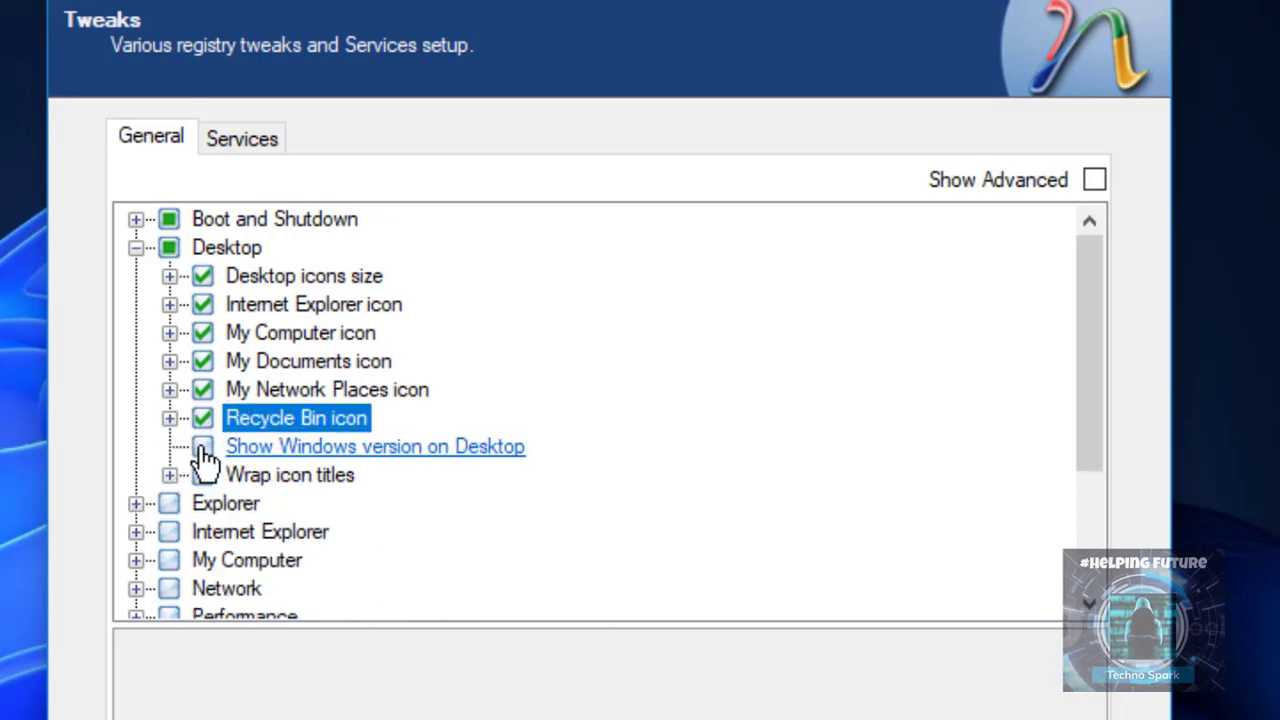
pyautogui.click(203, 446)
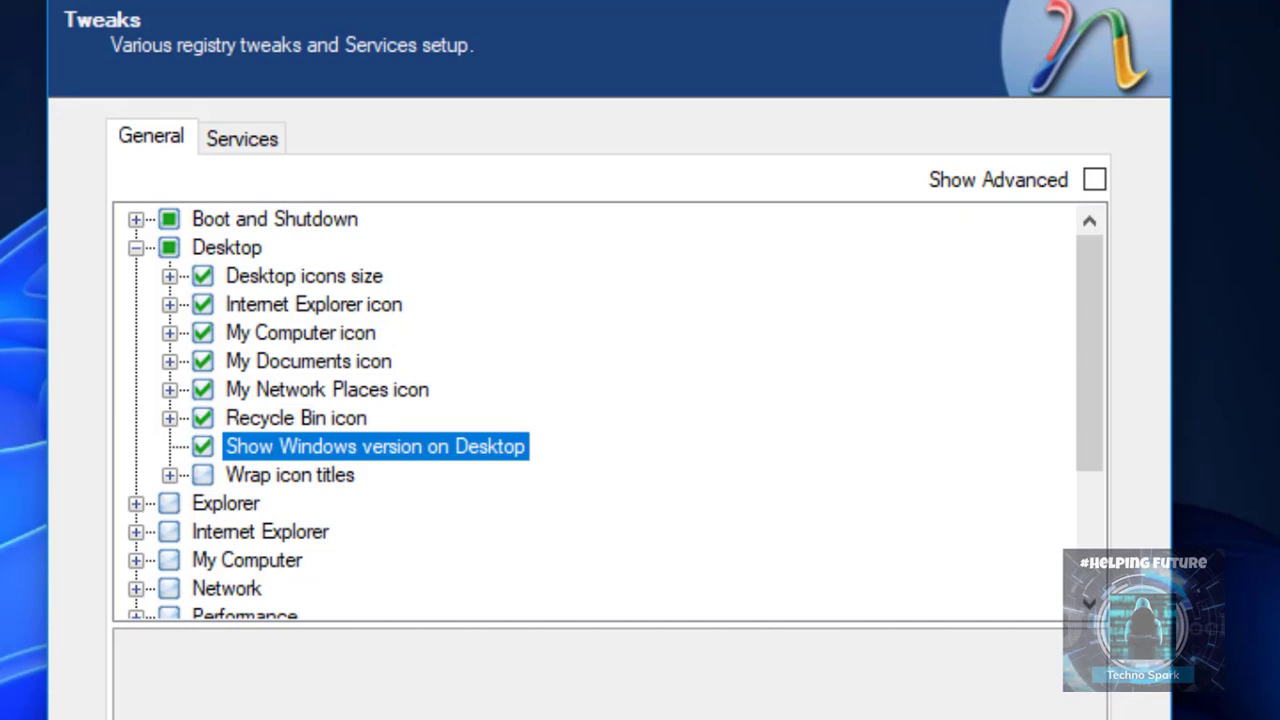
pyautogui.moveTo(505, 442)
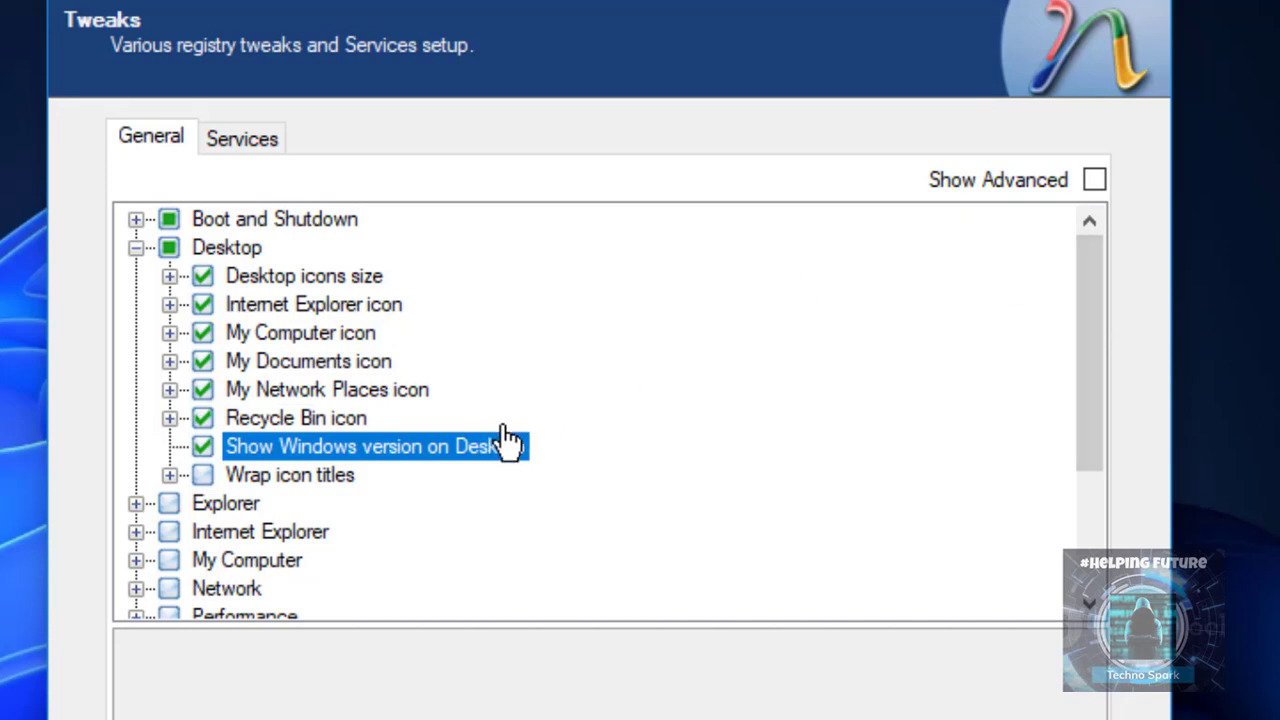
pyautogui.click(170, 475)
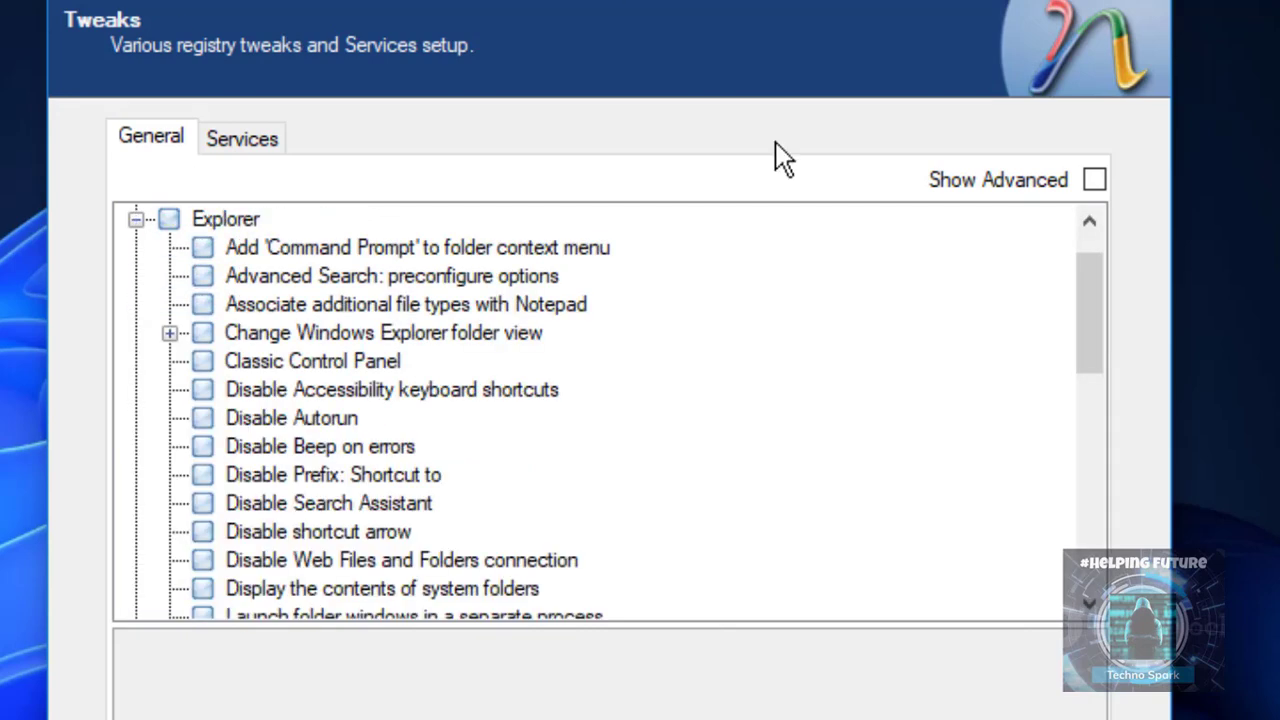
# Expand My Computer, remove Search from its context menu and add Folder Options.
pyautogui.scroll(-3)
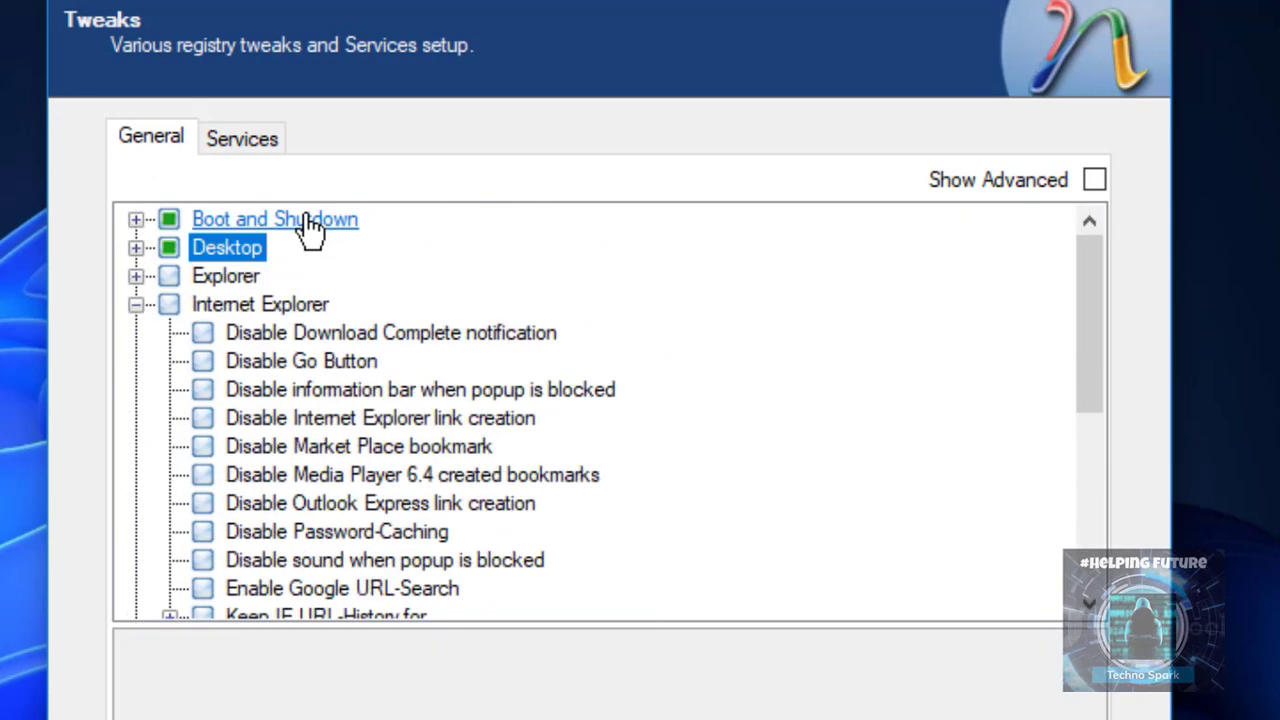
pyautogui.click(135, 304)
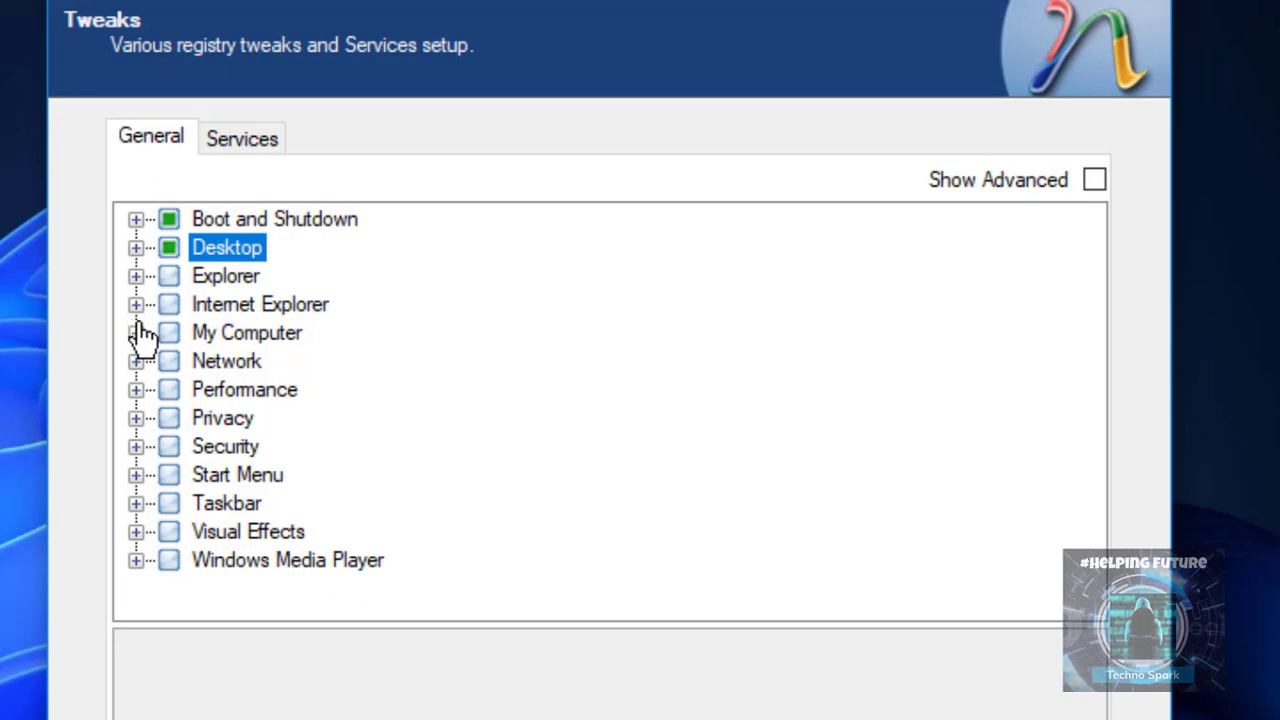
pyautogui.click(135, 333)
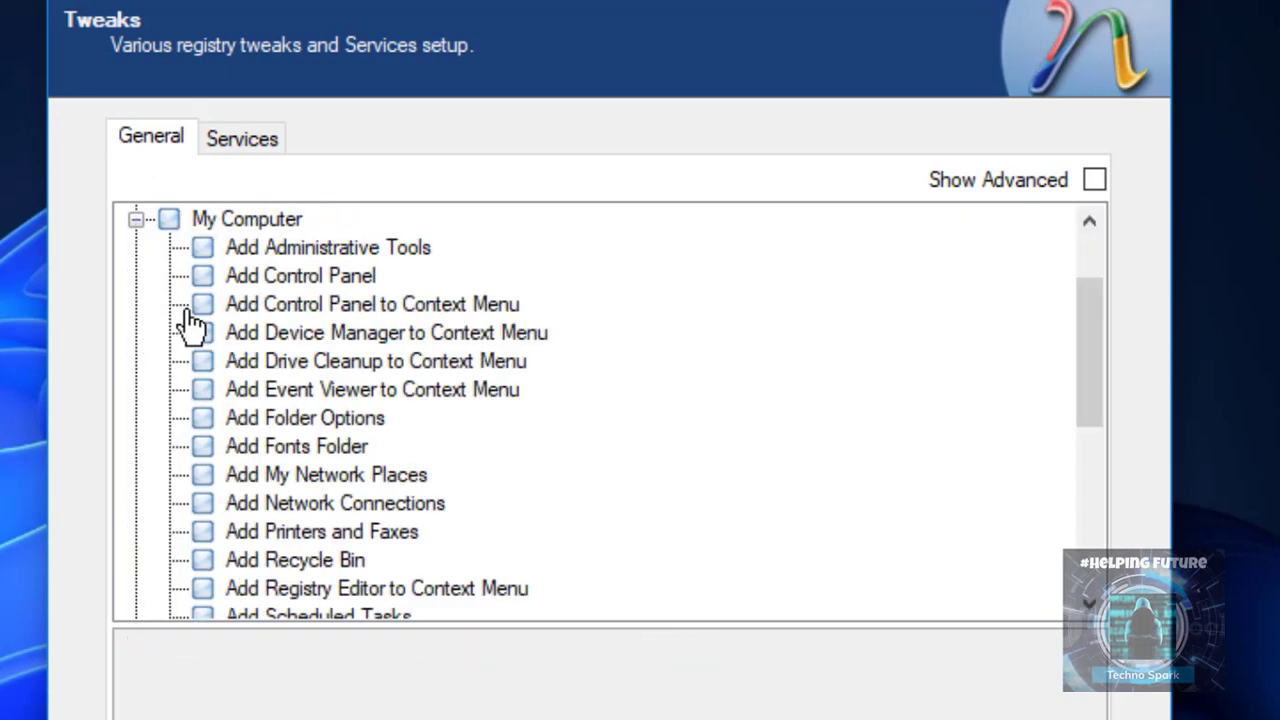
pyautogui.scroll(-3)
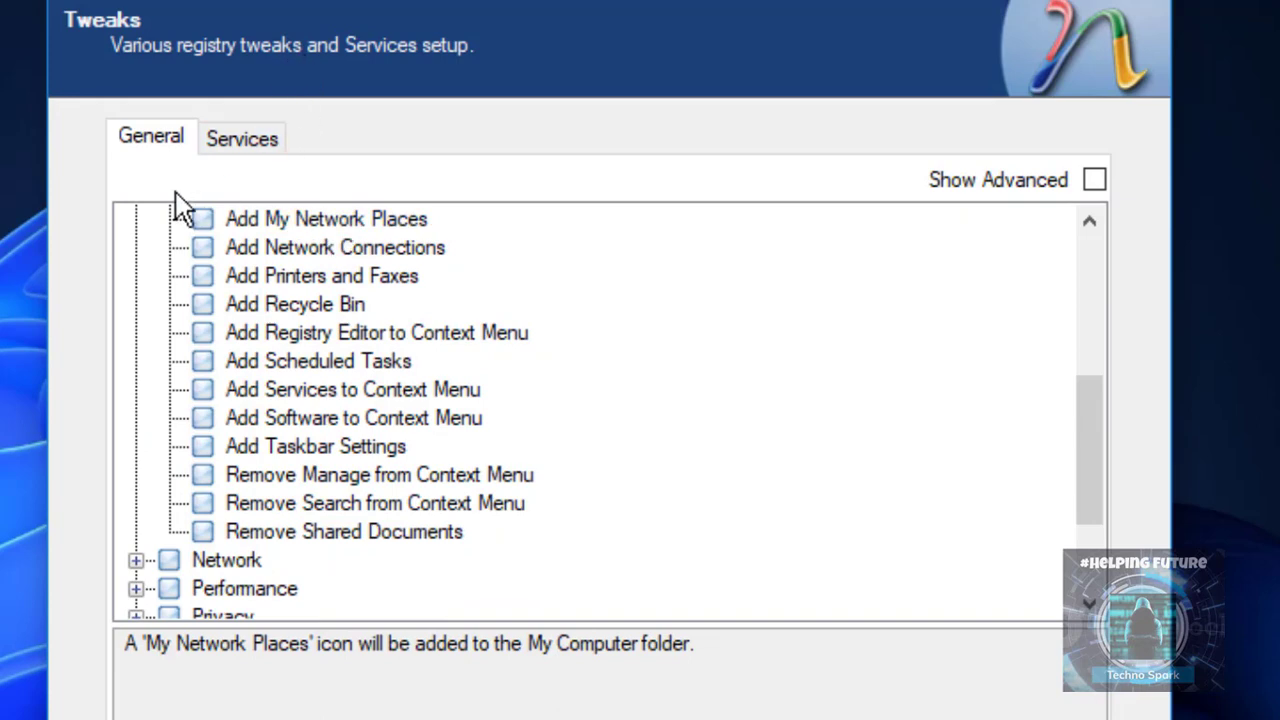
pyautogui.moveTo(315, 446)
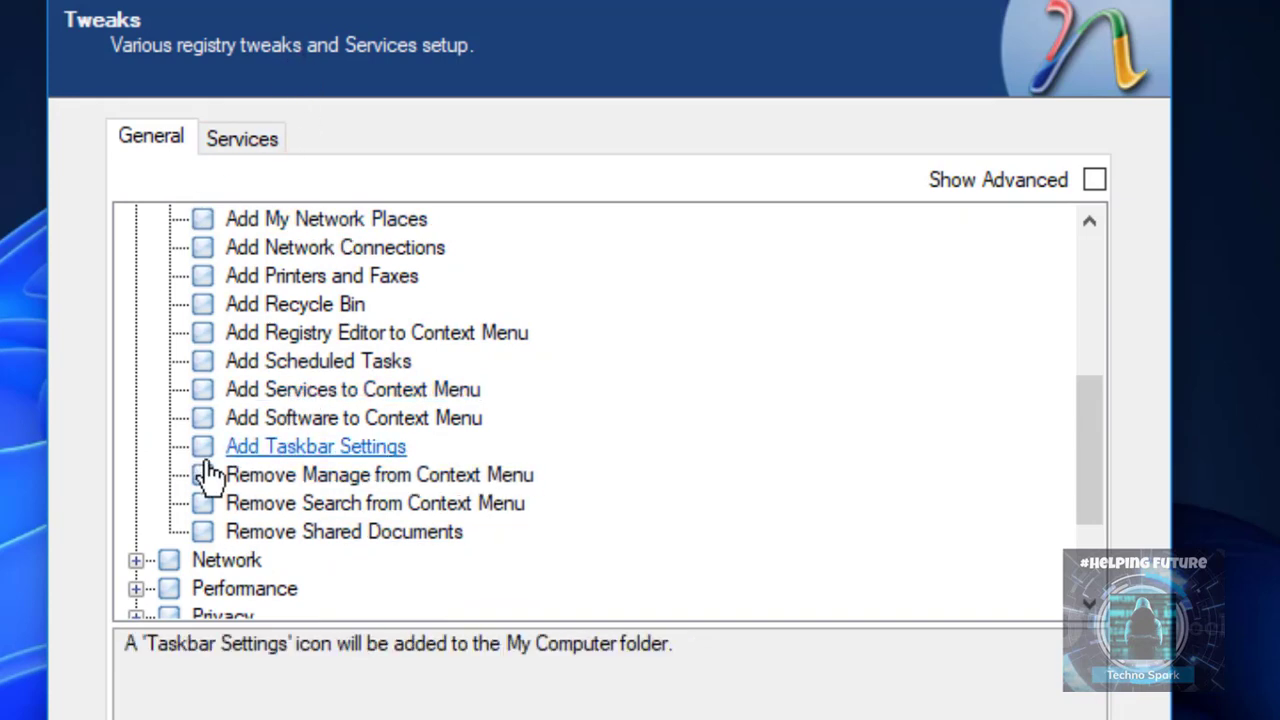
pyautogui.moveTo(210, 512)
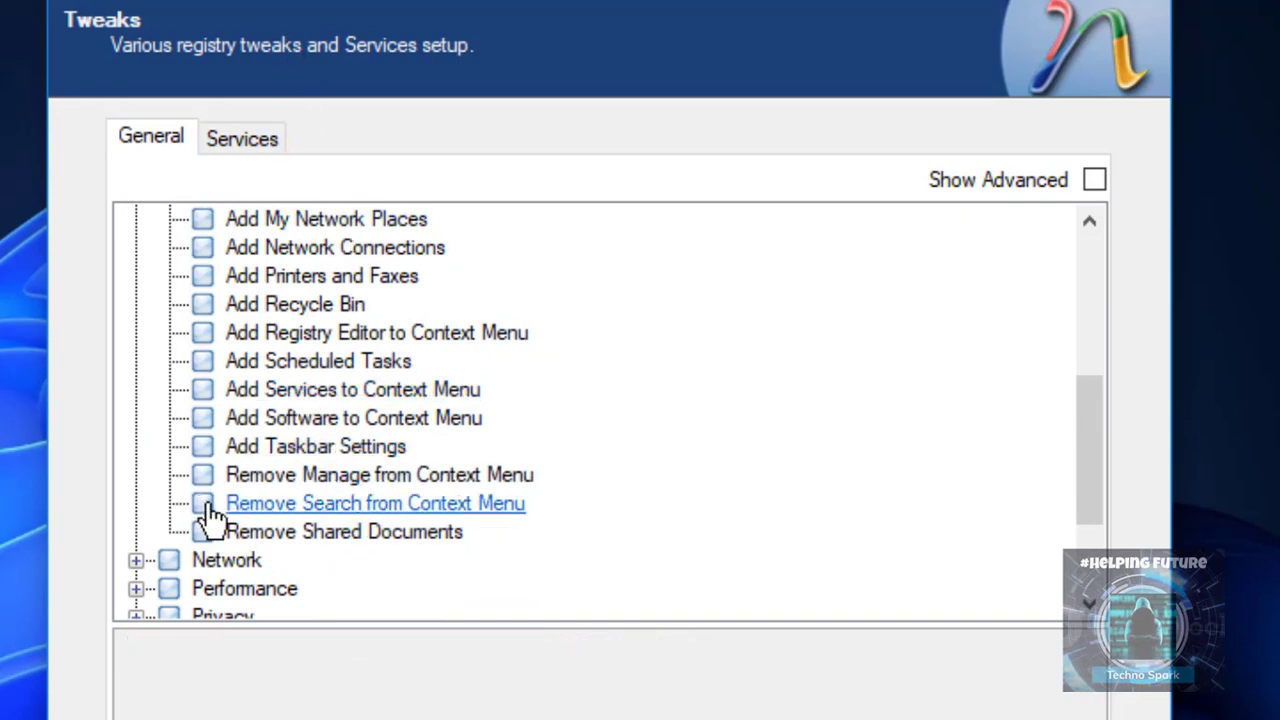
pyautogui.click(202, 531)
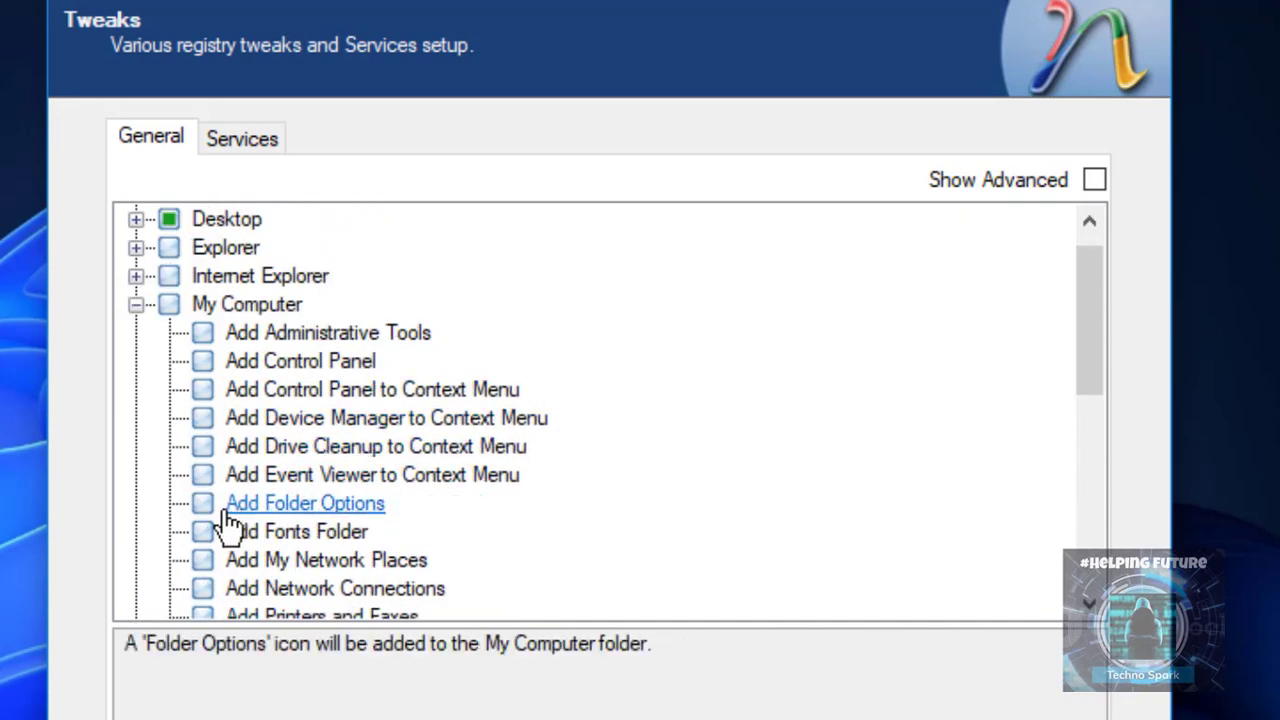
pyautogui.click(135, 304)
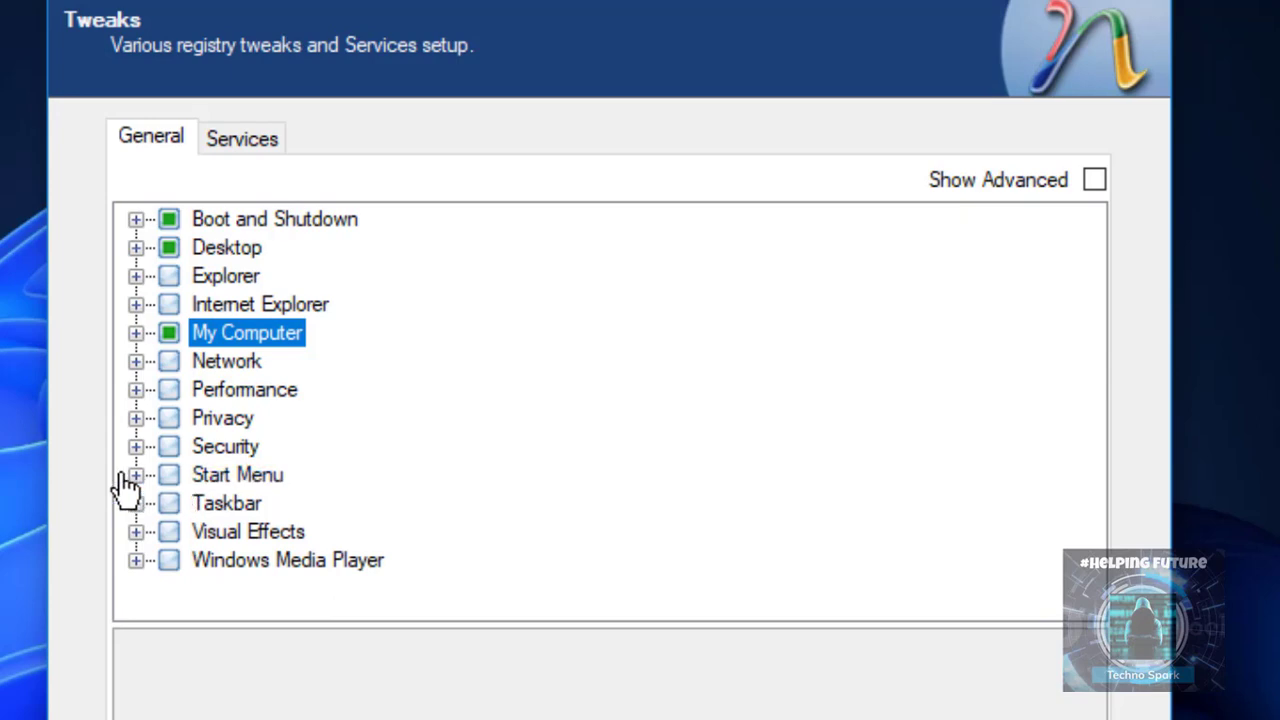
# Give the Start Menu small icons, no user name and 10 programs.
pyautogui.click(135, 474)
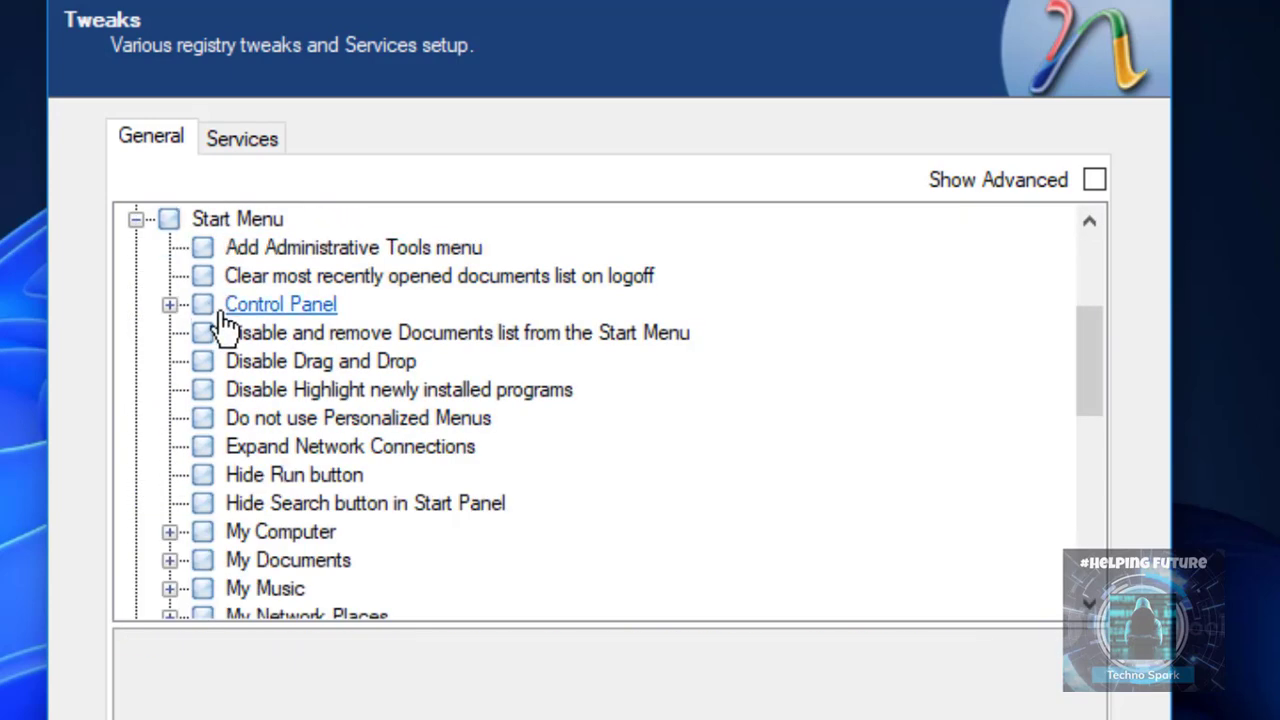
pyautogui.scroll(-3)
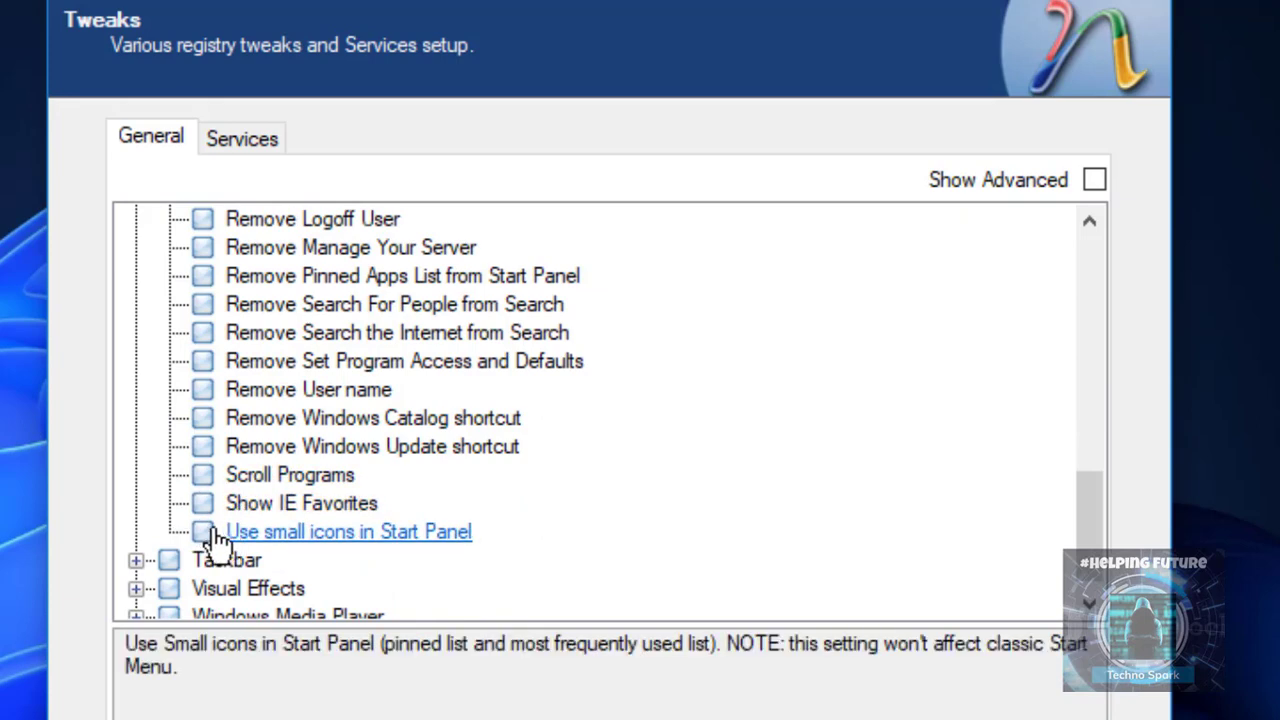
pyautogui.click(203, 531)
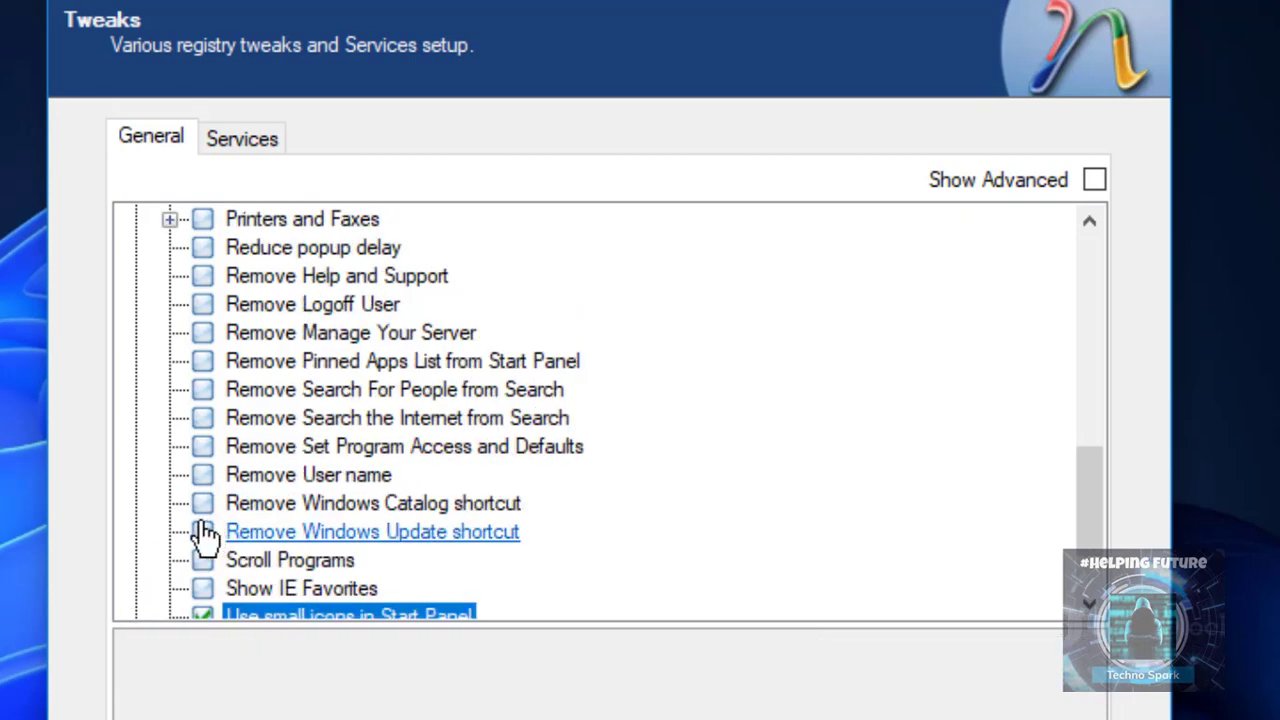
pyautogui.click(203, 474)
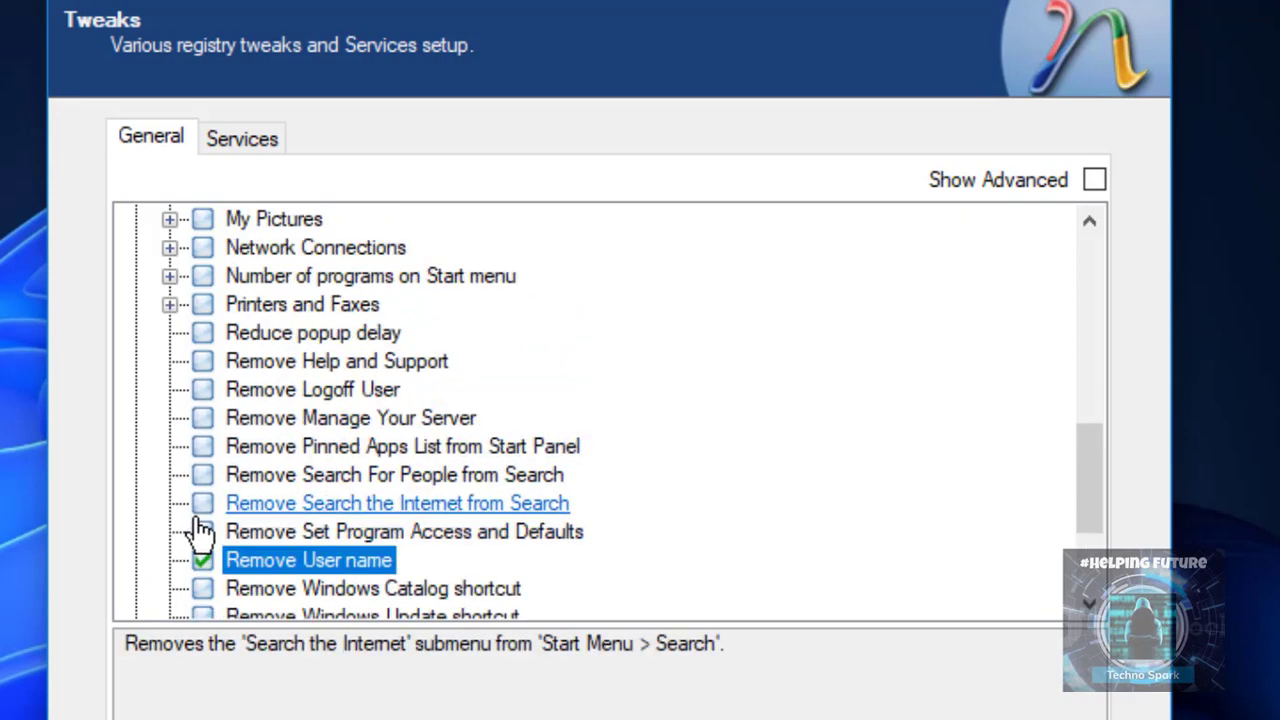
pyautogui.moveTo(200, 446)
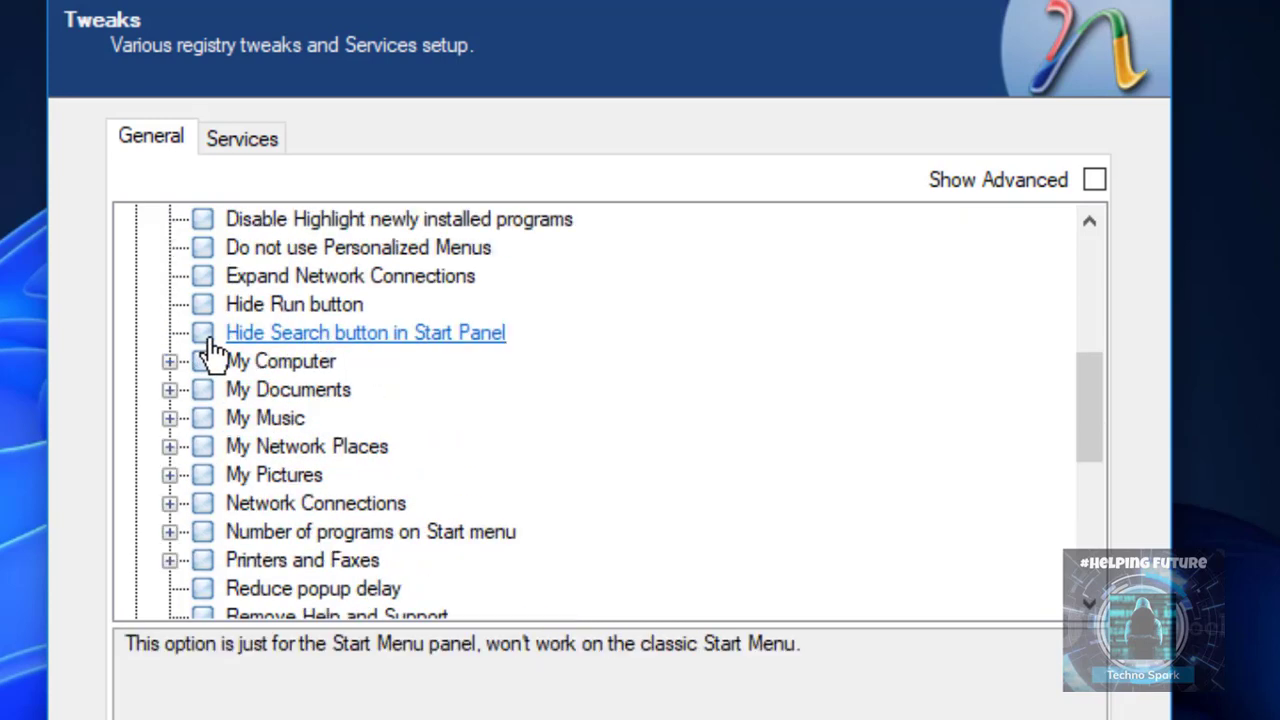
pyautogui.click(169, 361)
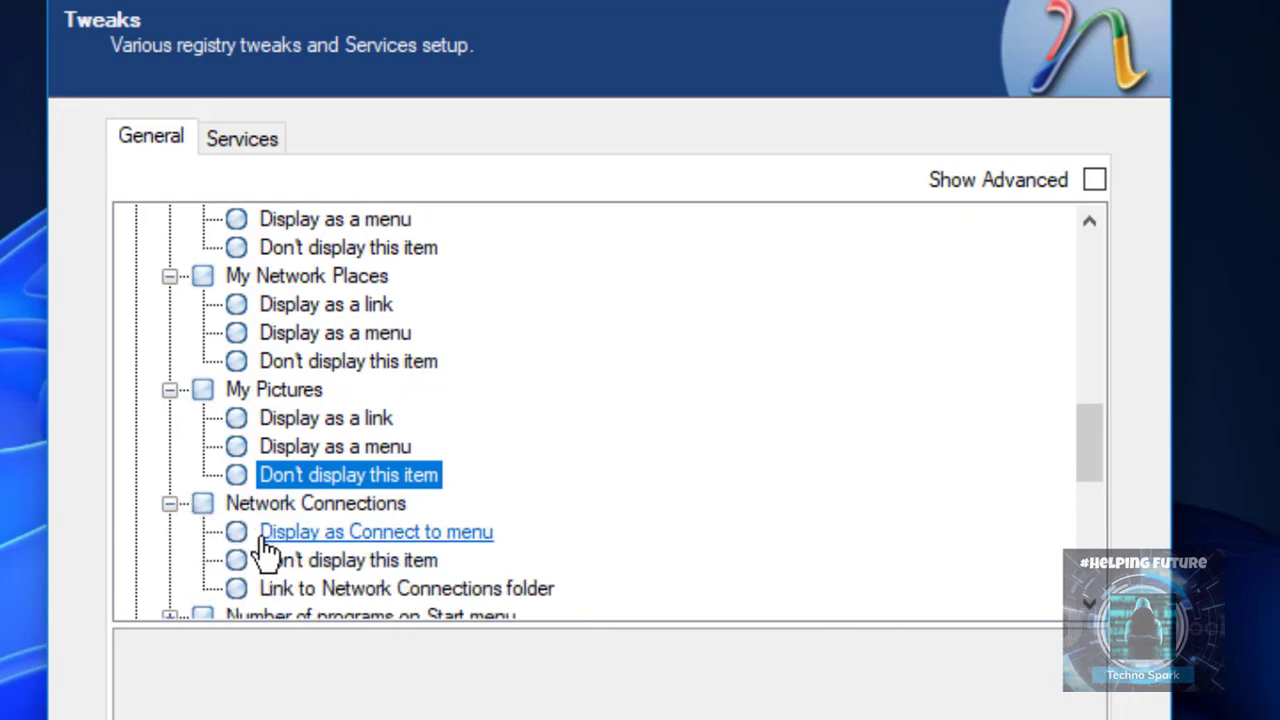
pyautogui.scroll(-3)
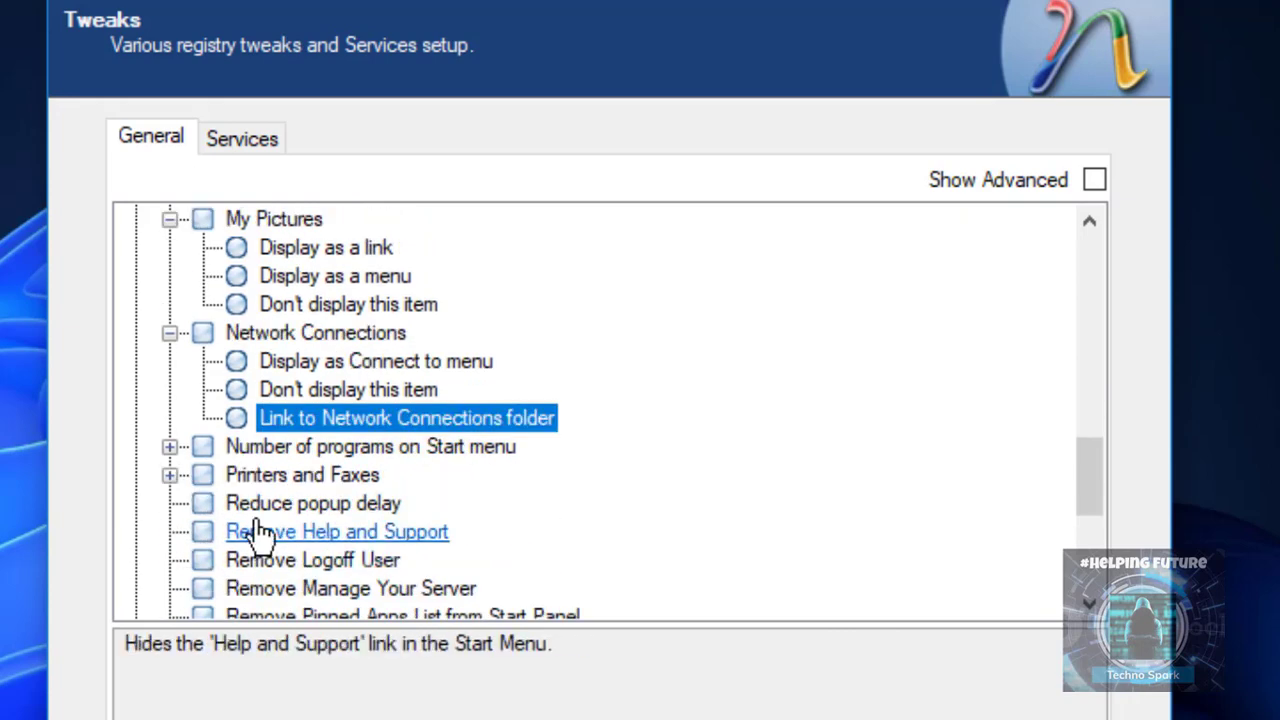
pyautogui.click(170, 446)
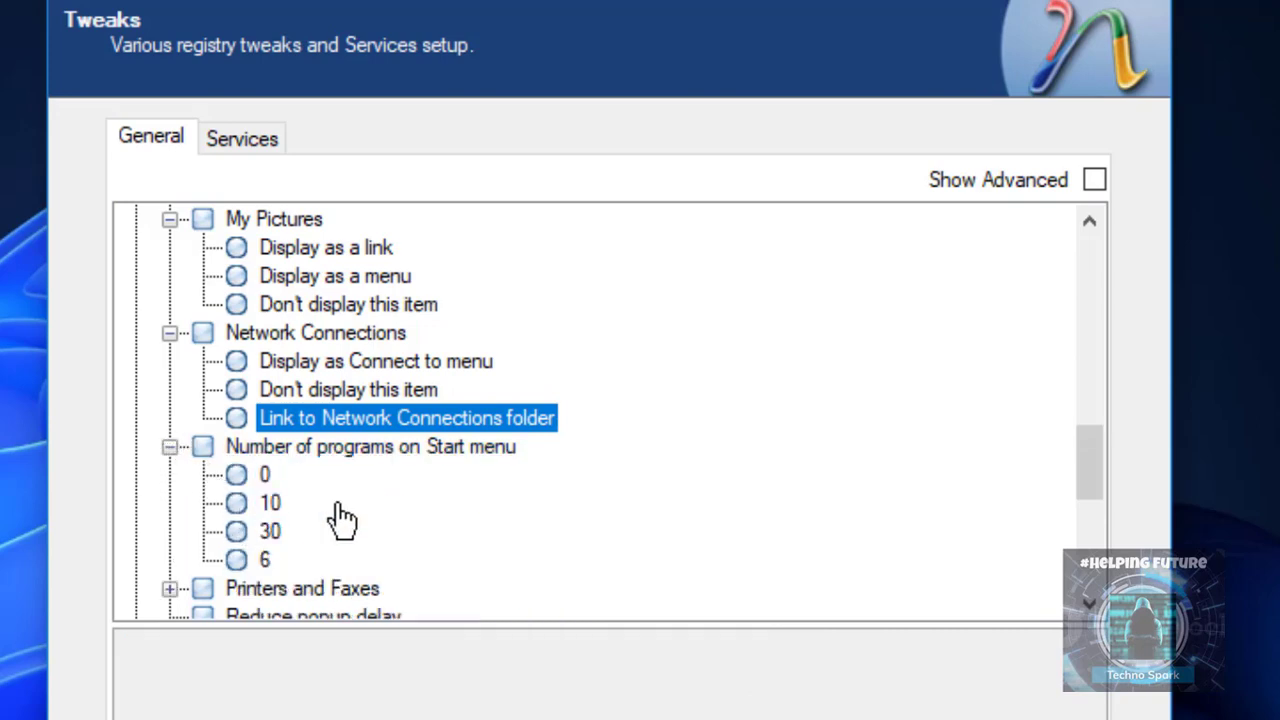
pyautogui.moveTo(943, 478)
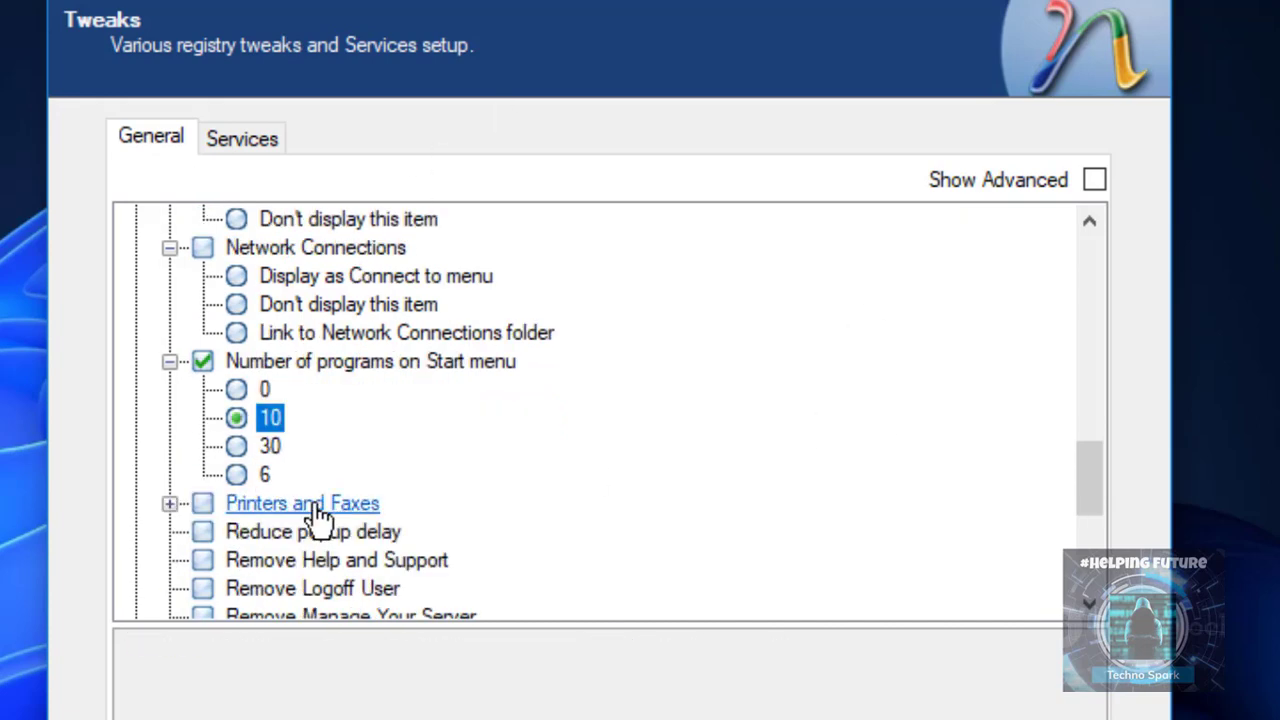
pyautogui.scroll(-3)
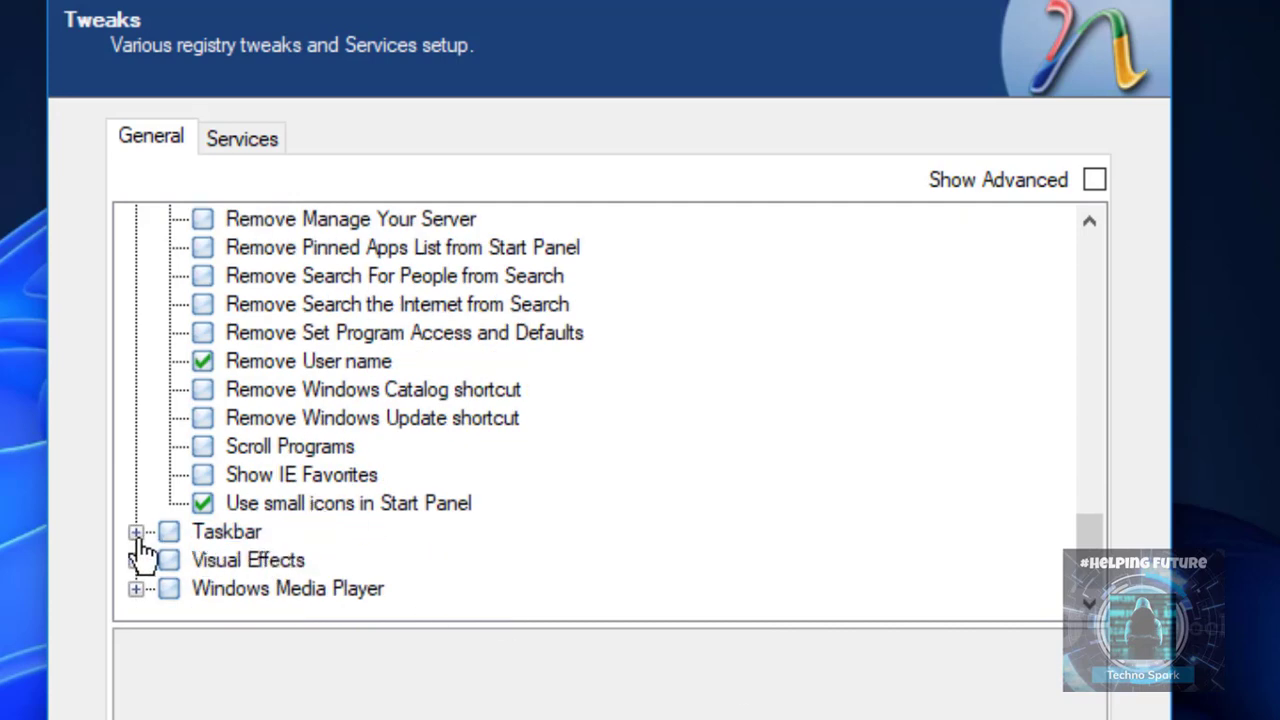
# Disable taskbar balloon tips and the Windows Tour popup, and lock the taskbar.
pyautogui.click(136, 531)
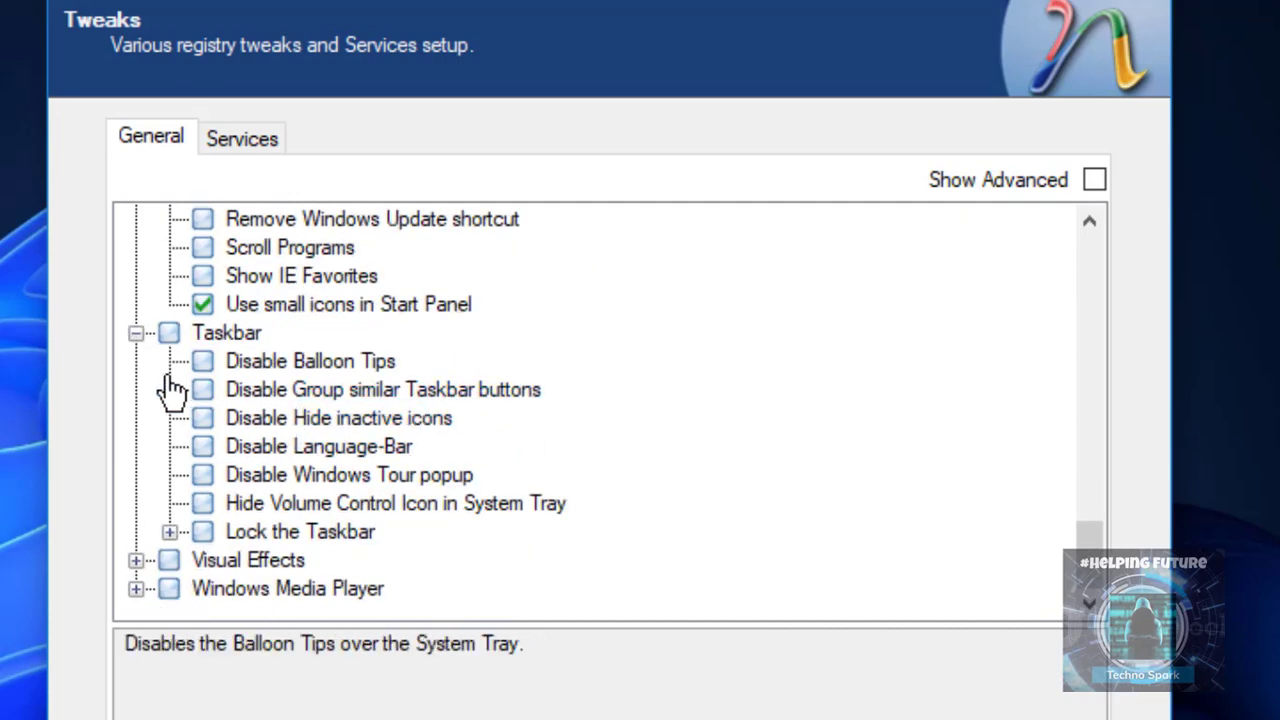
pyautogui.click(202, 361)
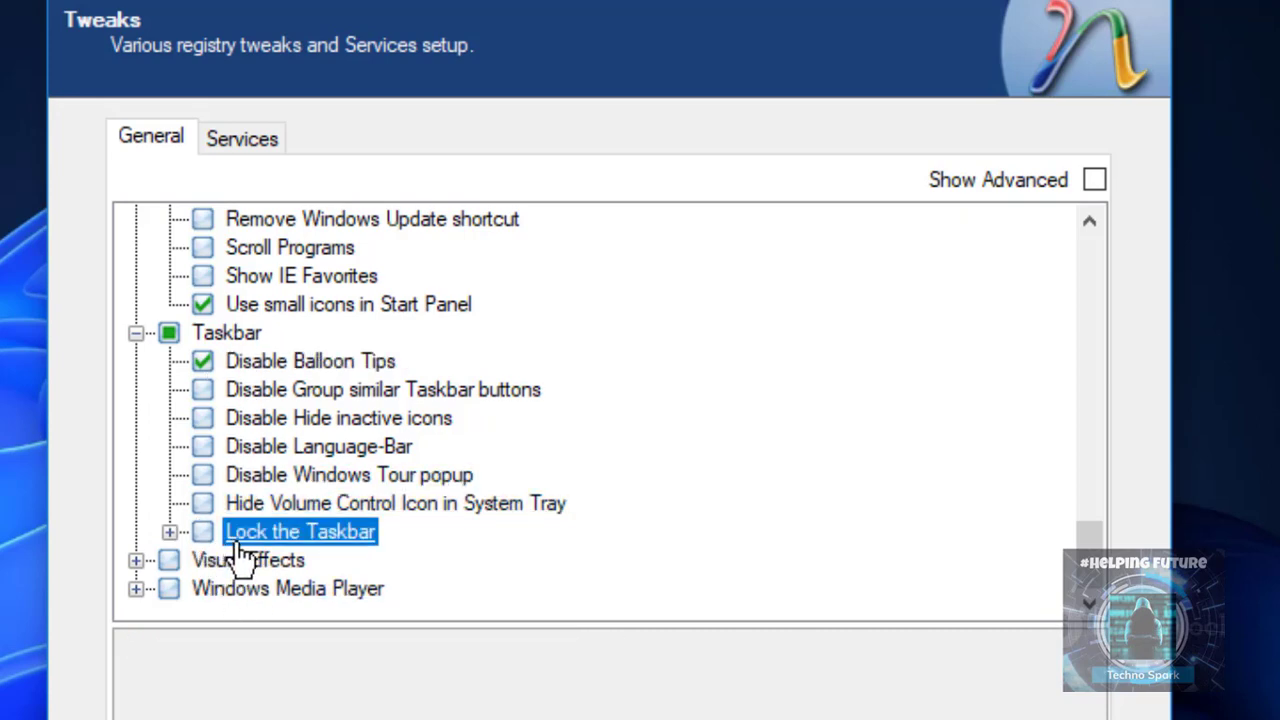
pyautogui.click(170, 531)
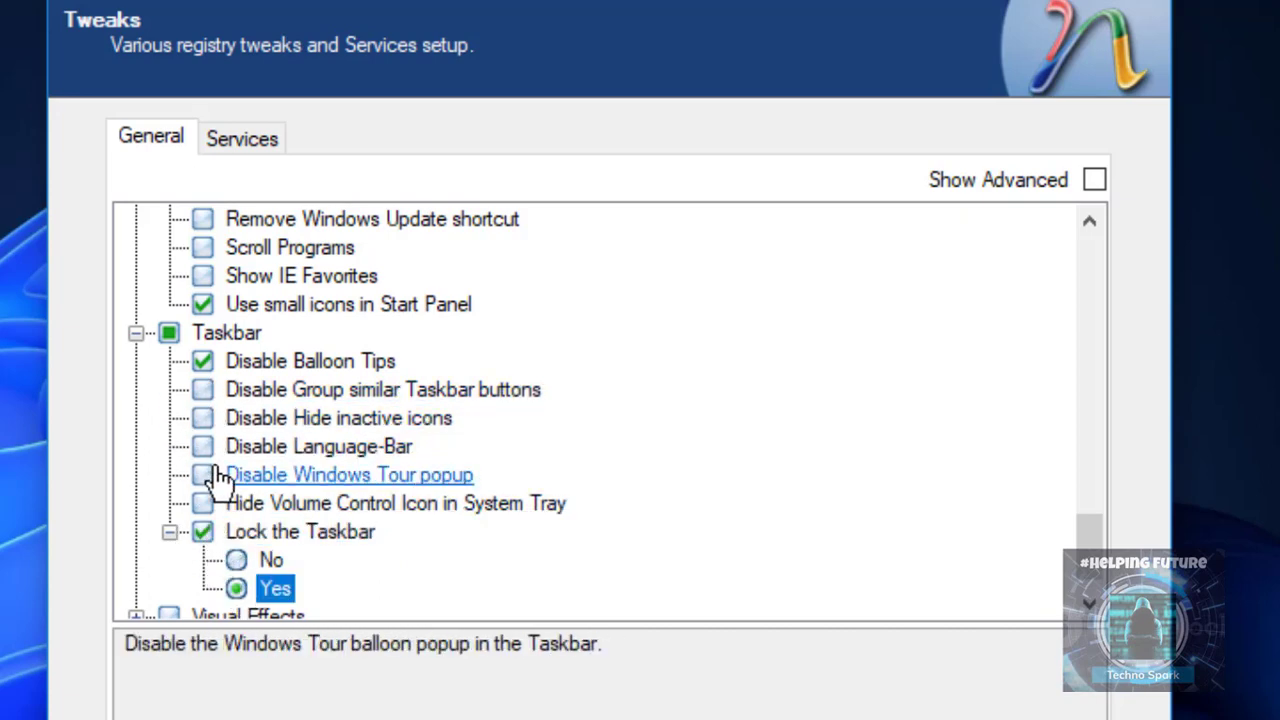
pyautogui.click(202, 474)
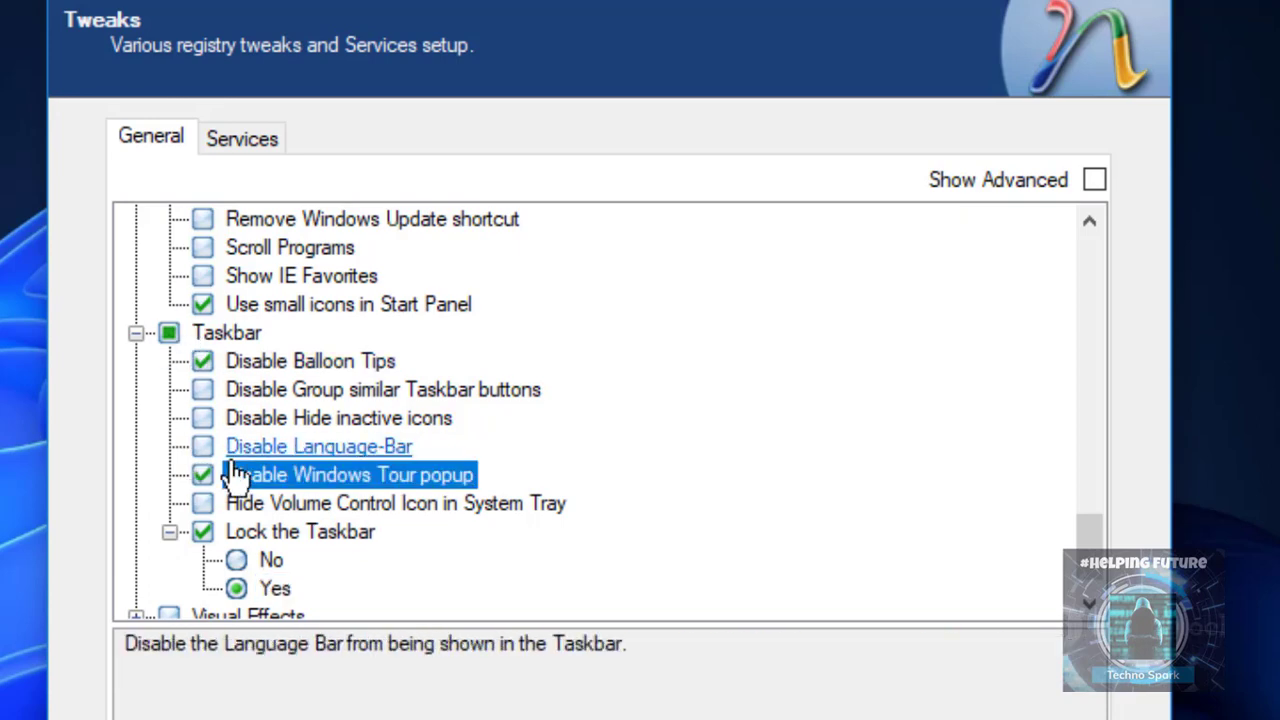
pyautogui.scroll(-3)
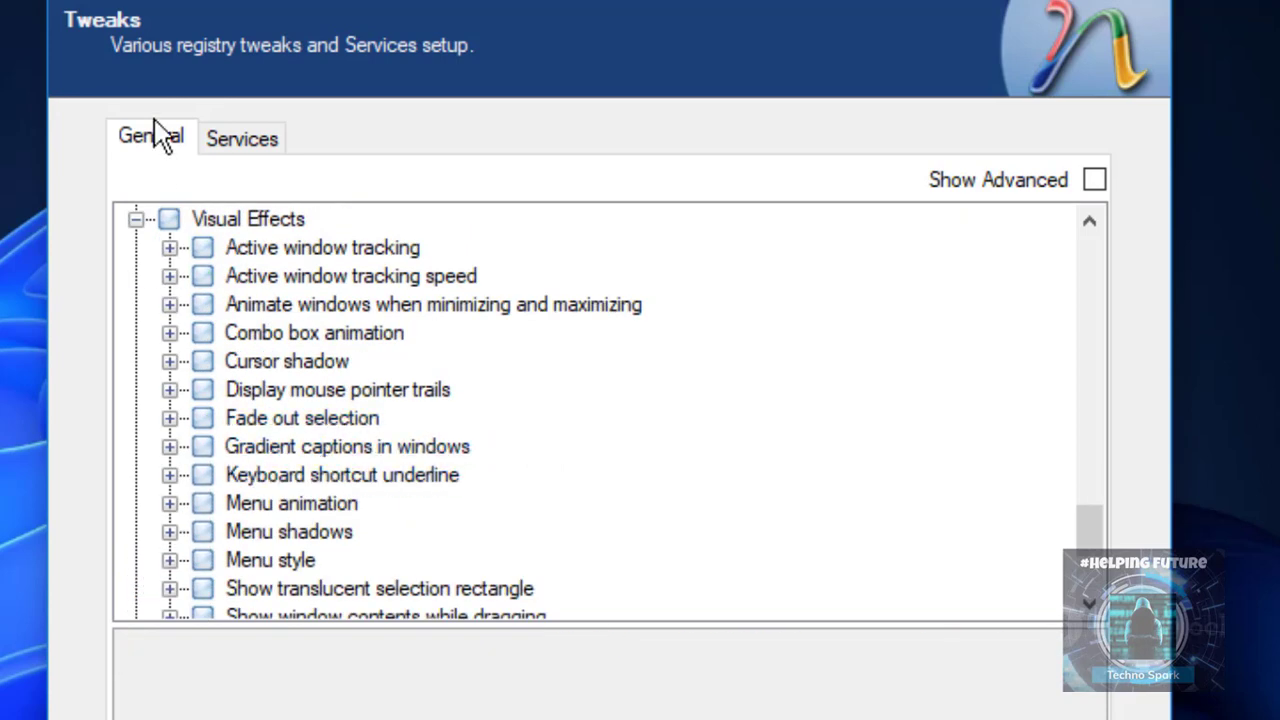
pyautogui.moveTo(320, 247)
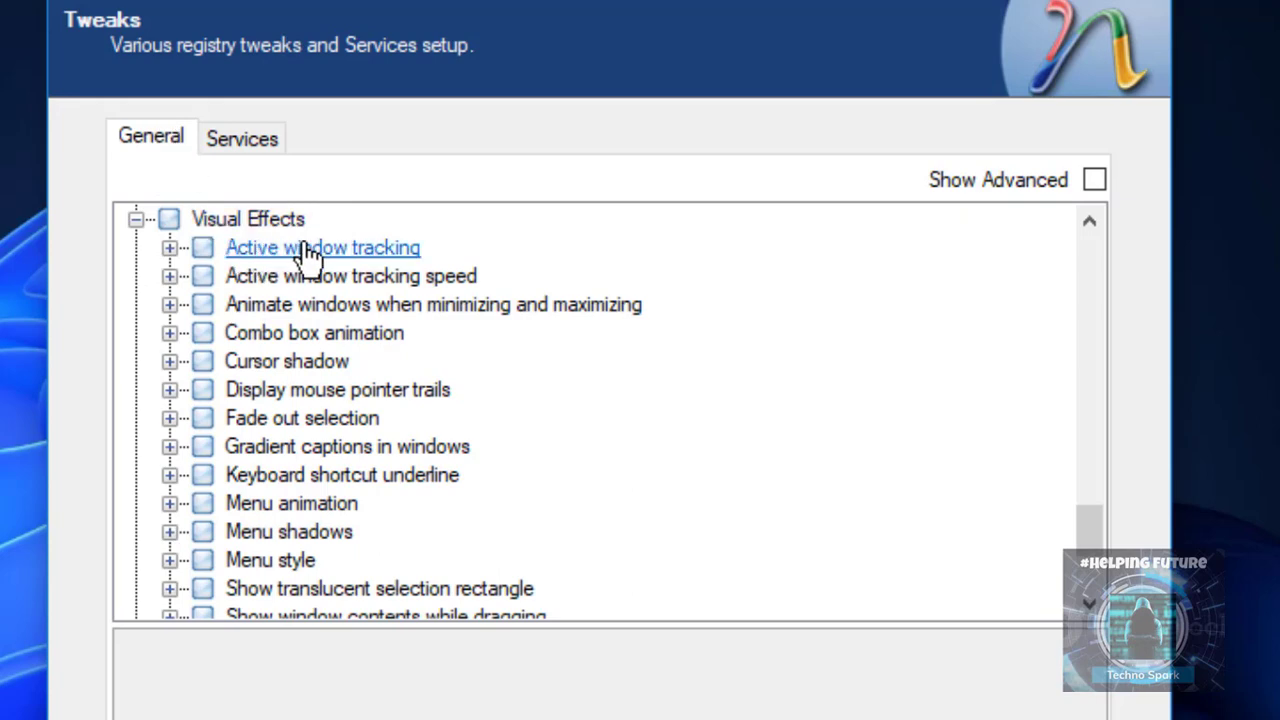
pyautogui.moveTo(290, 304)
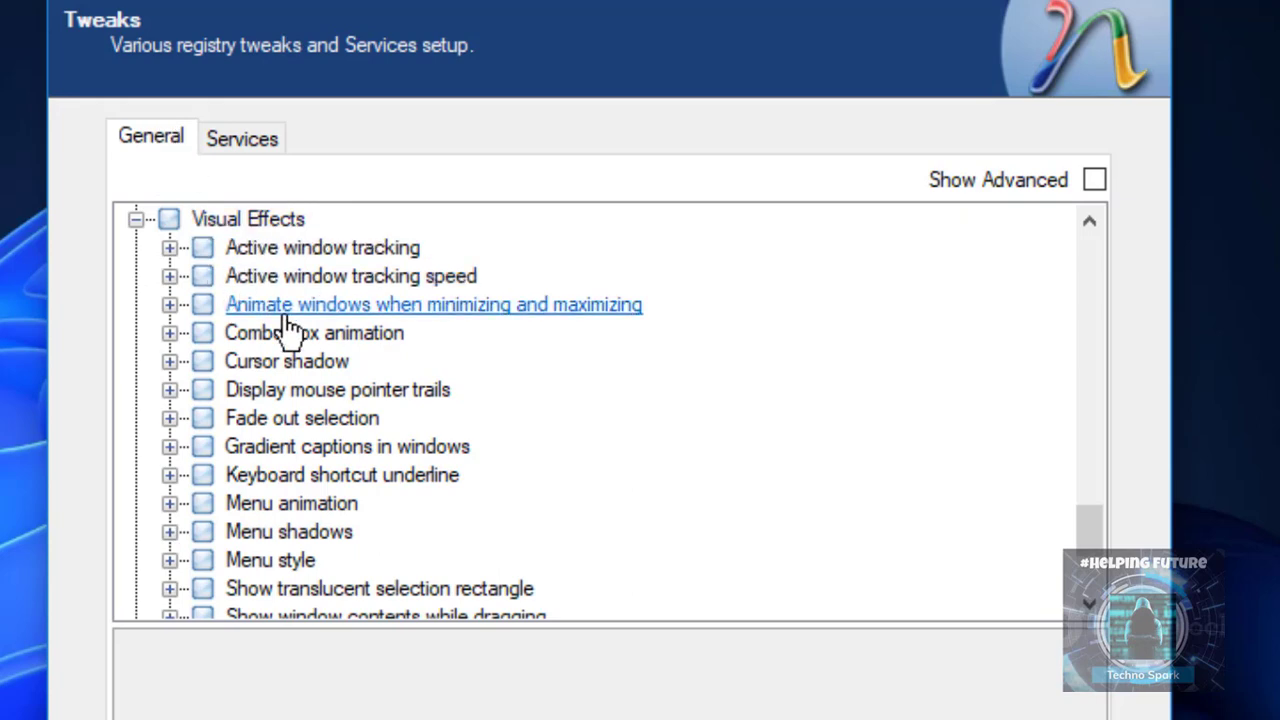
# Check the Cursor shadow options, then set Menu shadows to Disable.
pyautogui.scroll(-3)
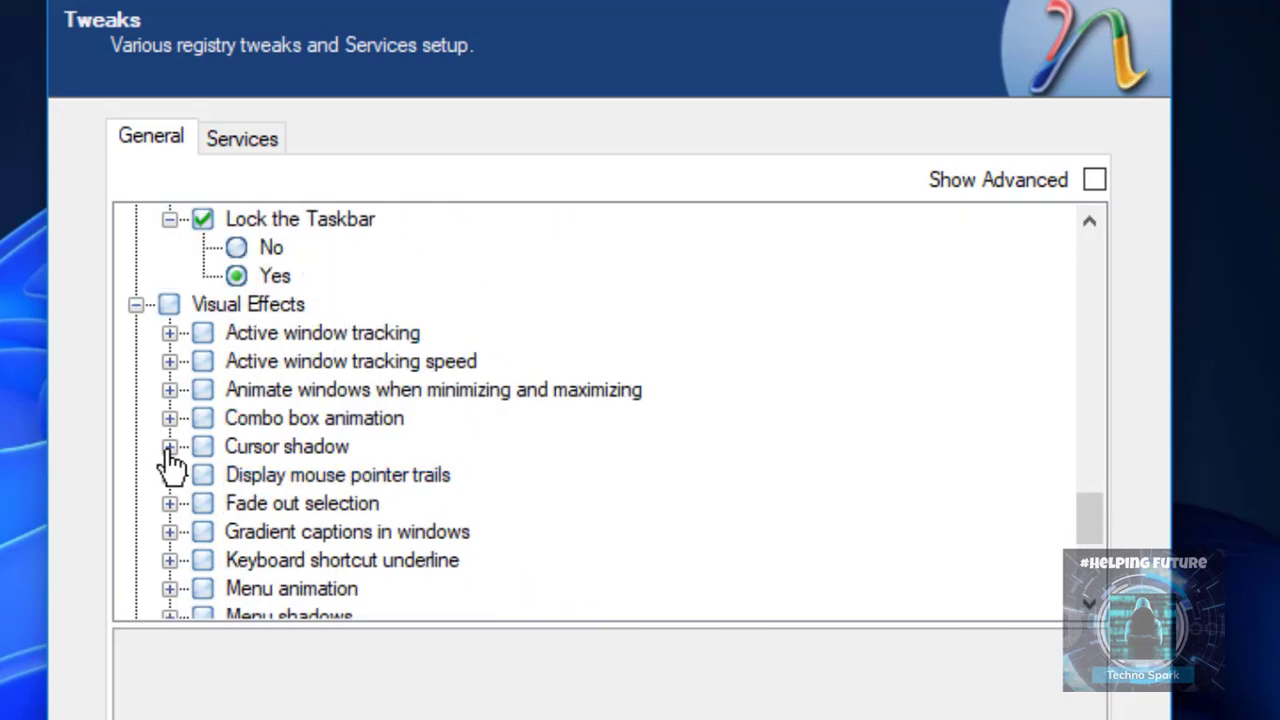
pyautogui.click(170, 446)
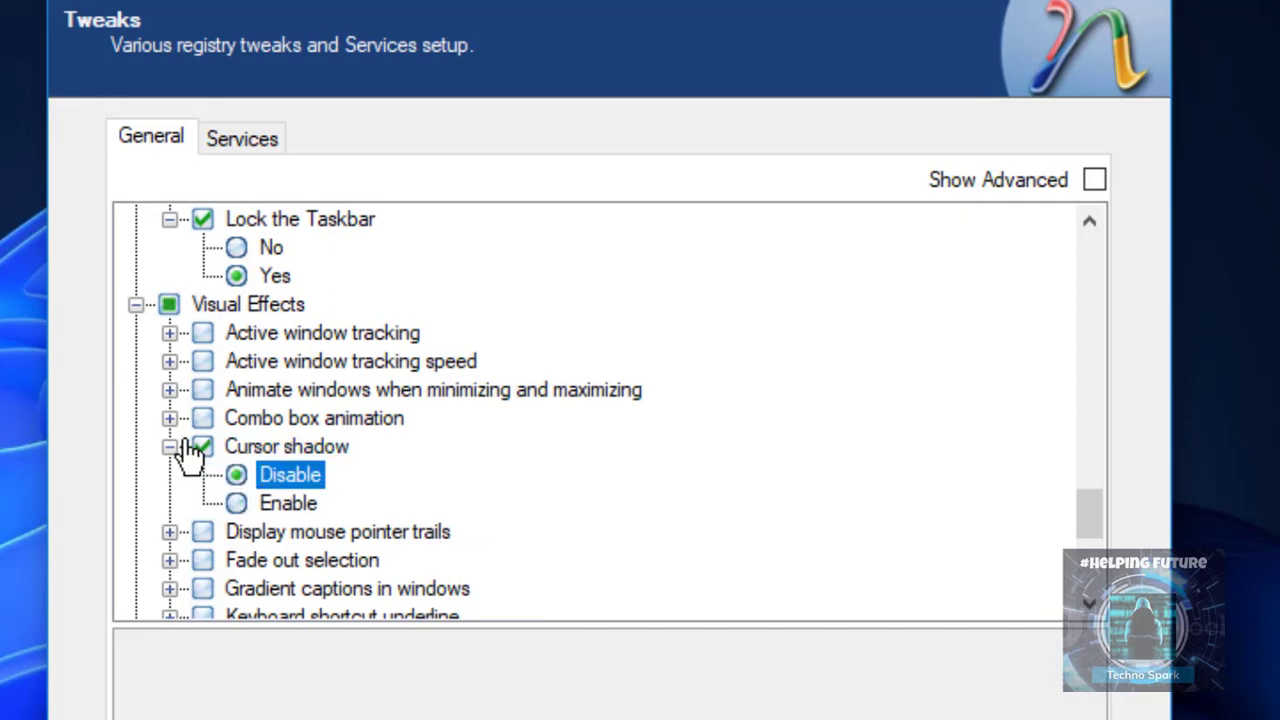
pyautogui.click(170, 446)
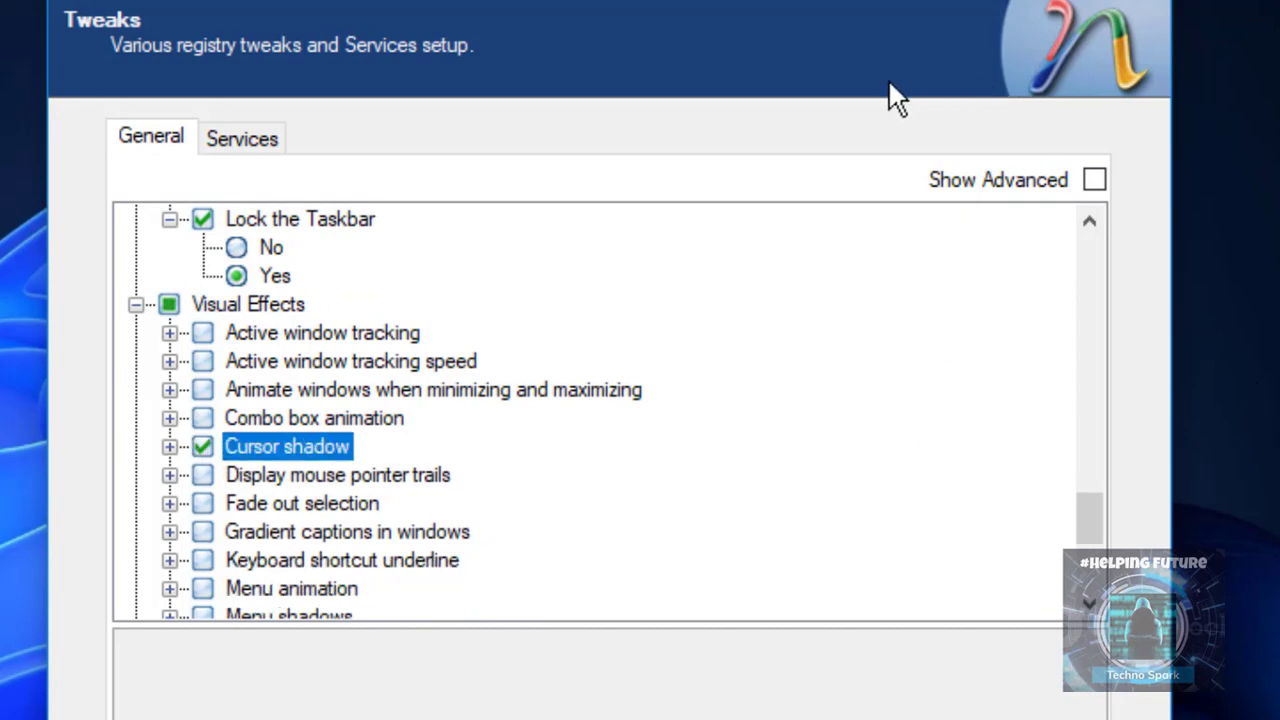
pyautogui.moveTo(930, 140)
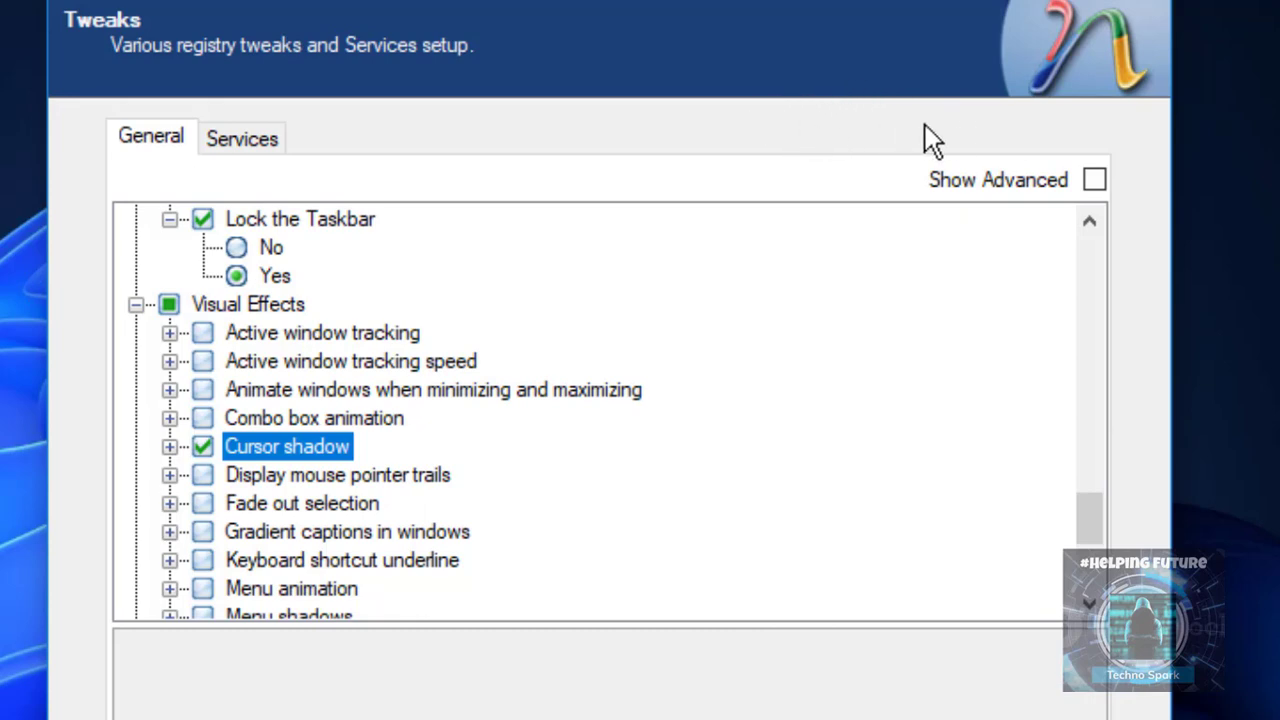
pyautogui.moveTo(585, 400)
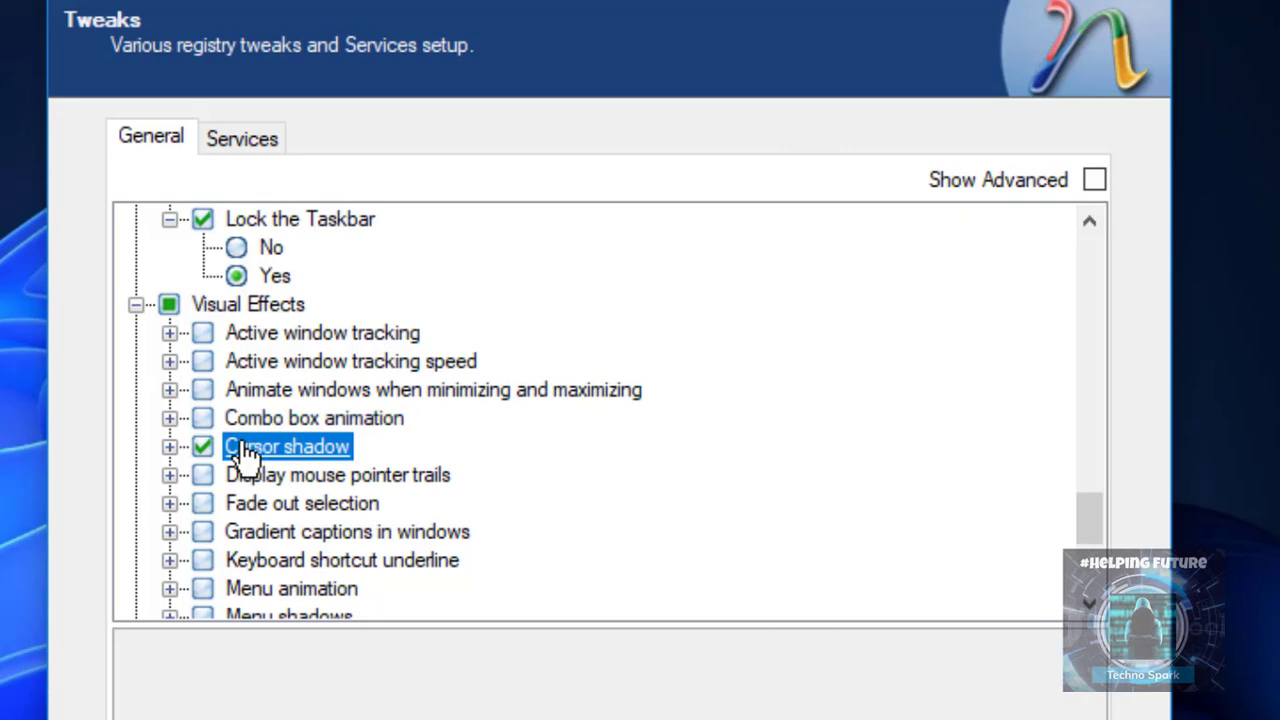
pyautogui.moveTo(617, 389)
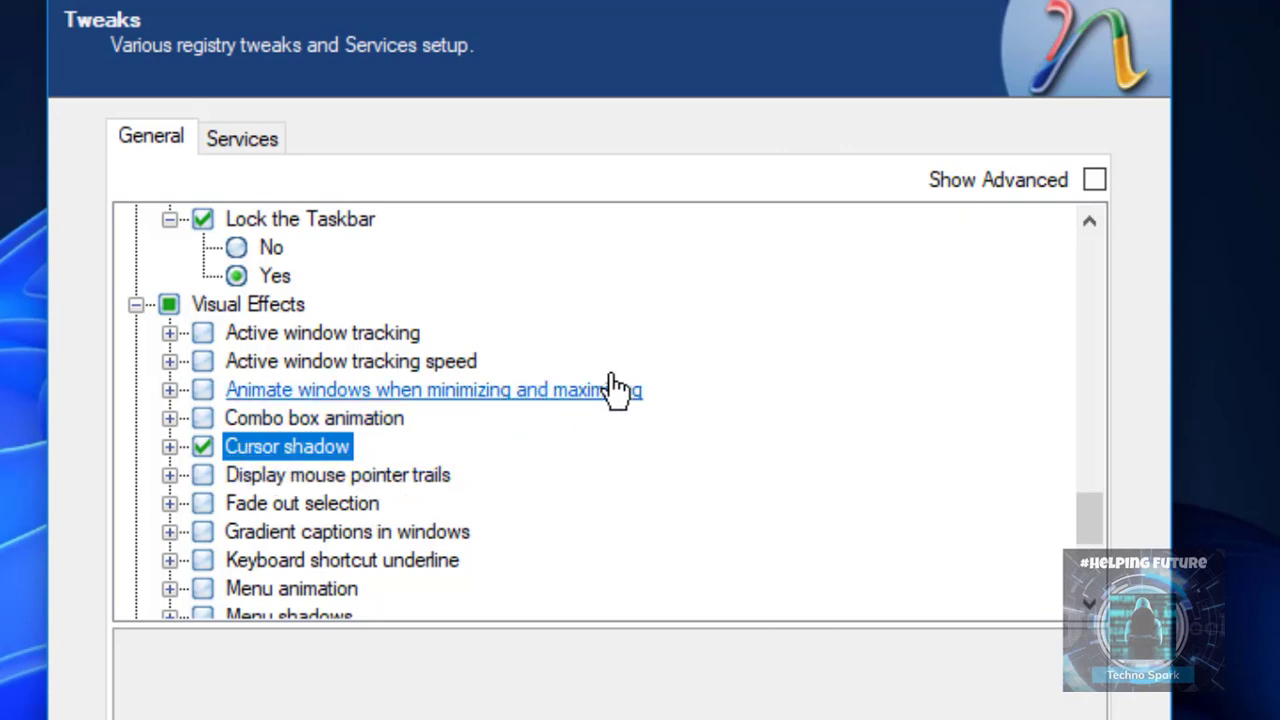
pyautogui.moveTo(220, 500)
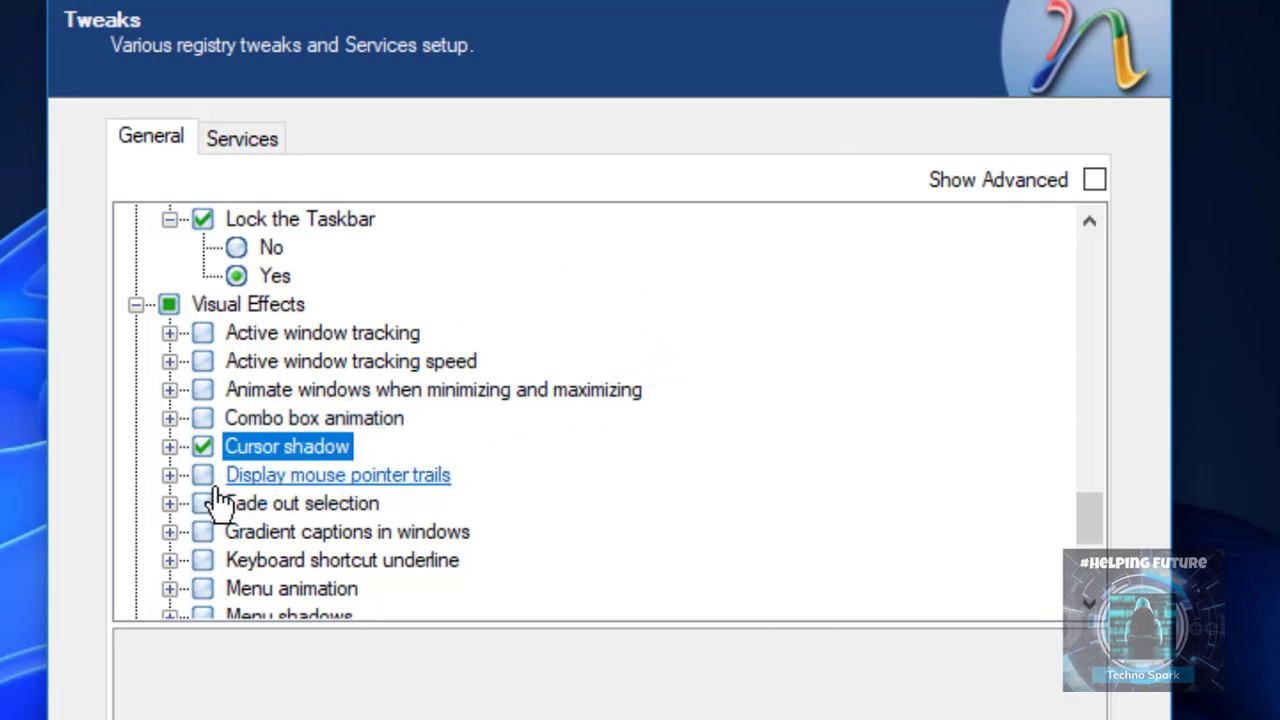
pyautogui.scroll(-3)
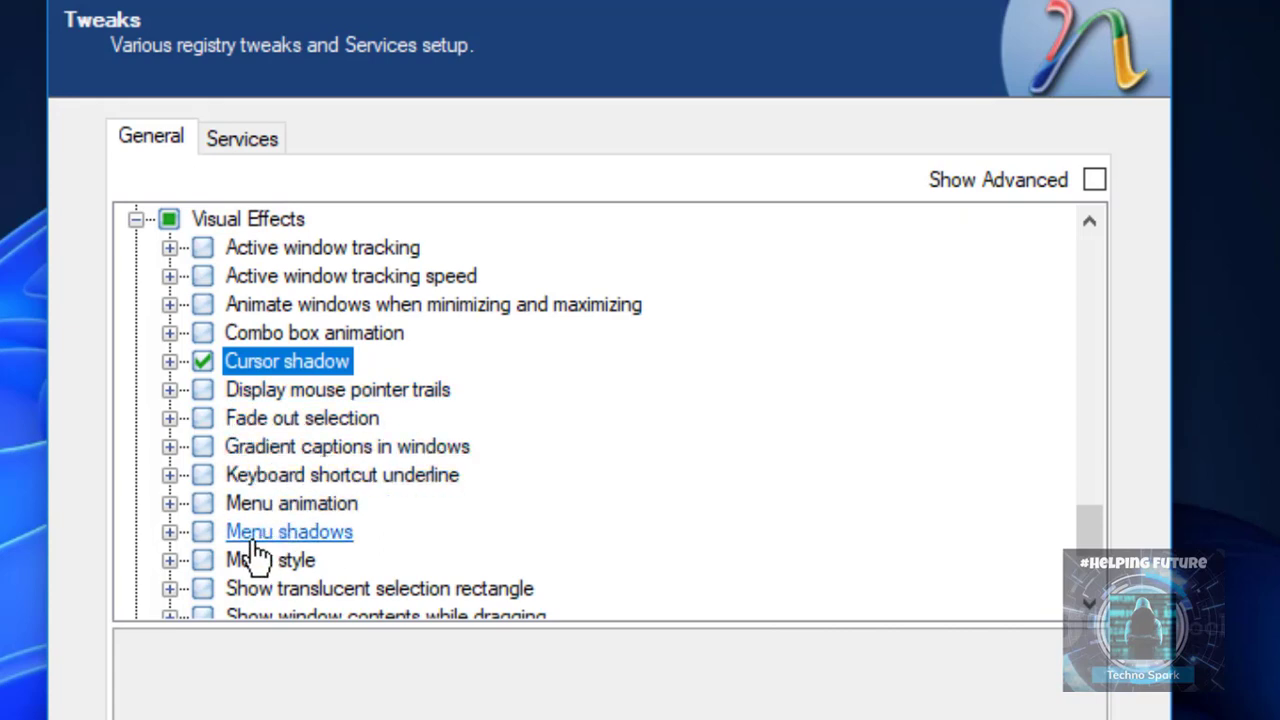
pyautogui.click(170, 531)
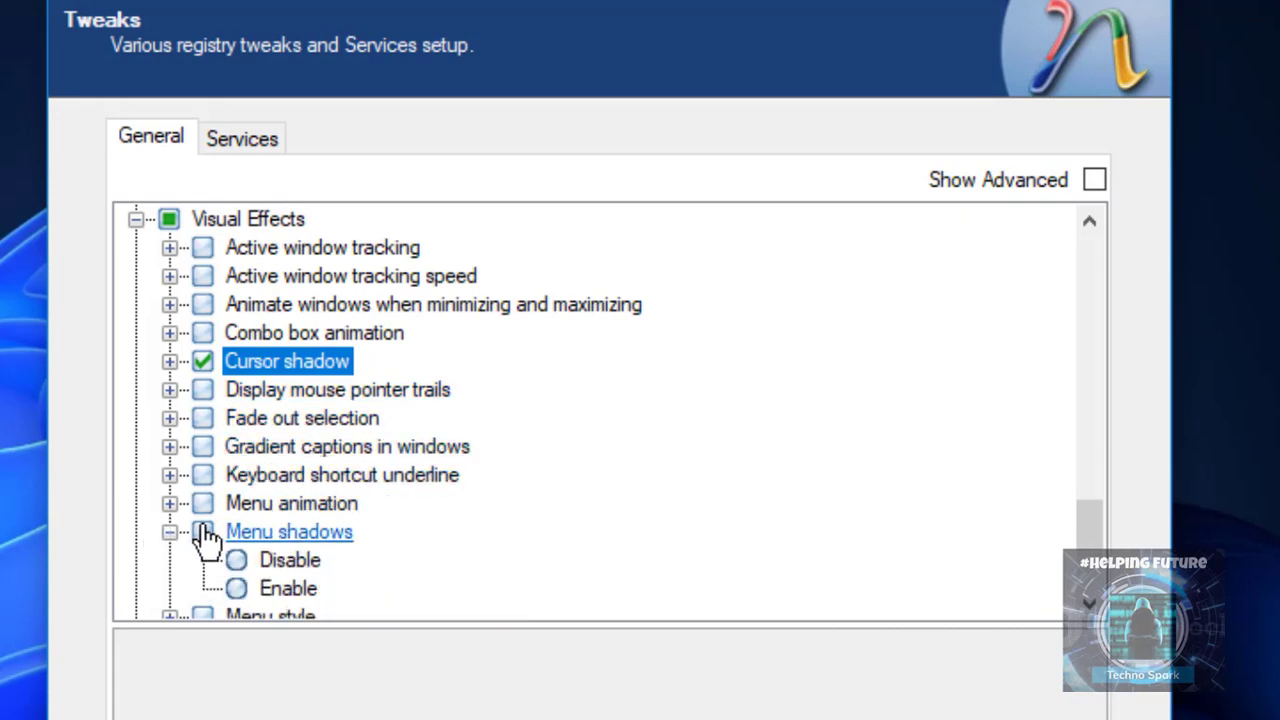
pyautogui.click(290, 560)
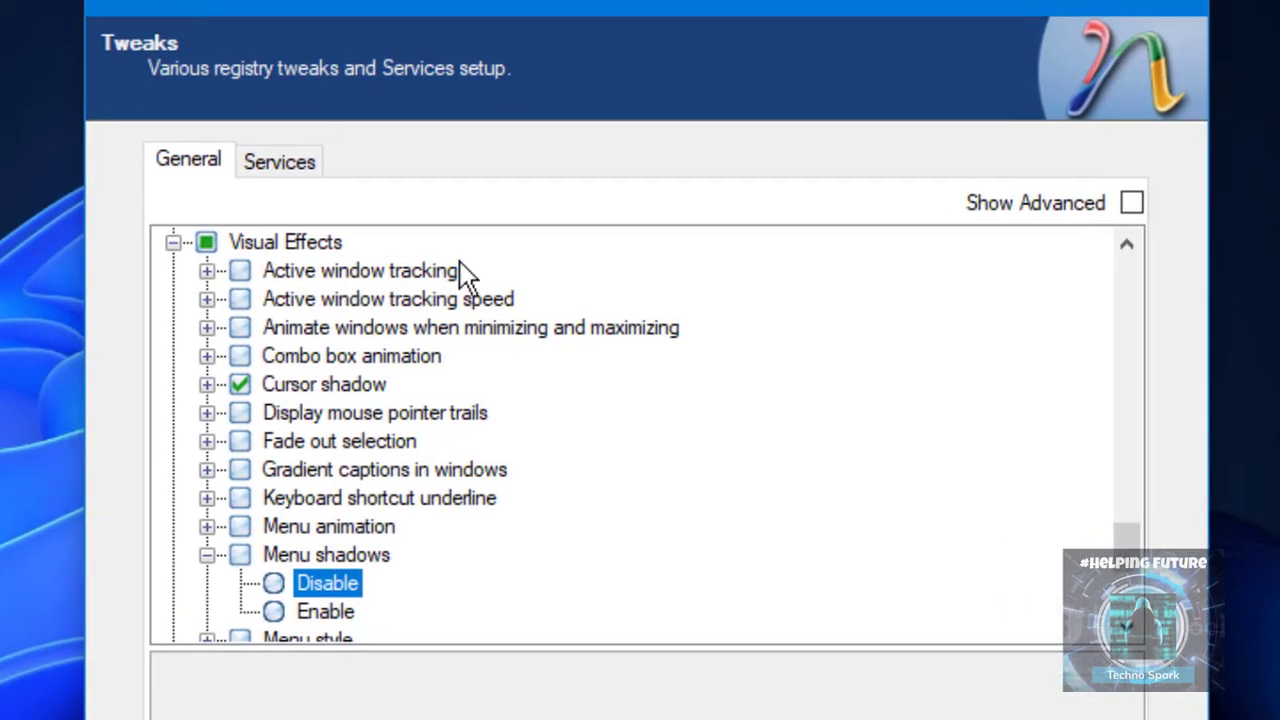
pyautogui.moveTo(150, 415)
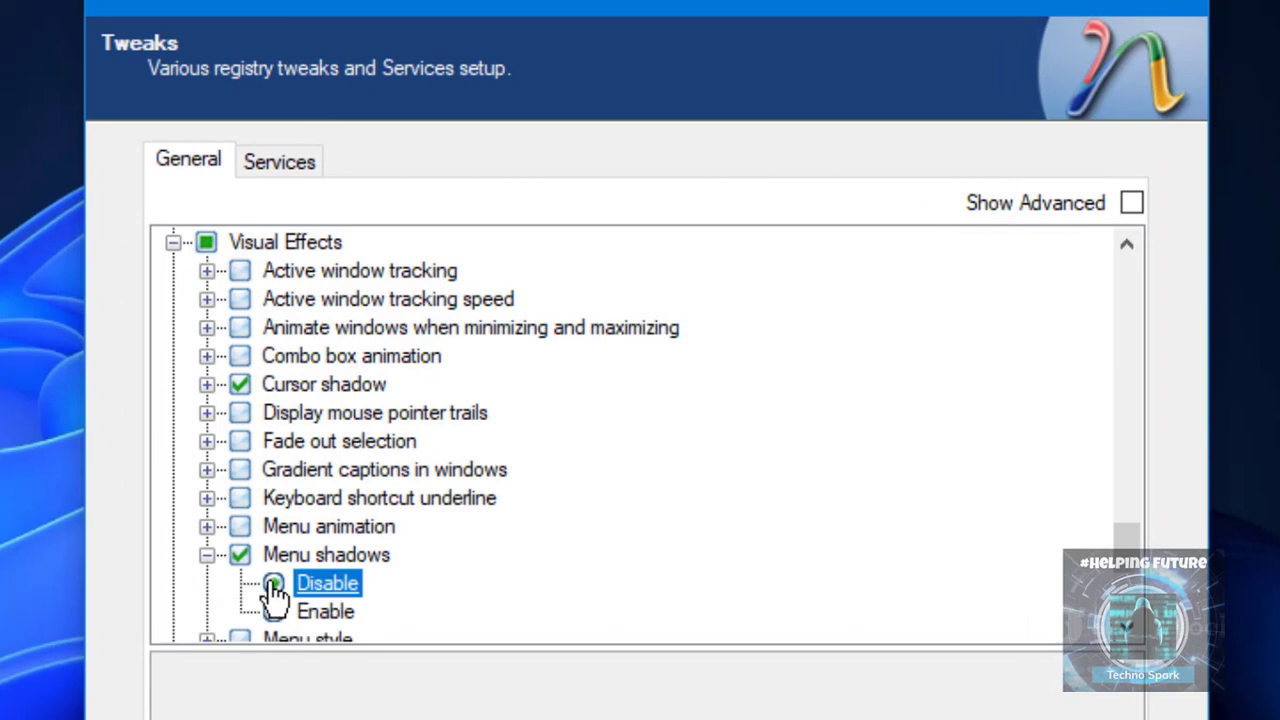
pyautogui.click(206, 555)
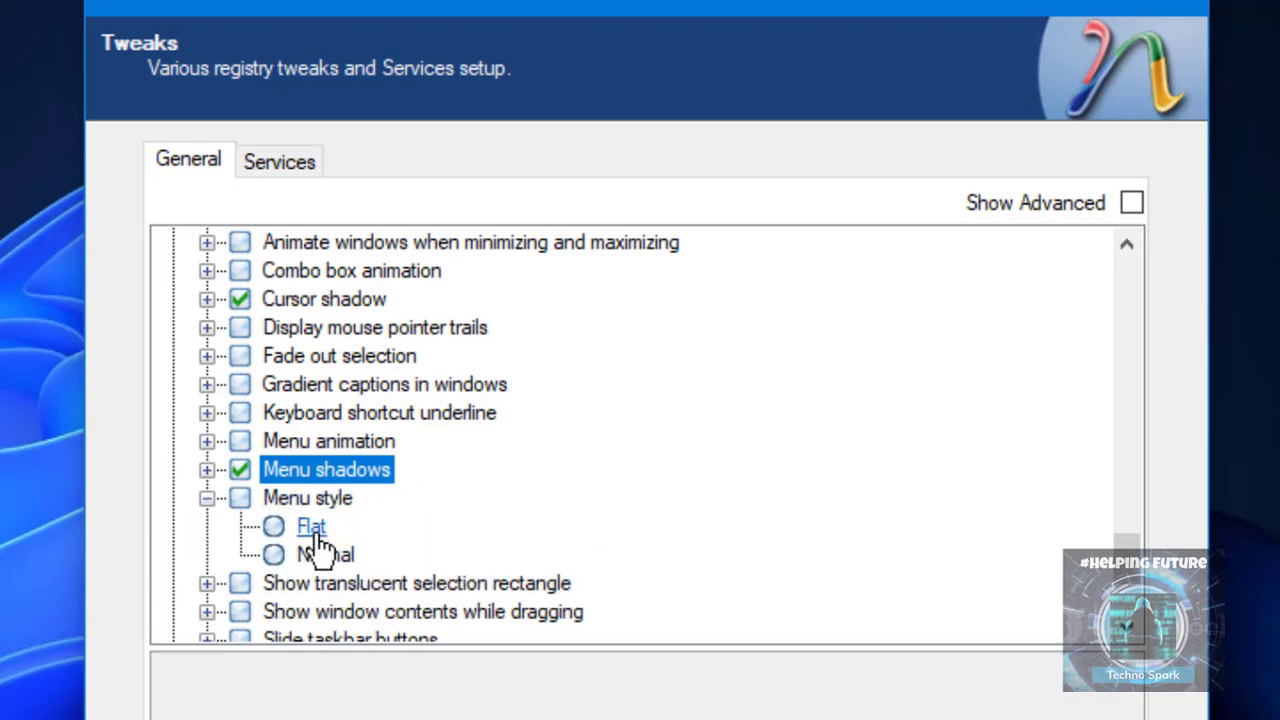
# Set Menu style to Normal, enable translucent selection rectangle, and tick Windows Media Player tweaks.
pyautogui.click(273, 555)
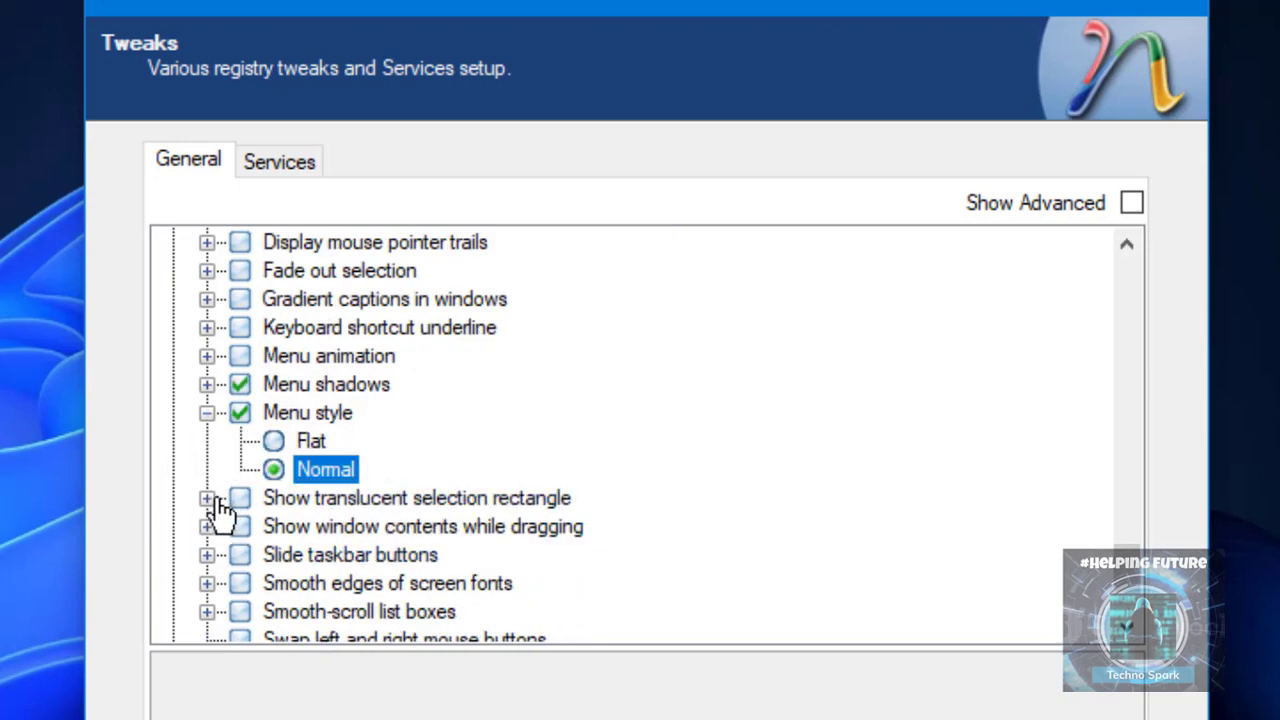
pyautogui.click(206, 498)
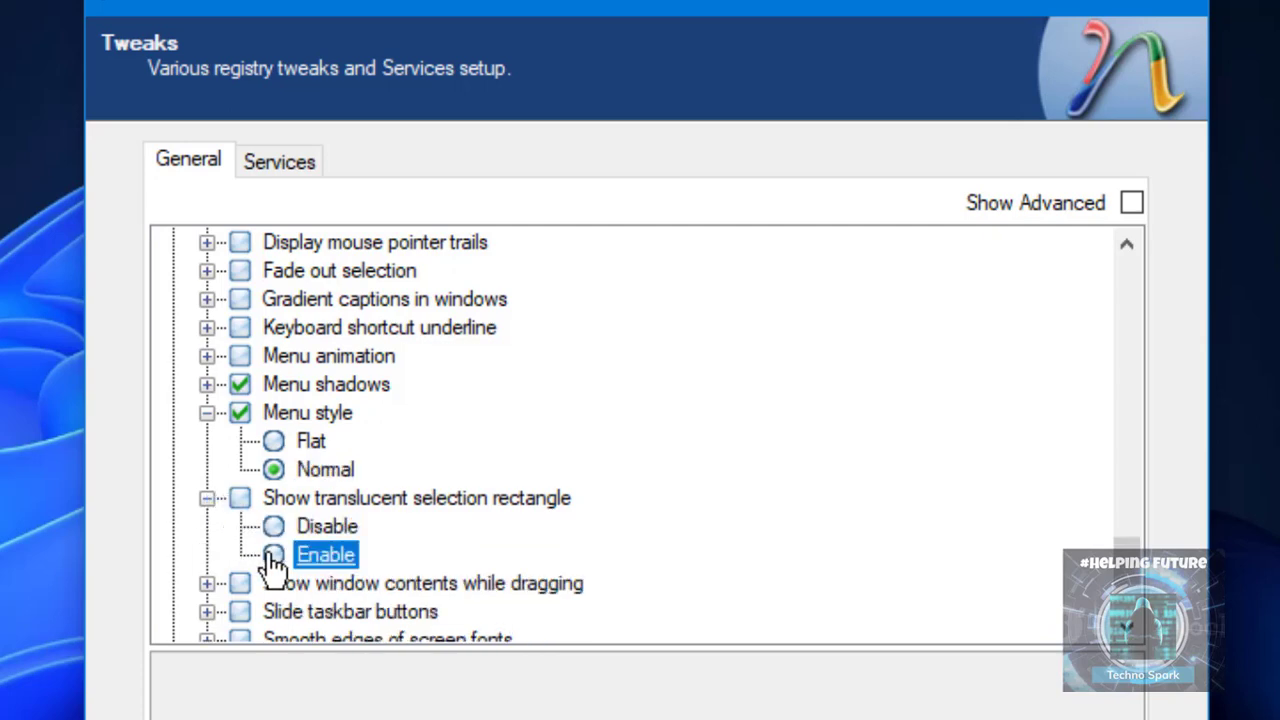
pyautogui.click(273, 554)
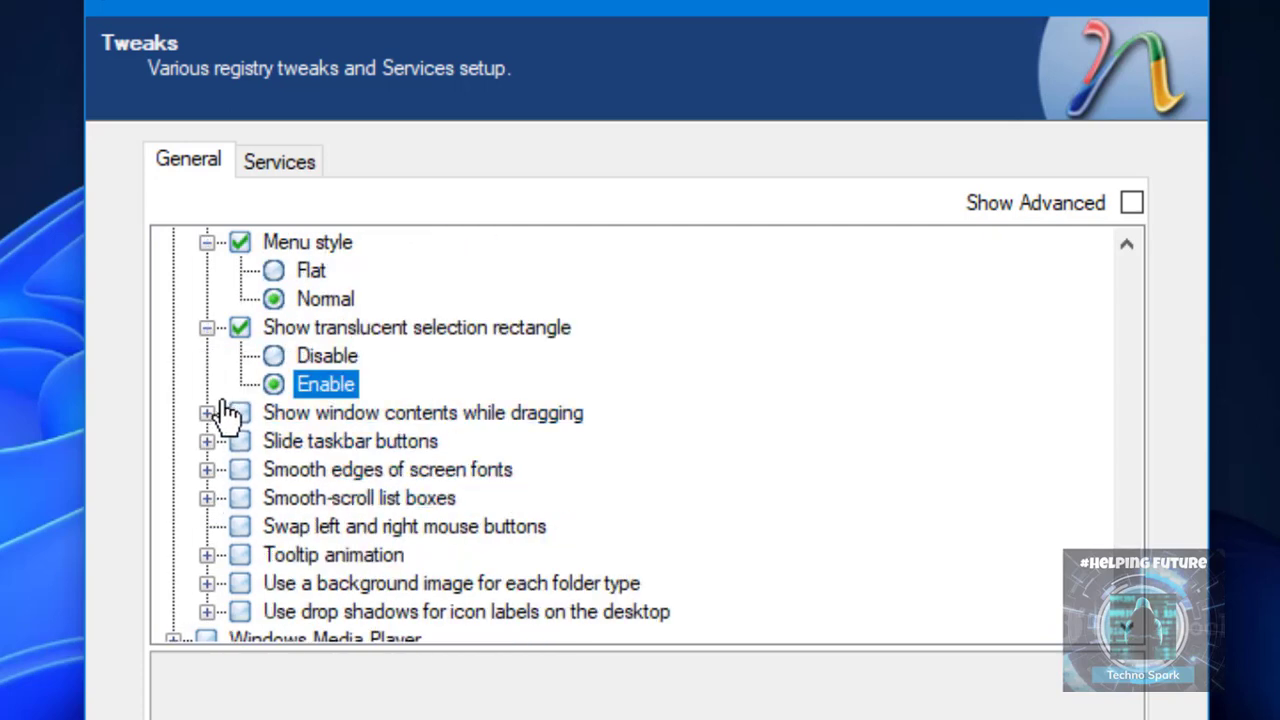
pyautogui.click(207, 441)
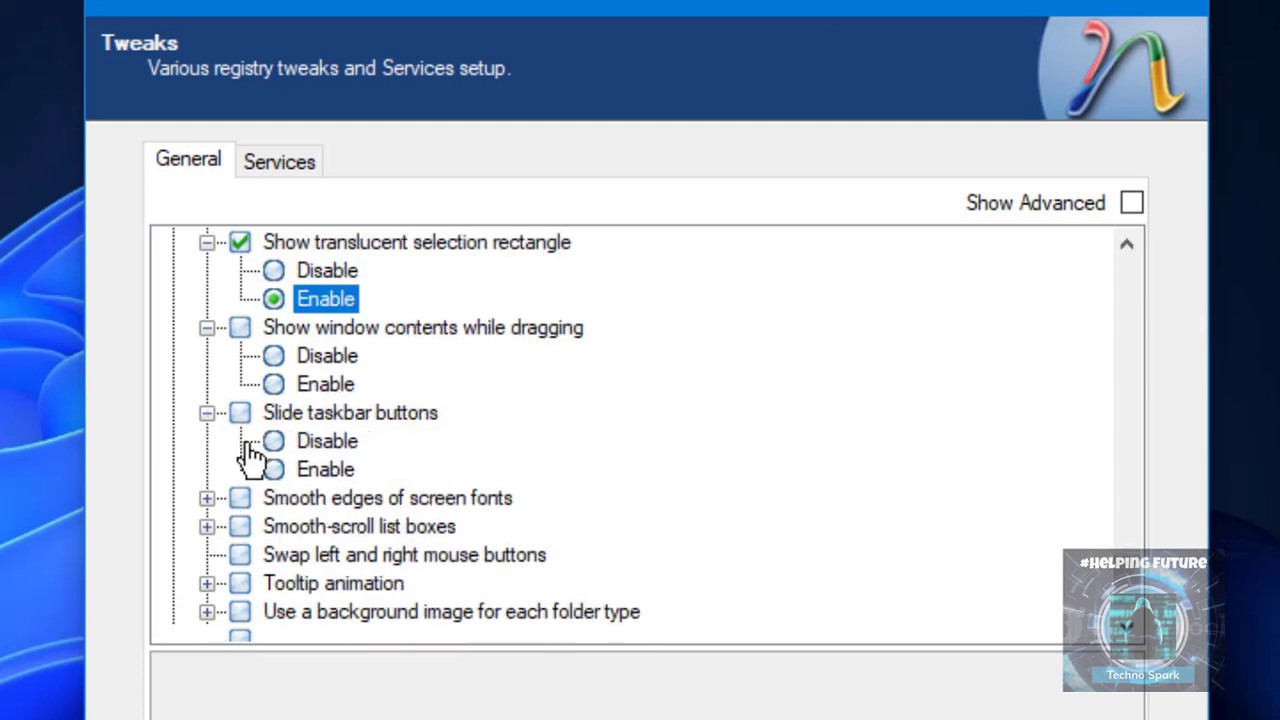
pyautogui.scroll(-3)
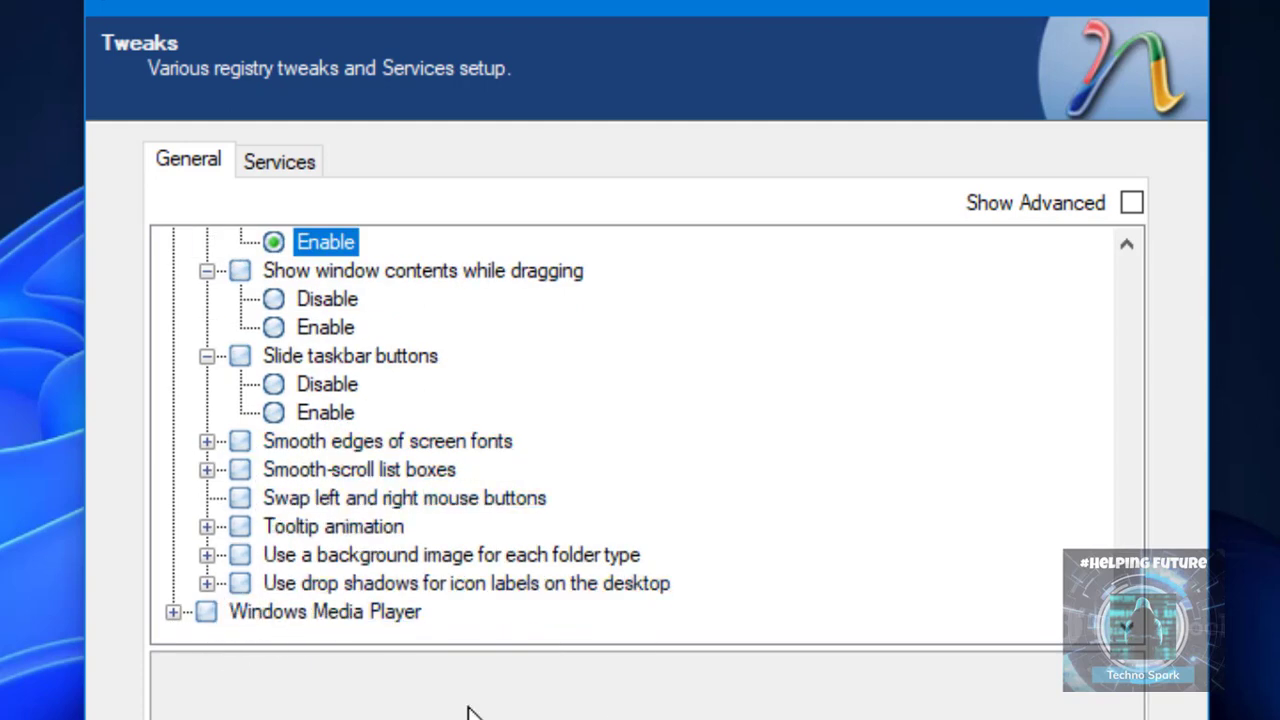
pyautogui.click(205, 611)
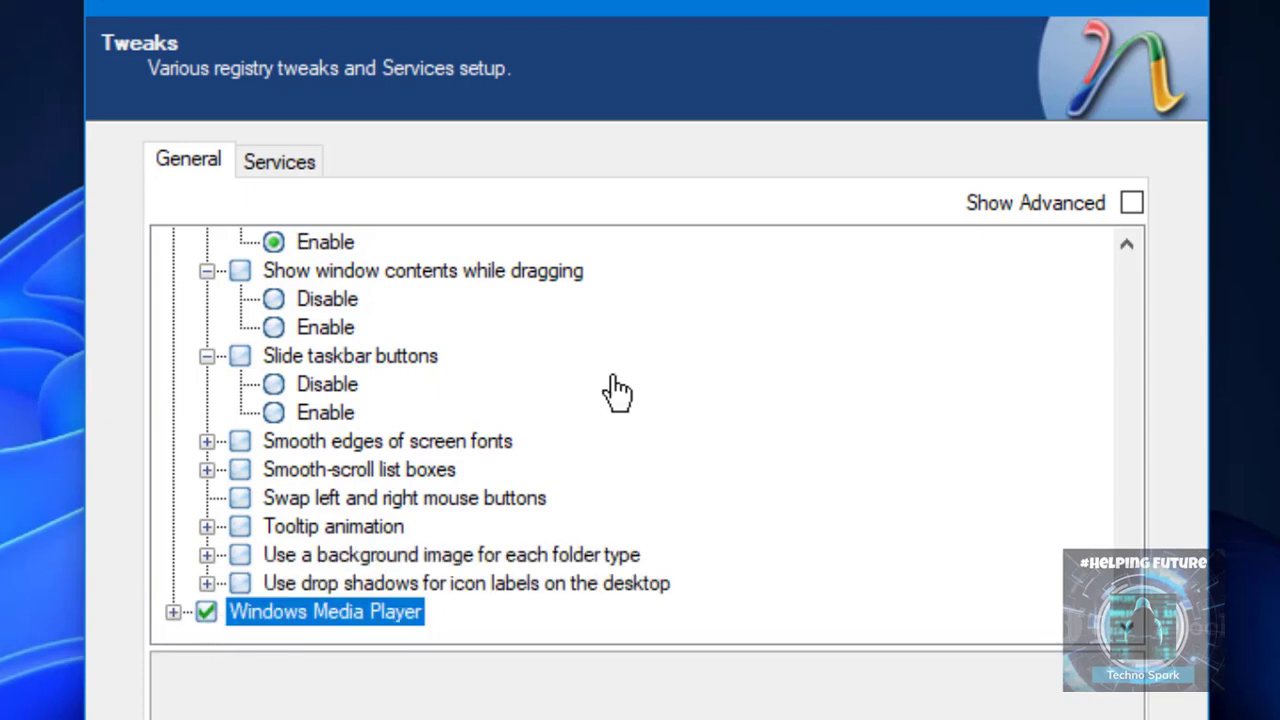
pyautogui.moveTo(190, 611)
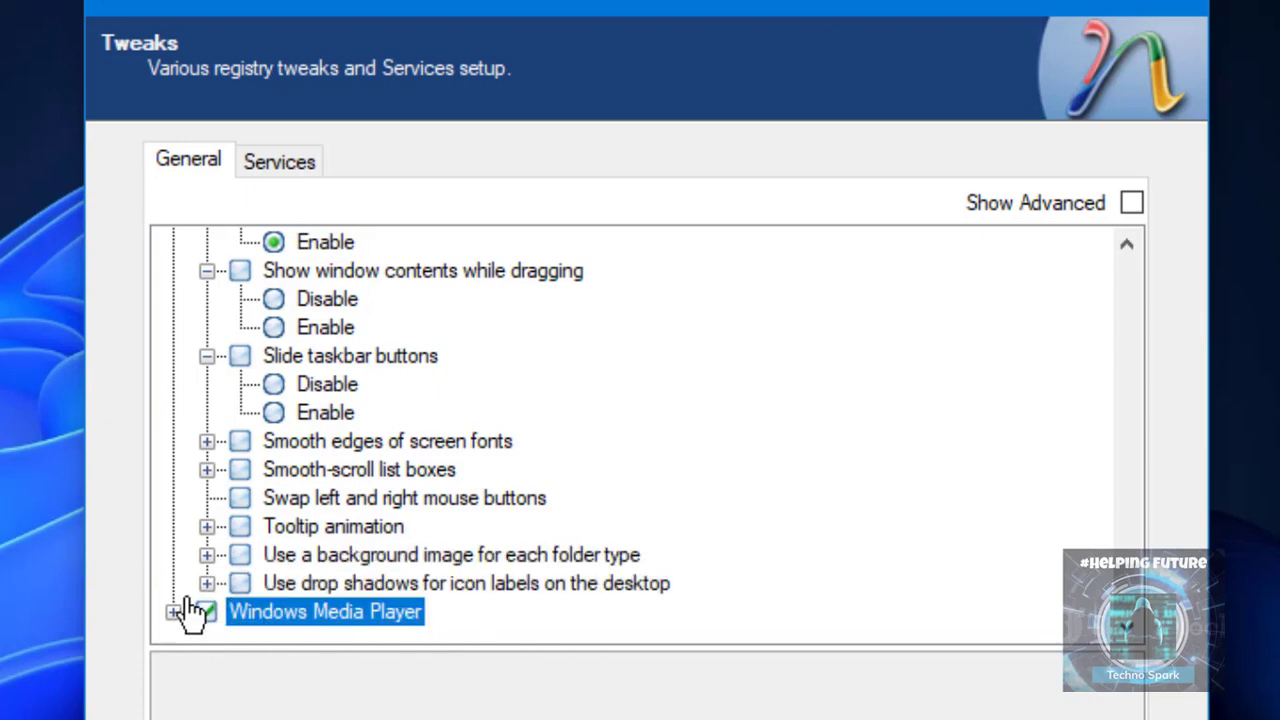
pyautogui.click(189, 611)
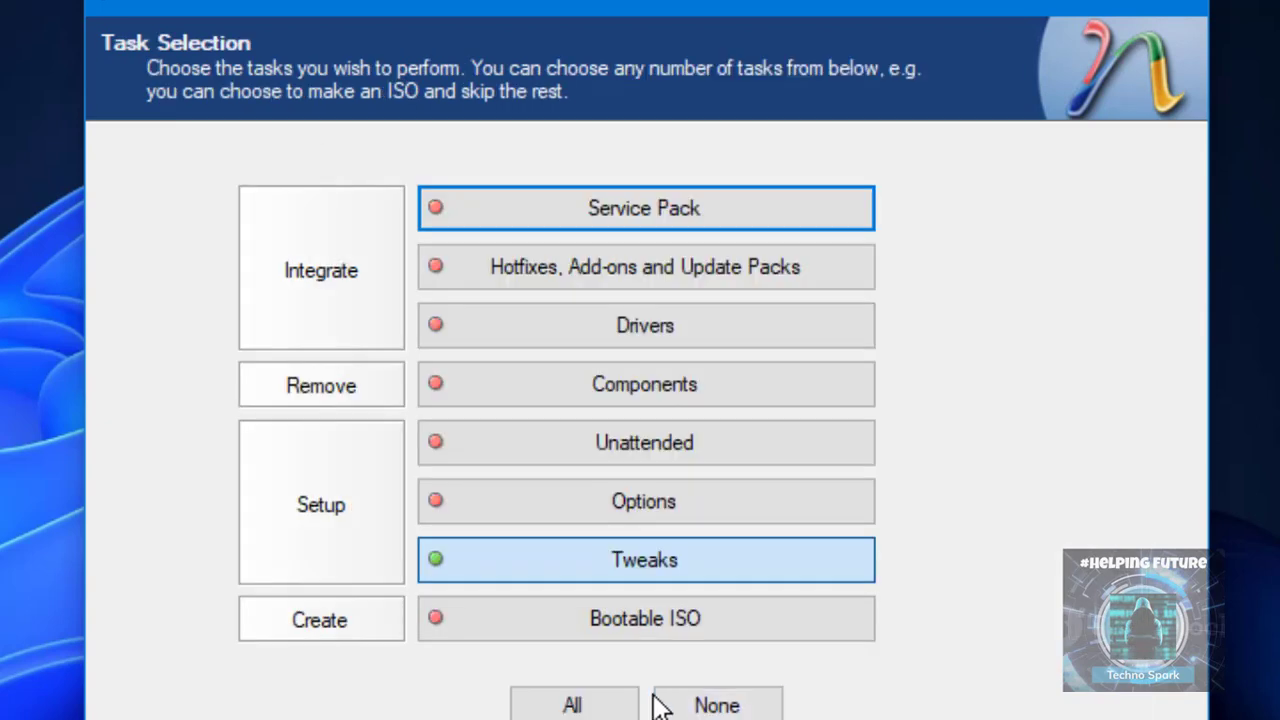
# Add Bootable ISO to the tasks and continue to its page labelled WindowsXPEducation.
pyautogui.click(645, 618)
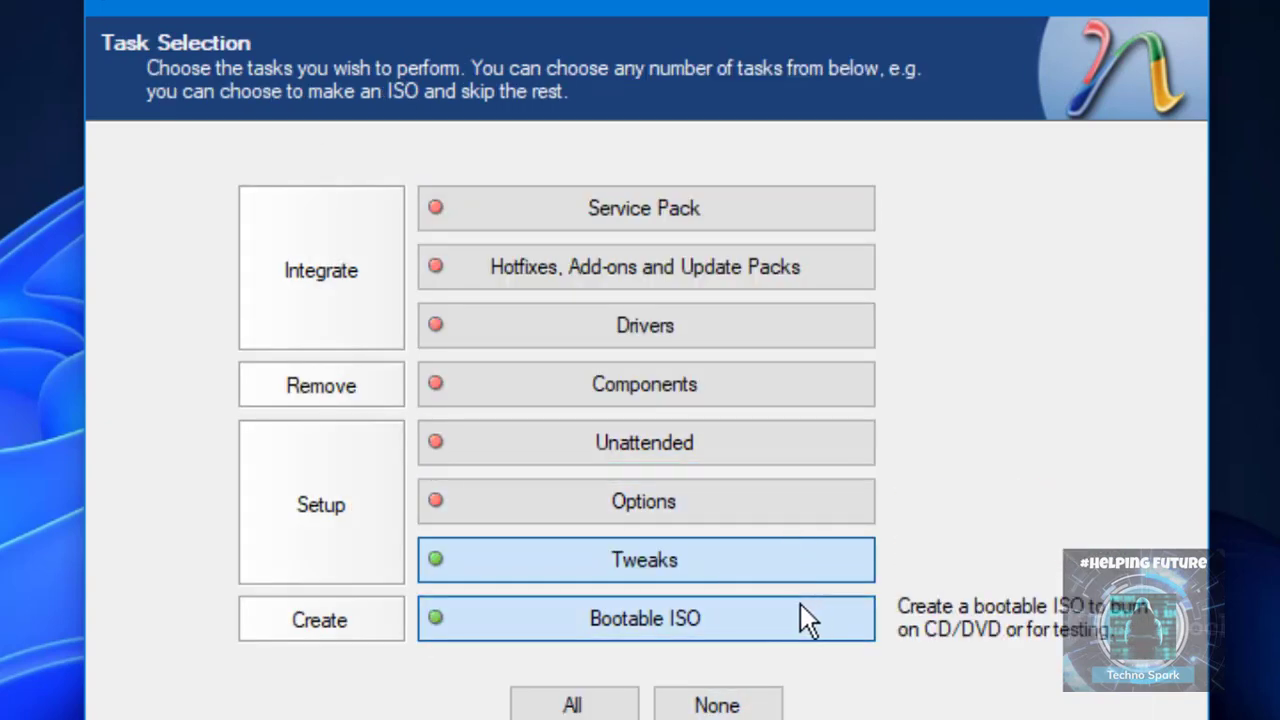
pyautogui.click(645, 618)
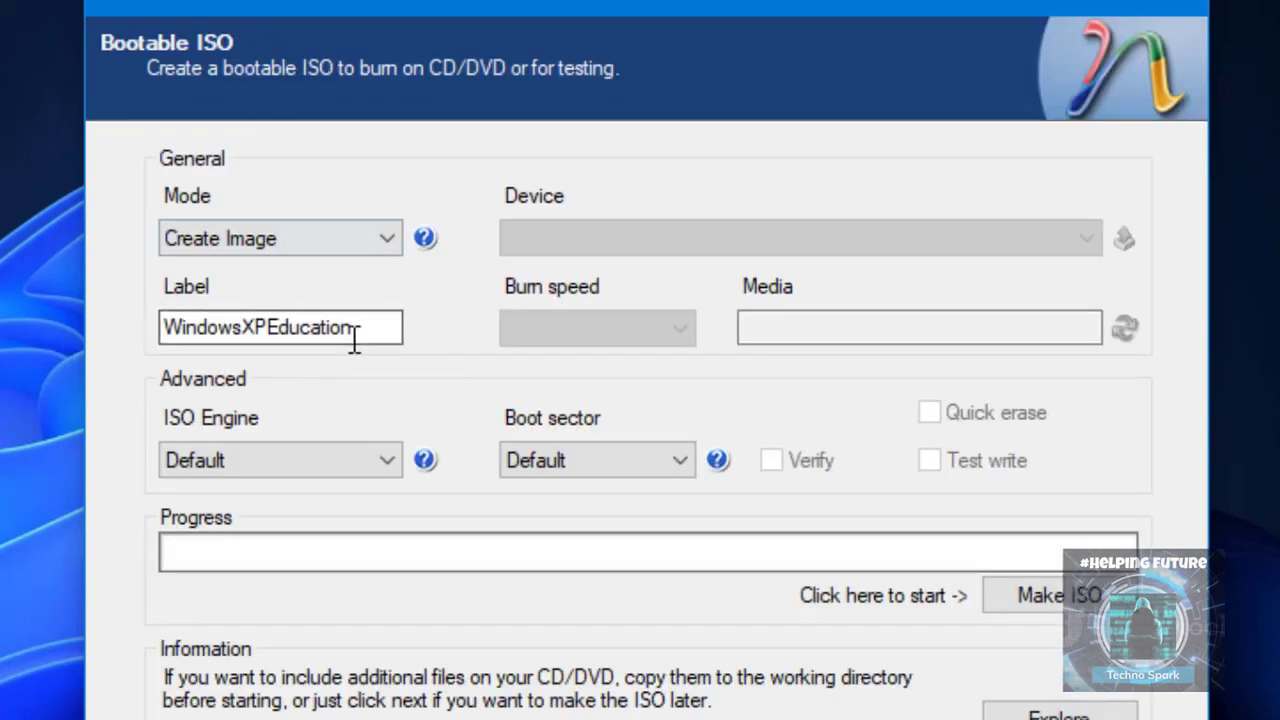
pyautogui.moveTo(553, 340)
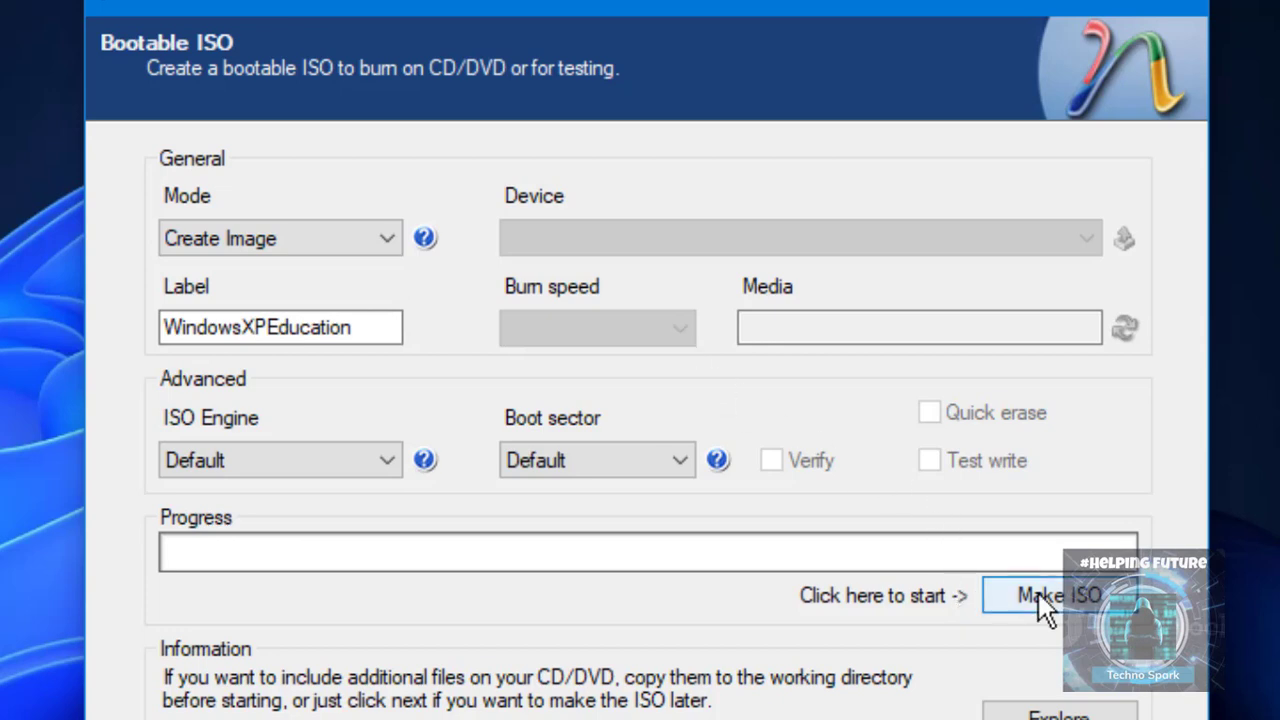
# Make the ISO and save it as WinXPedu_eng_x64 in the Windows XP Education folder.
pyautogui.click(1058, 595)
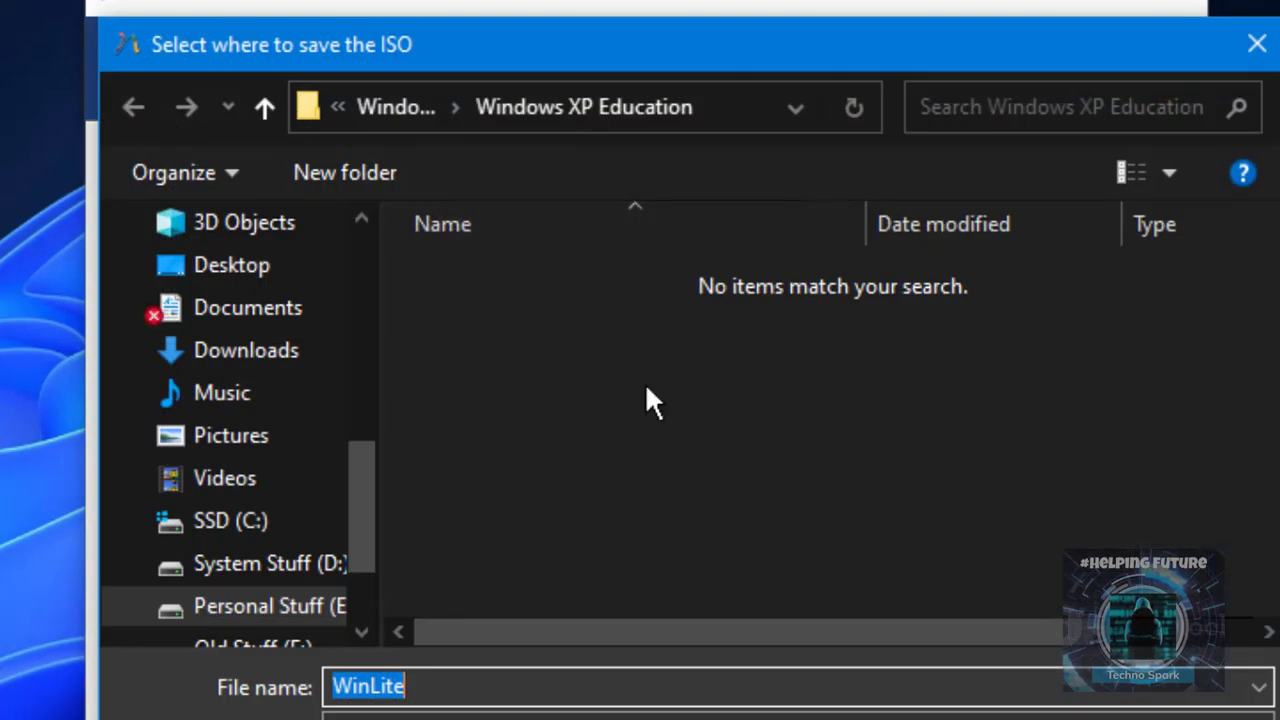
pyautogui.moveTo(570, 385)
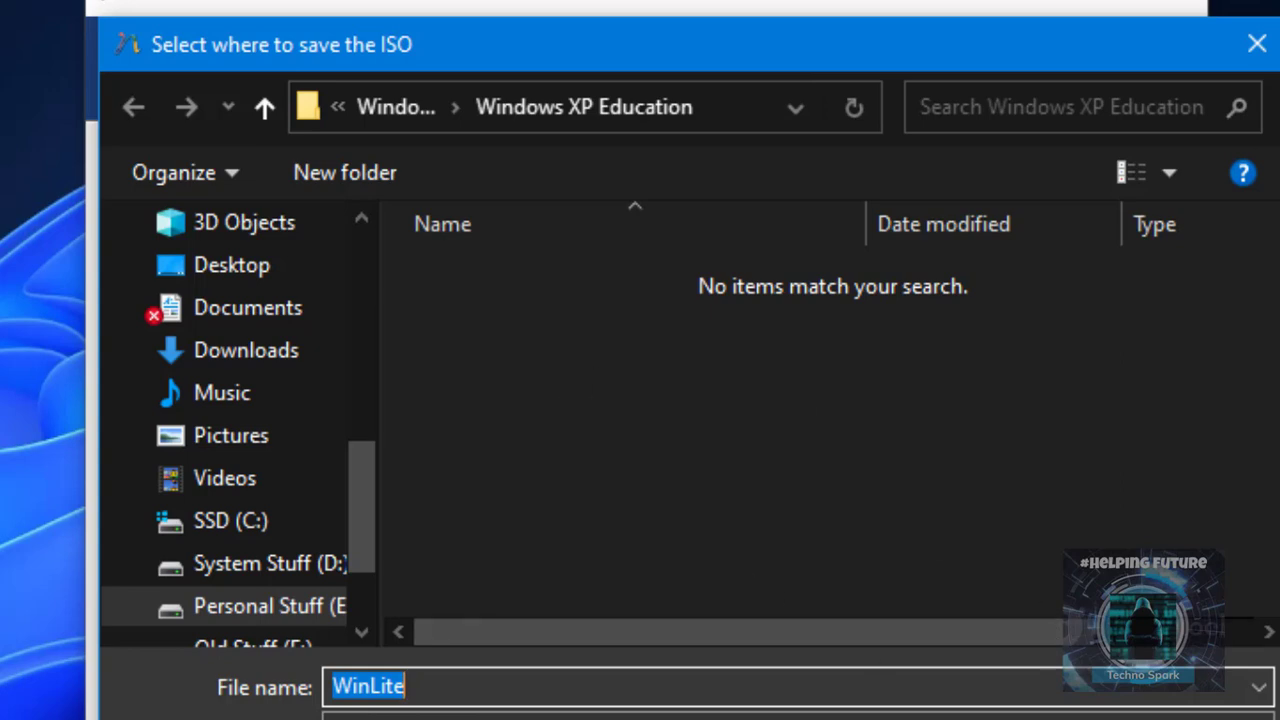
pyautogui.write('winxpedu_e')
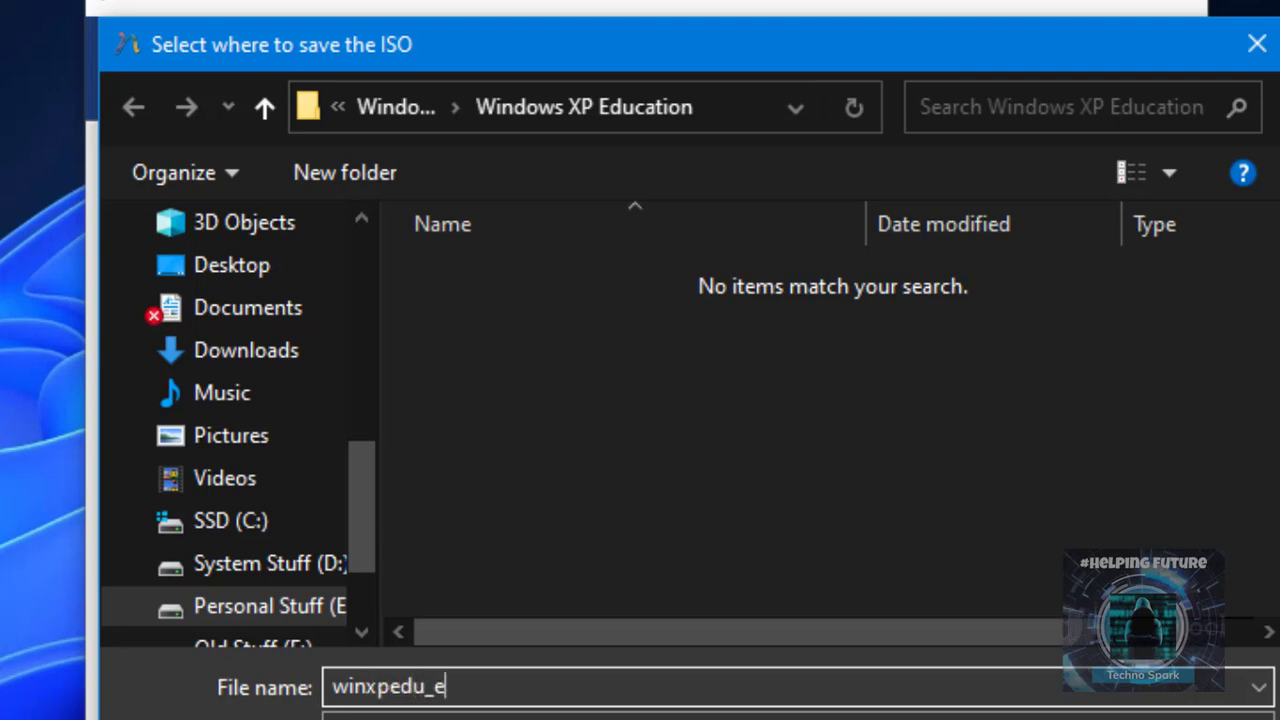
pyautogui.write('ng_')
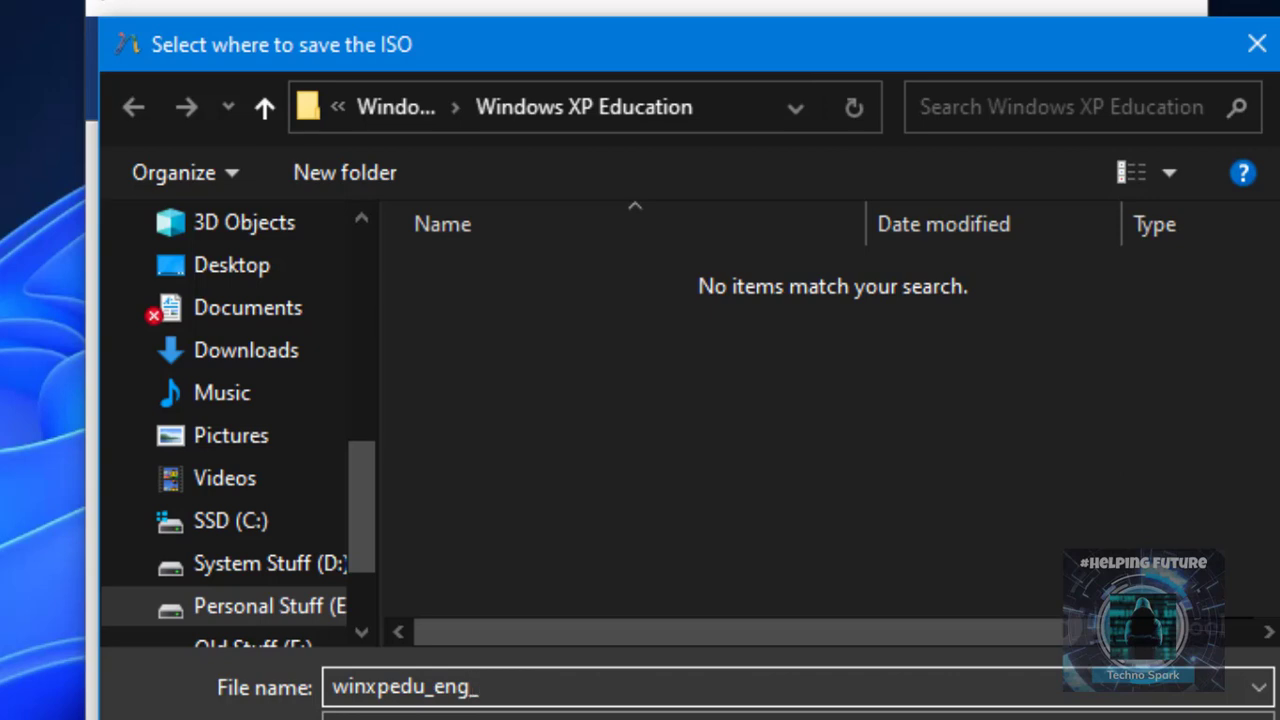
pyautogui.write('x')
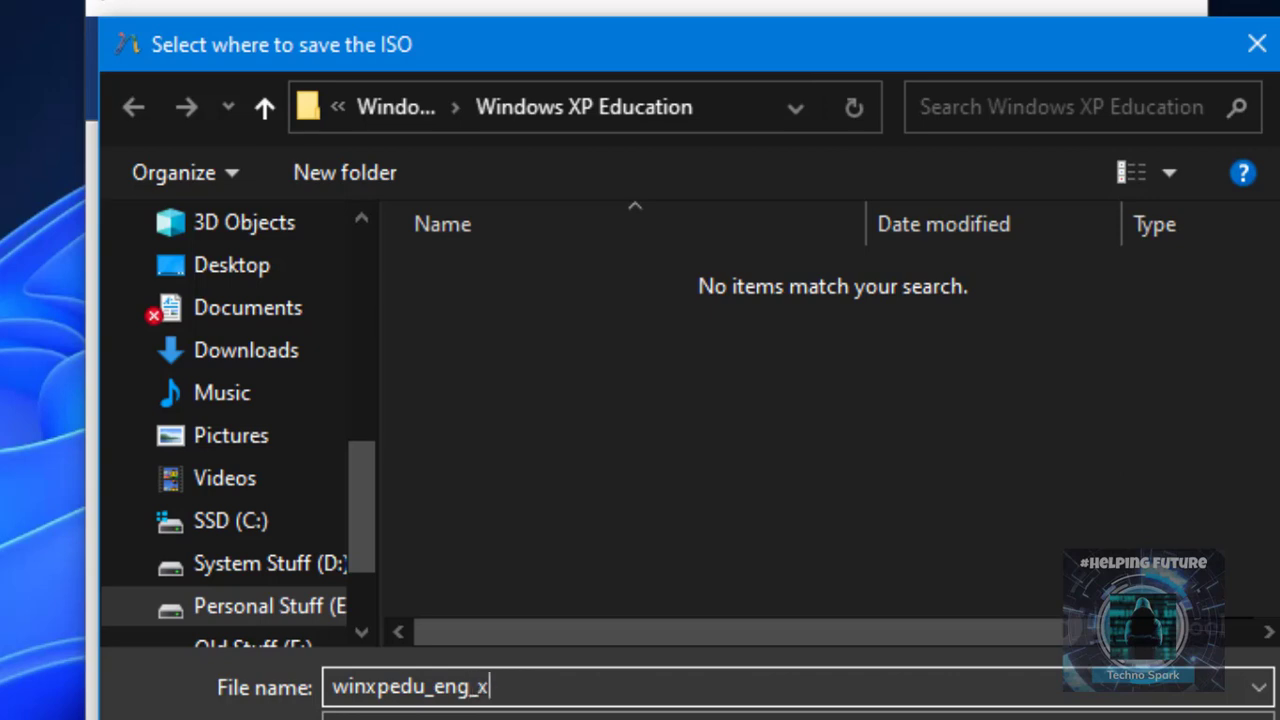
pyautogui.write('64')
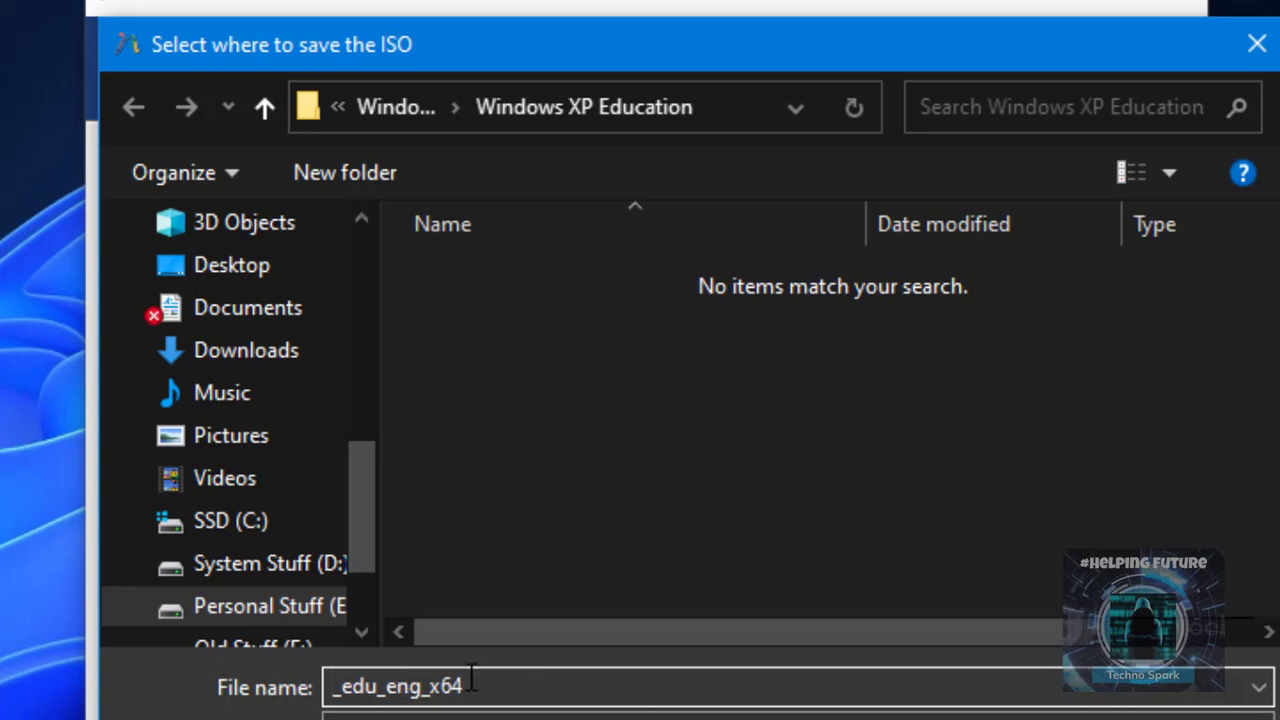
pyautogui.write('Win')
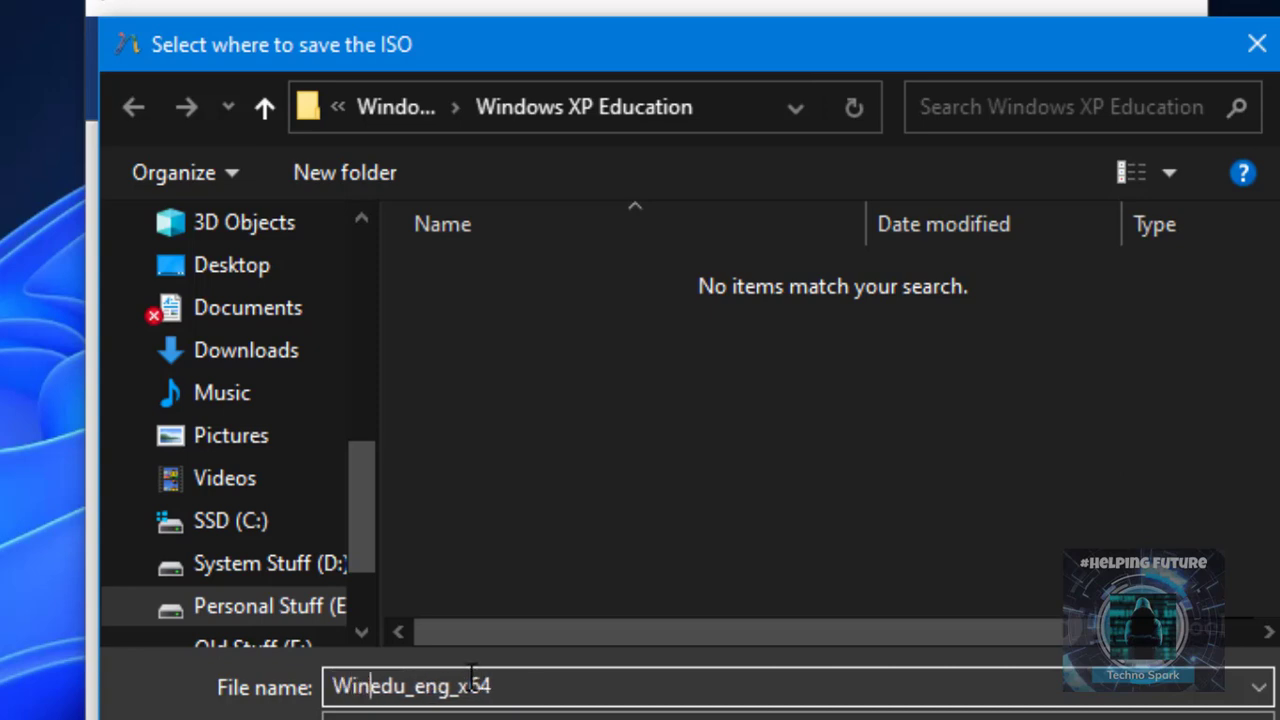
pyautogui.write('WinXPedu_eng_x64')
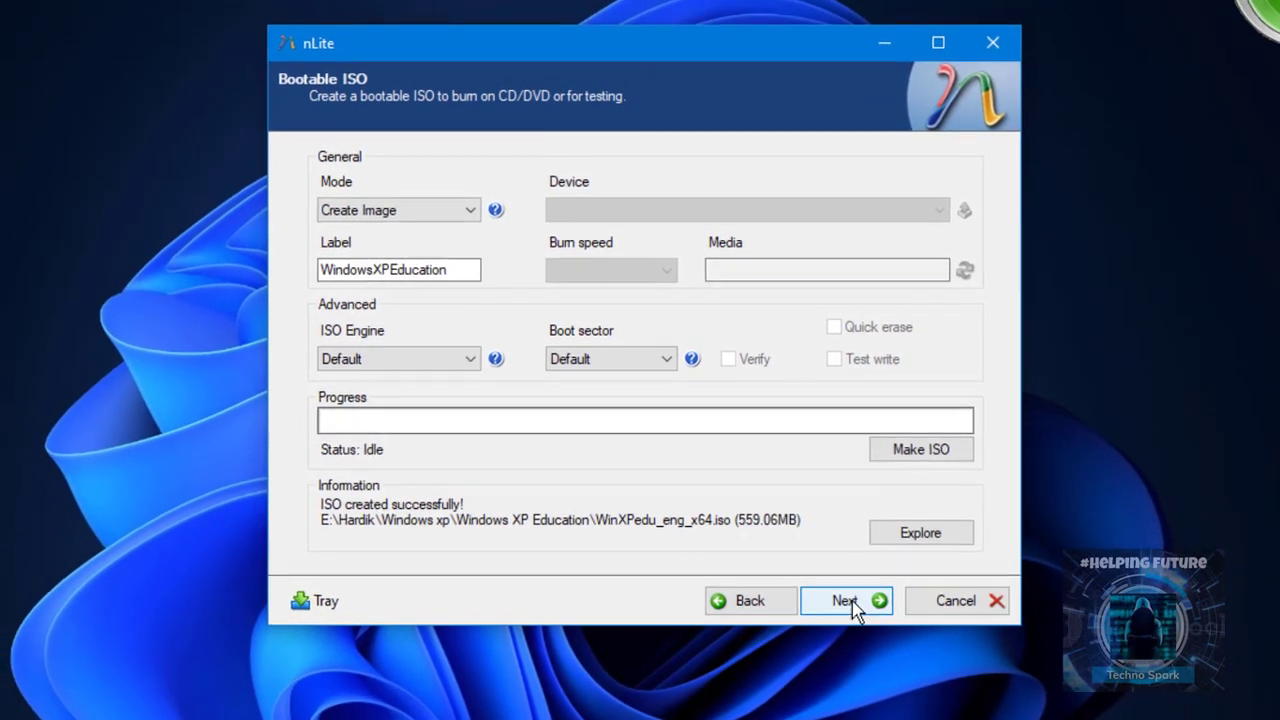
# Move past the successful ISO creation and finish the nLite wizard.
pyautogui.click(845, 600)
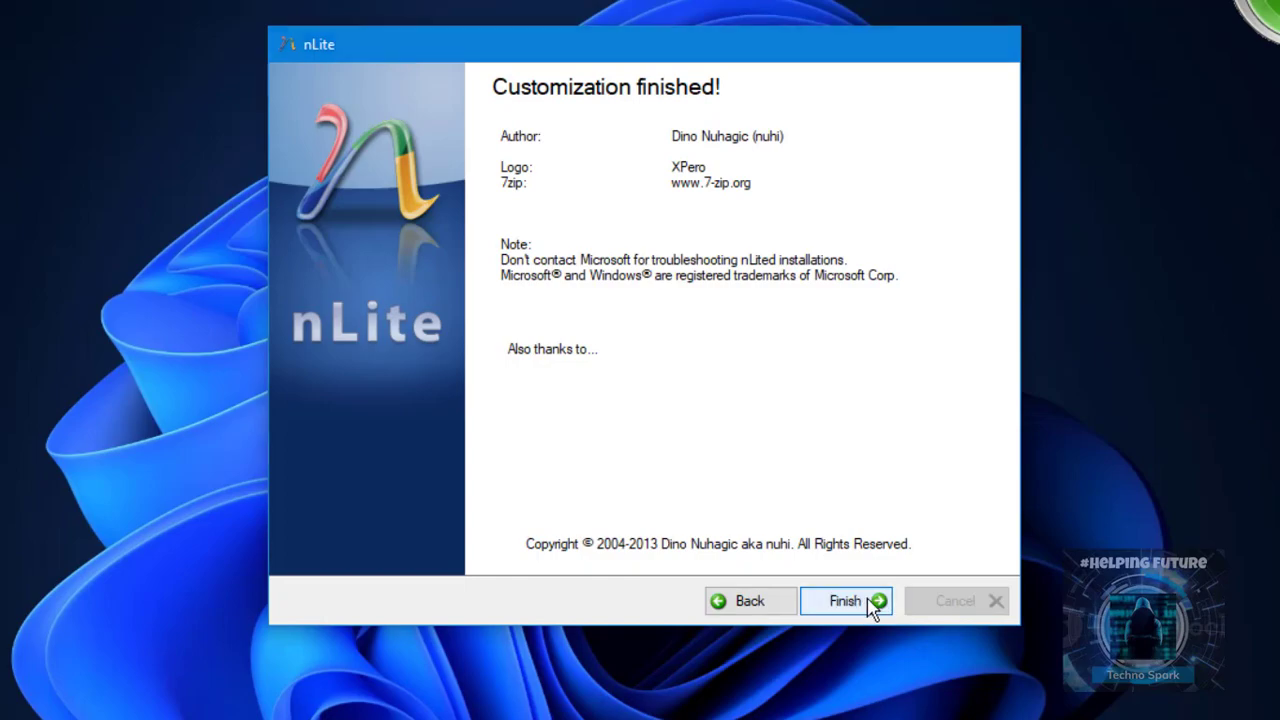
pyautogui.click(845, 600)
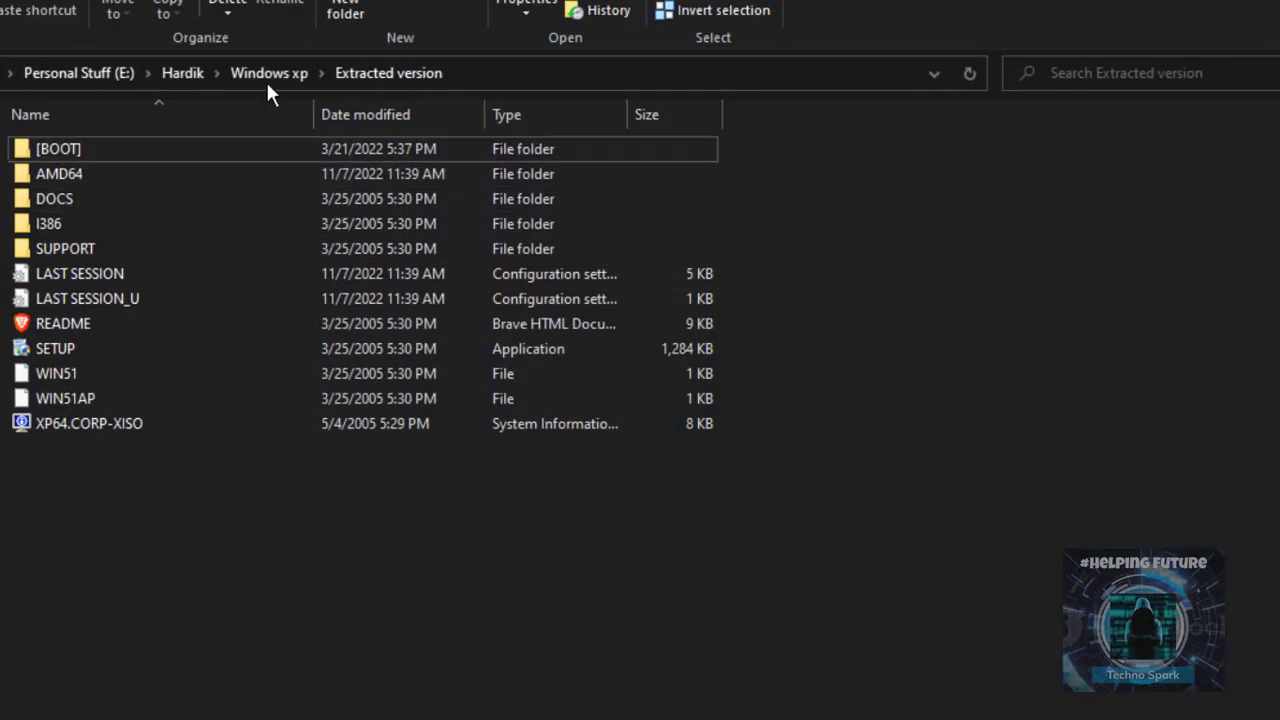
# Close the Extracted version folder window to return to the desktop.
pyautogui.click(268, 72)
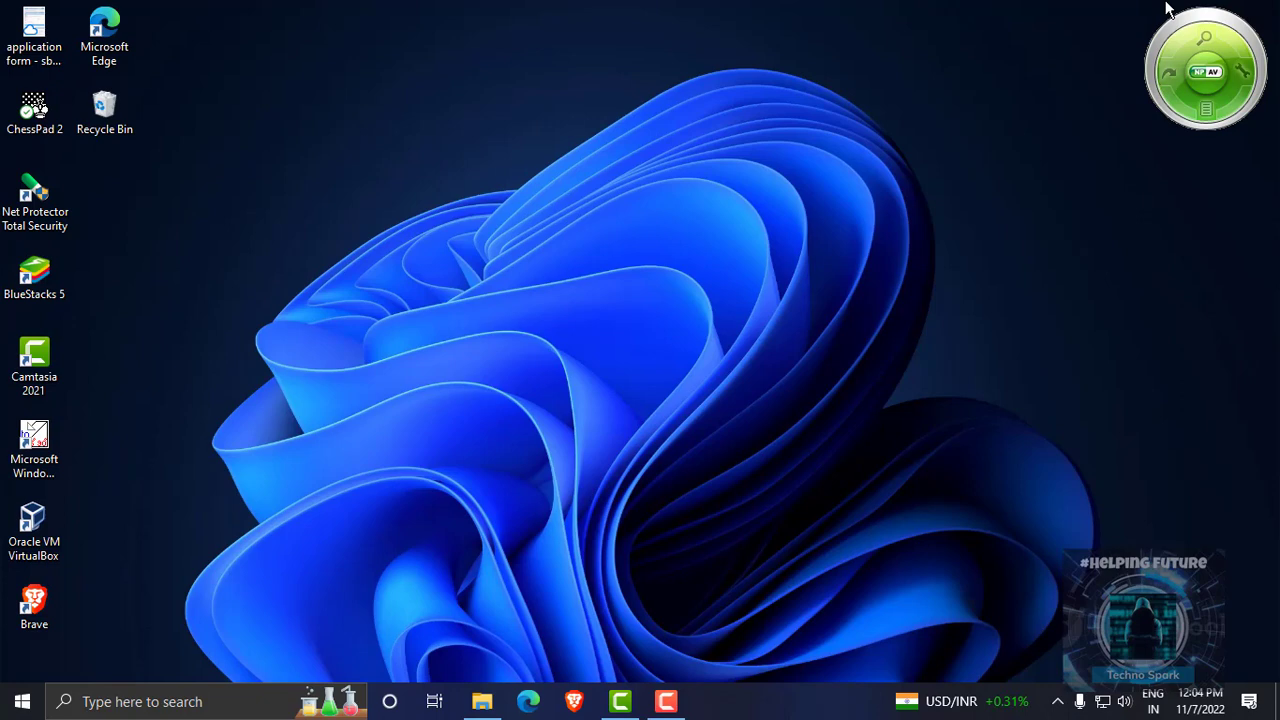
pyautogui.moveTo(510, 57)
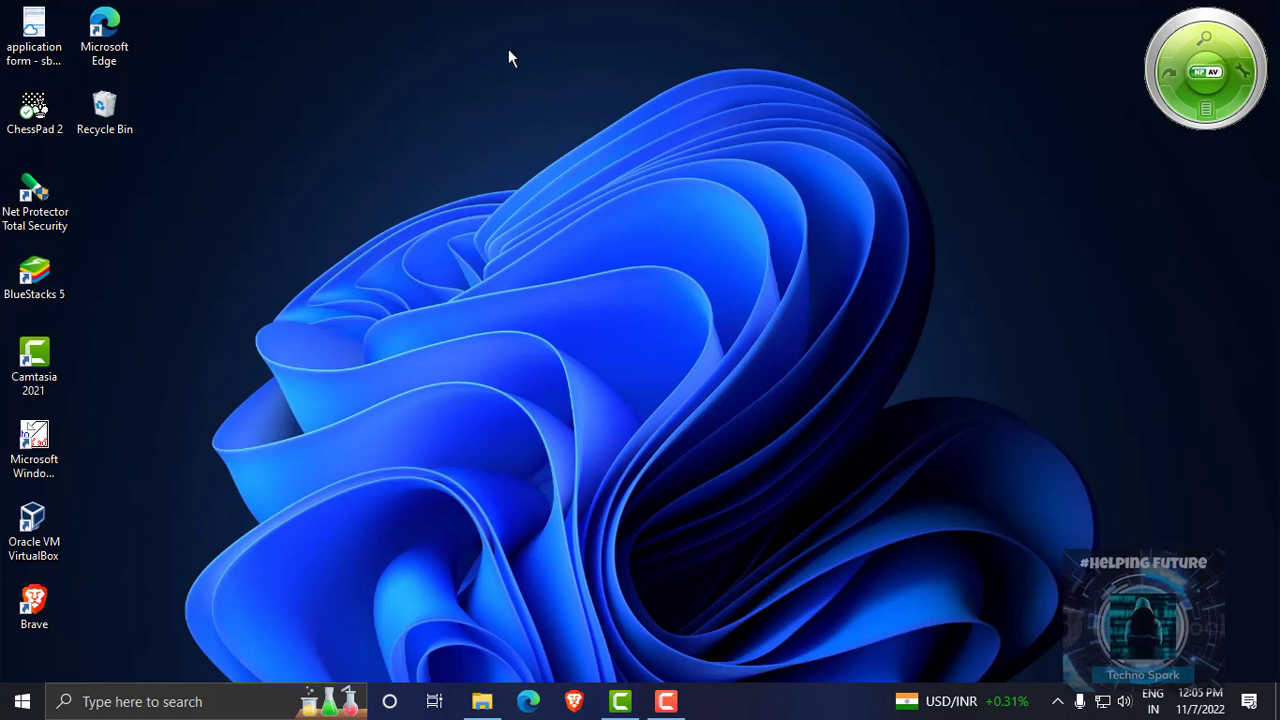
pyautogui.moveTo(700, 122)
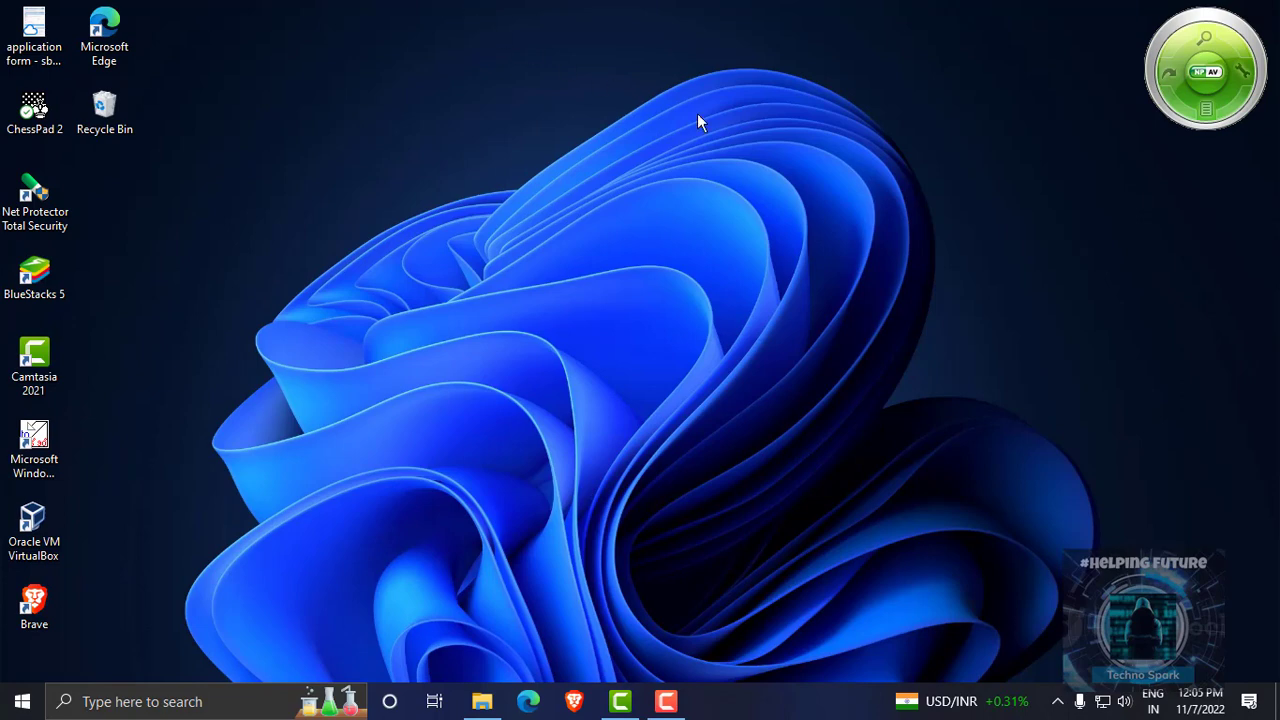
pyautogui.moveTo(1095, 642)
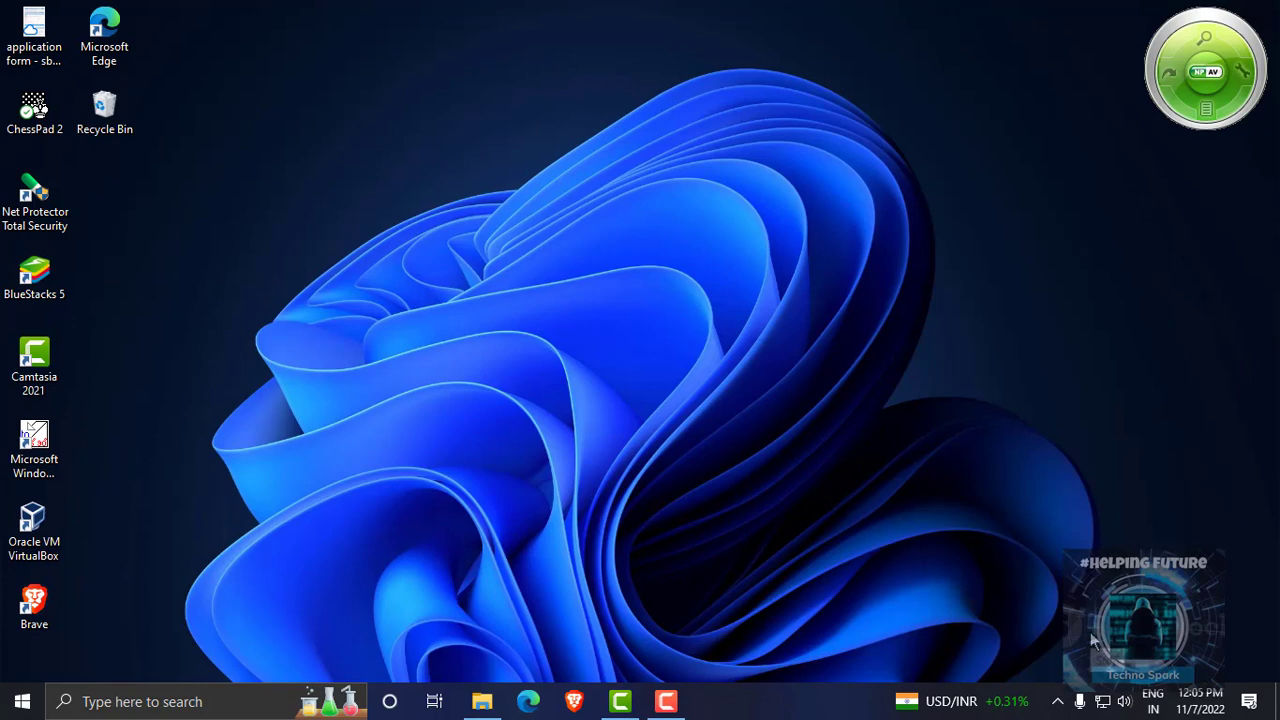